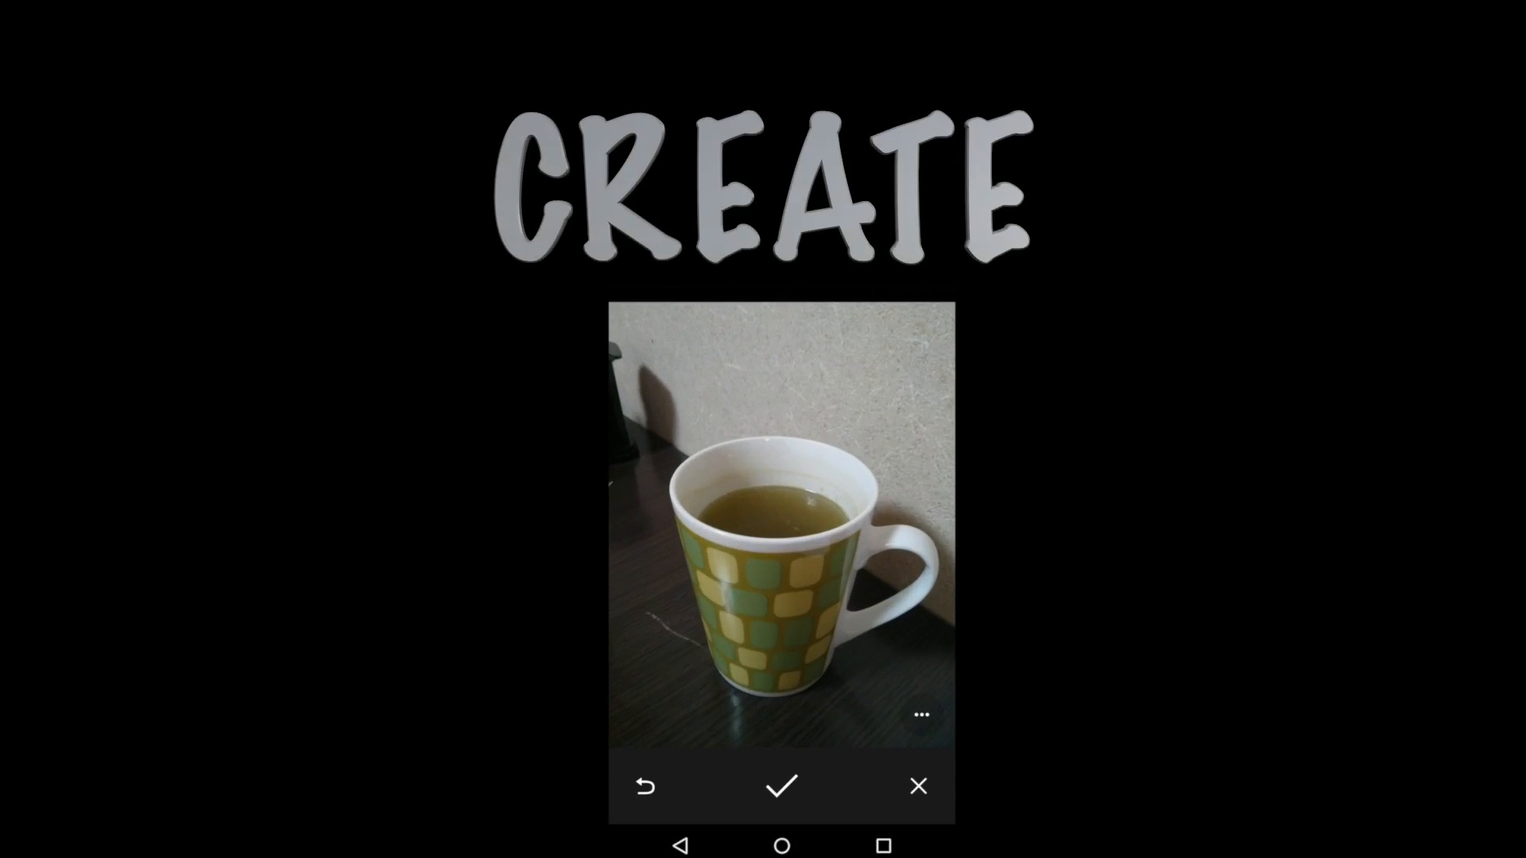
# Declare 'private CaptureRequest.Builder mCaptureRequestBuilder;' below the mPreviewSize field.
pyautogui.click(781, 785)
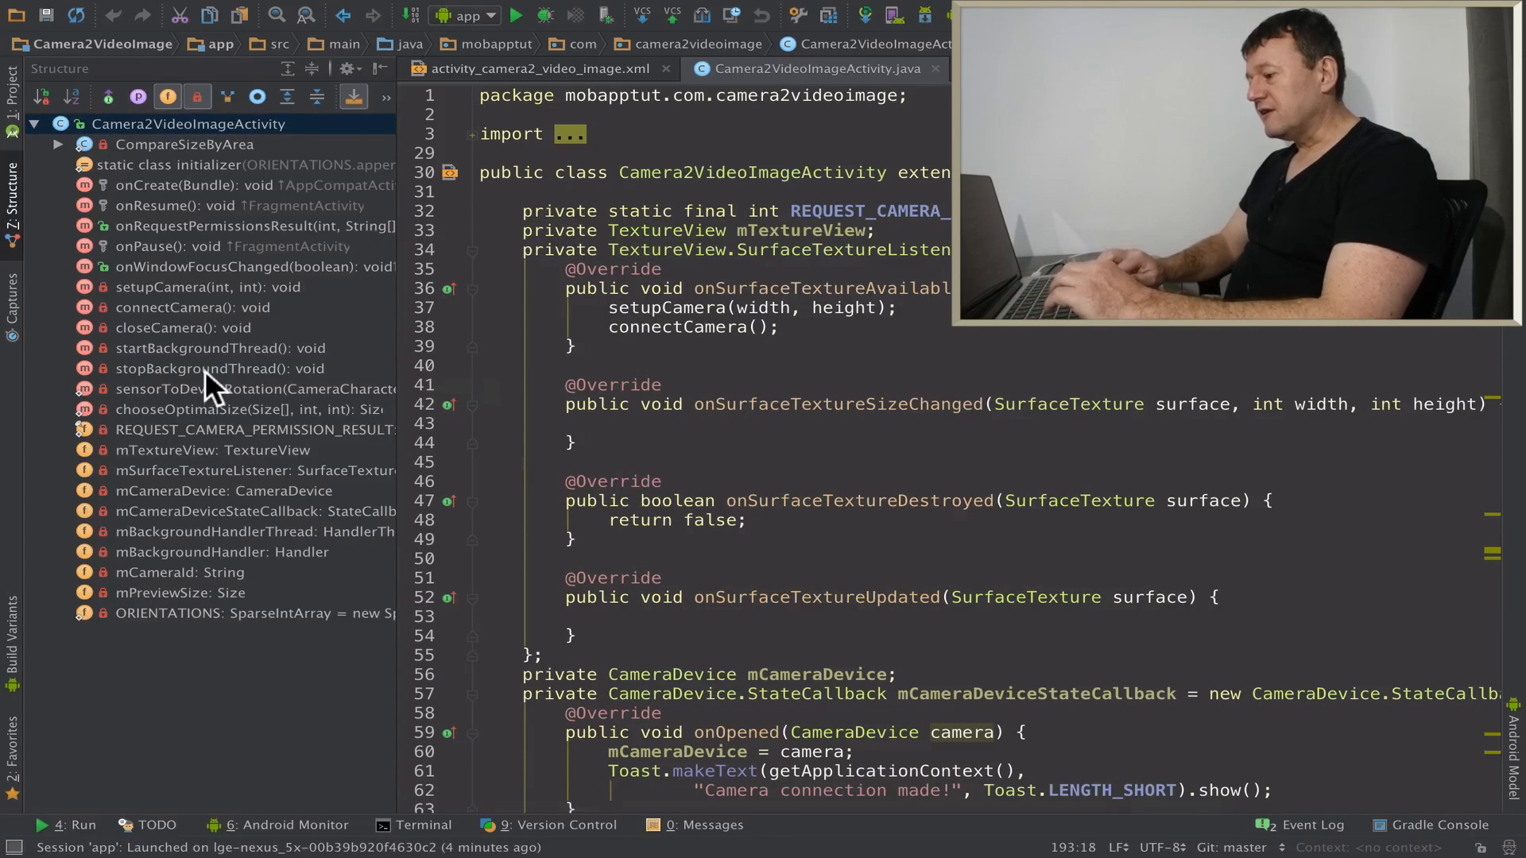
pyautogui.moveTo(170, 599)
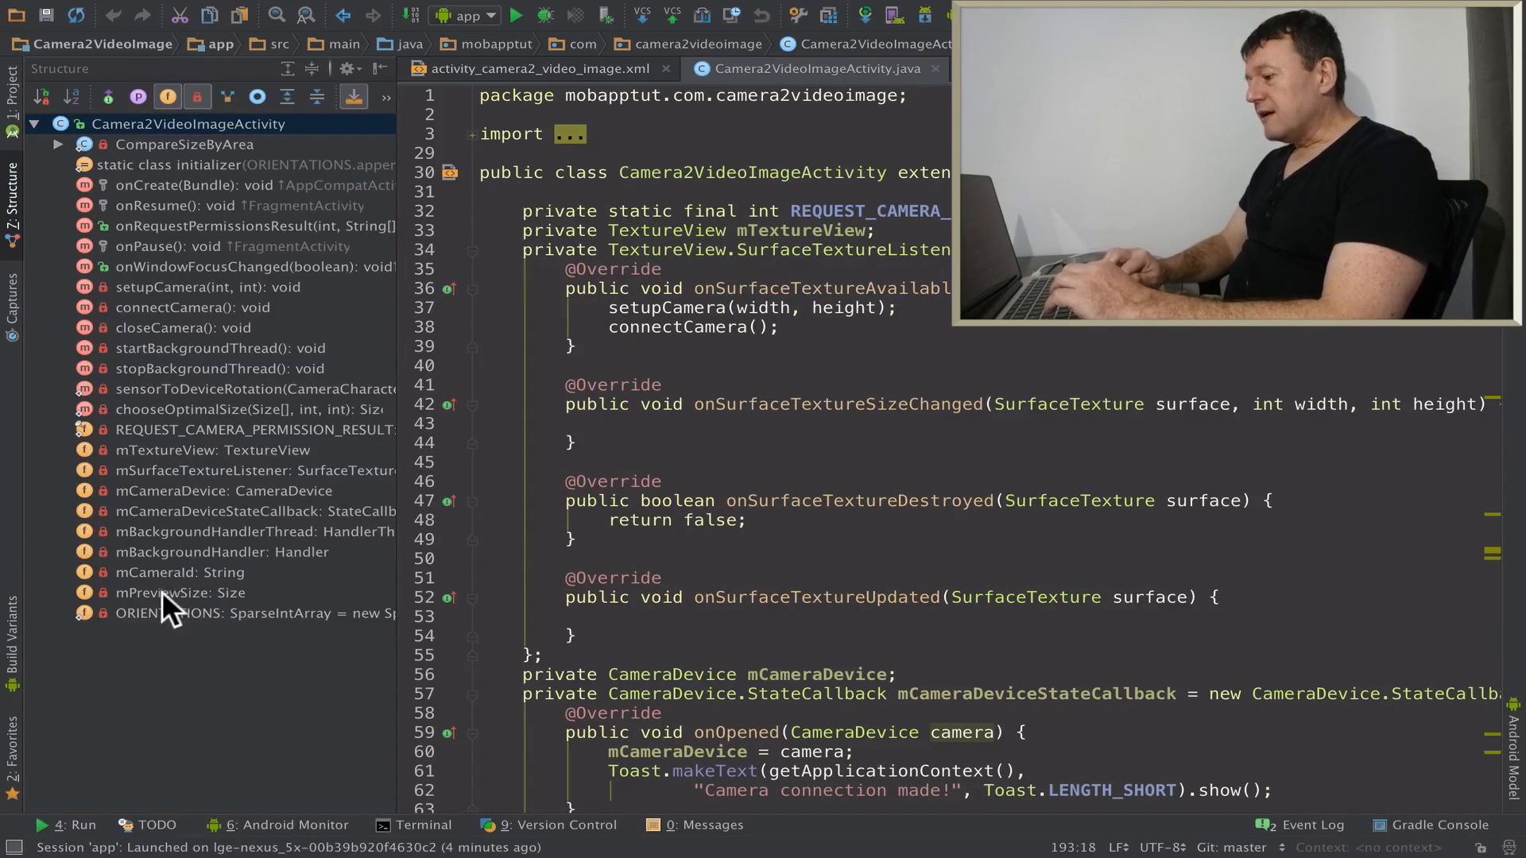
pyautogui.moveTo(175, 614)
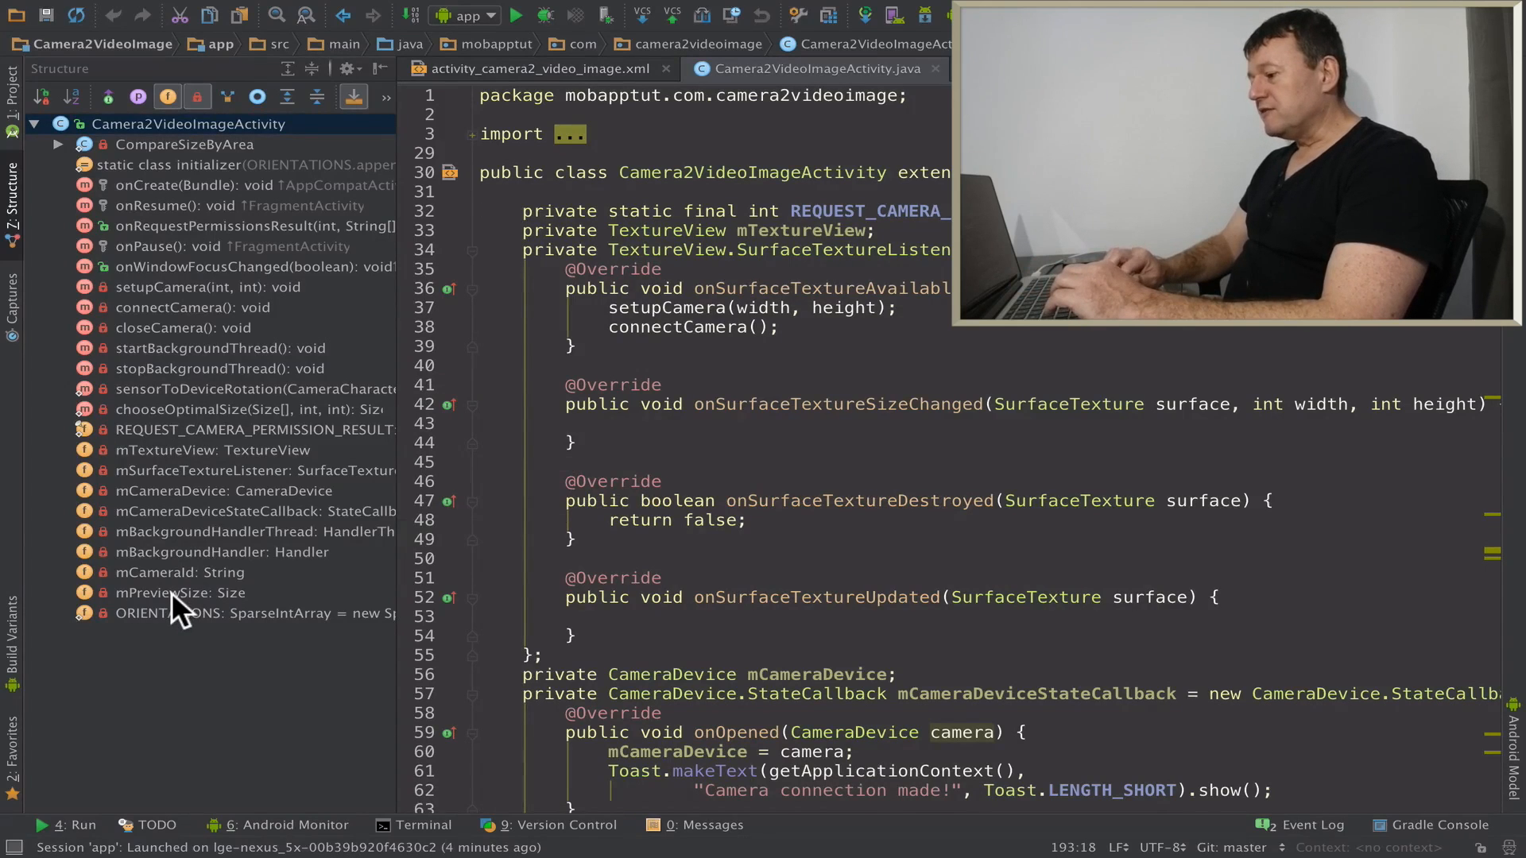
pyautogui.click(180, 591)
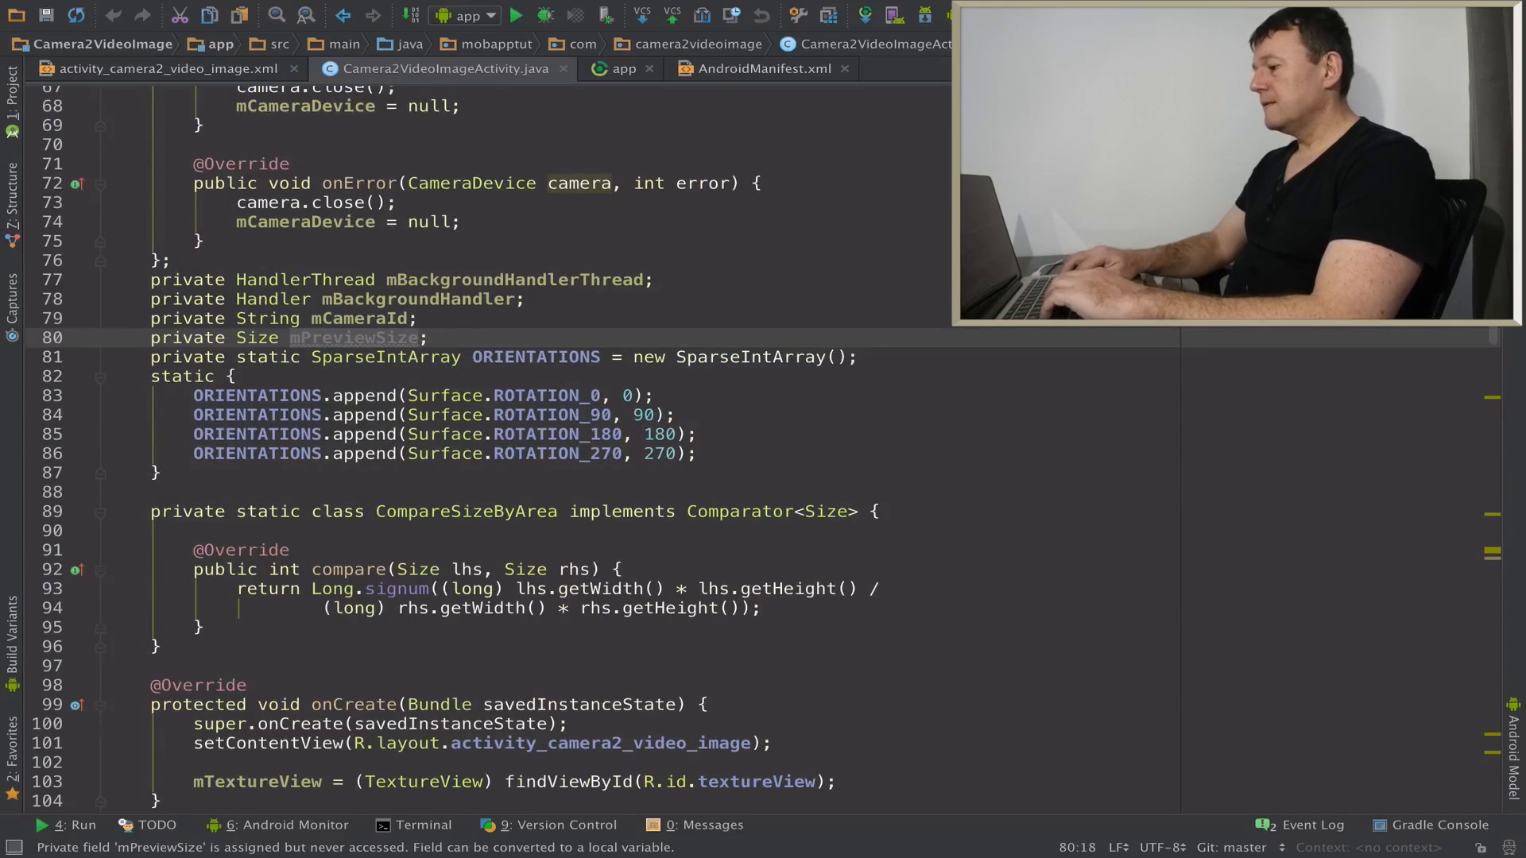
pyautogui.write('priv')
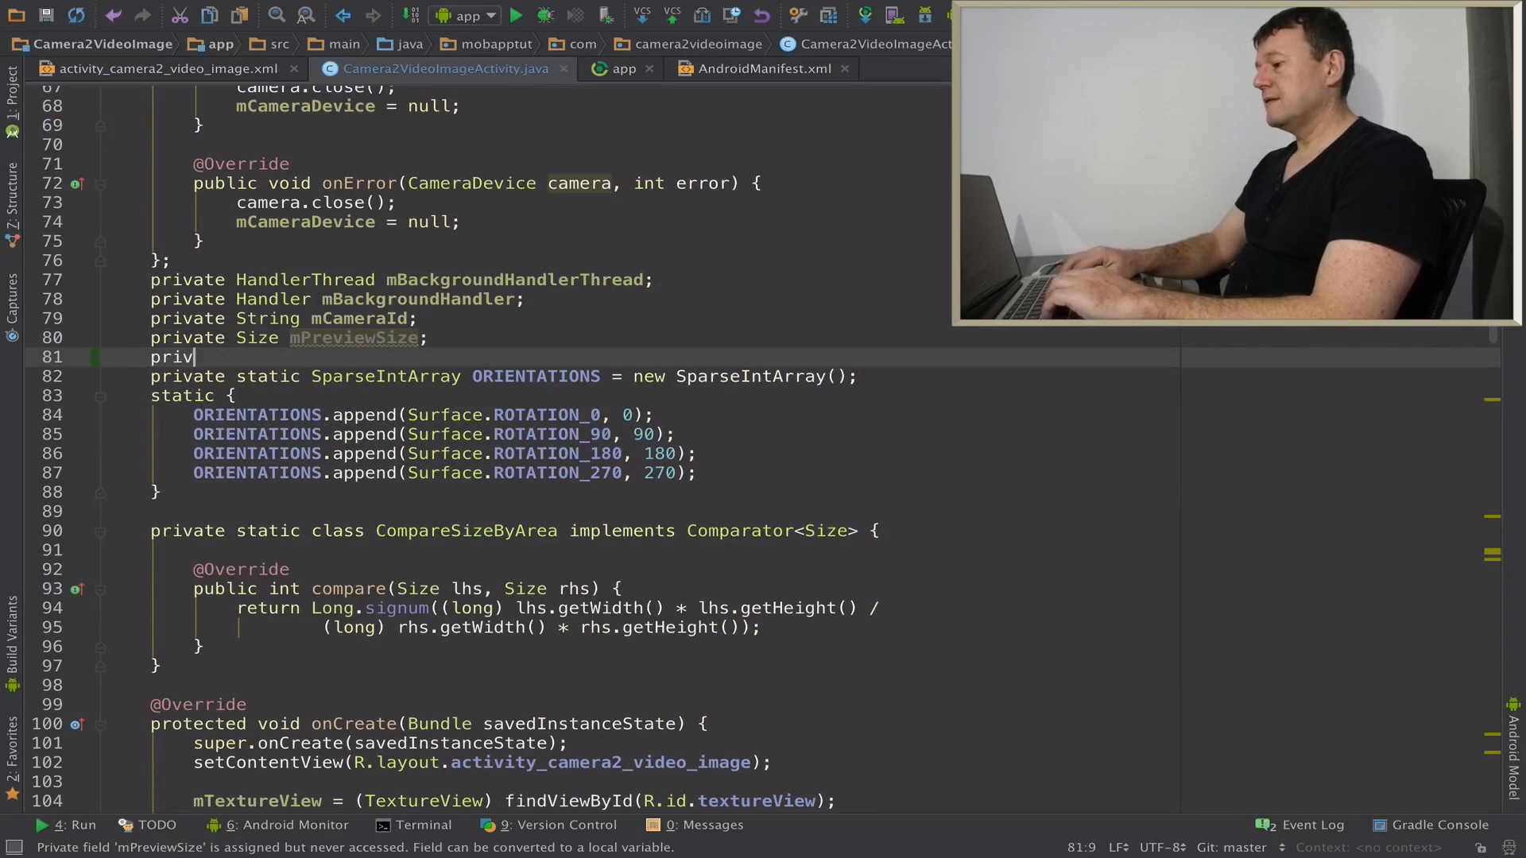
pyautogui.write('Ca')
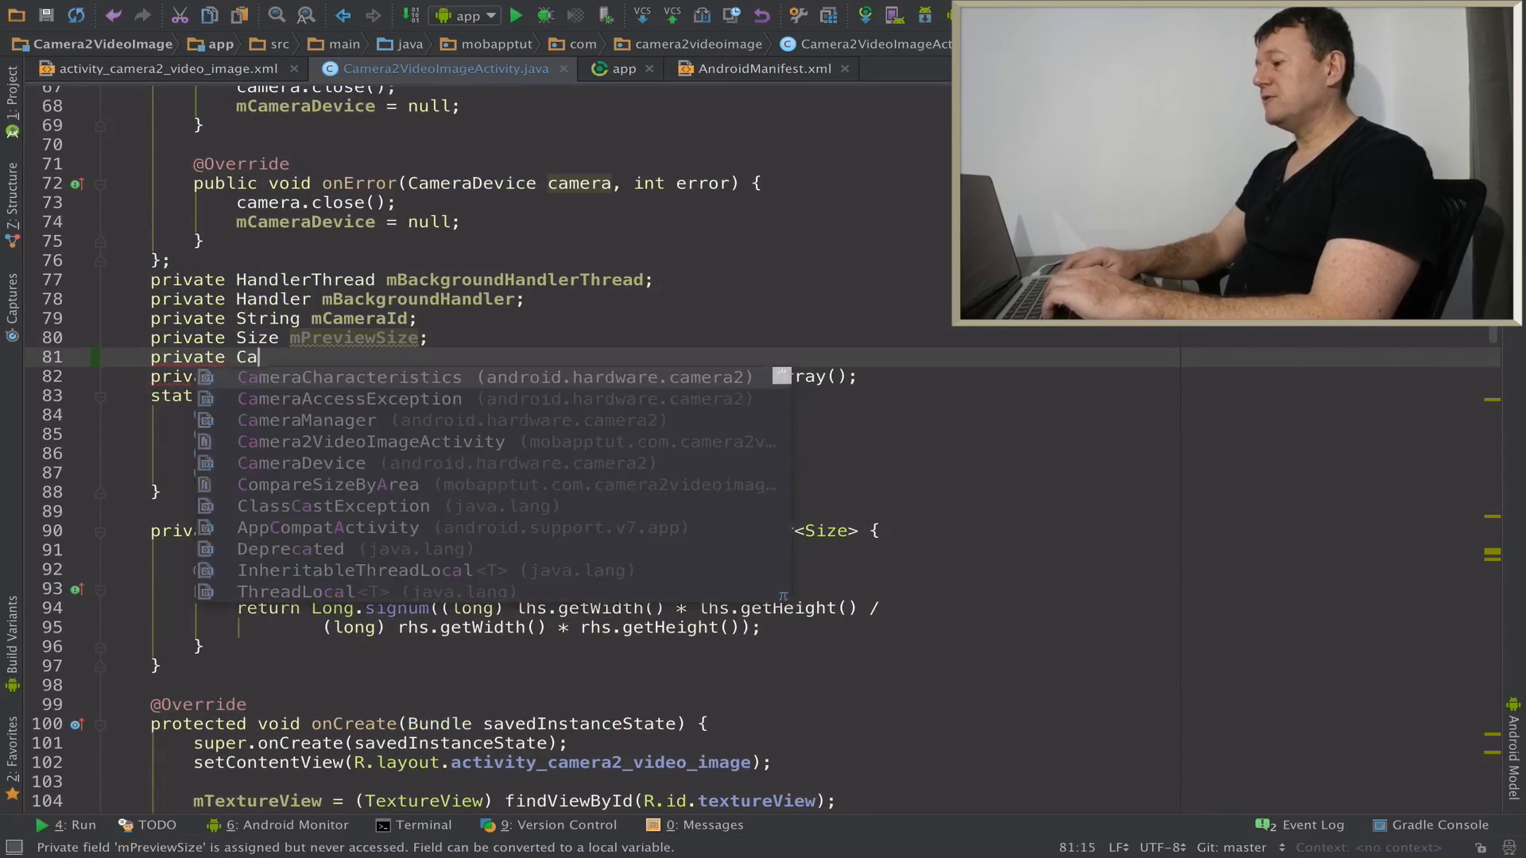
pyautogui.write('ptureRequest.')
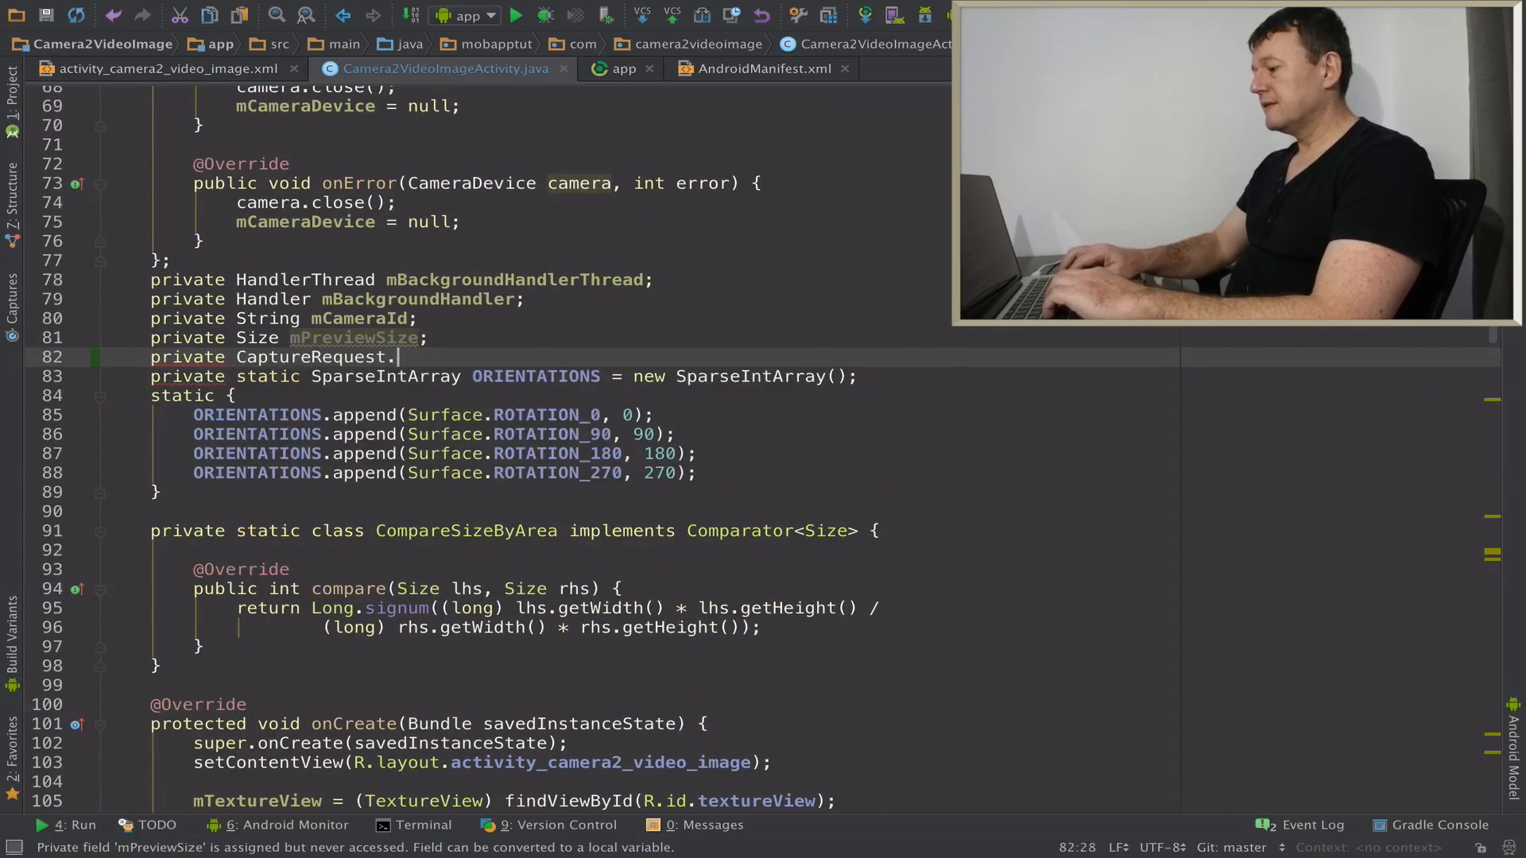
pyautogui.write('Builder')
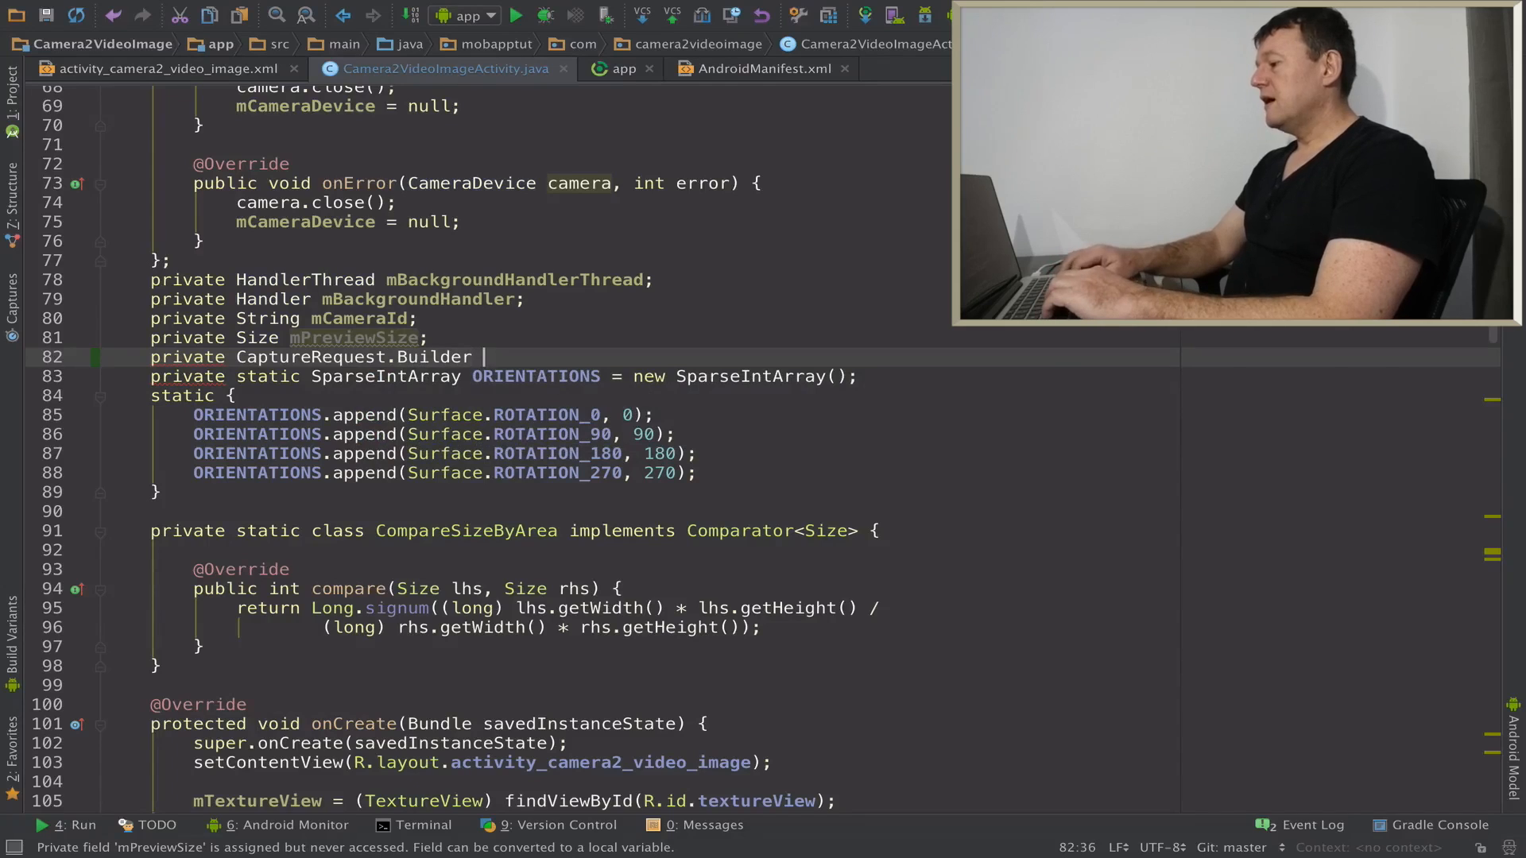
pyautogui.write('mCap')
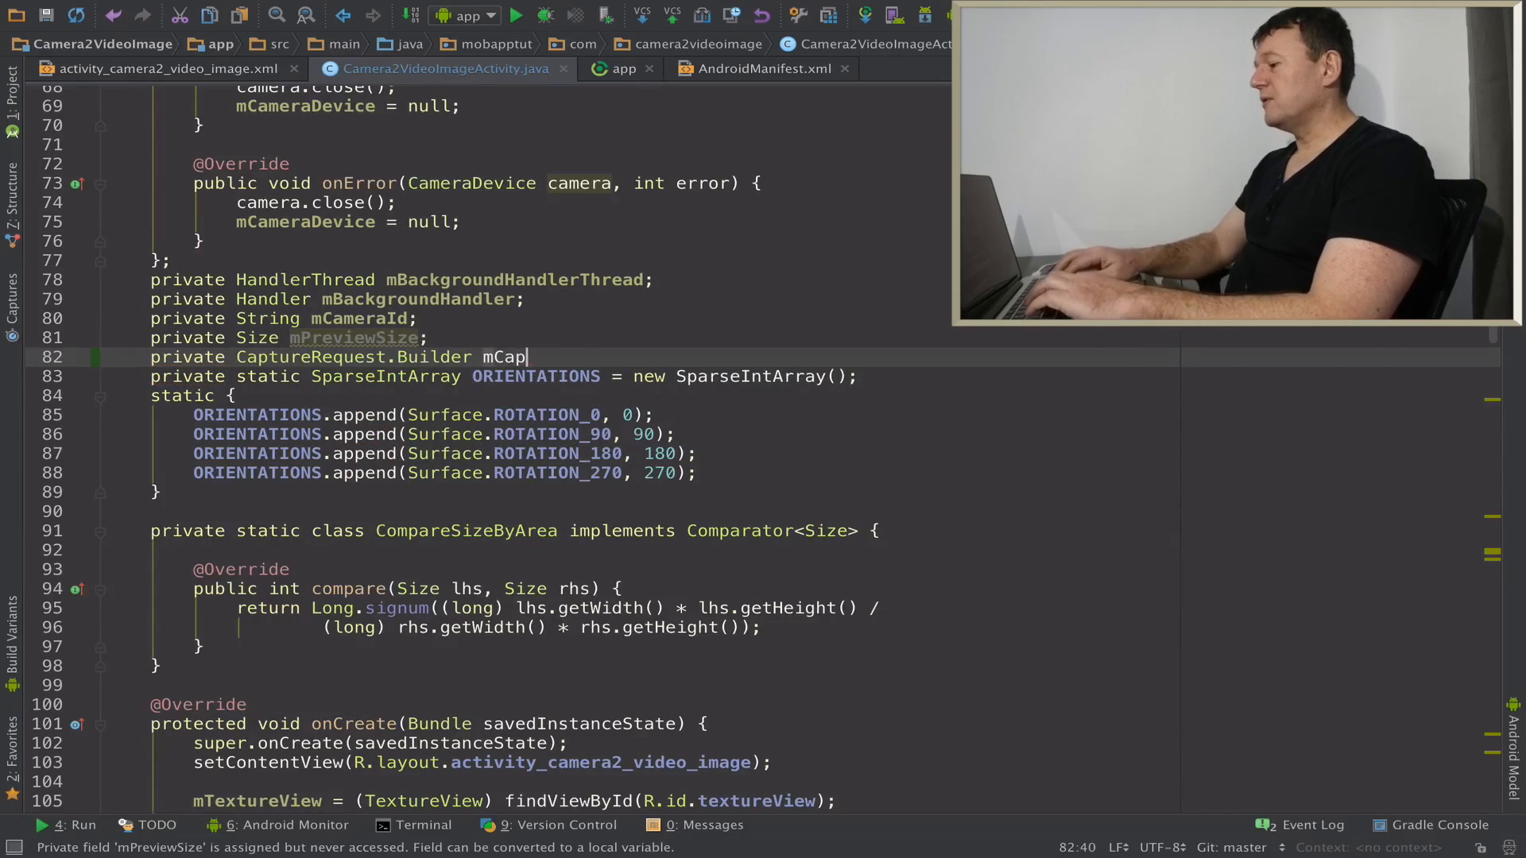
pyautogui.write('ture')
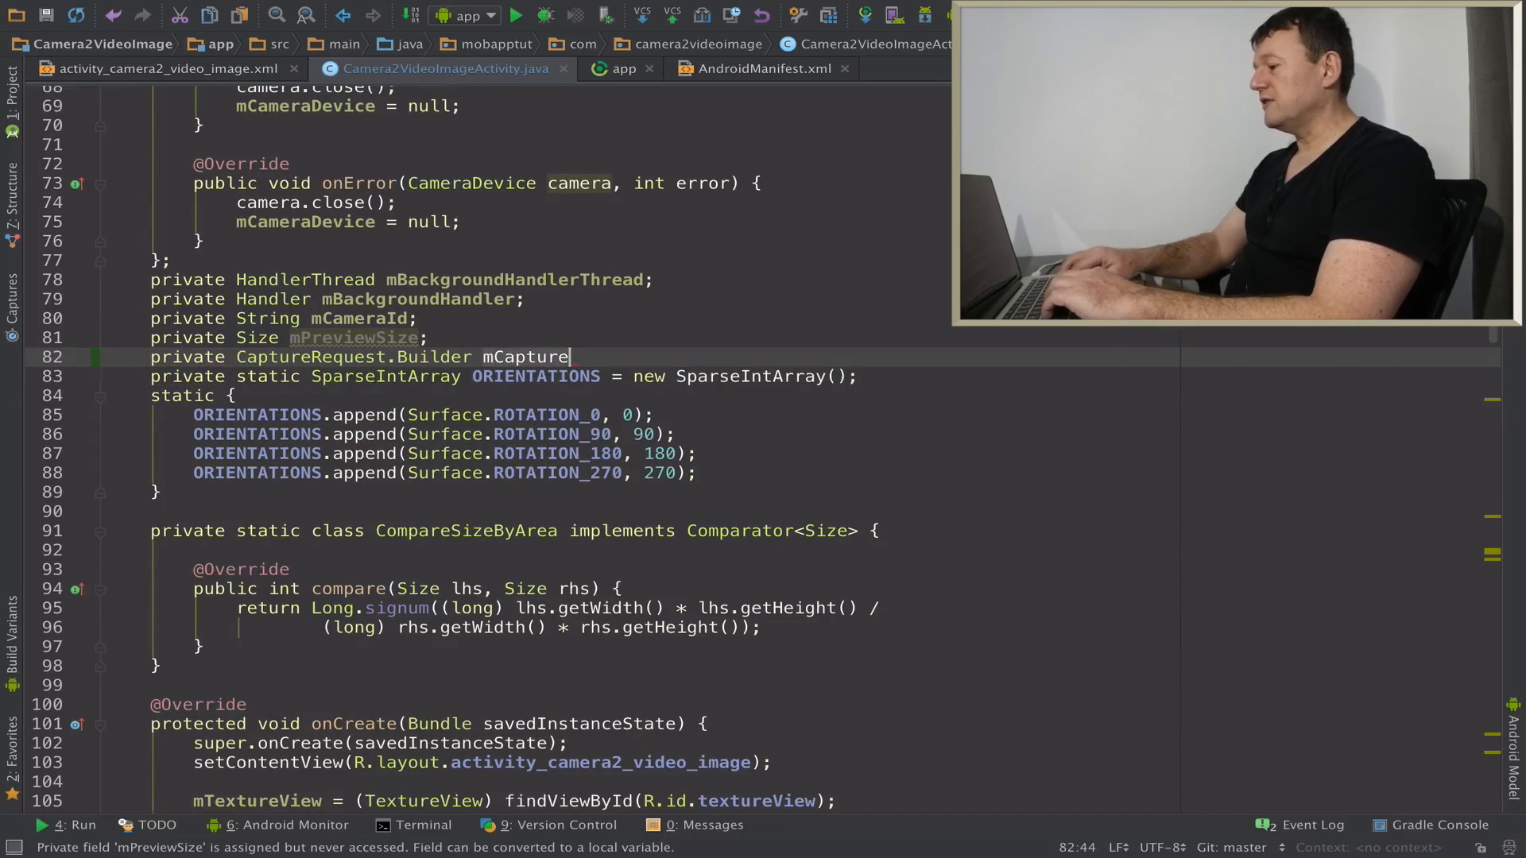
pyautogui.write('Requ')
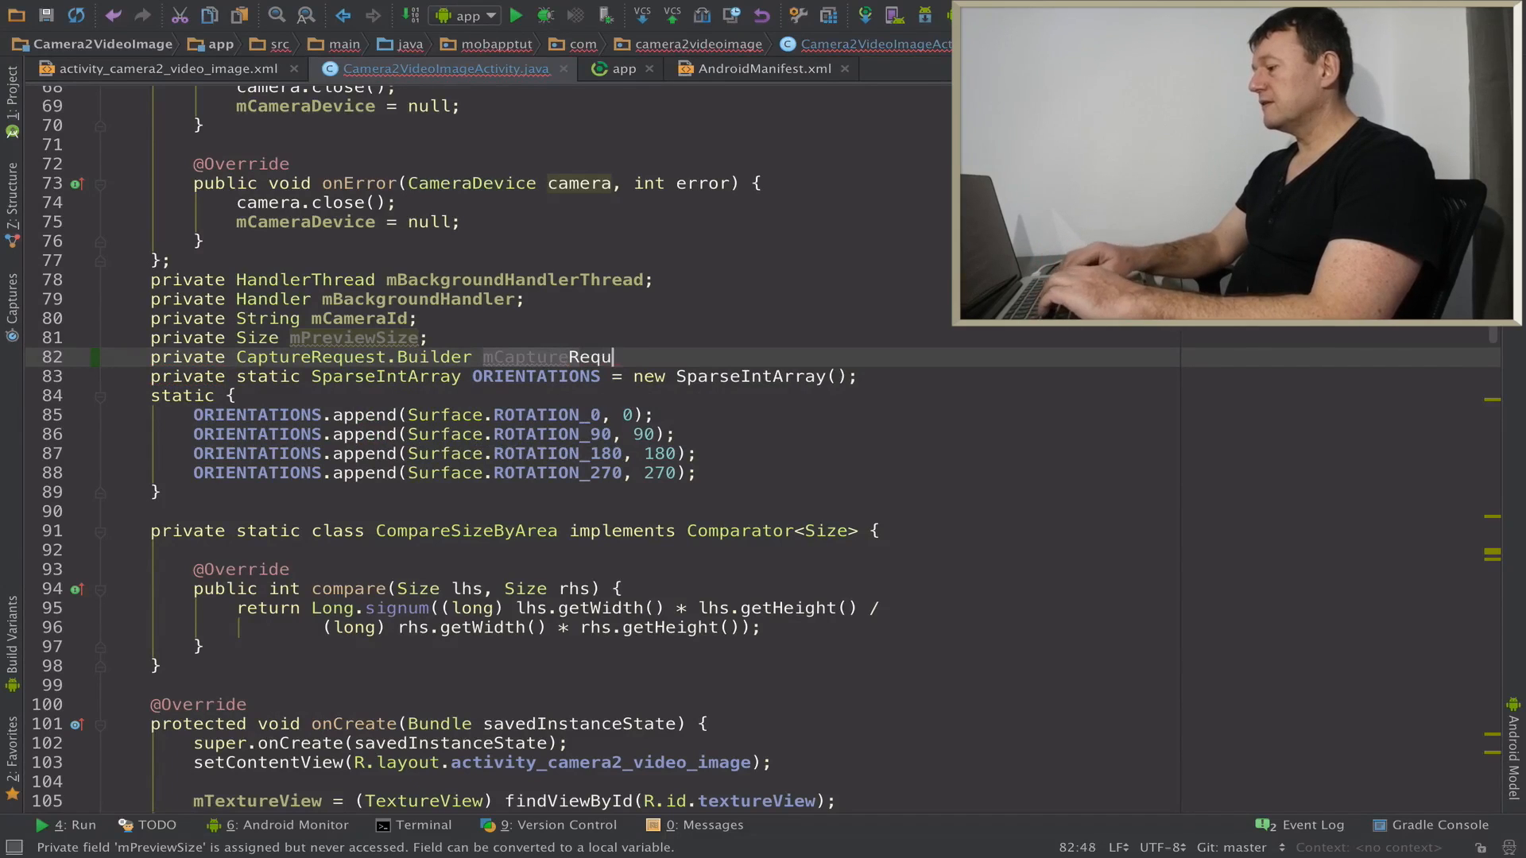
pyautogui.write('estBuilder;')
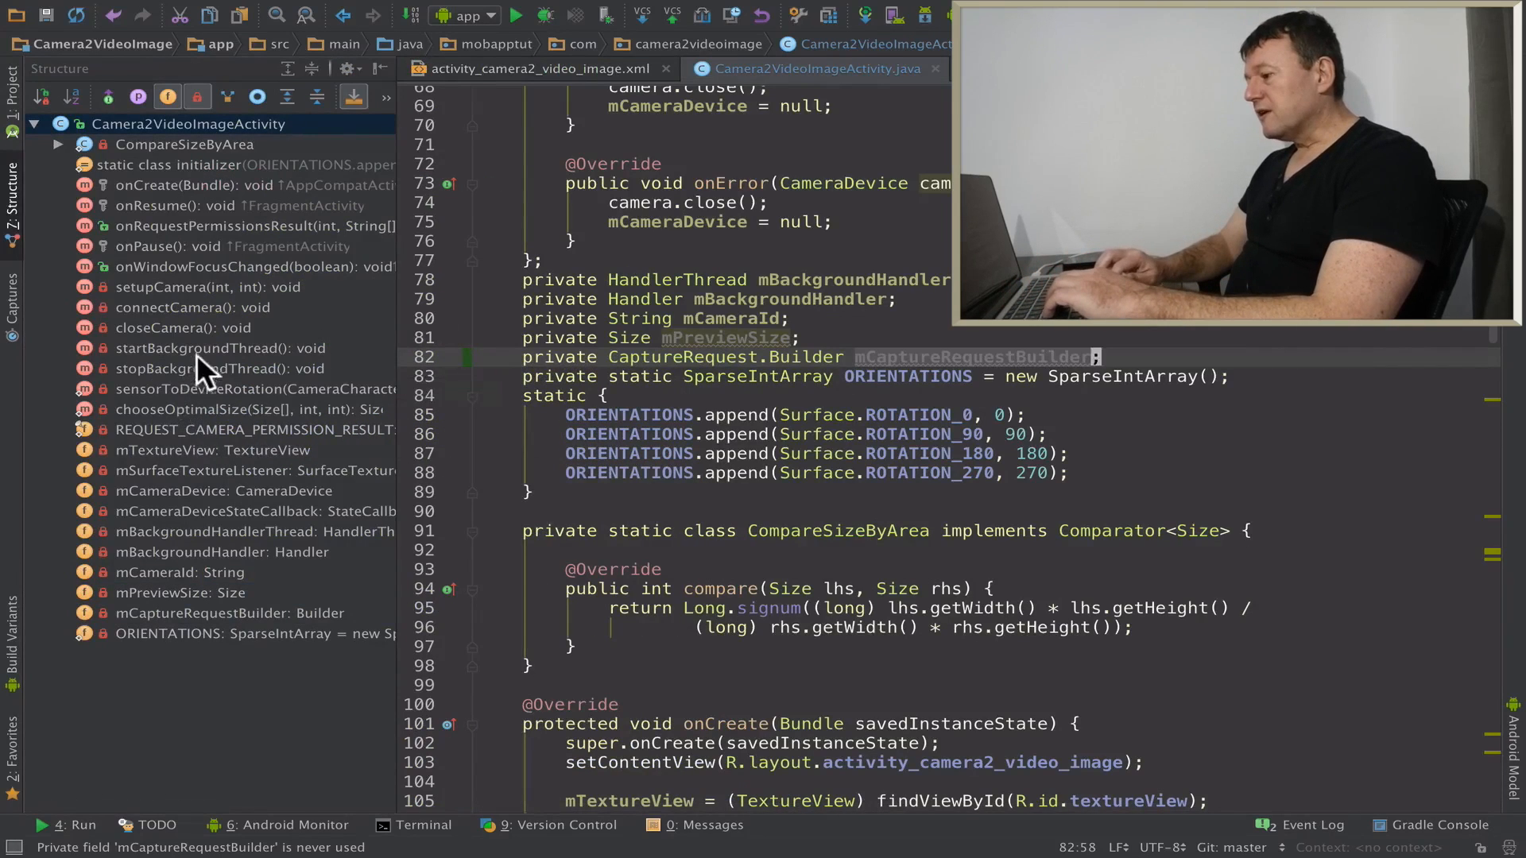
# Write an empty 'private void startPreview() {}' method below connectCamera.
pyautogui.click(193, 306)
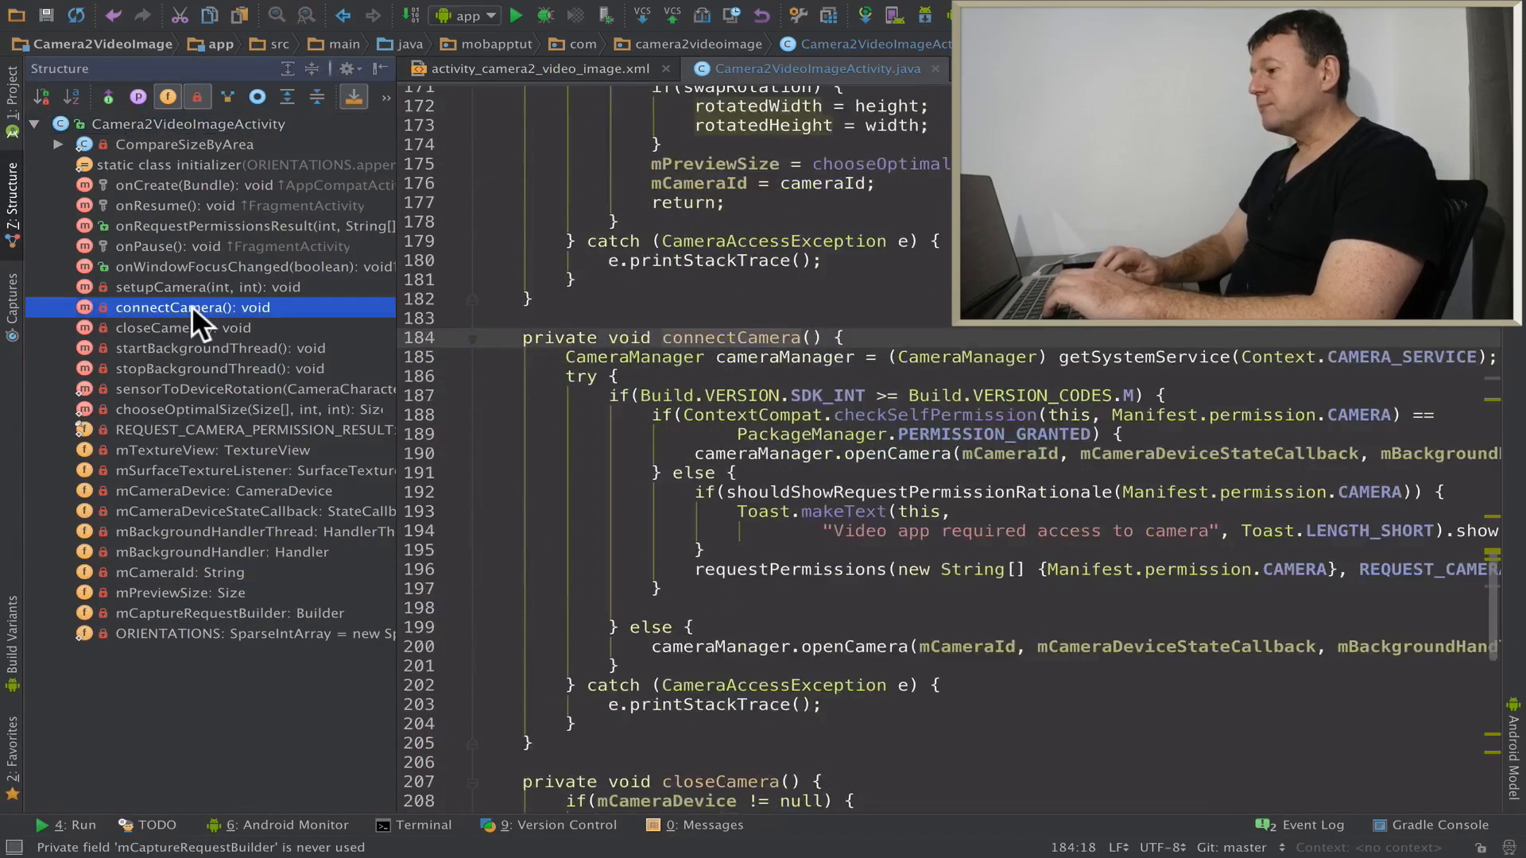
pyautogui.moveTo(385, 414)
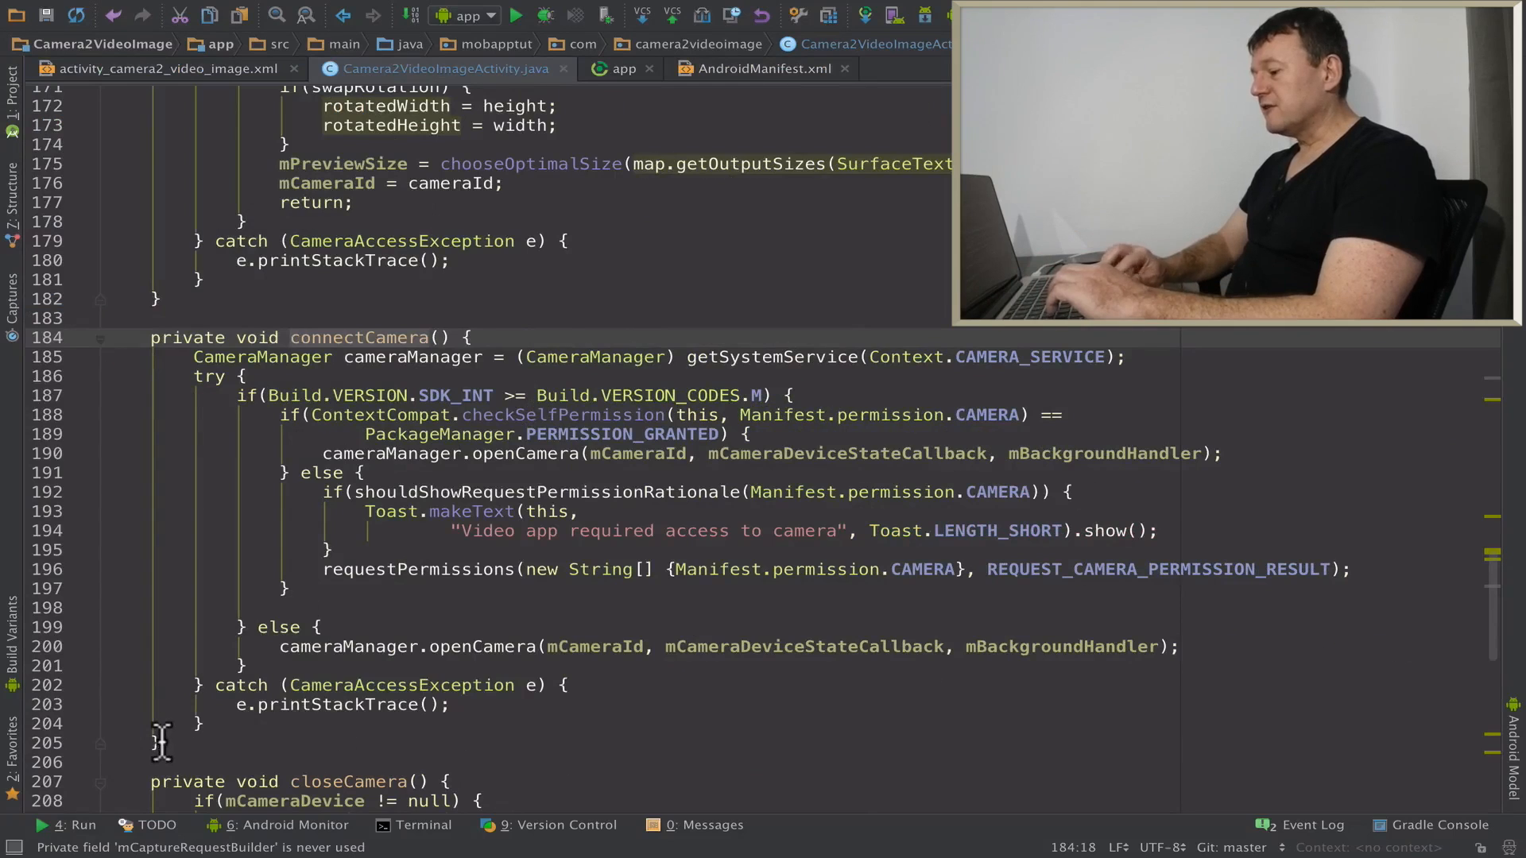
pyautogui.write('p')
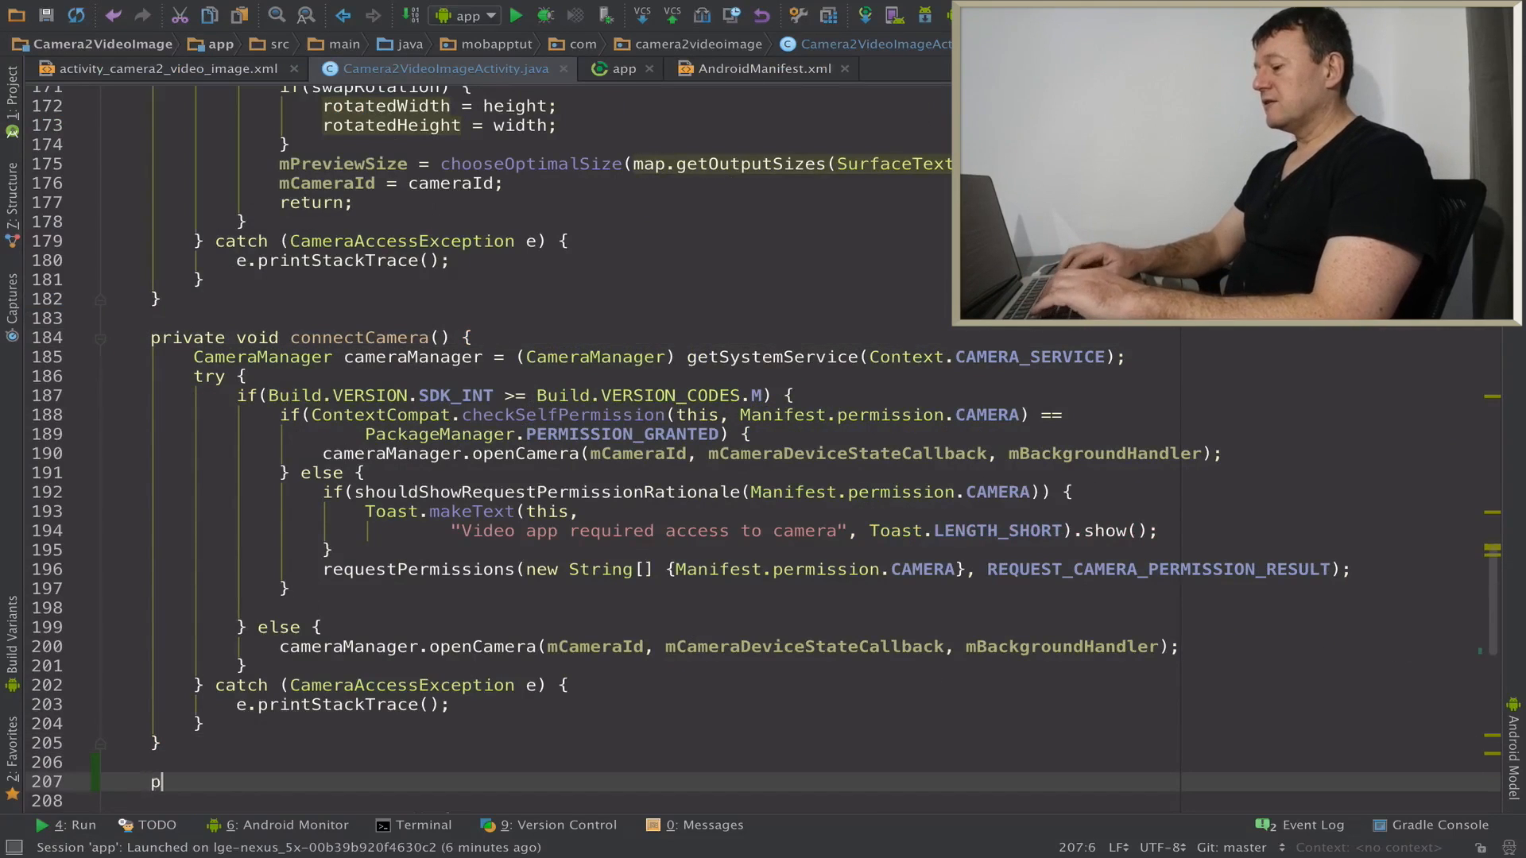
pyautogui.write('rivate void s')
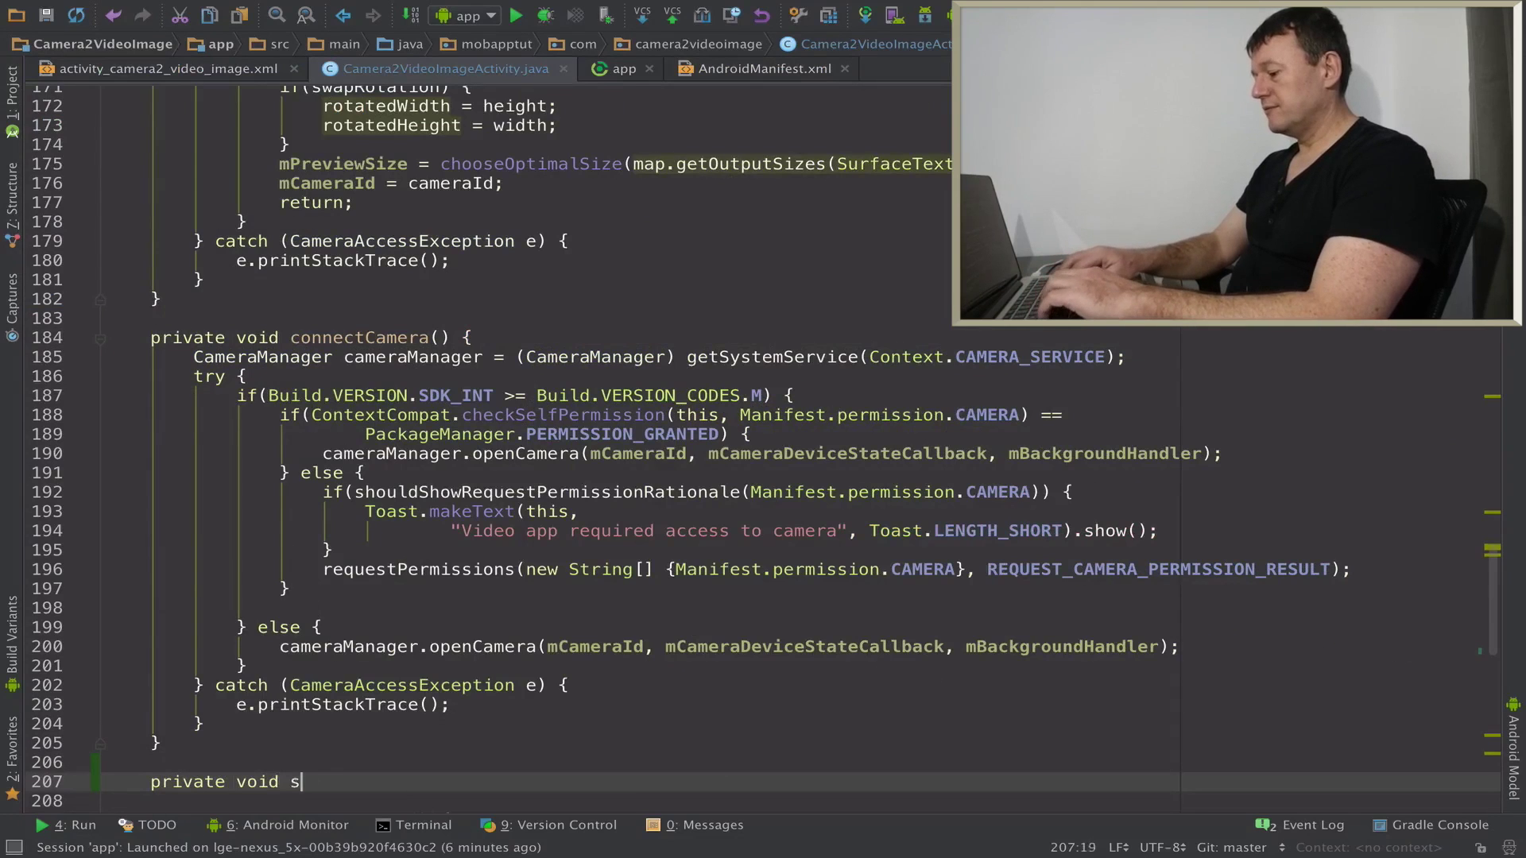
pyautogui.write('tat')
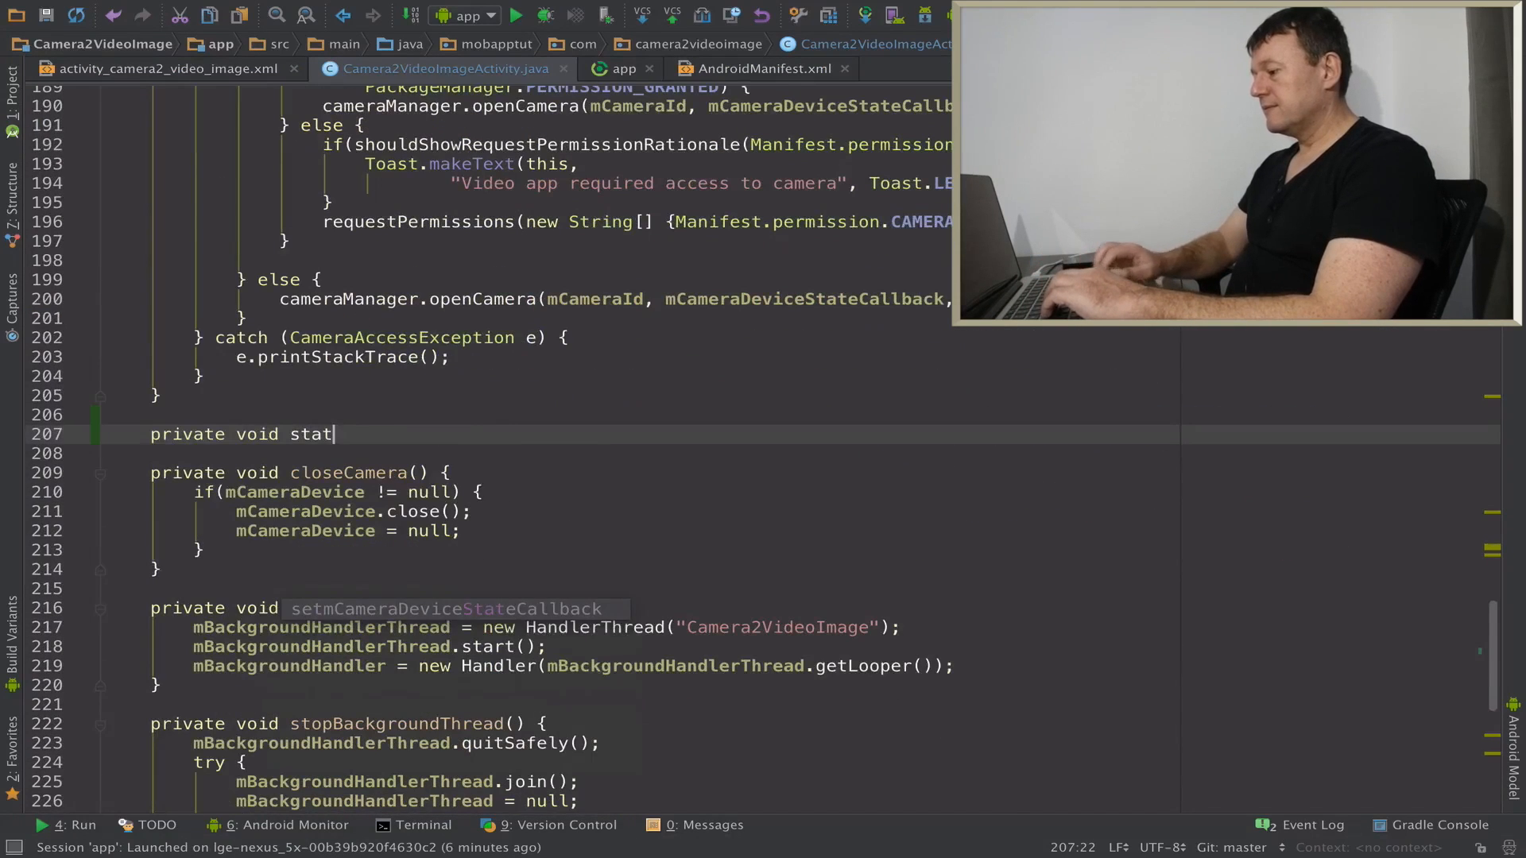
pyautogui.write('rtP')
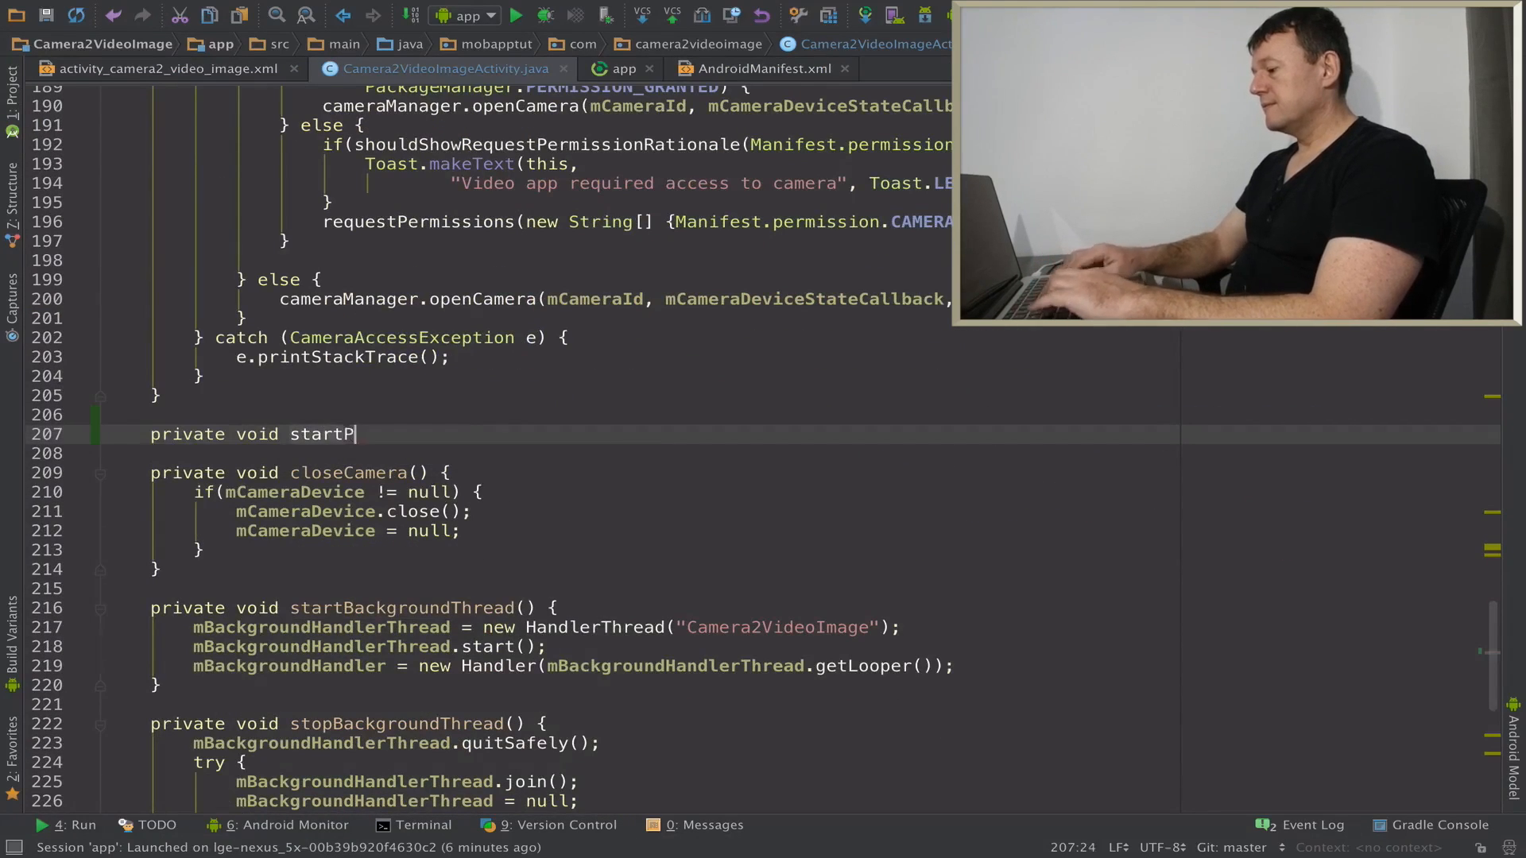
pyautogui.write('review() {')
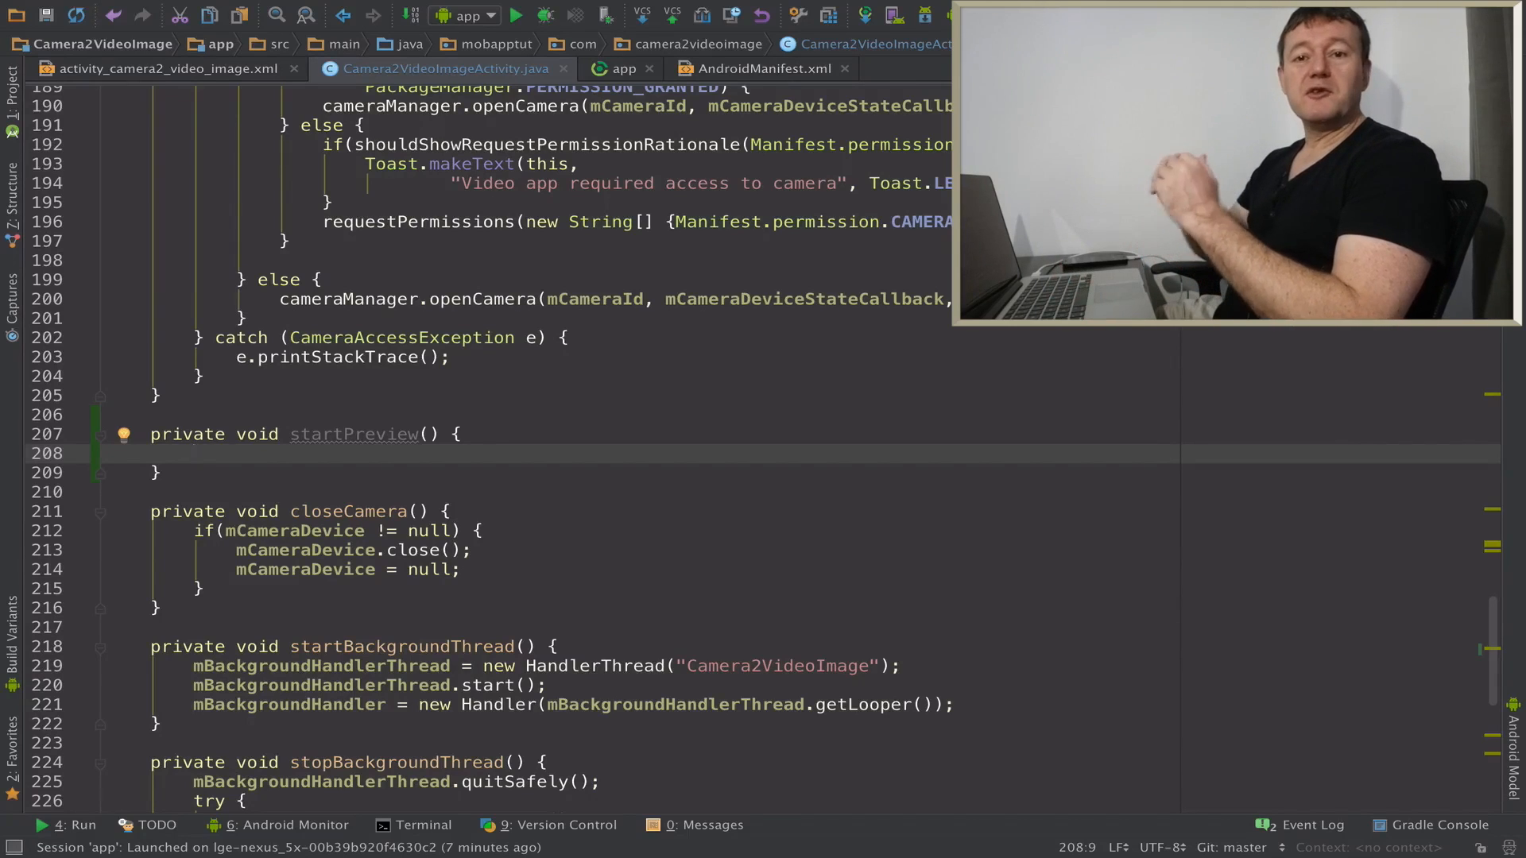
# Get surfaceTexture from mTextureView.getSurfaceTexture() inside startPreview.
pyautogui.write('S')
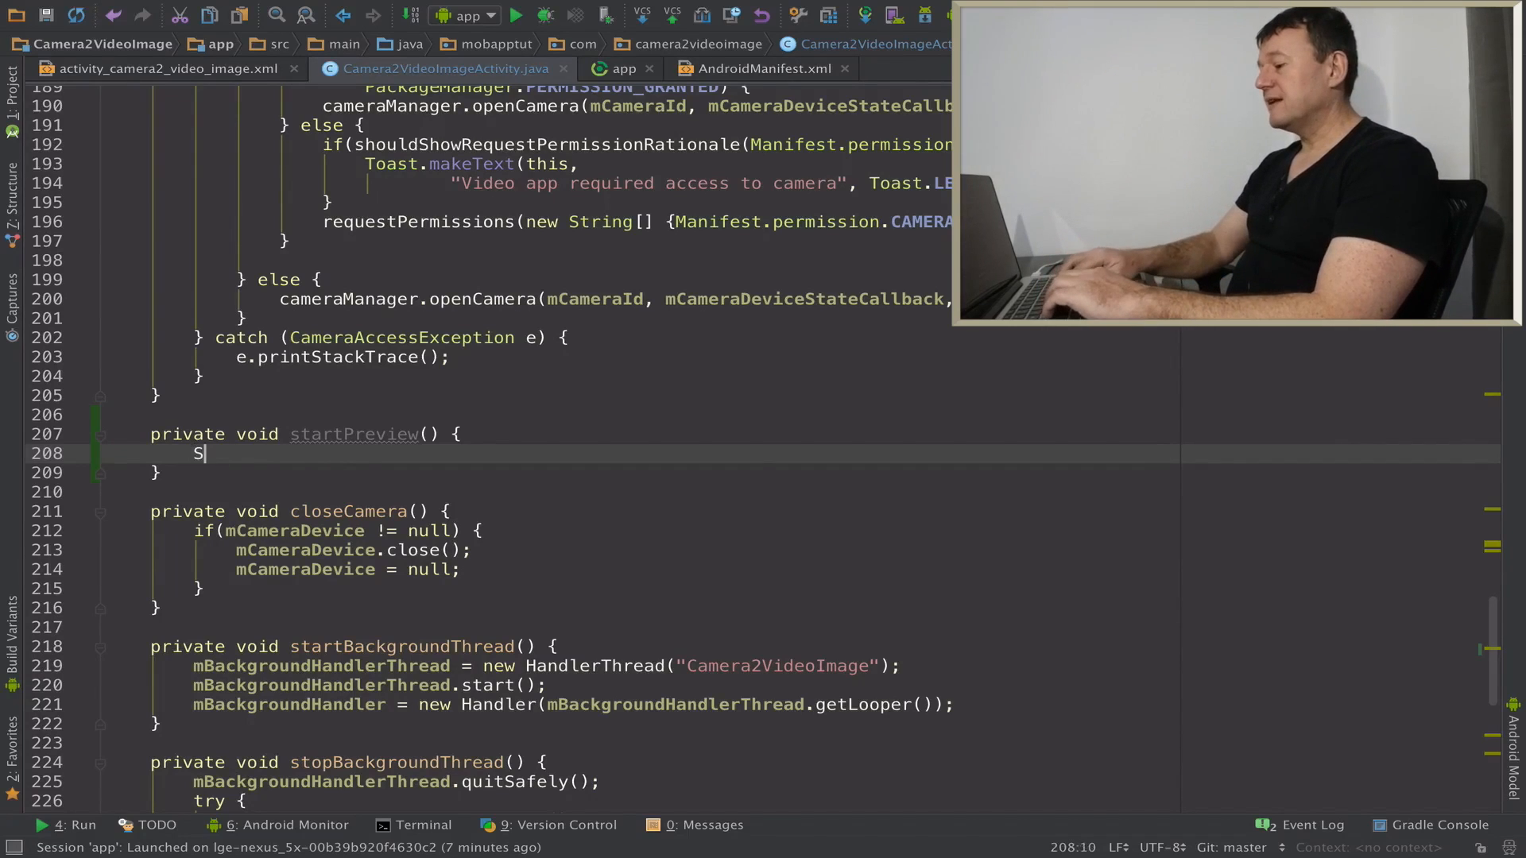
pyautogui.write('urfaceTexture surfaceTexture =')
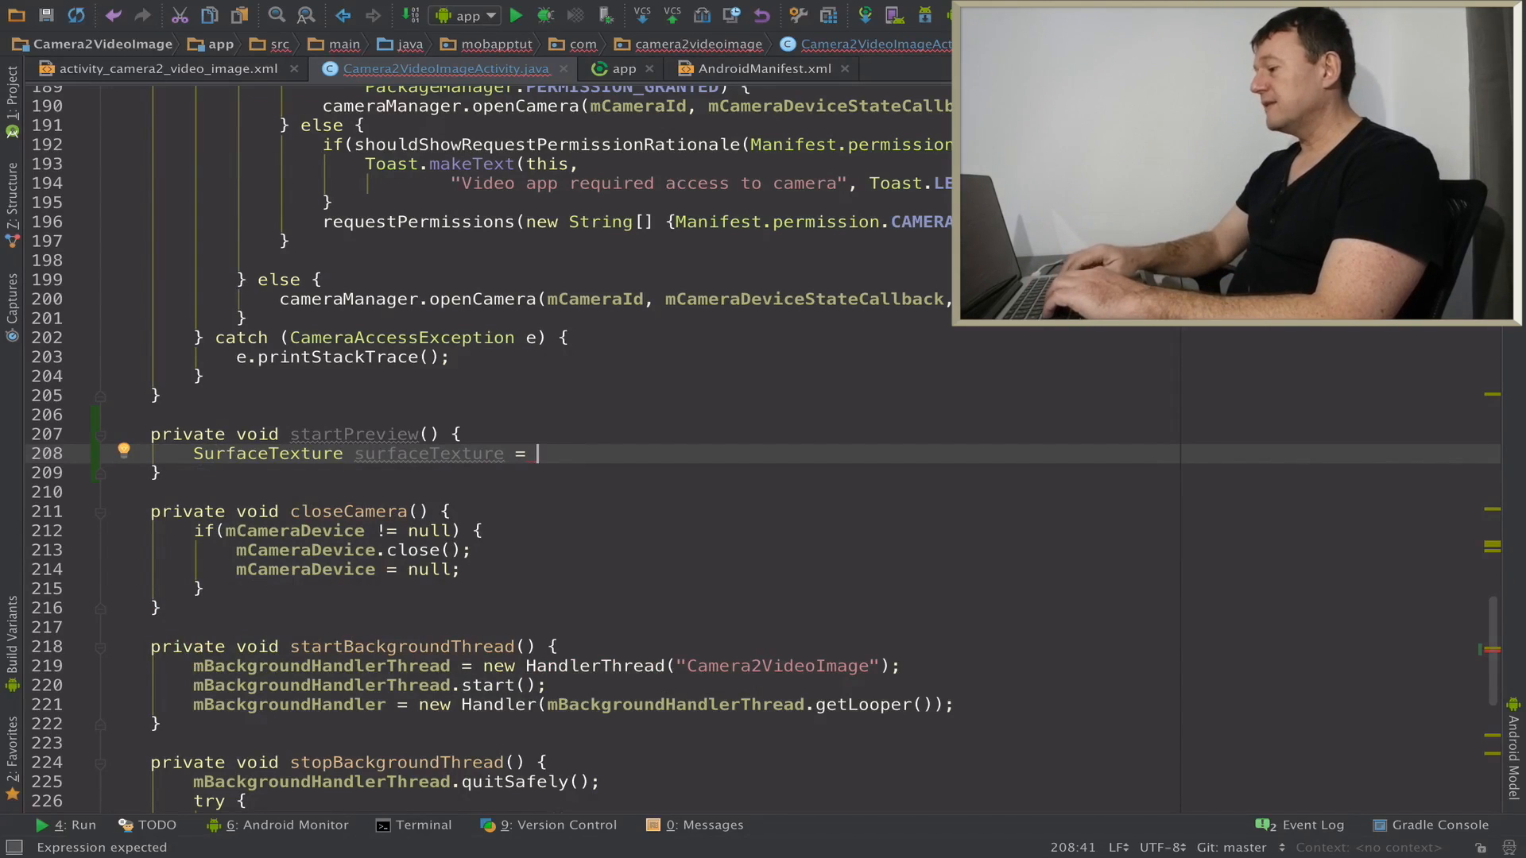
pyautogui.write('mTextureView.getSurfaceTexture();')
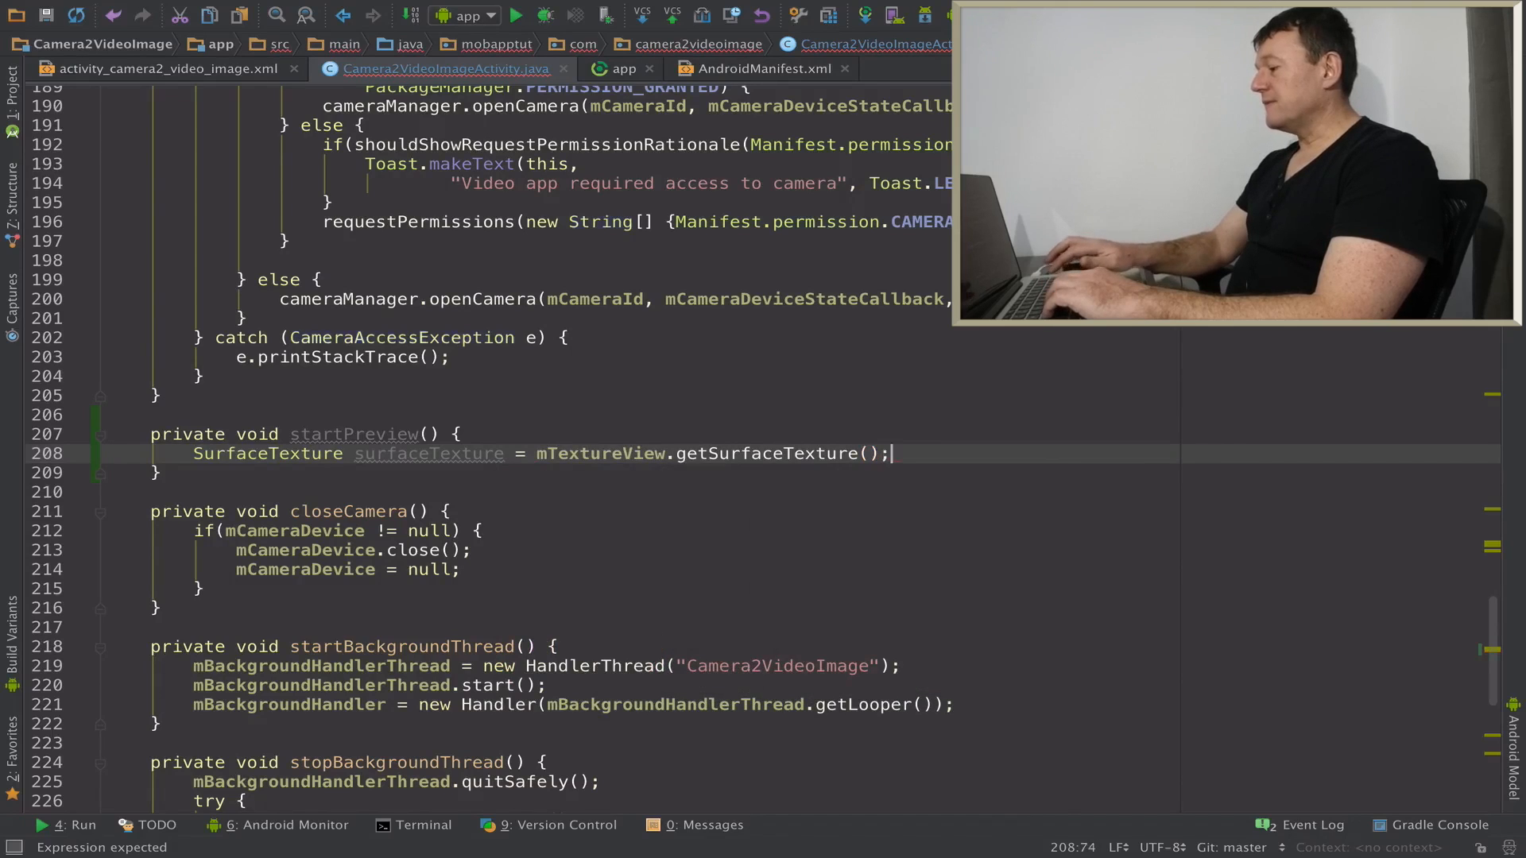
pyautogui.write('surfaceTexture')
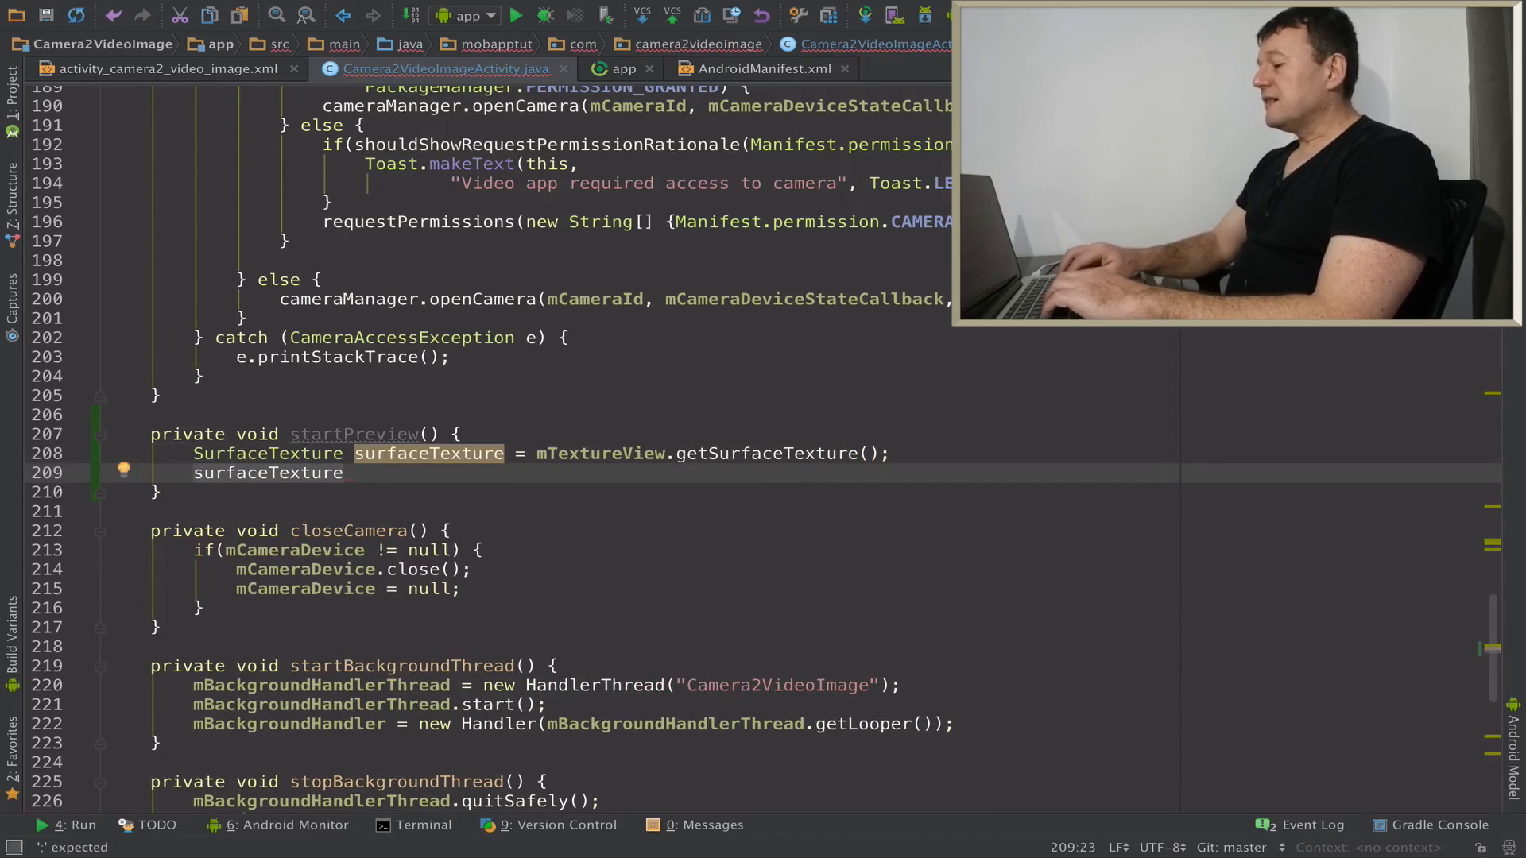
pyautogui.write('.setDefaultBufferSize();')
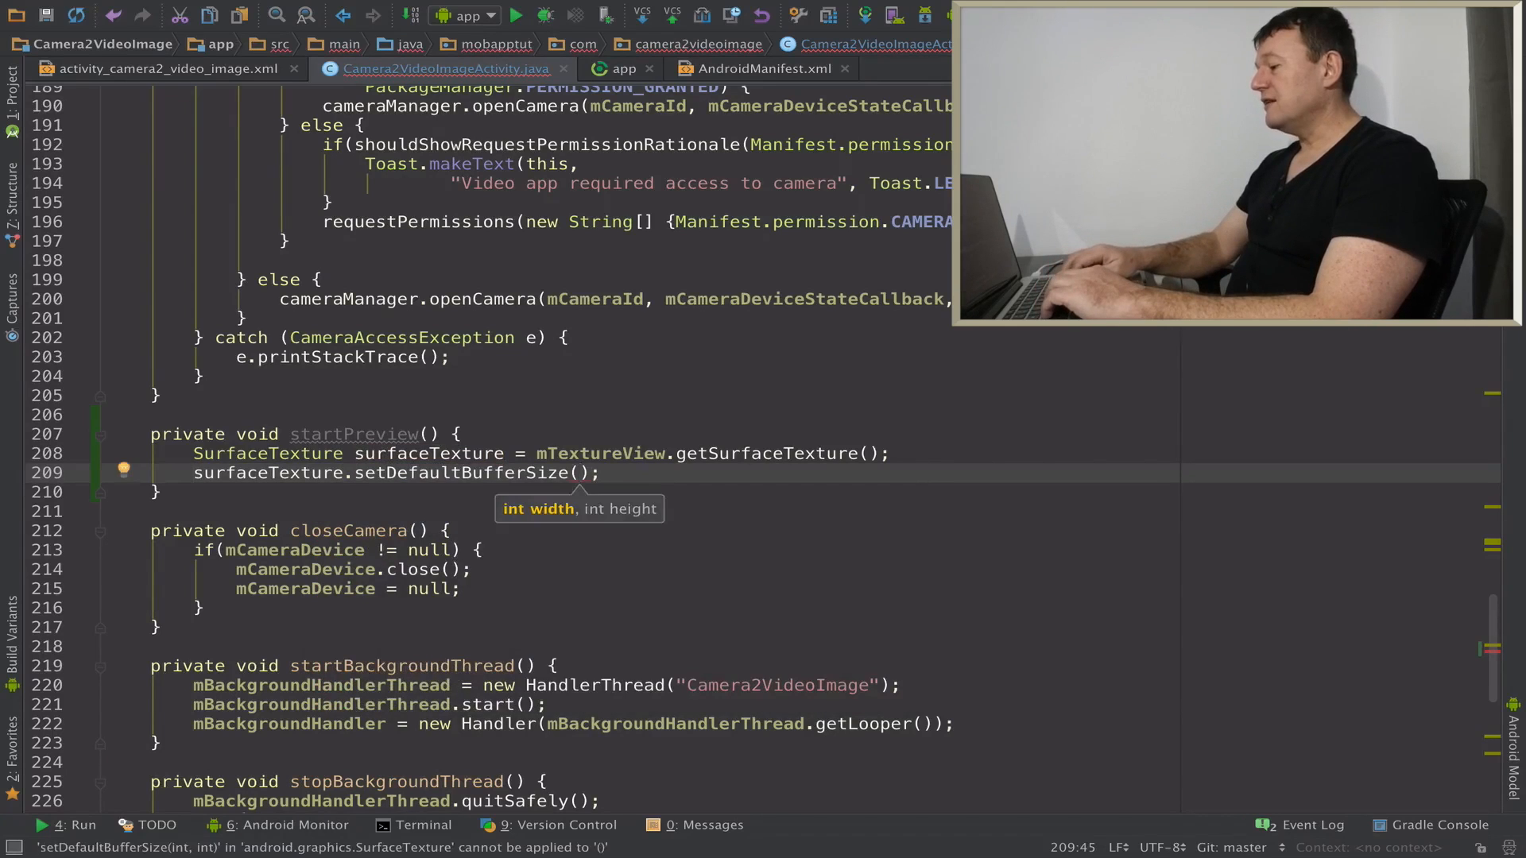
# Set surfaceTexture's default buffer size to mPreviewSize.getWidth() and getHeight().
pyautogui.write('mPreviewSize')
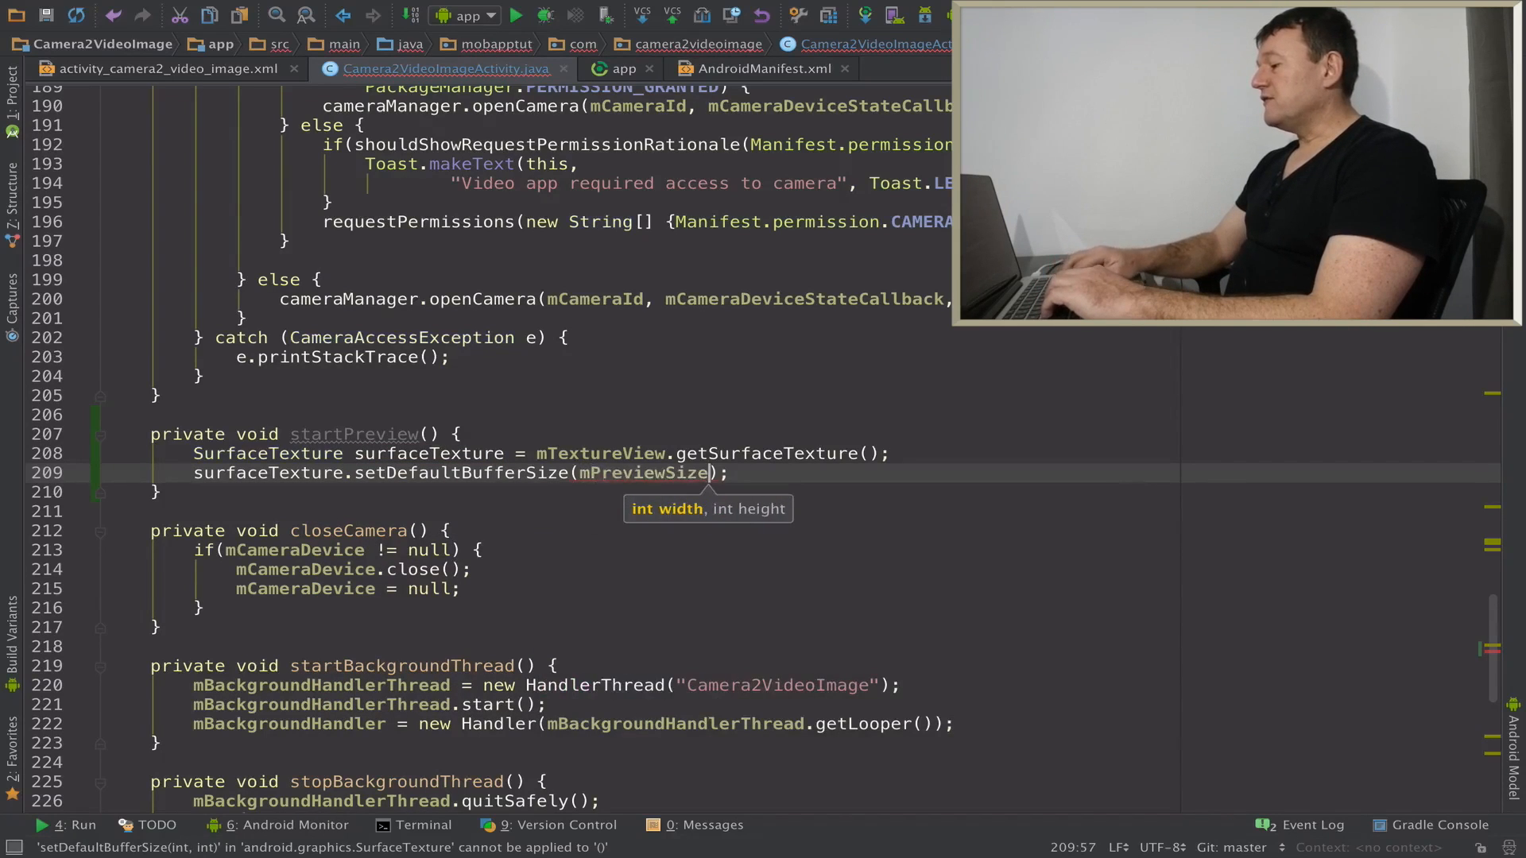
pyautogui.write('.getWidth()')
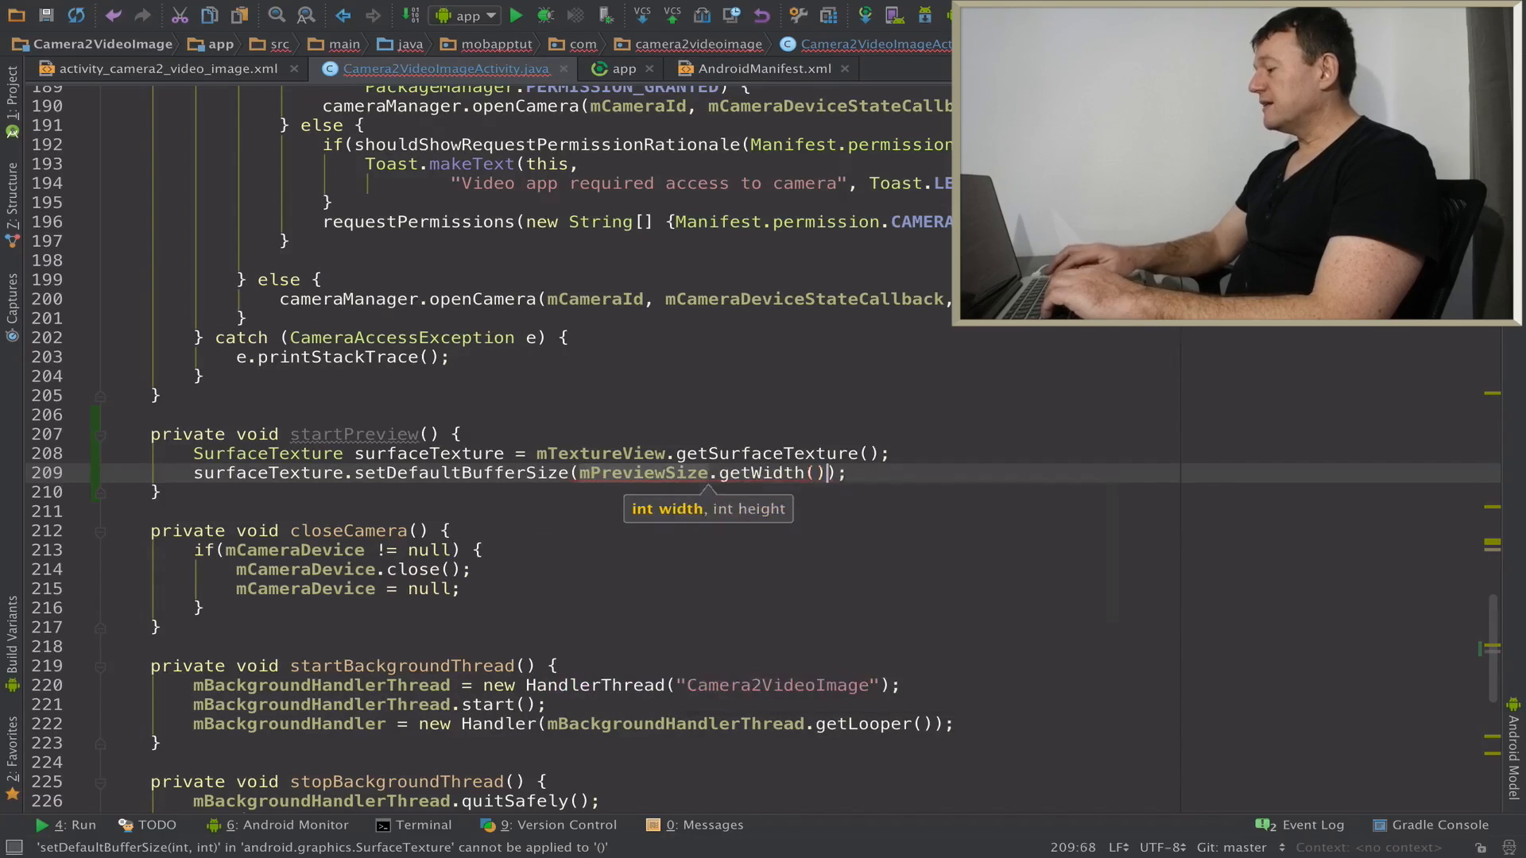
pyautogui.write(', m')
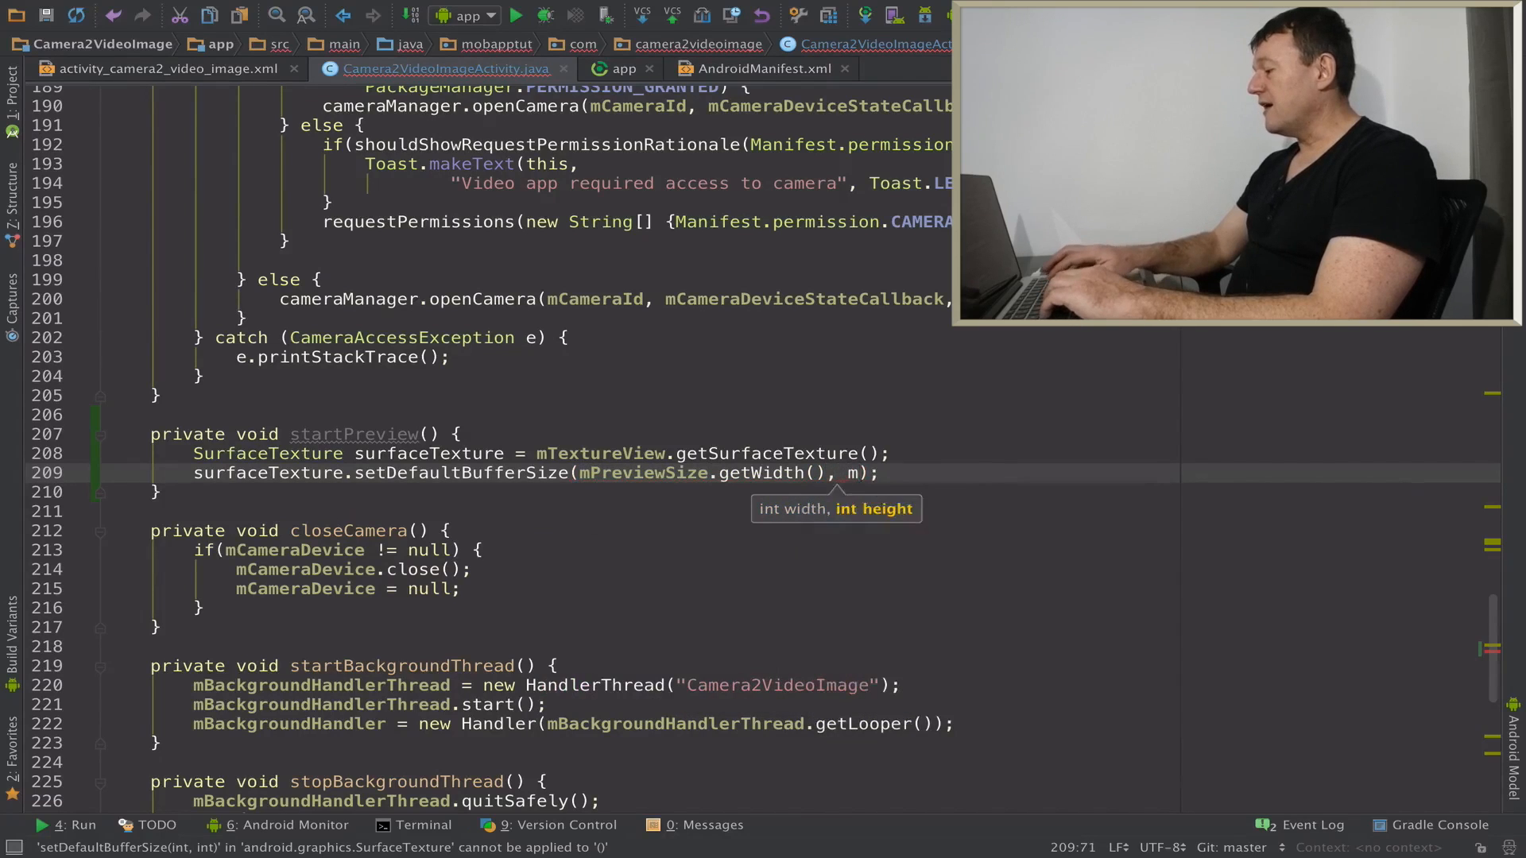
pyautogui.write('mPreviewSize.getHeight(')
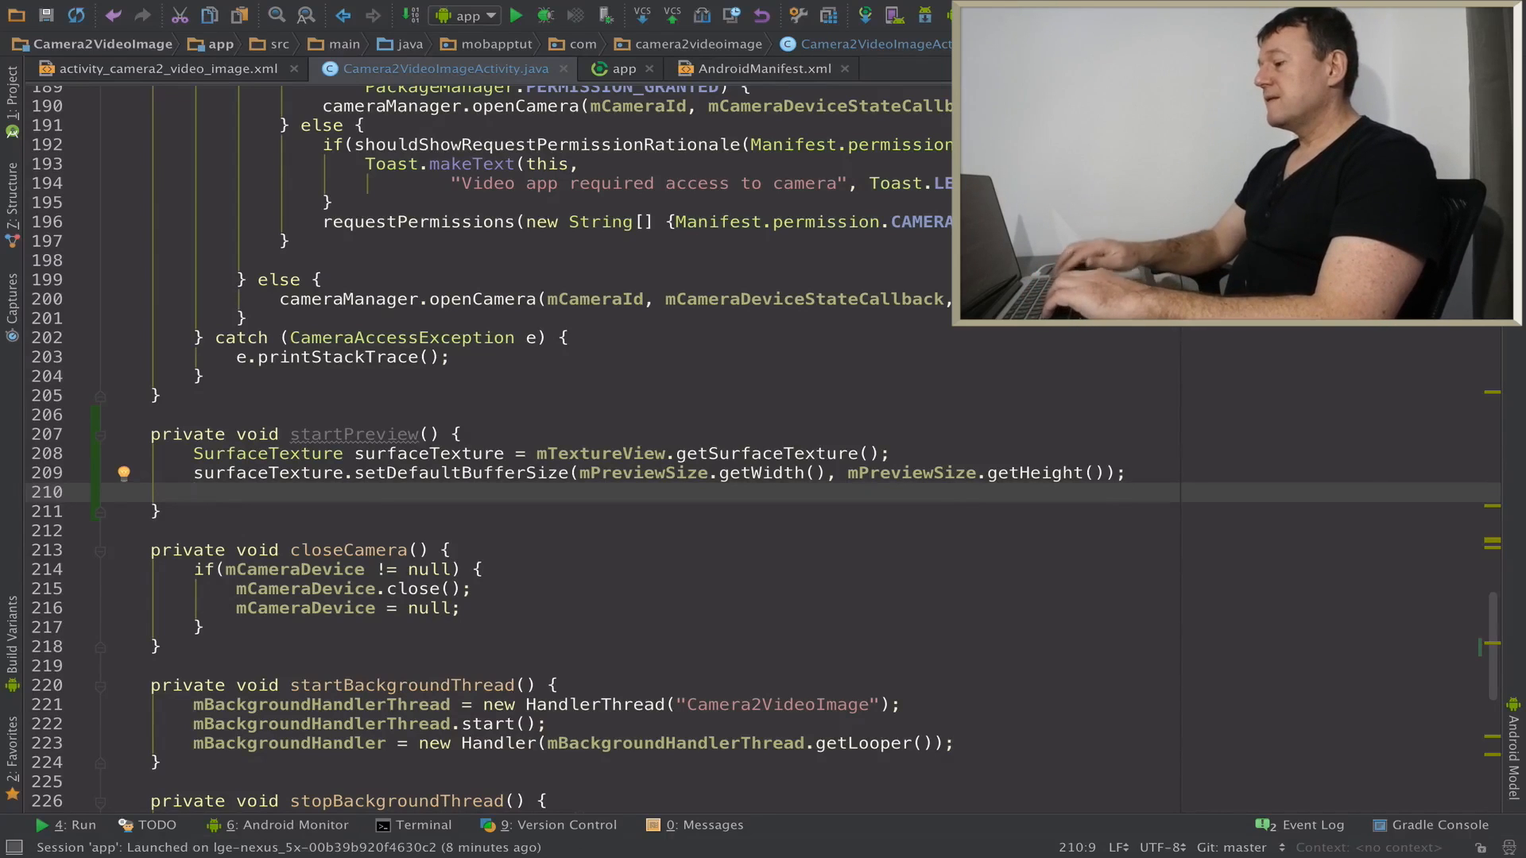
# Create 'Surface previewSurface = new Surface(surfaceTexture);' in startPreview.
pyautogui.write('Suruf')
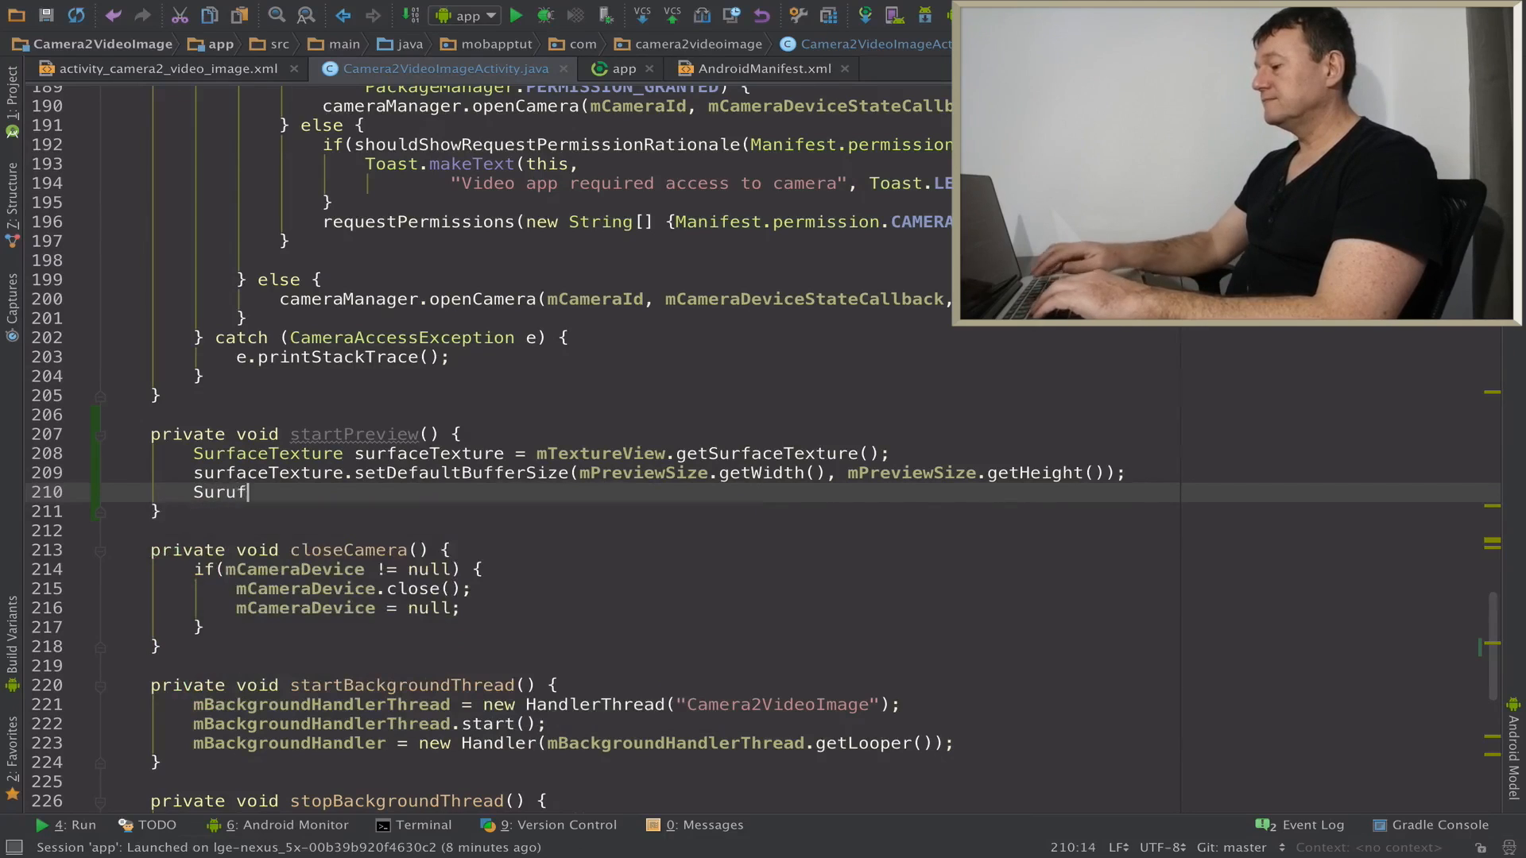
pyautogui.write('Surface p')
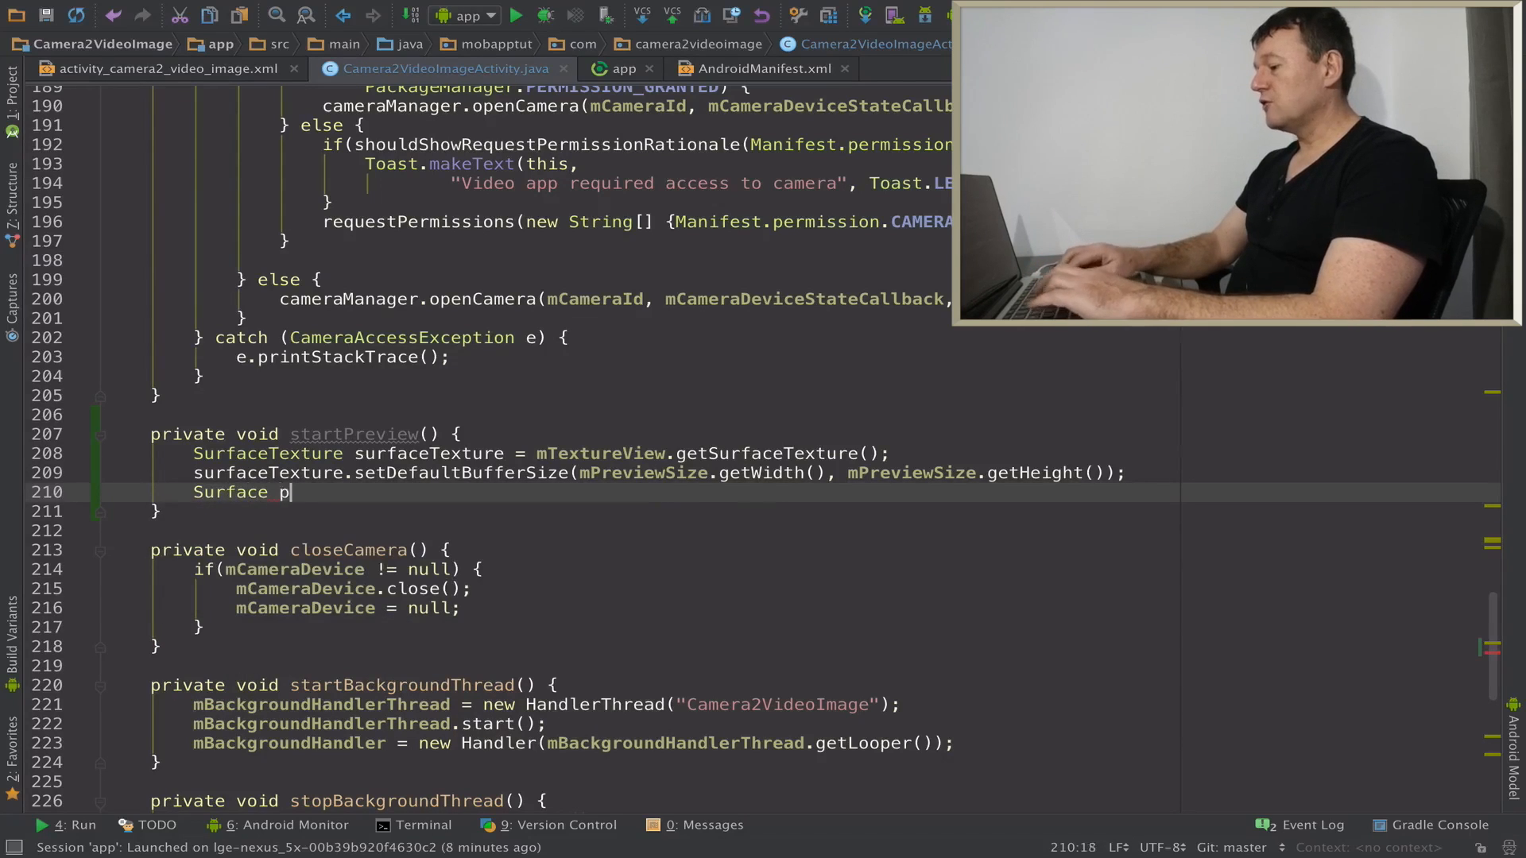
pyautogui.write('reviewSurface')
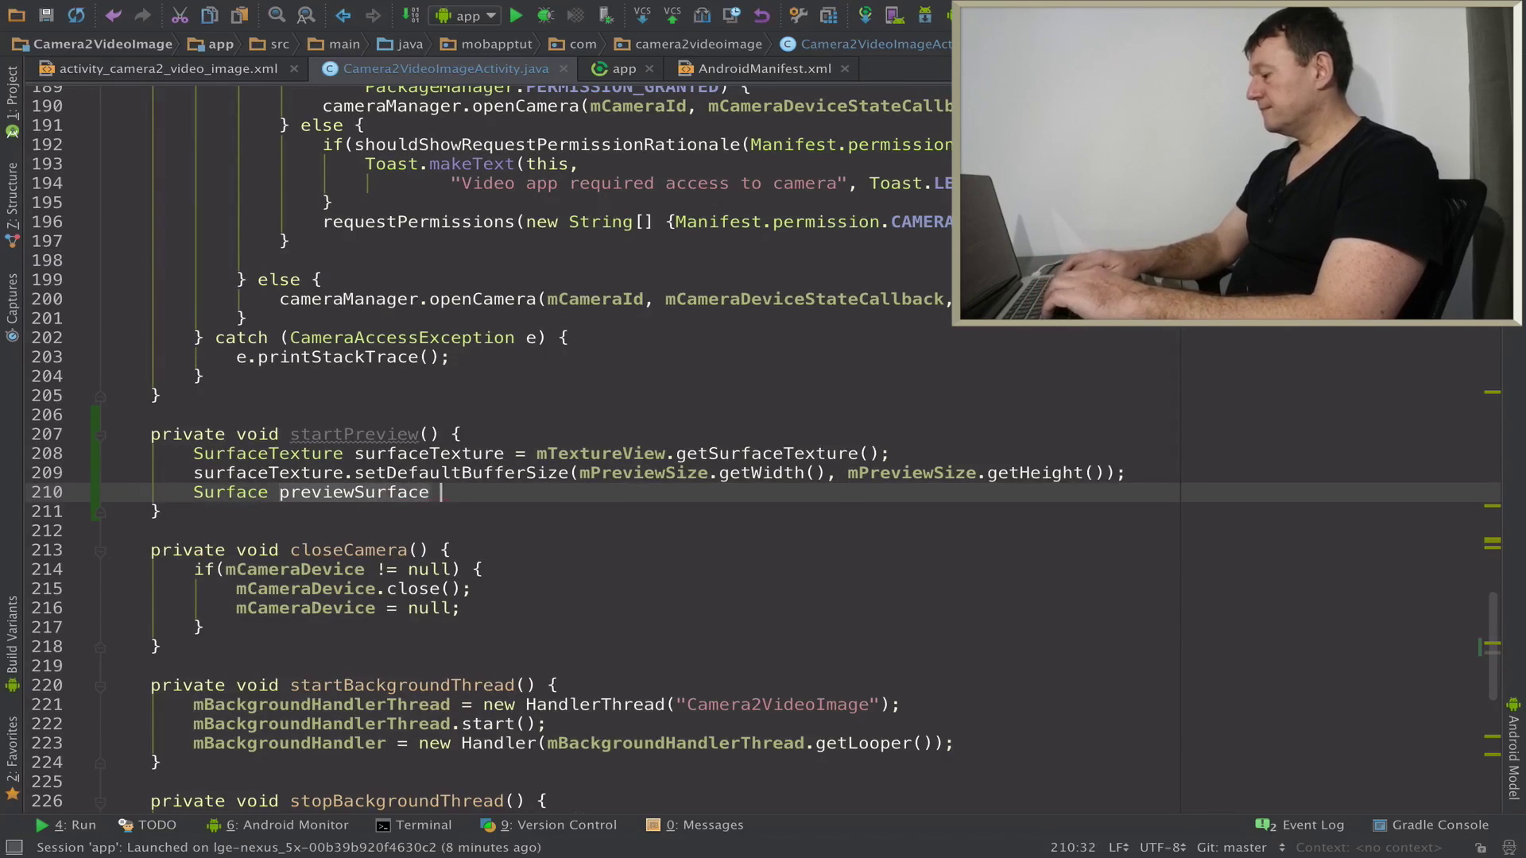
pyautogui.write('= new')
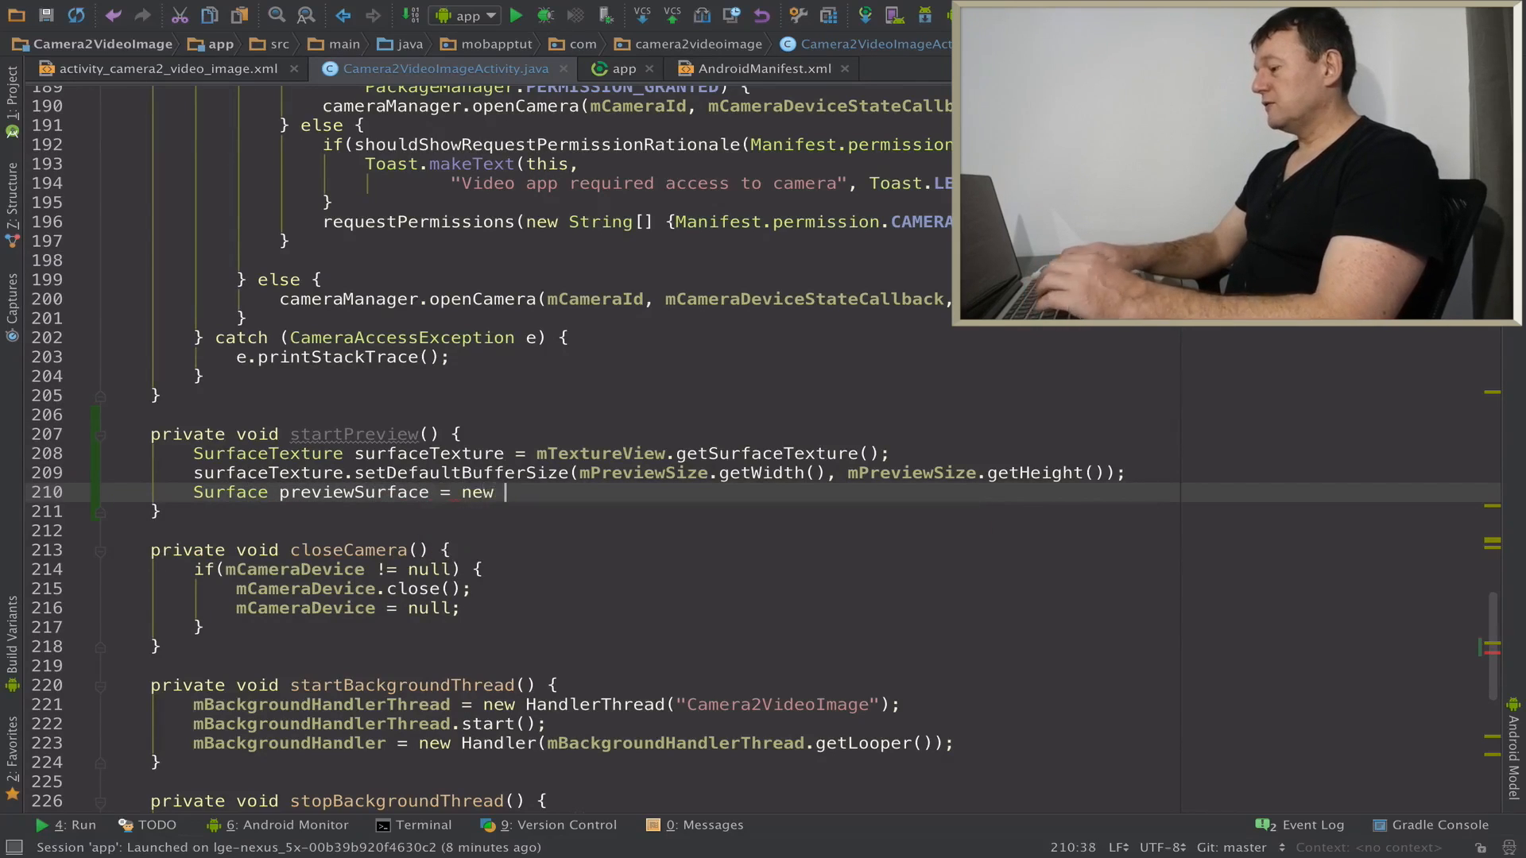
pyautogui.write('Surface(')
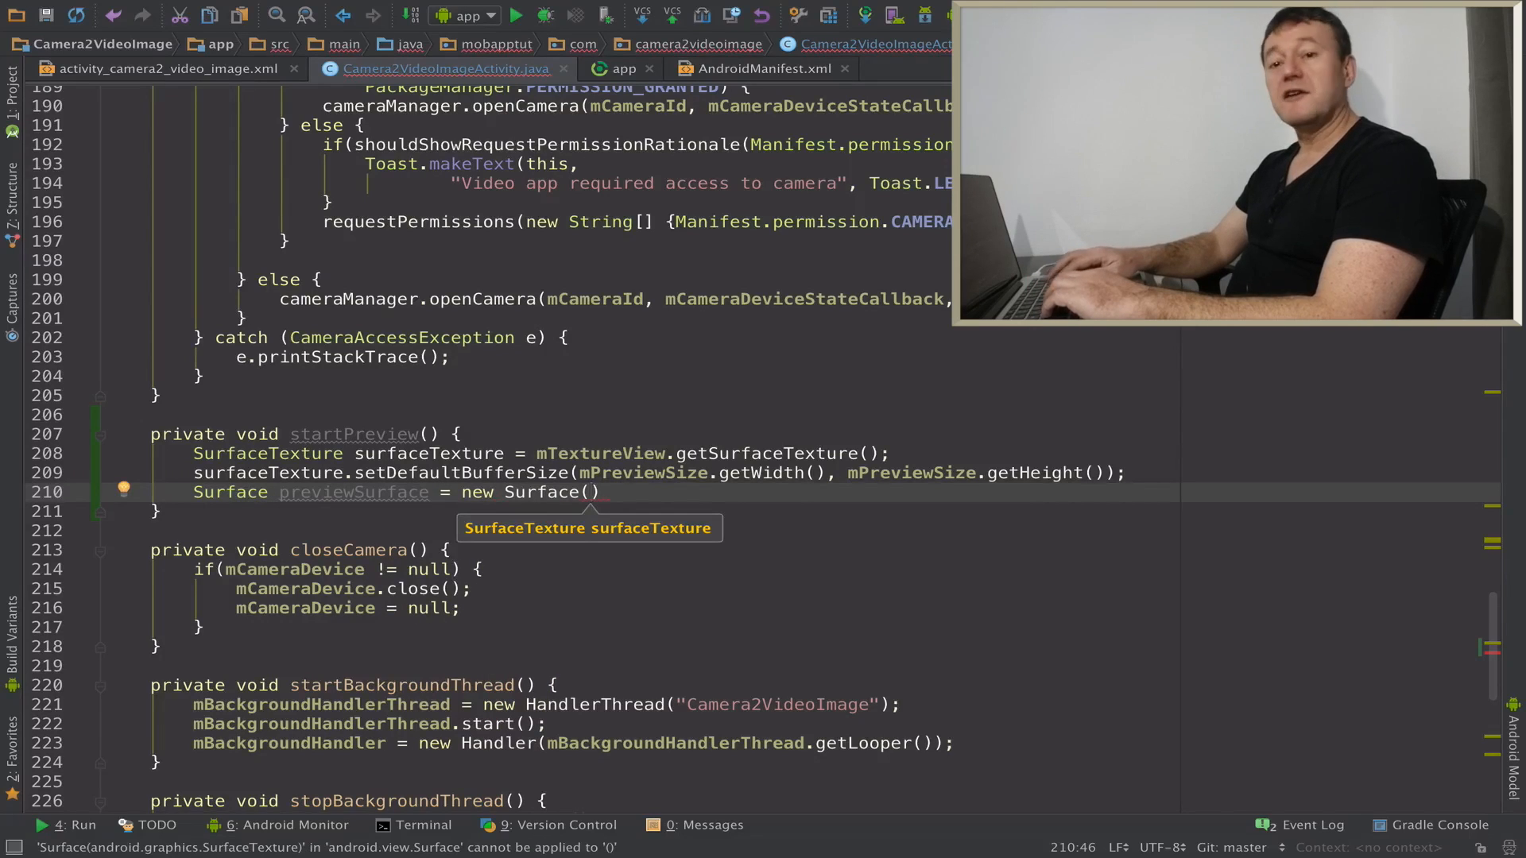
pyautogui.write('surfaceTexture')
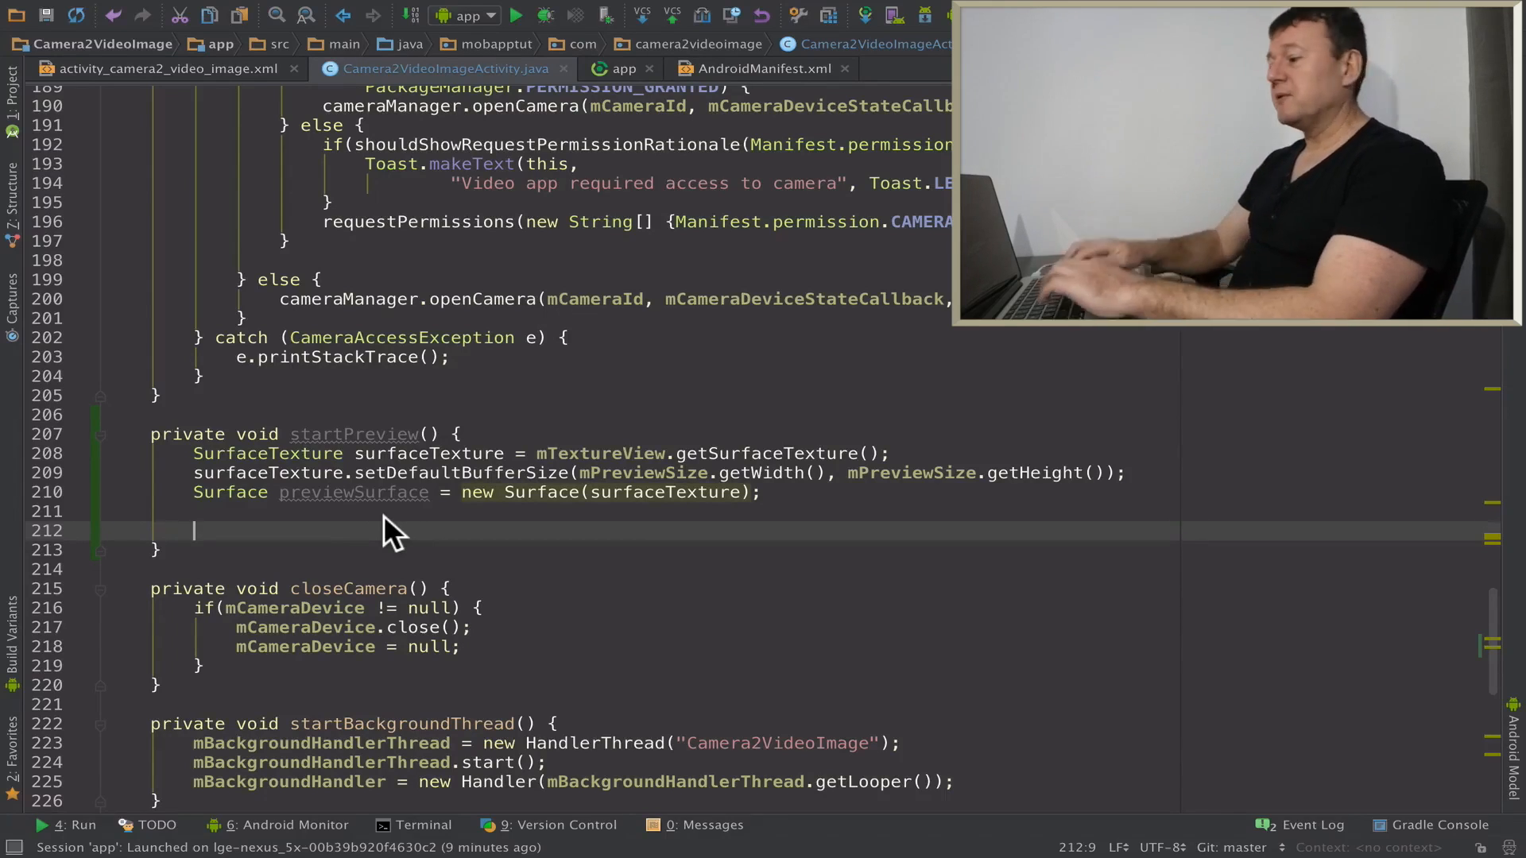
# Assign mCaptureRequestBuilder from mCameraDevice.createCaptureRequest(CameraDevice.TEMPLATE_PREVIEW).
pyautogui.write('m')
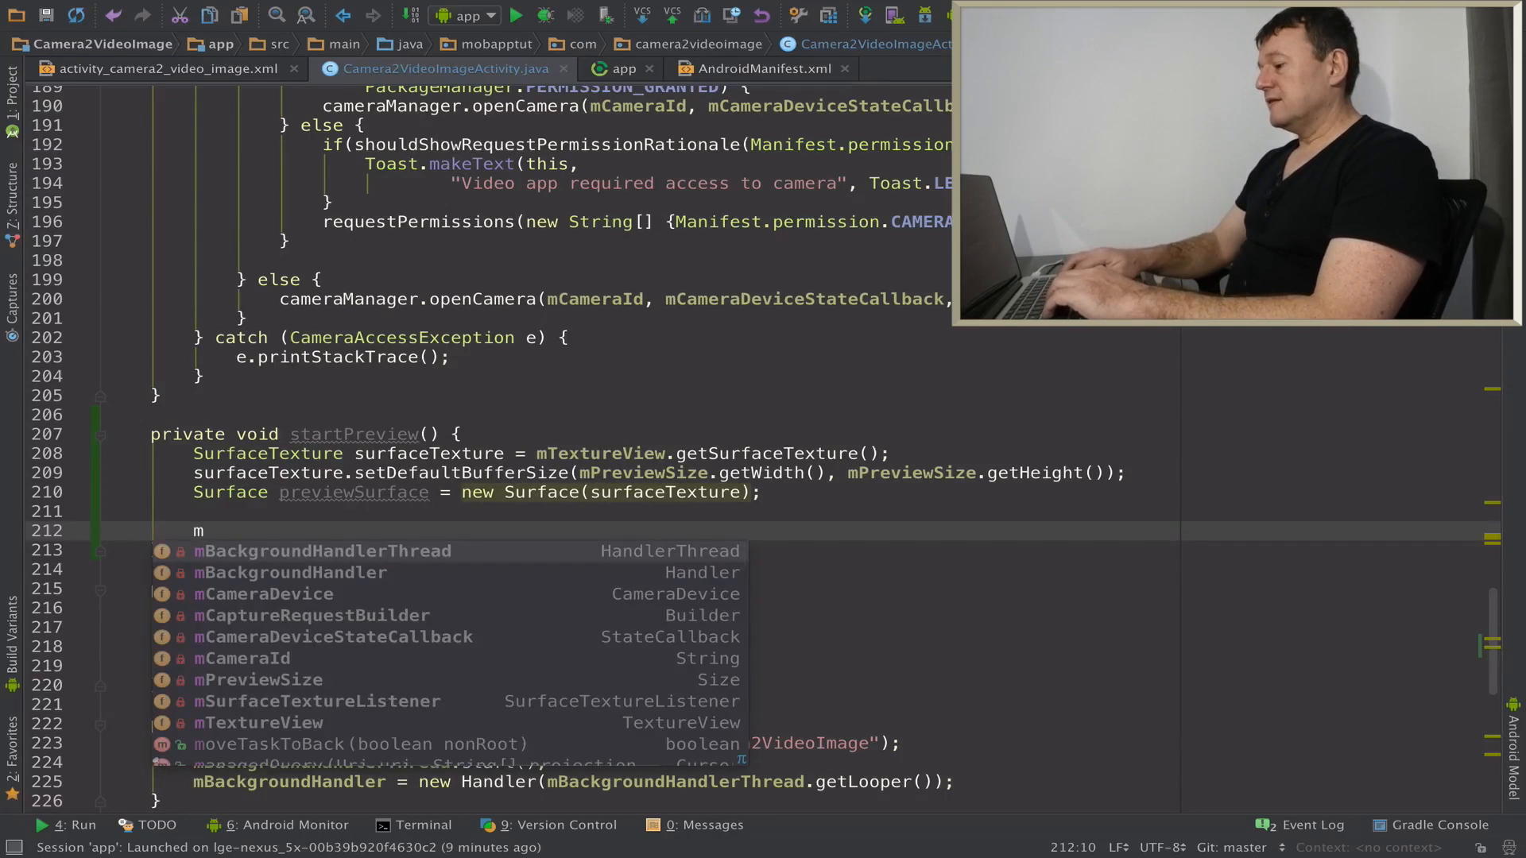
pyautogui.write('CaptureRequestBuilder')
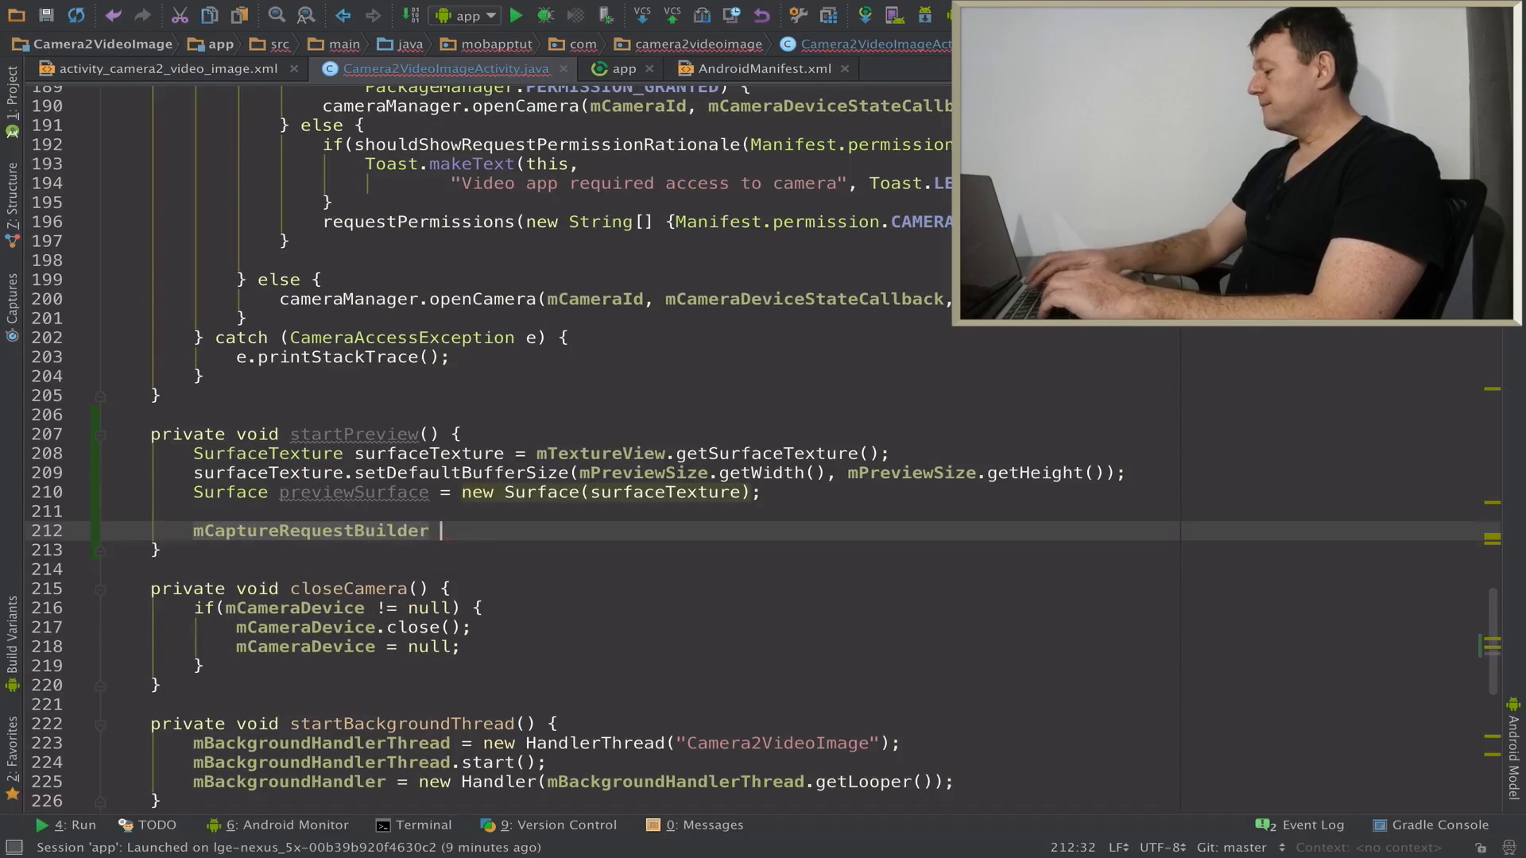
pyautogui.write('= C')
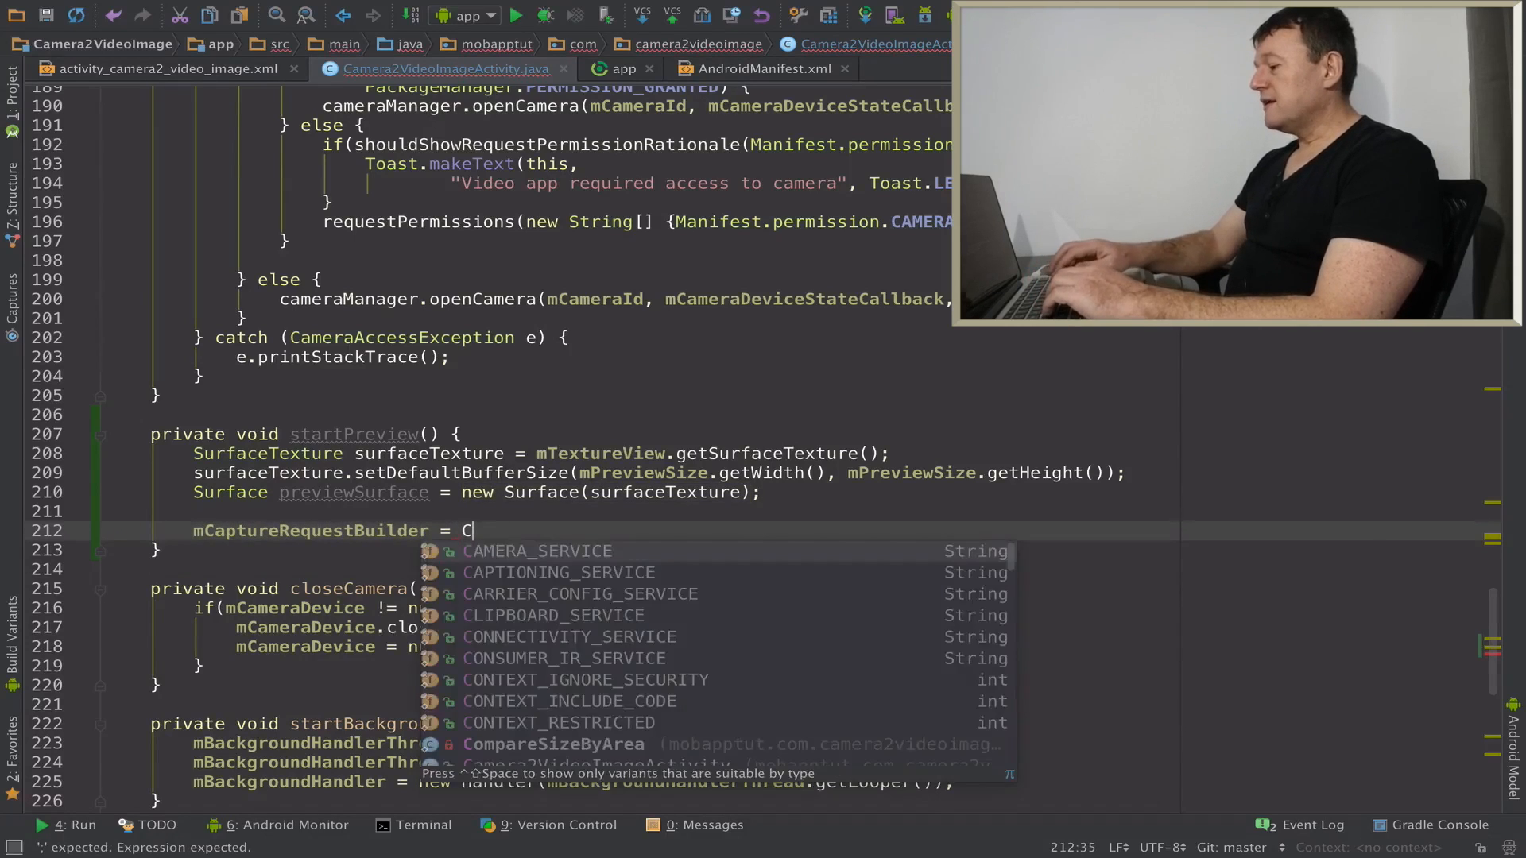
pyautogui.write('mCameraDevice')
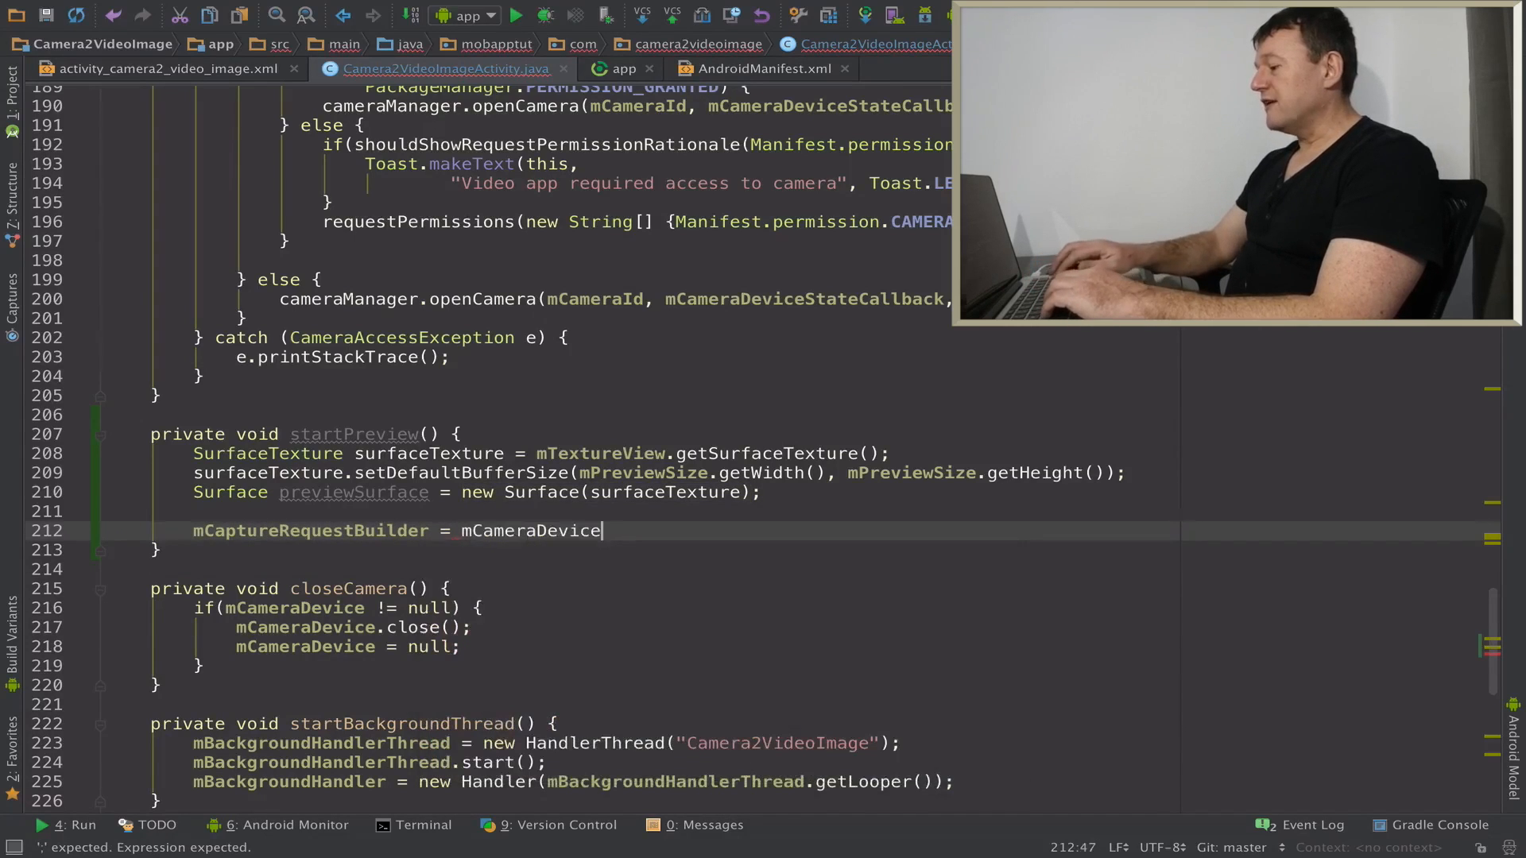
pyautogui.write('.createCaptureRequest(C')
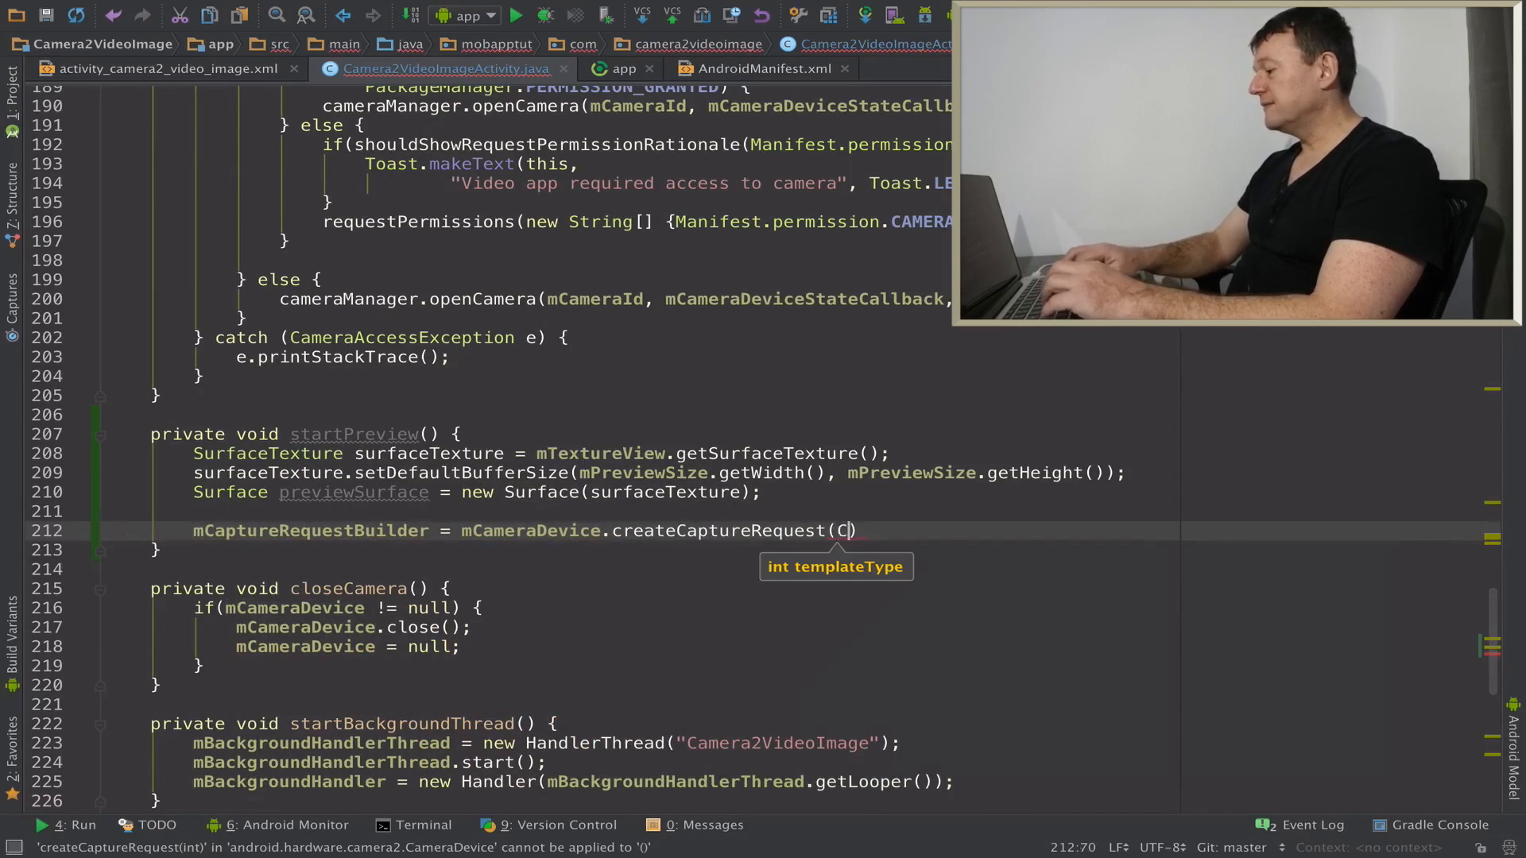
pyautogui.write('ameraDe')
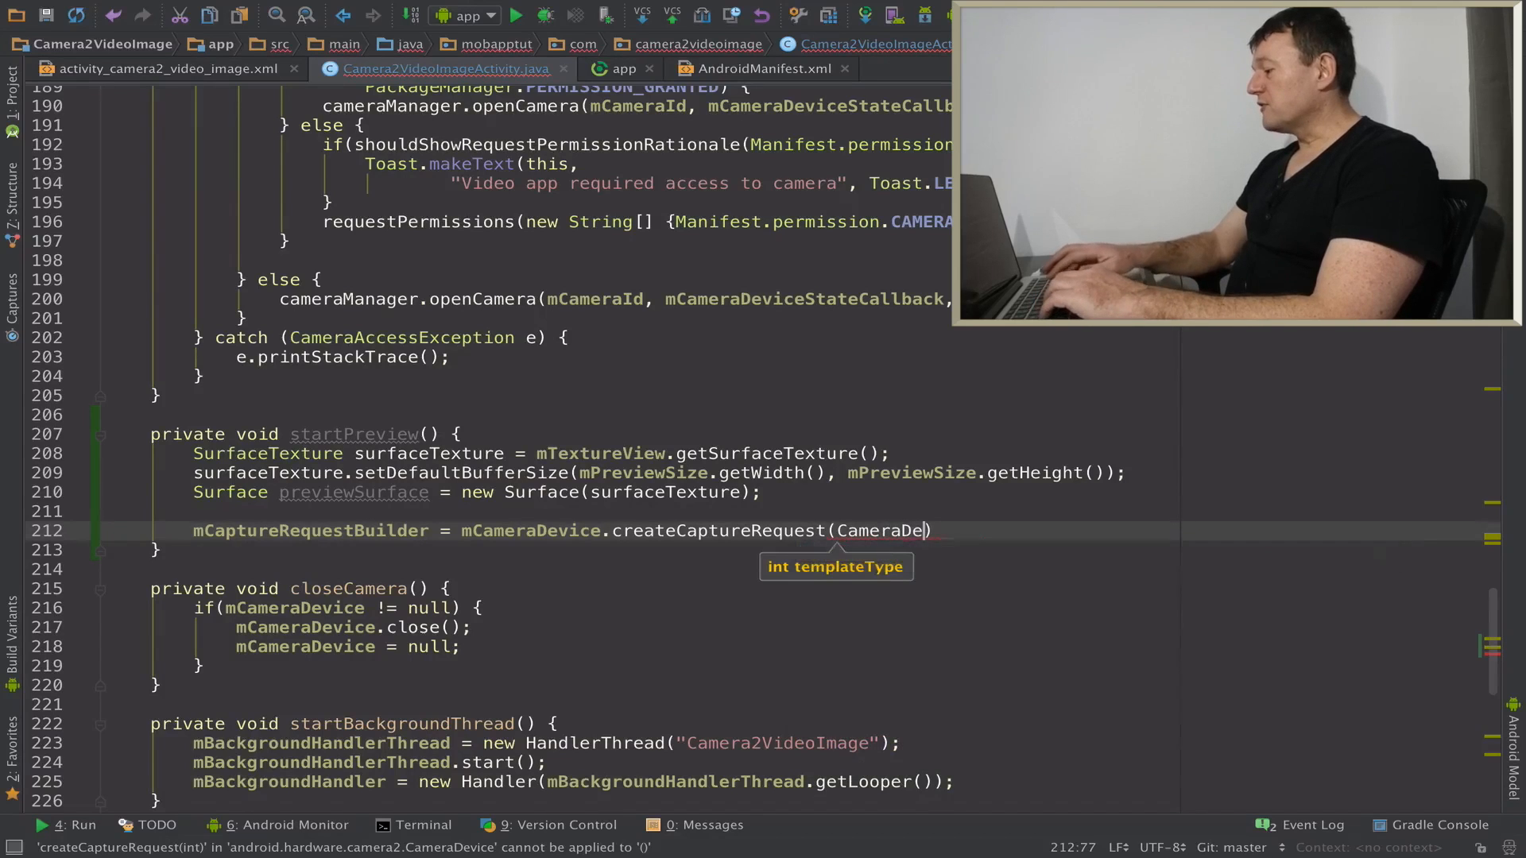
pyautogui.write('.TEMPLATE_PREVIEW')
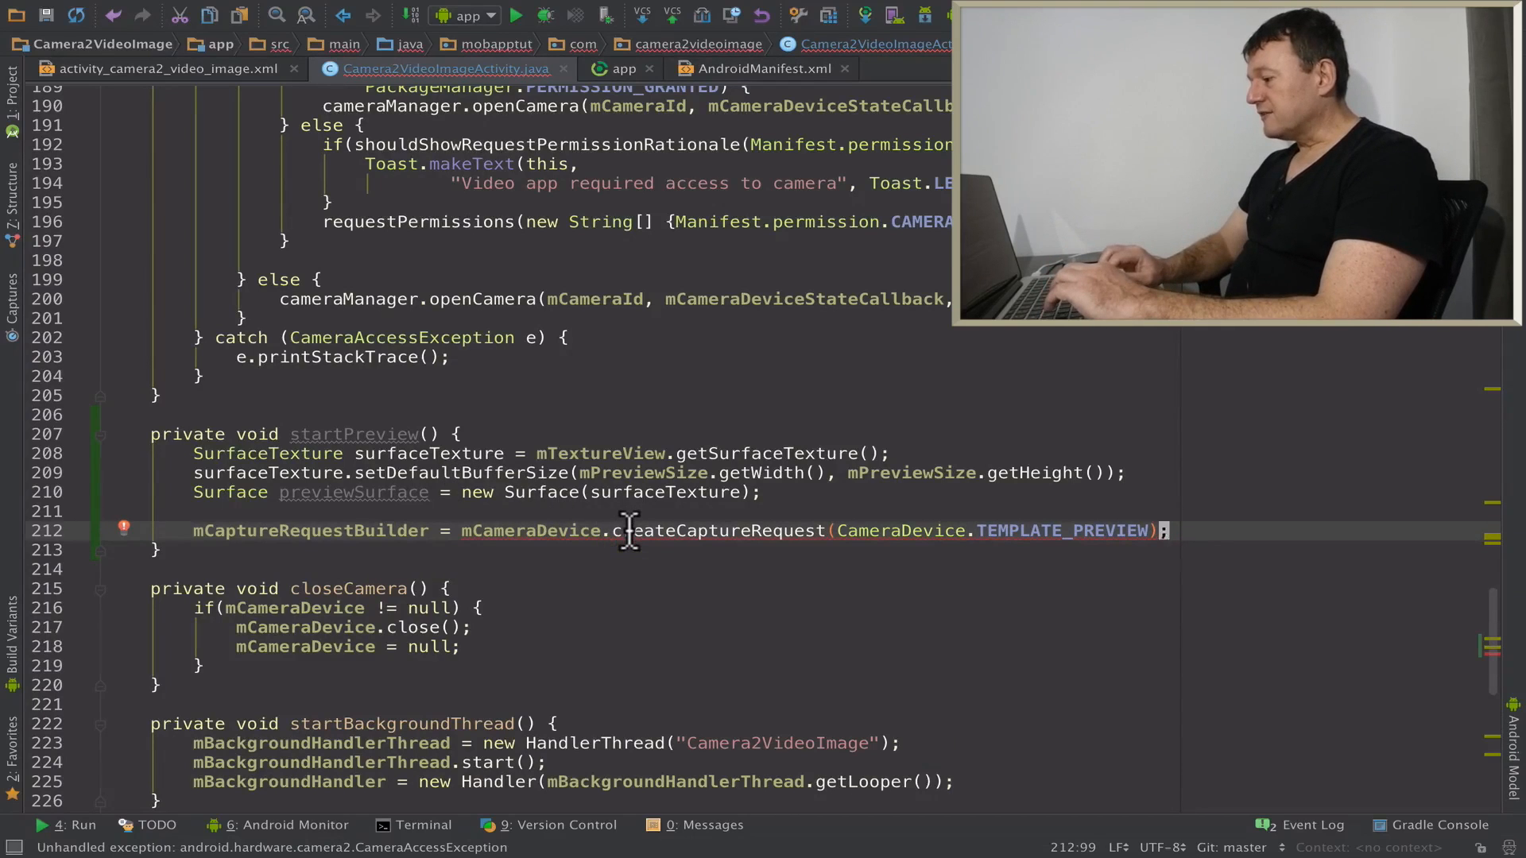
# Surround the capture request line with a try/catch for CameraAccessException.
pyautogui.press('ctrl+alt+t')
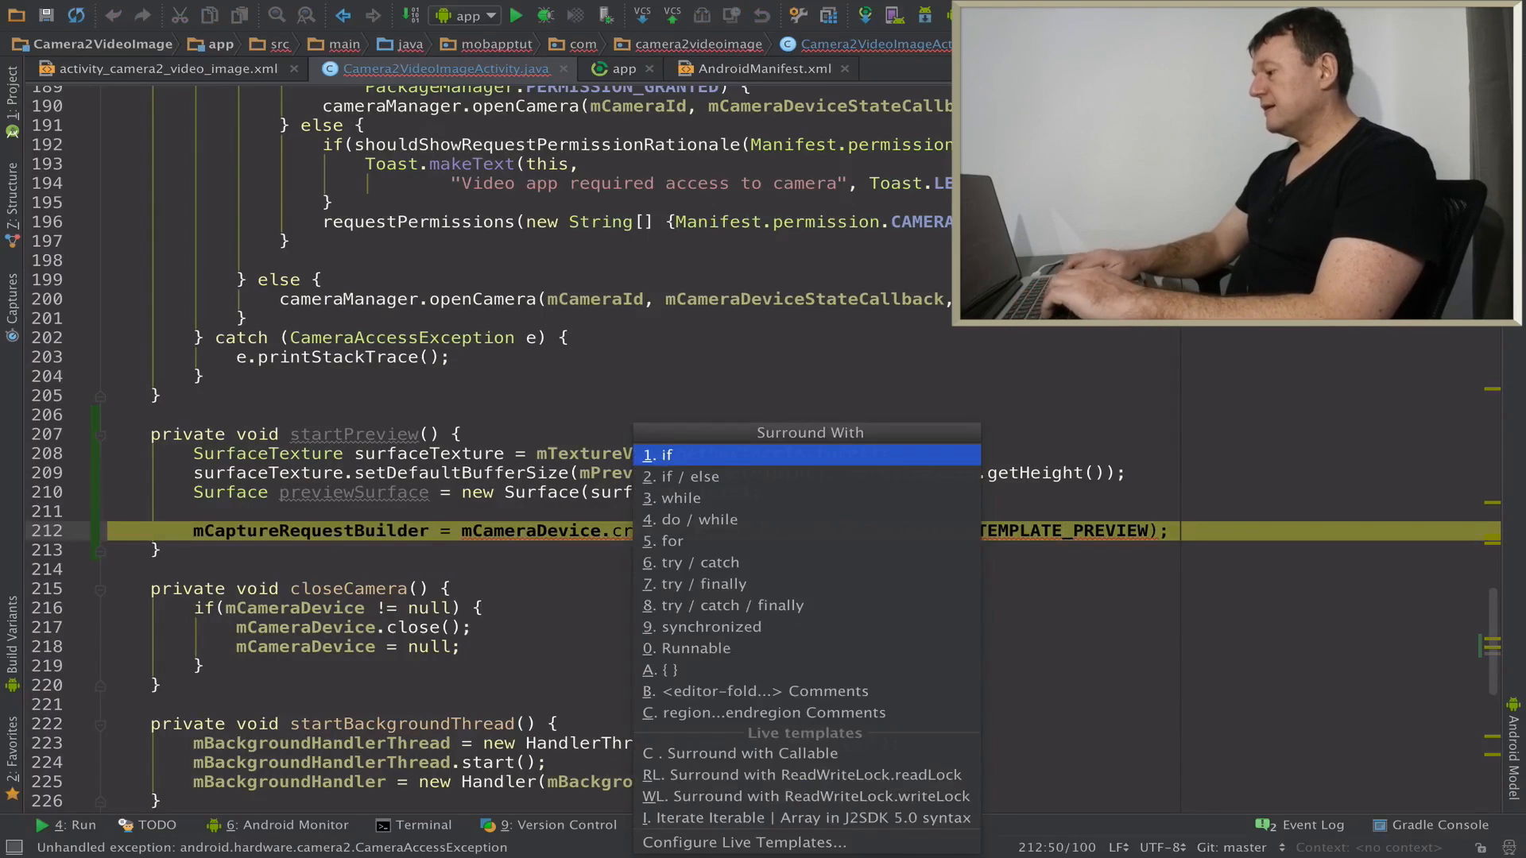
pyautogui.click(708, 561)
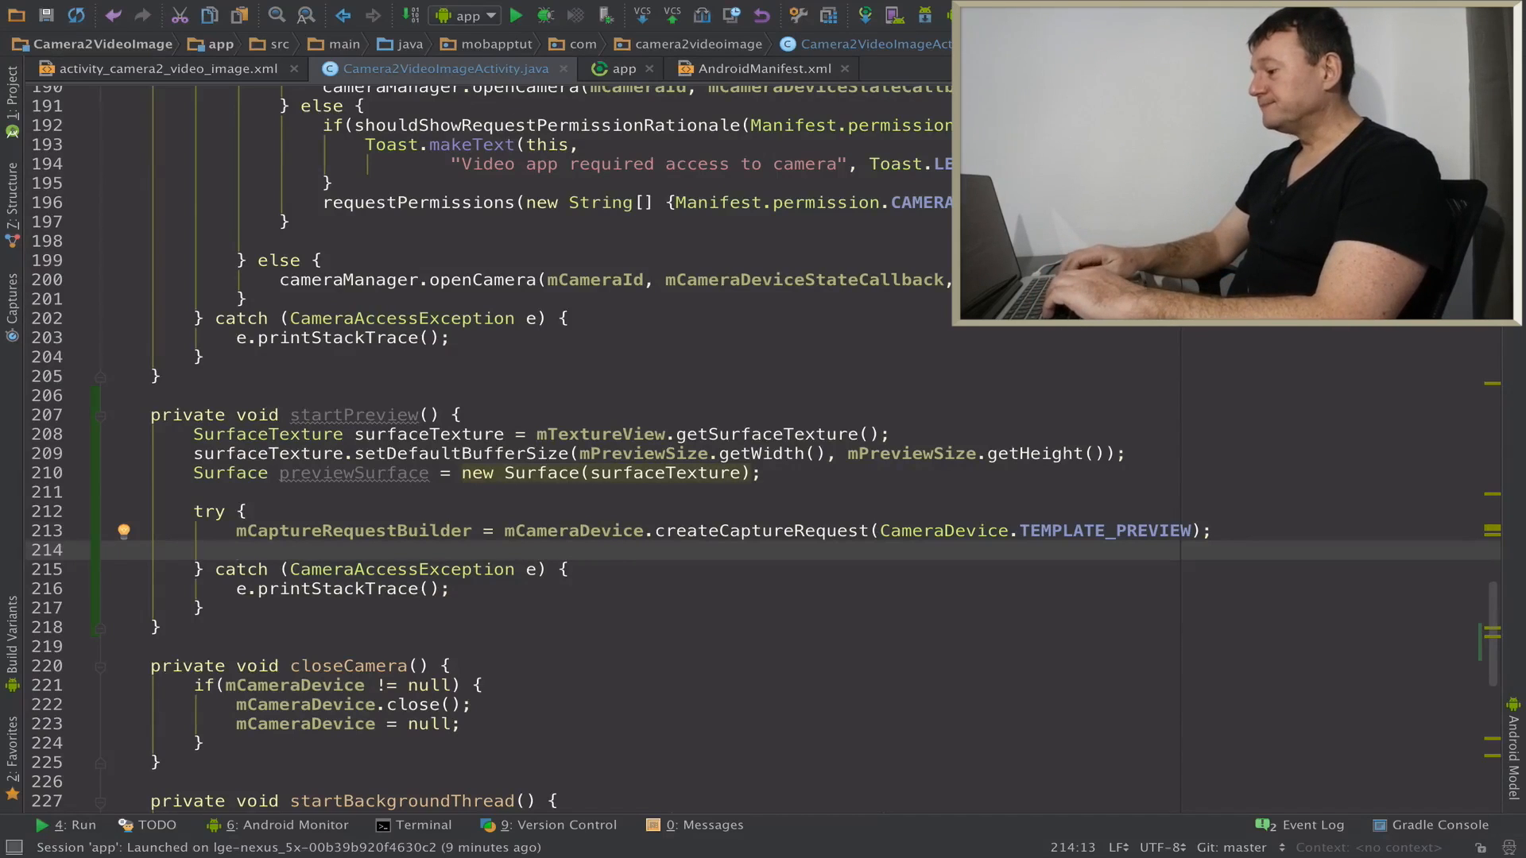
# Add previewSurface as the builder's output target via mCaptureRequestBuilder.addTarget(previewSurface).
pyautogui.write('m')
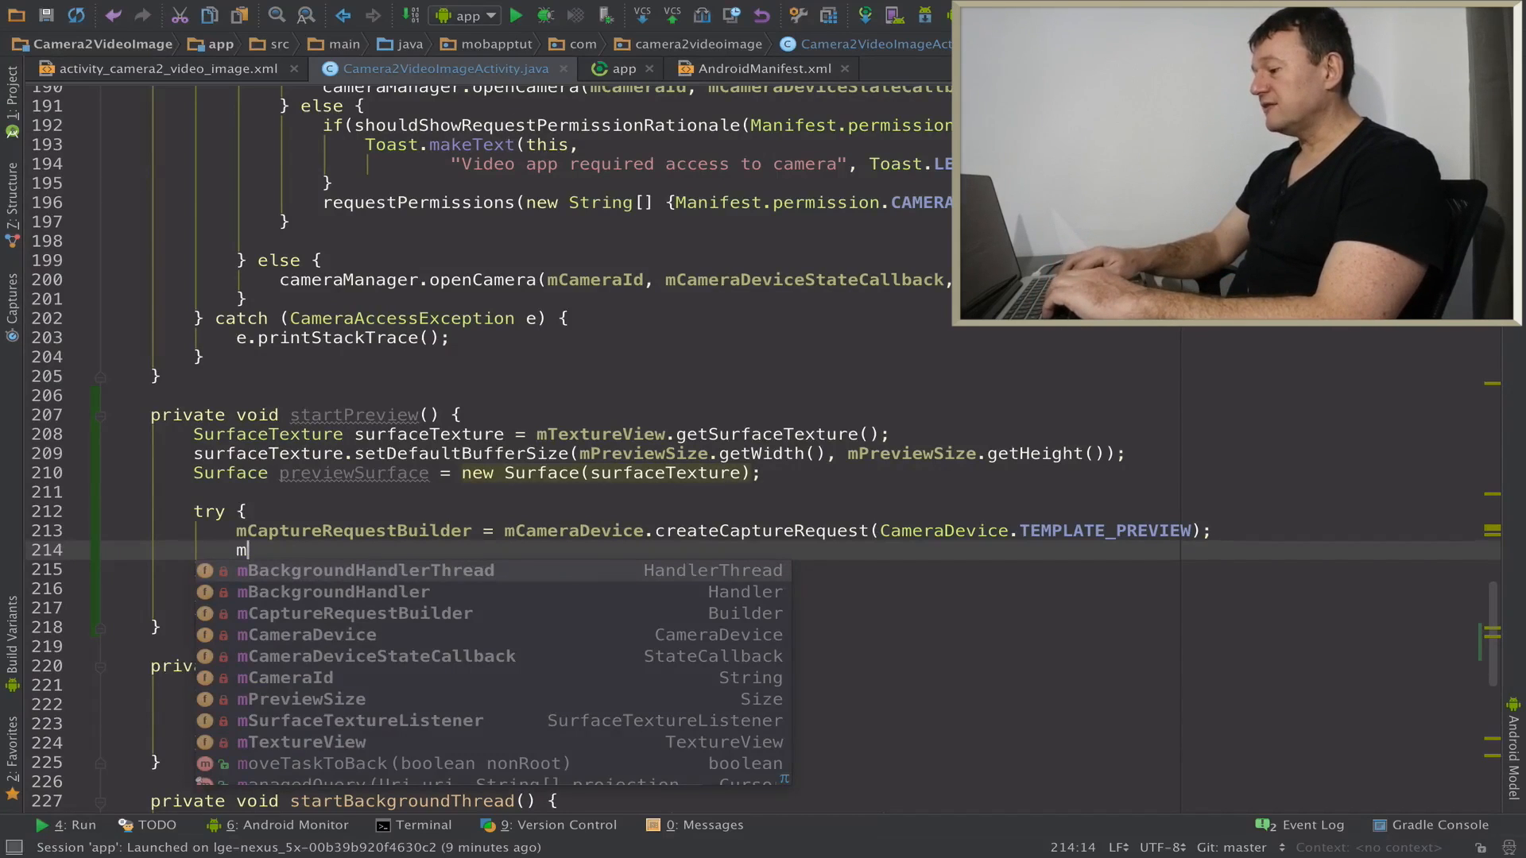
pyautogui.write('mCaptureRequestBuilder.')
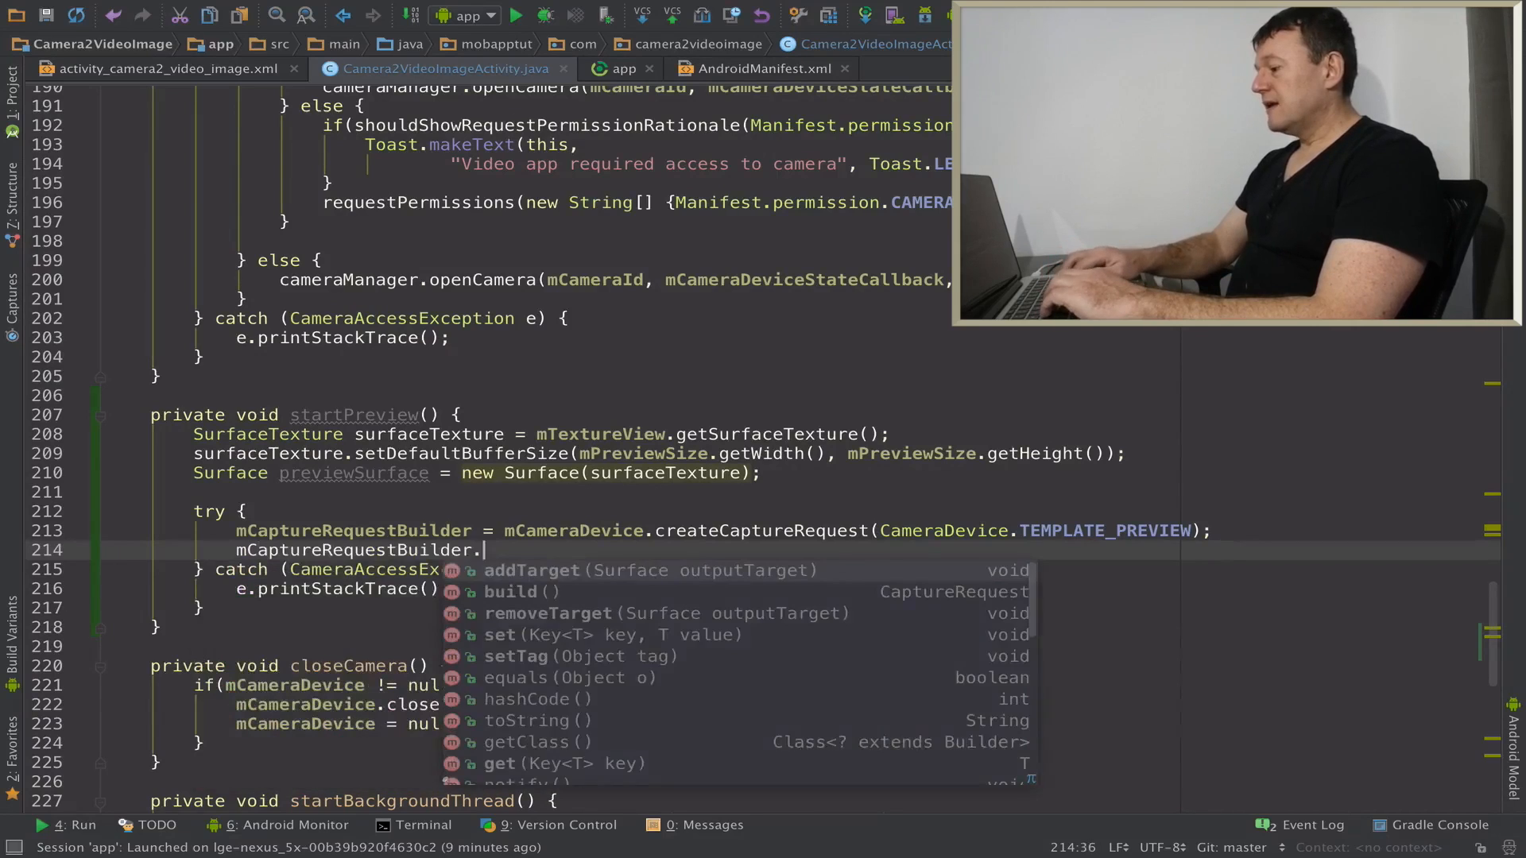
pyautogui.click(531, 570)
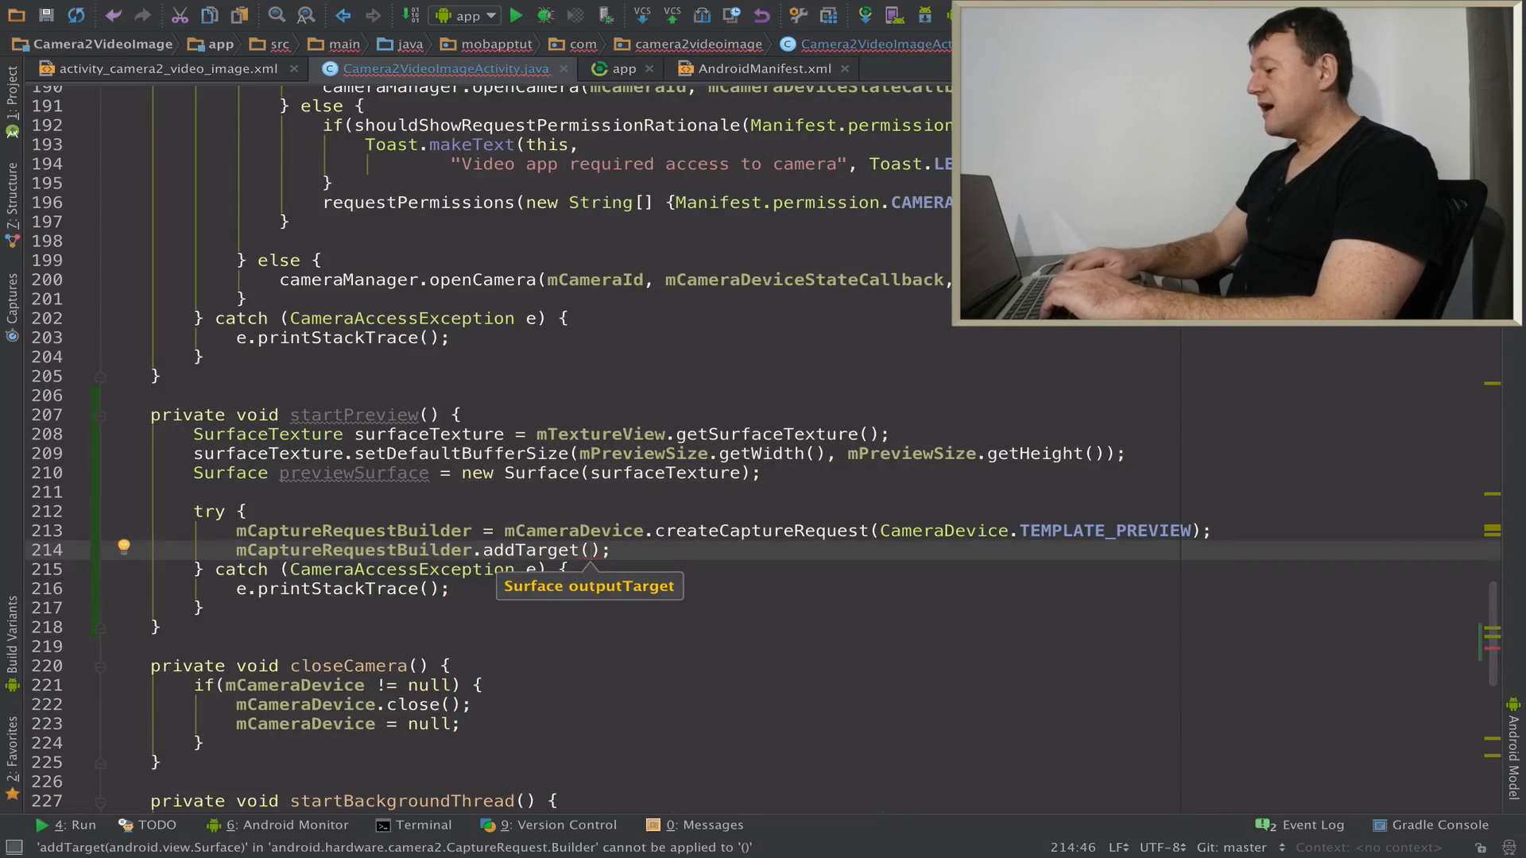
pyautogui.write('previewSurface')
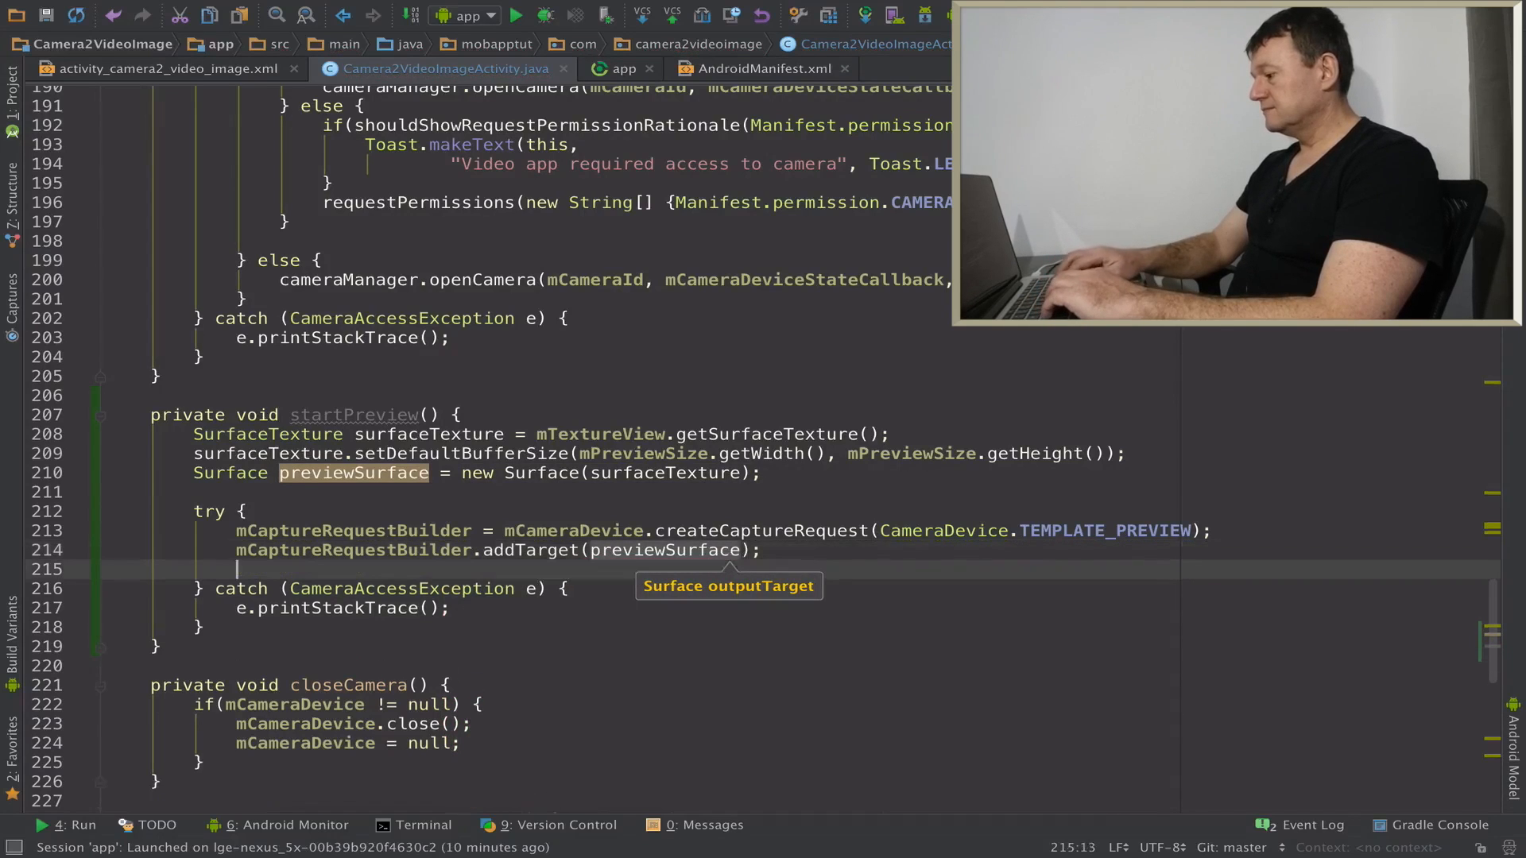
pyautogui.press('enter')
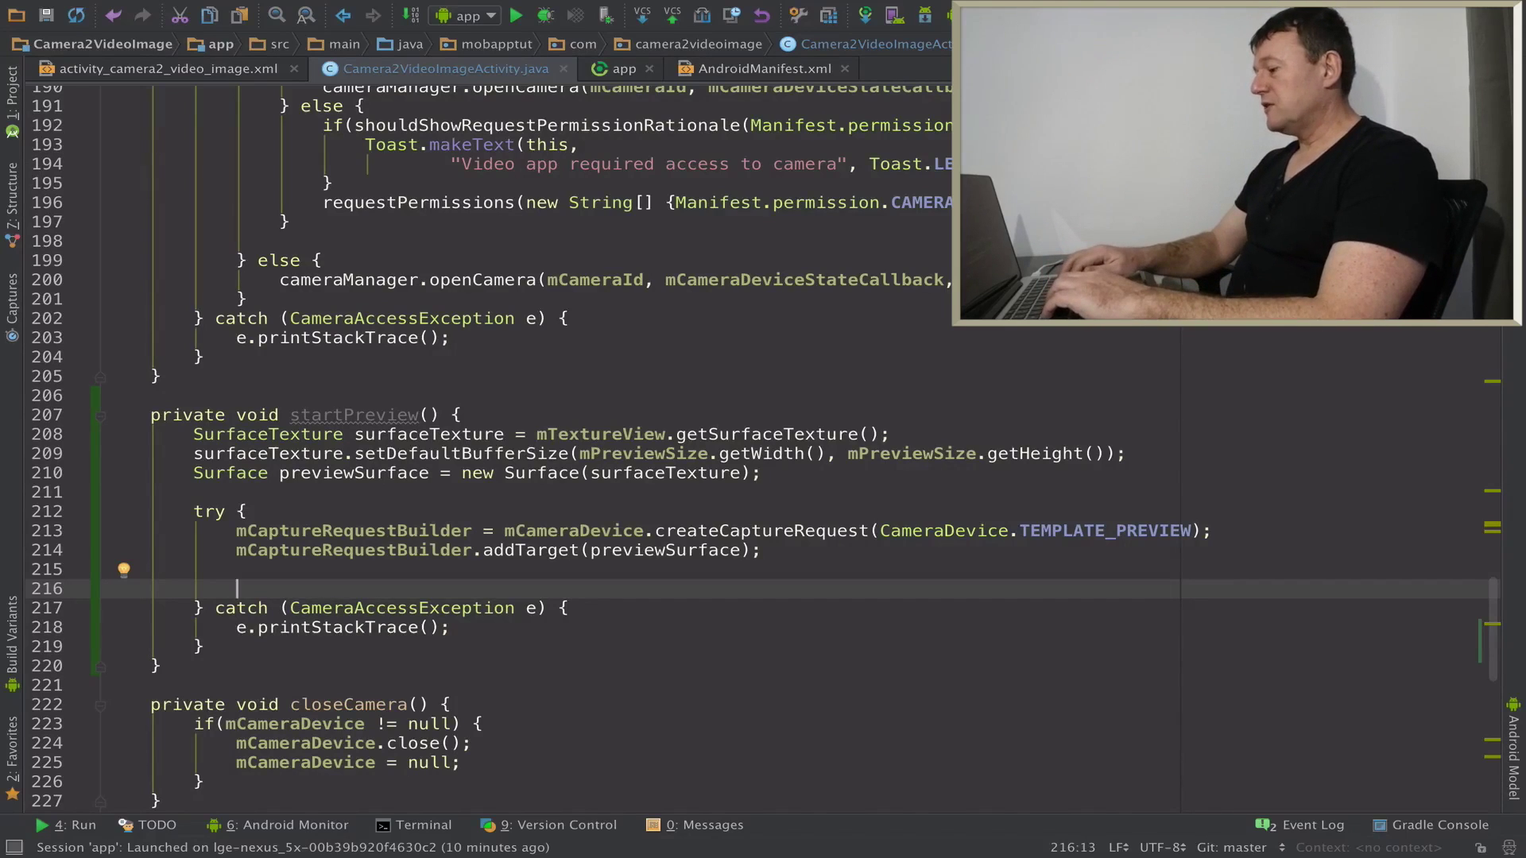
# Call mCameraDevice.createCaptureSession(Arrays.asList(previewSurface), new ... for the capture session.
pyautogui.write('mCameraDevice')
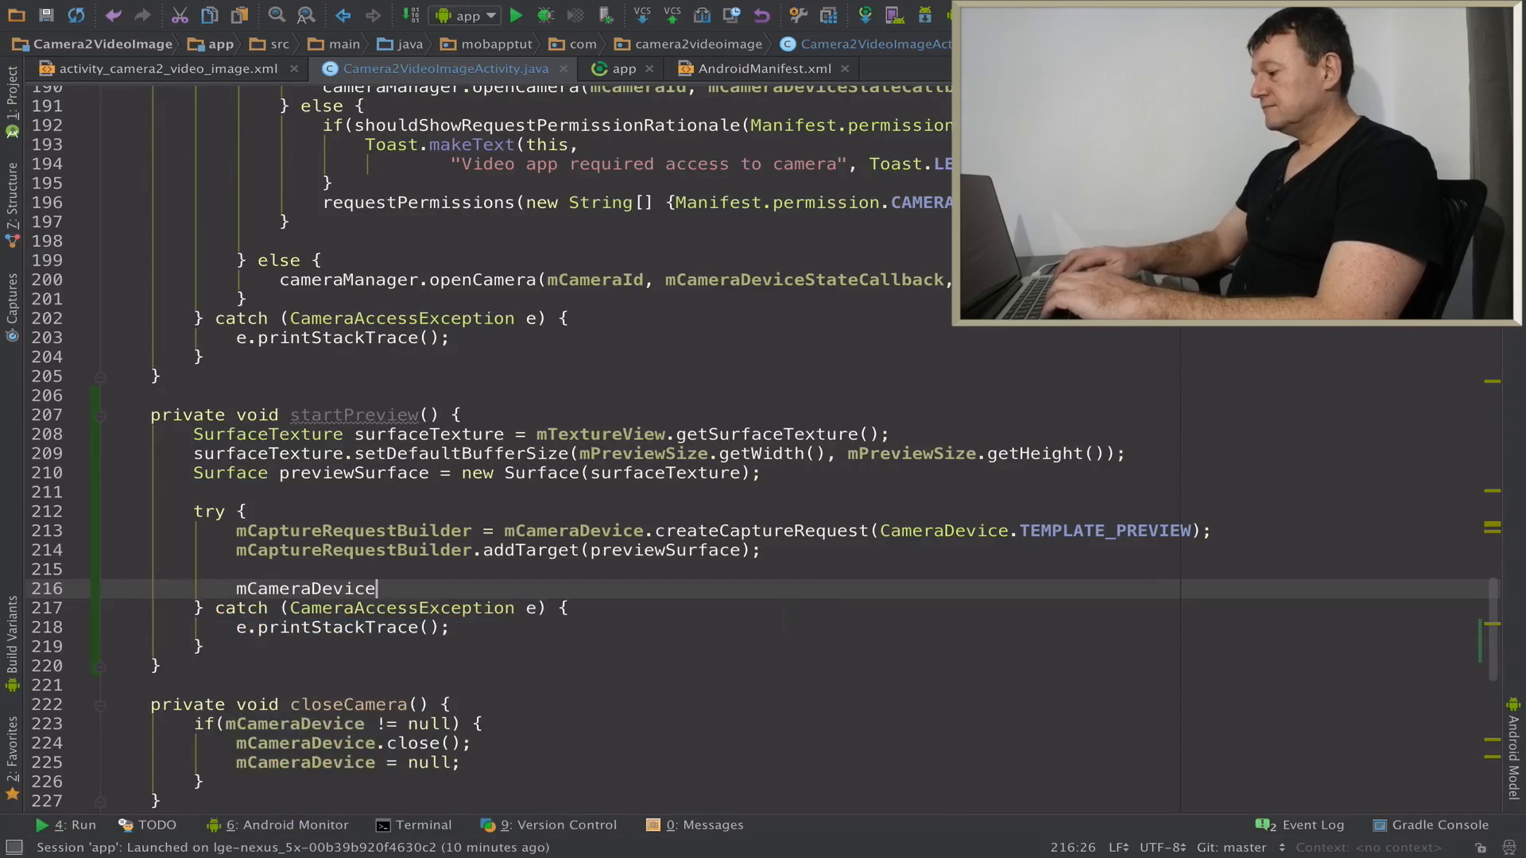
pyautogui.write('.')
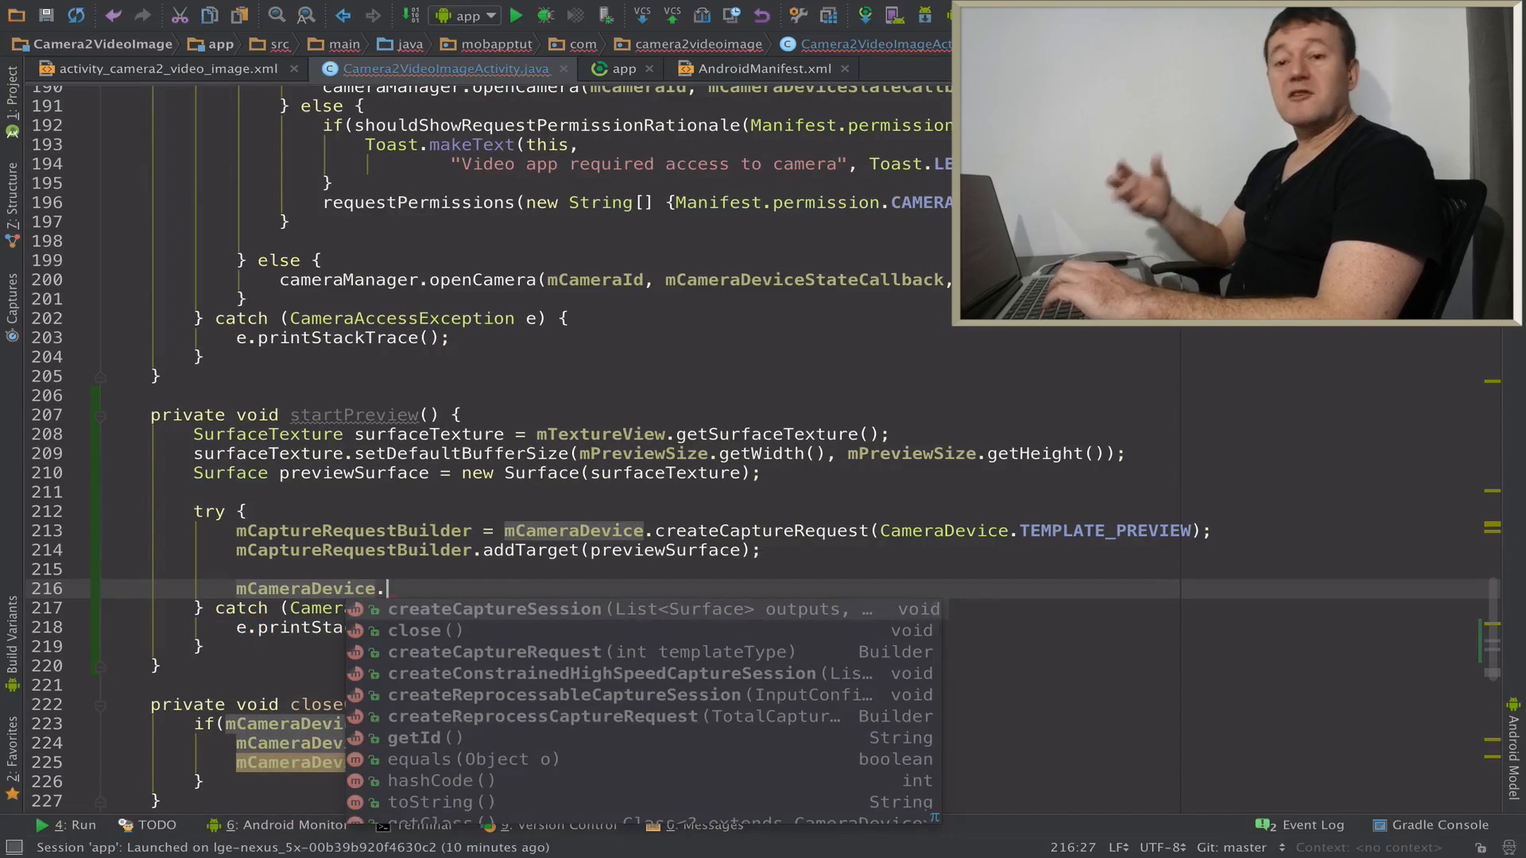
pyautogui.click(493, 609)
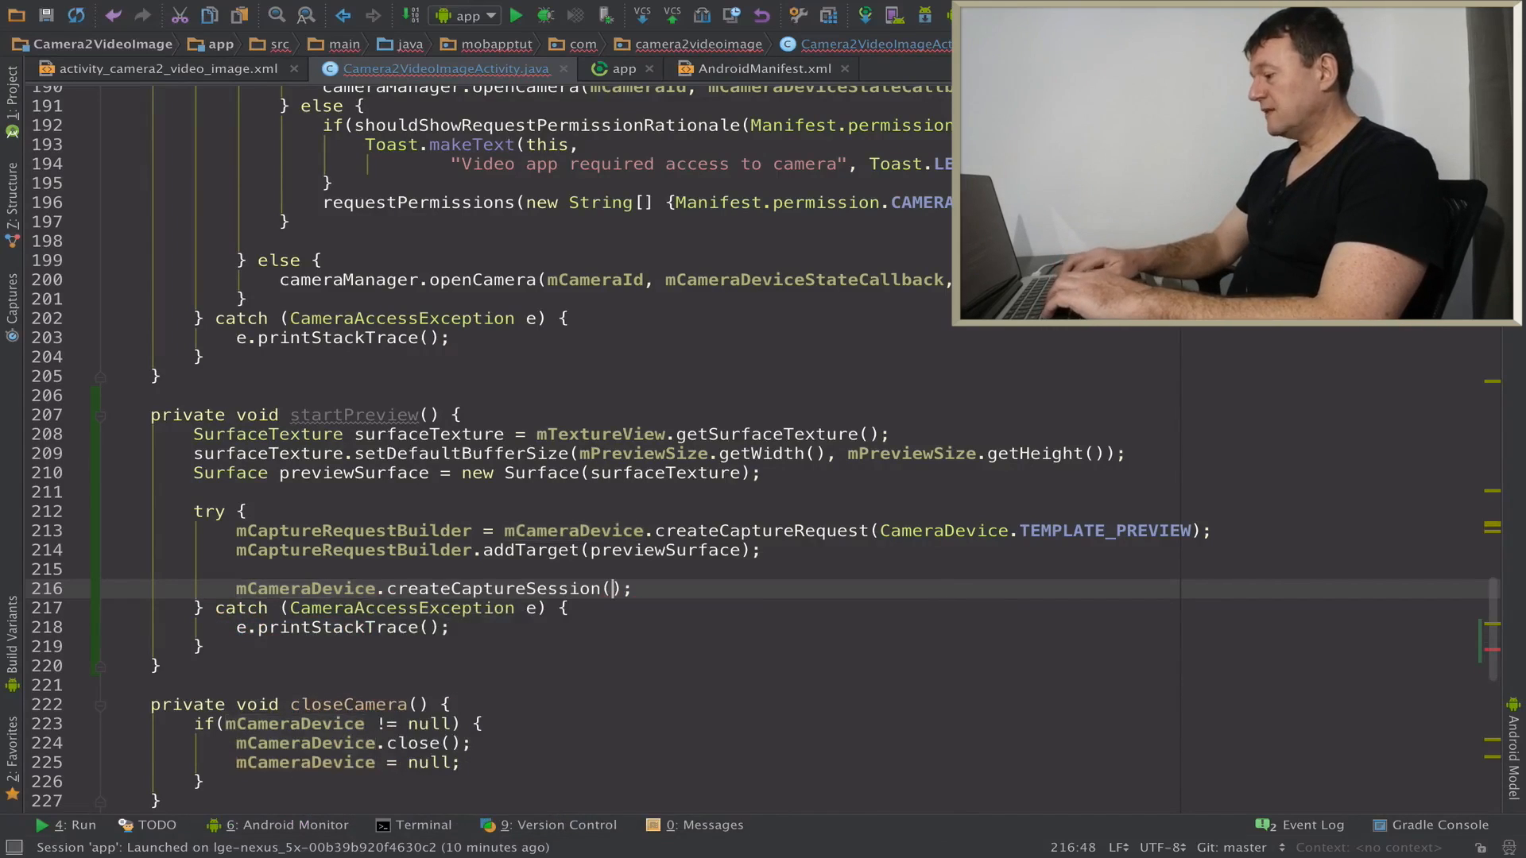
pyautogui.write('A')
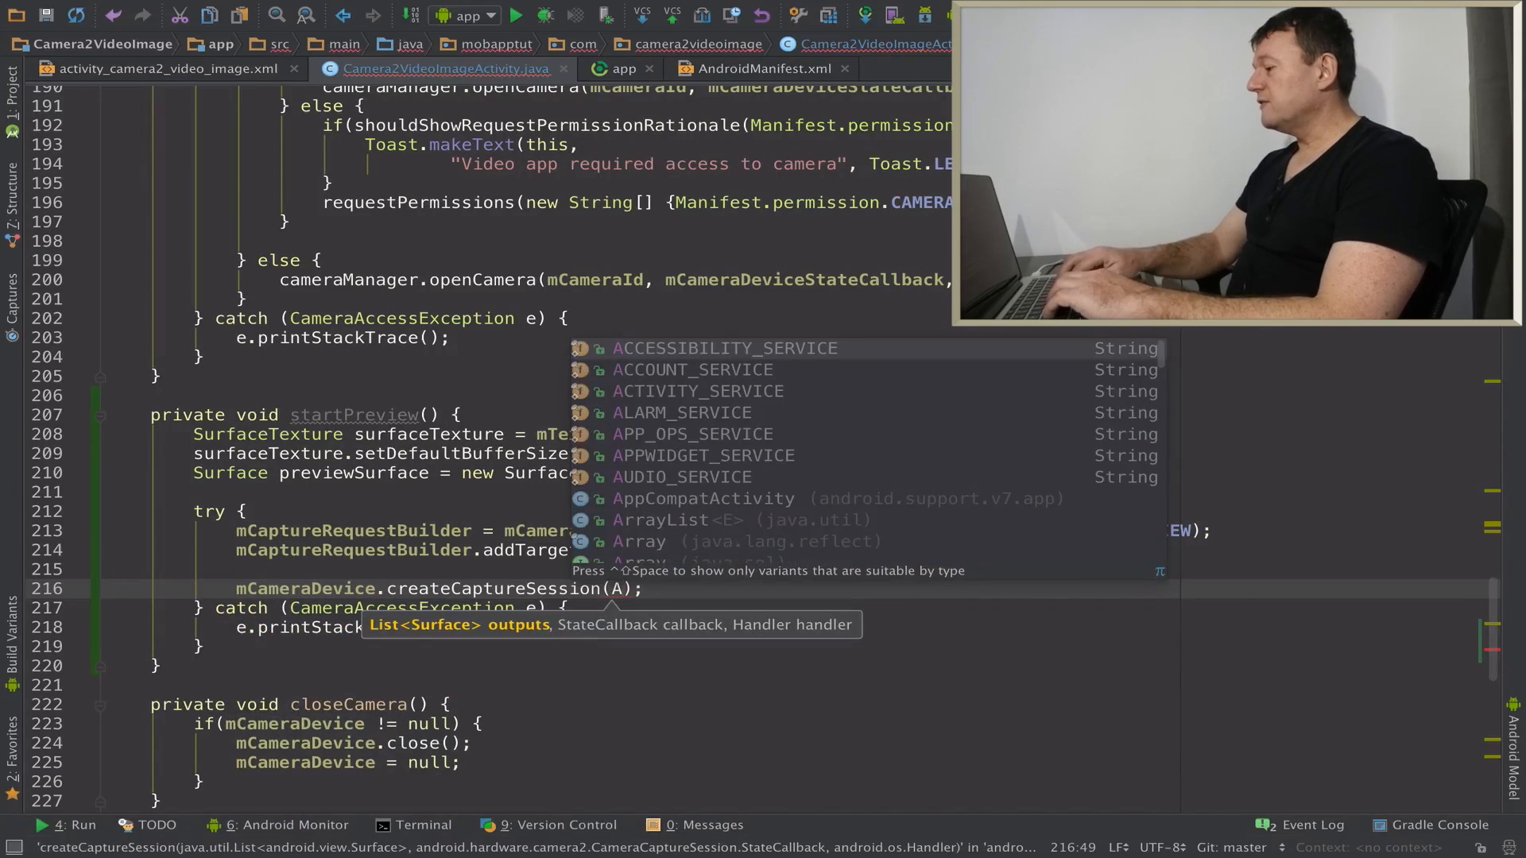
pyautogui.write('r')
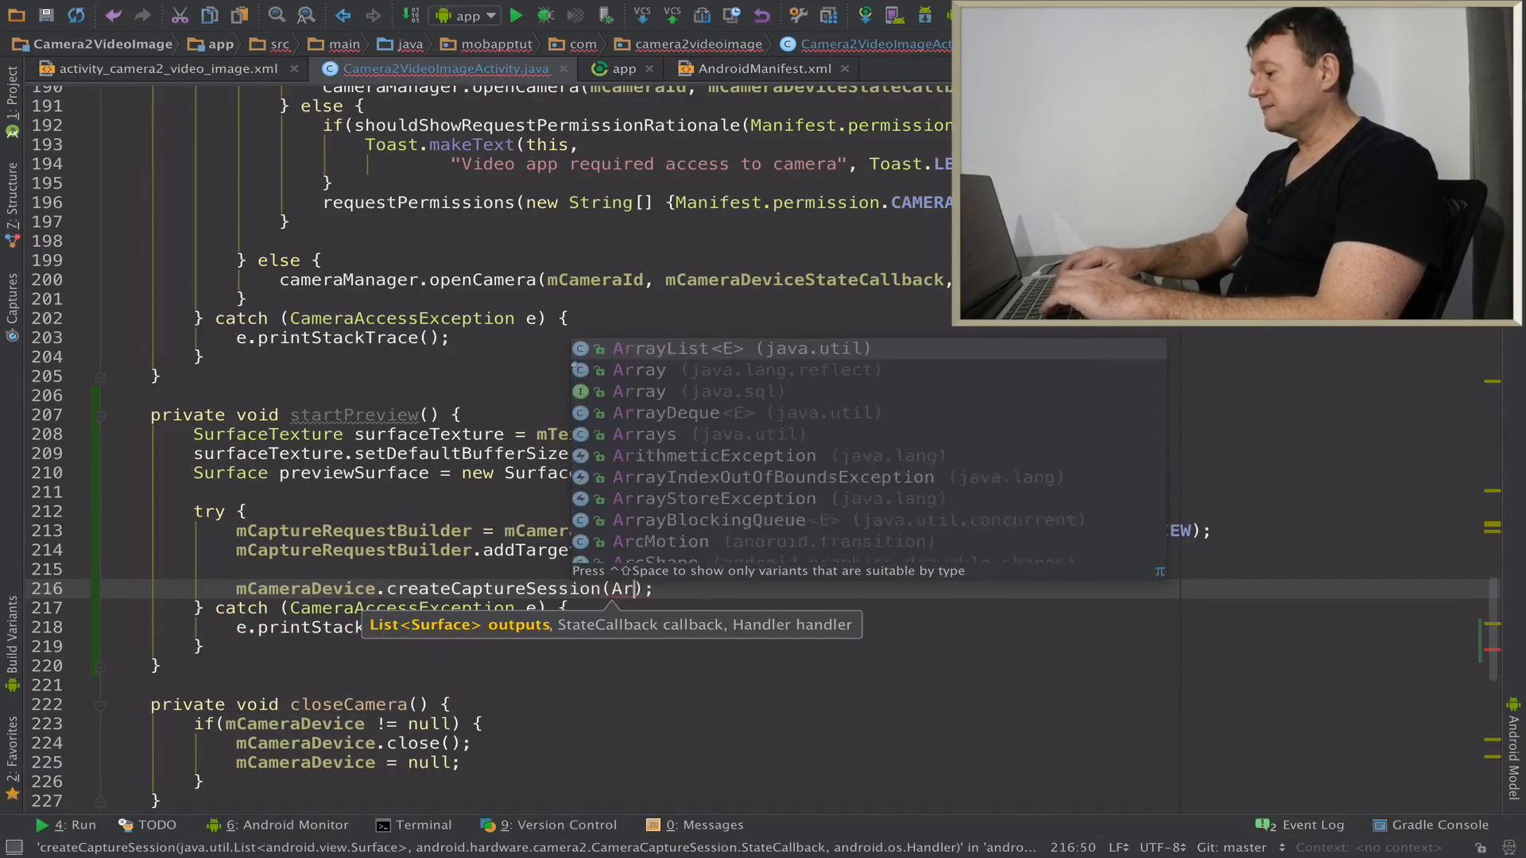
pyautogui.write('rays.asList(')
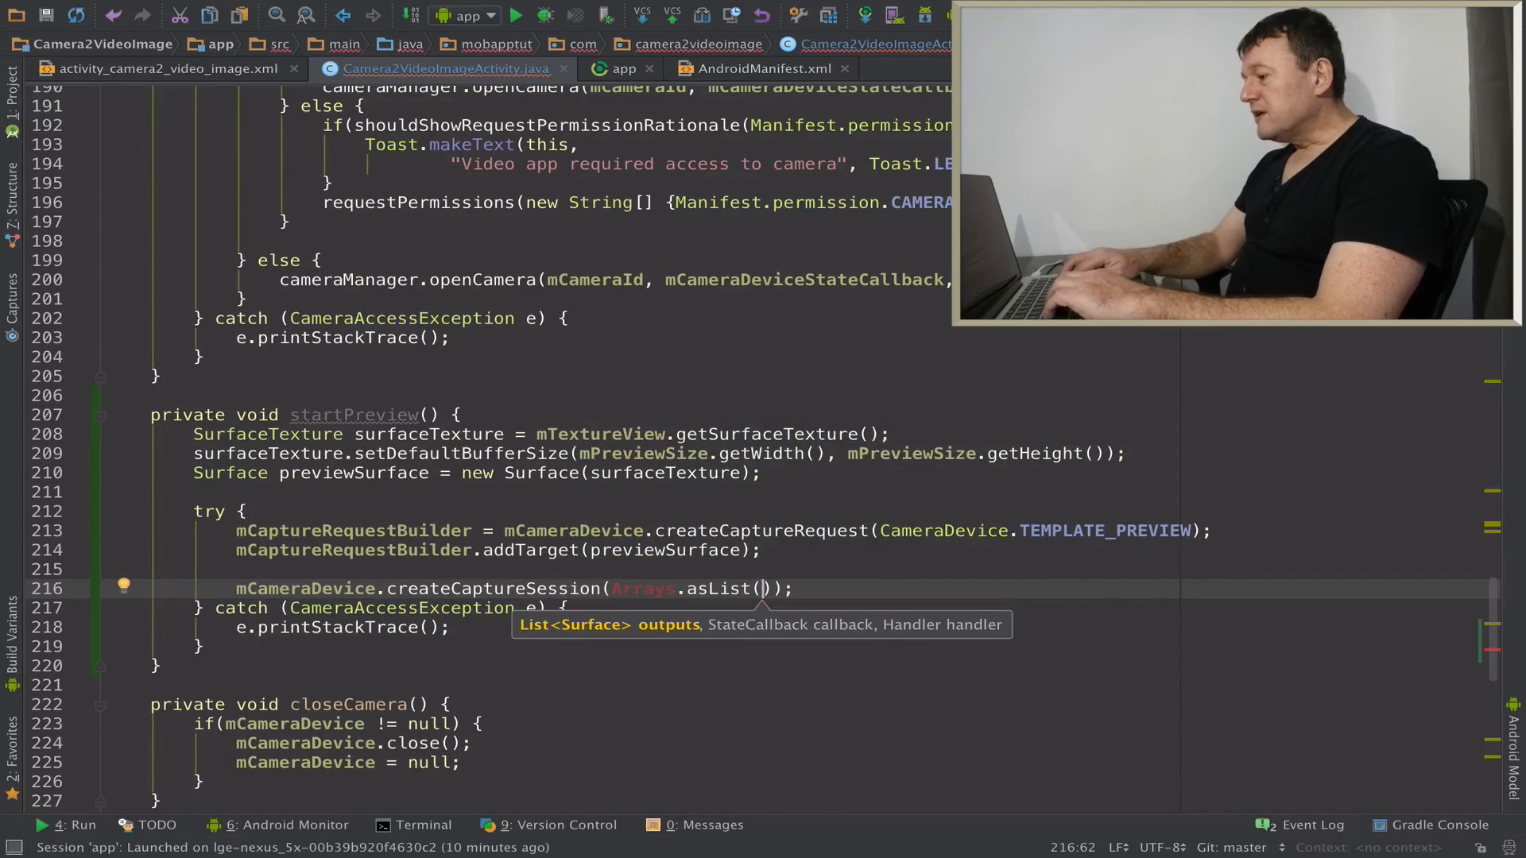
pyautogui.write('previewSurface')
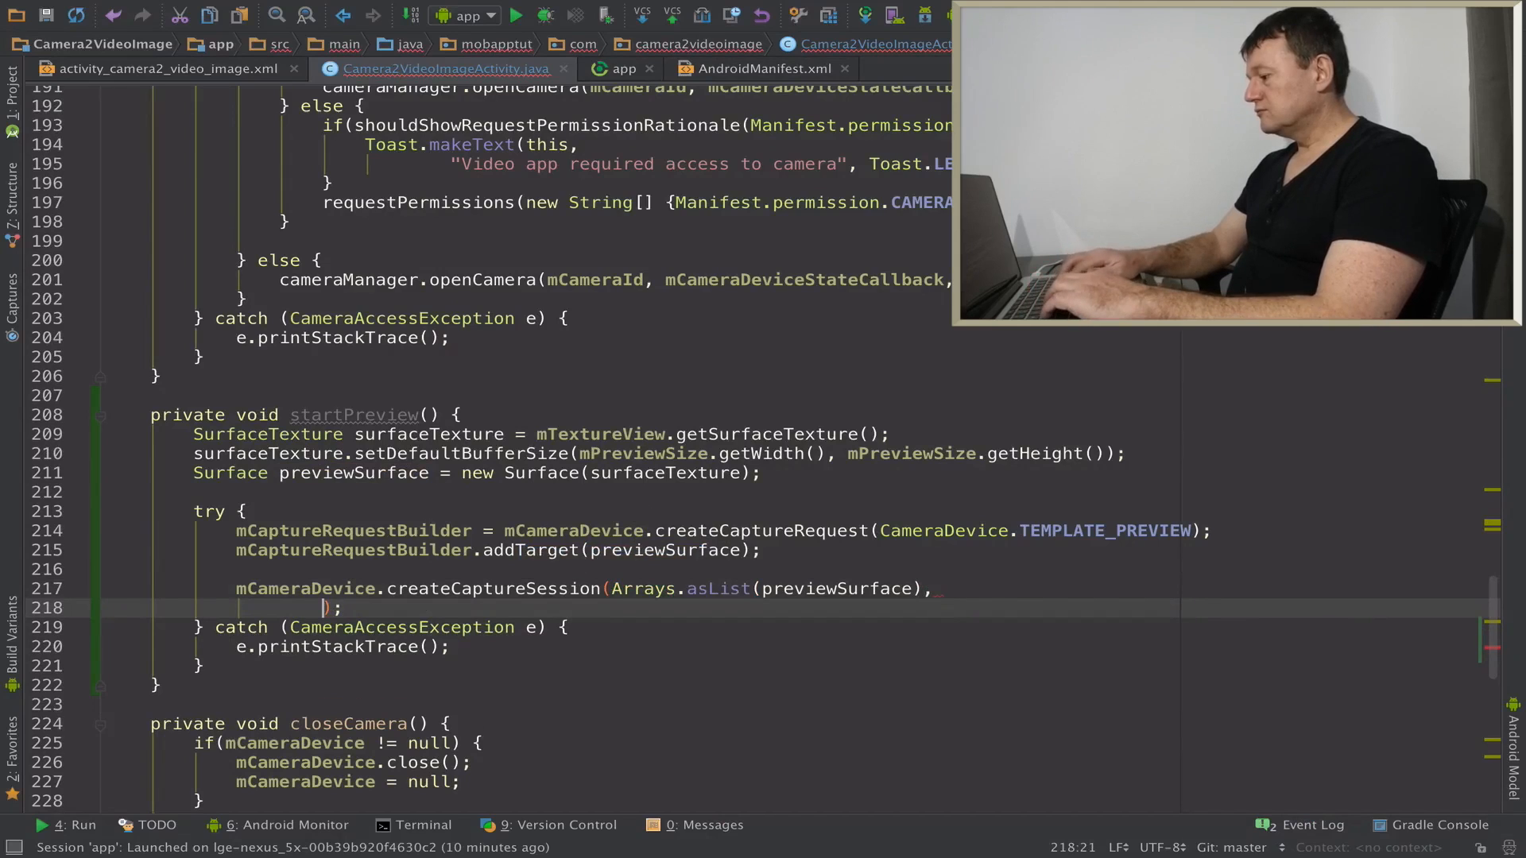
pyautogui.write('new')
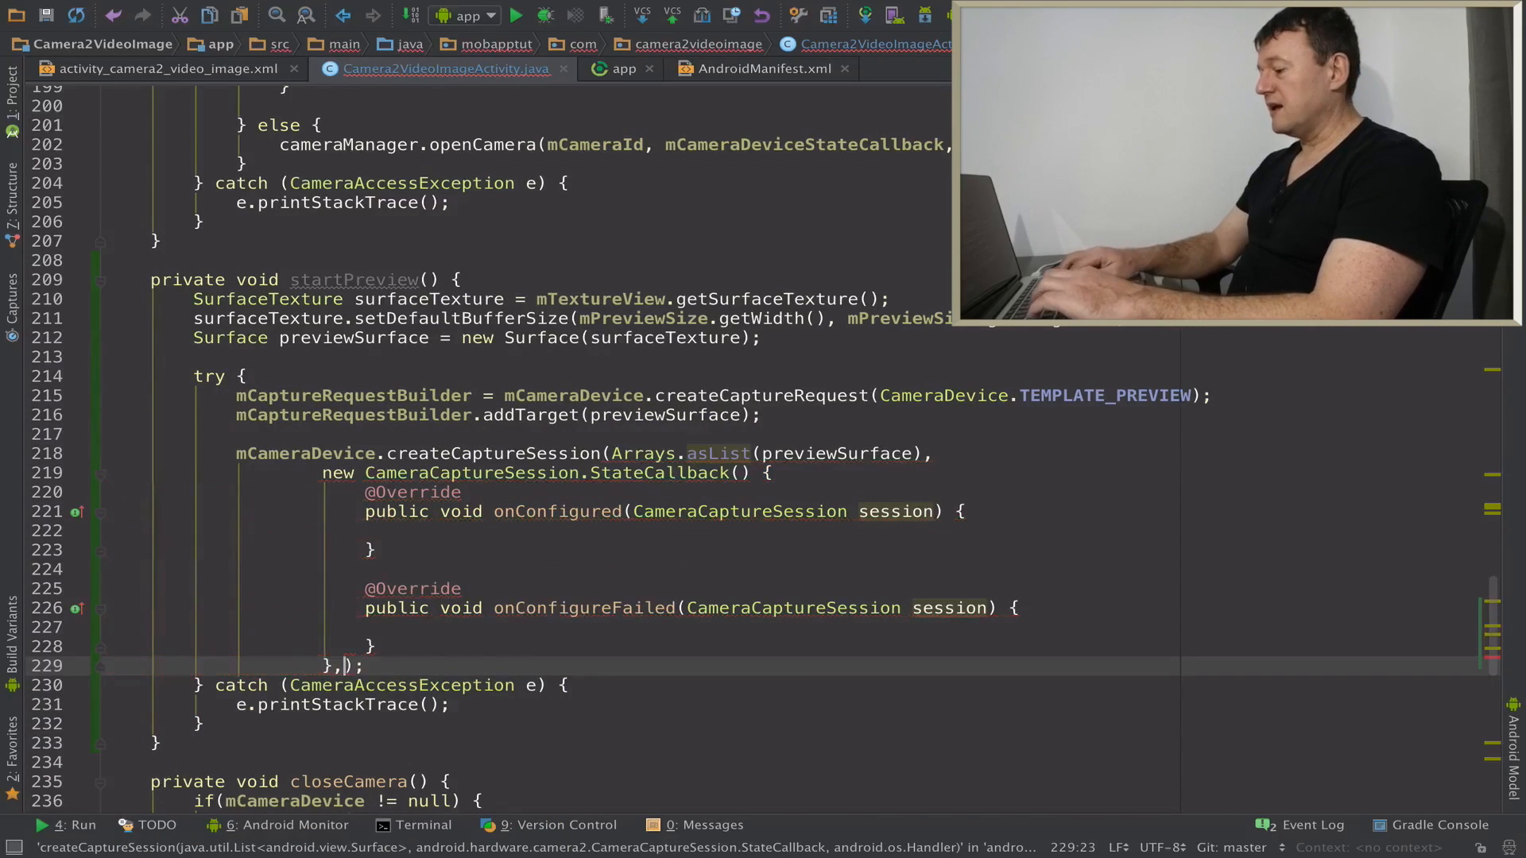
# Pass null as the createCaptureSession handler and move into the onConfigureFailed body.
pyautogui.write('null')
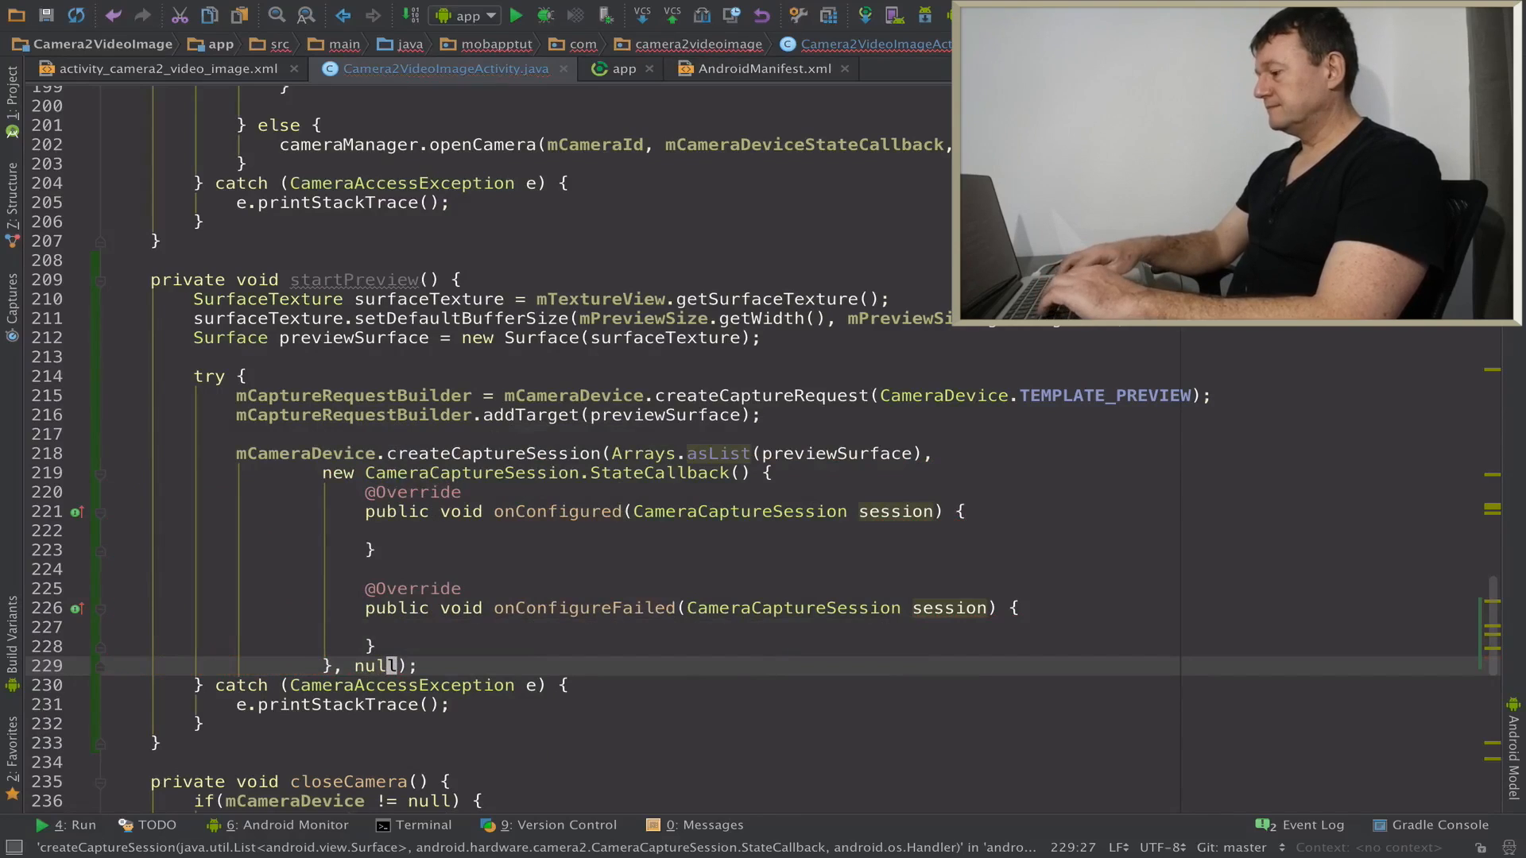
pyautogui.click(415, 510)
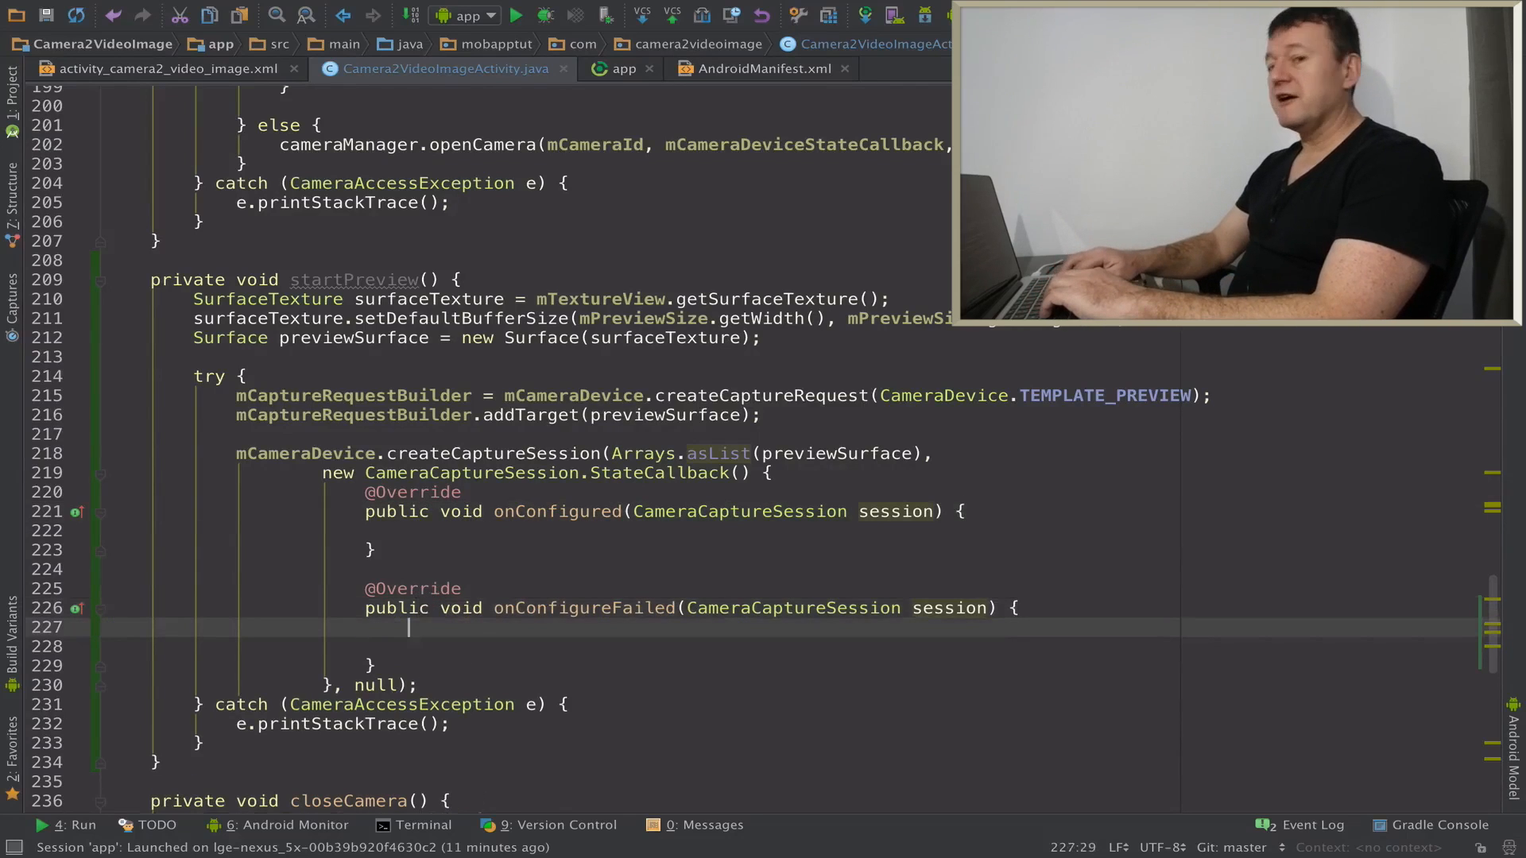
# Show a LENGTH_SHORT toast 'Unable to setup camera preview' with getApplicationContext() in onConfigureFailed.
pyautogui.write('Toast.makeText(')
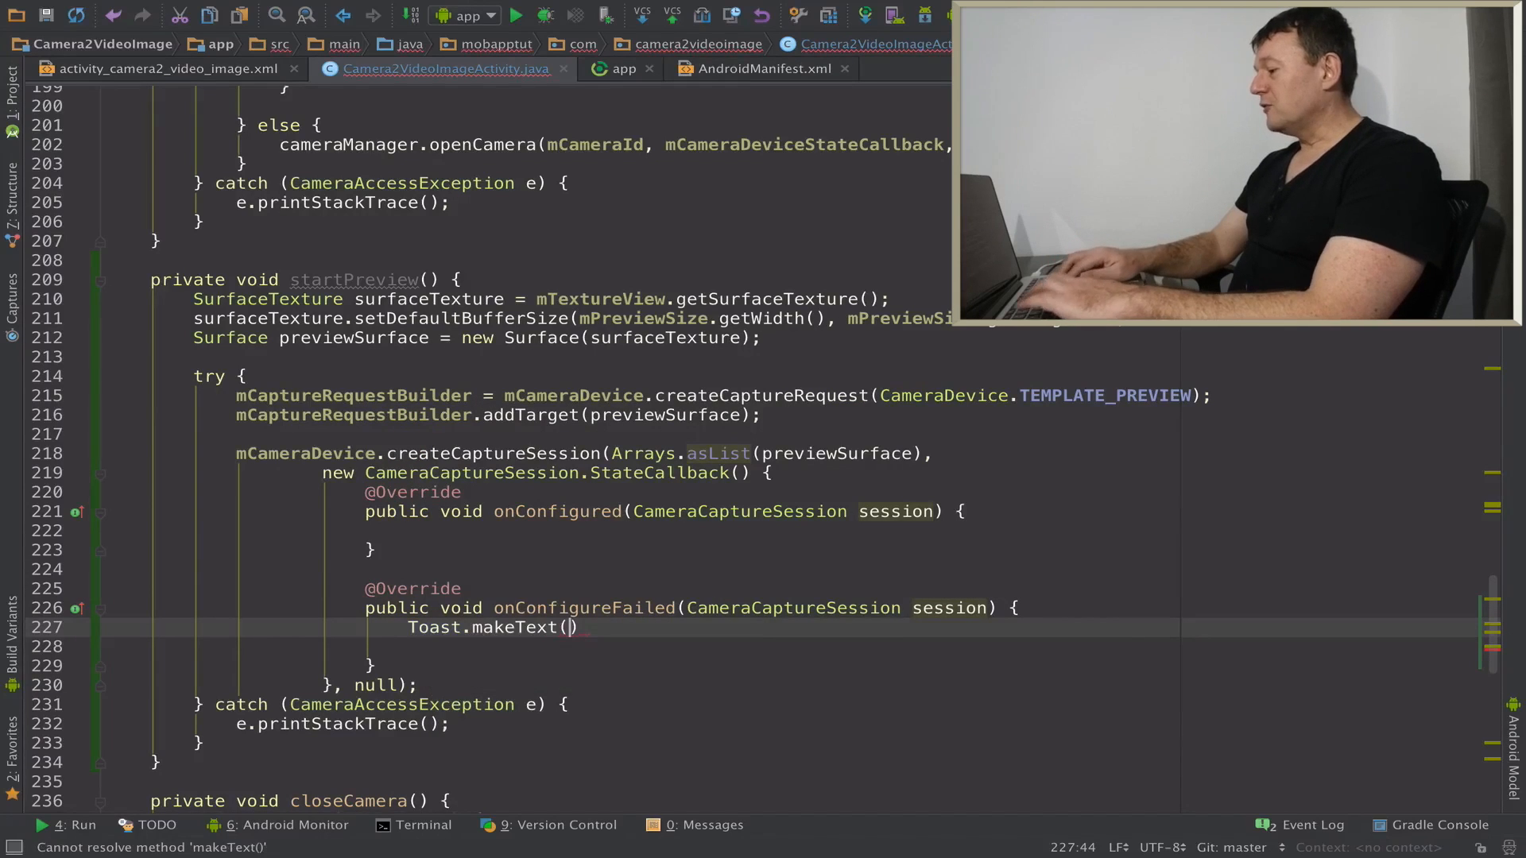
pyautogui.write('getApplicationContext(),')
pyautogui.write('"U")')
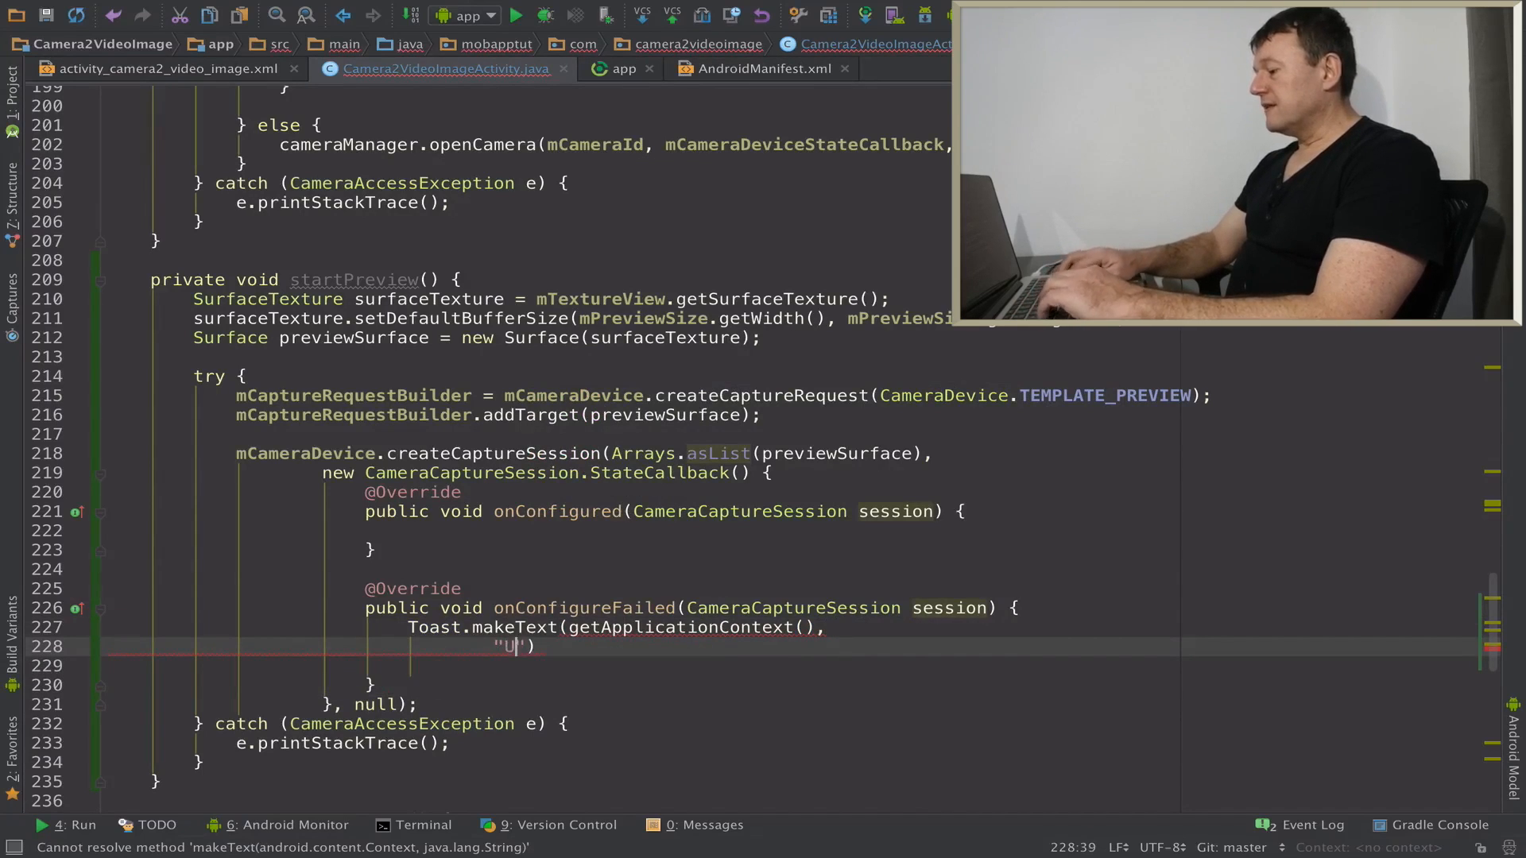
pyautogui.write('nable to')
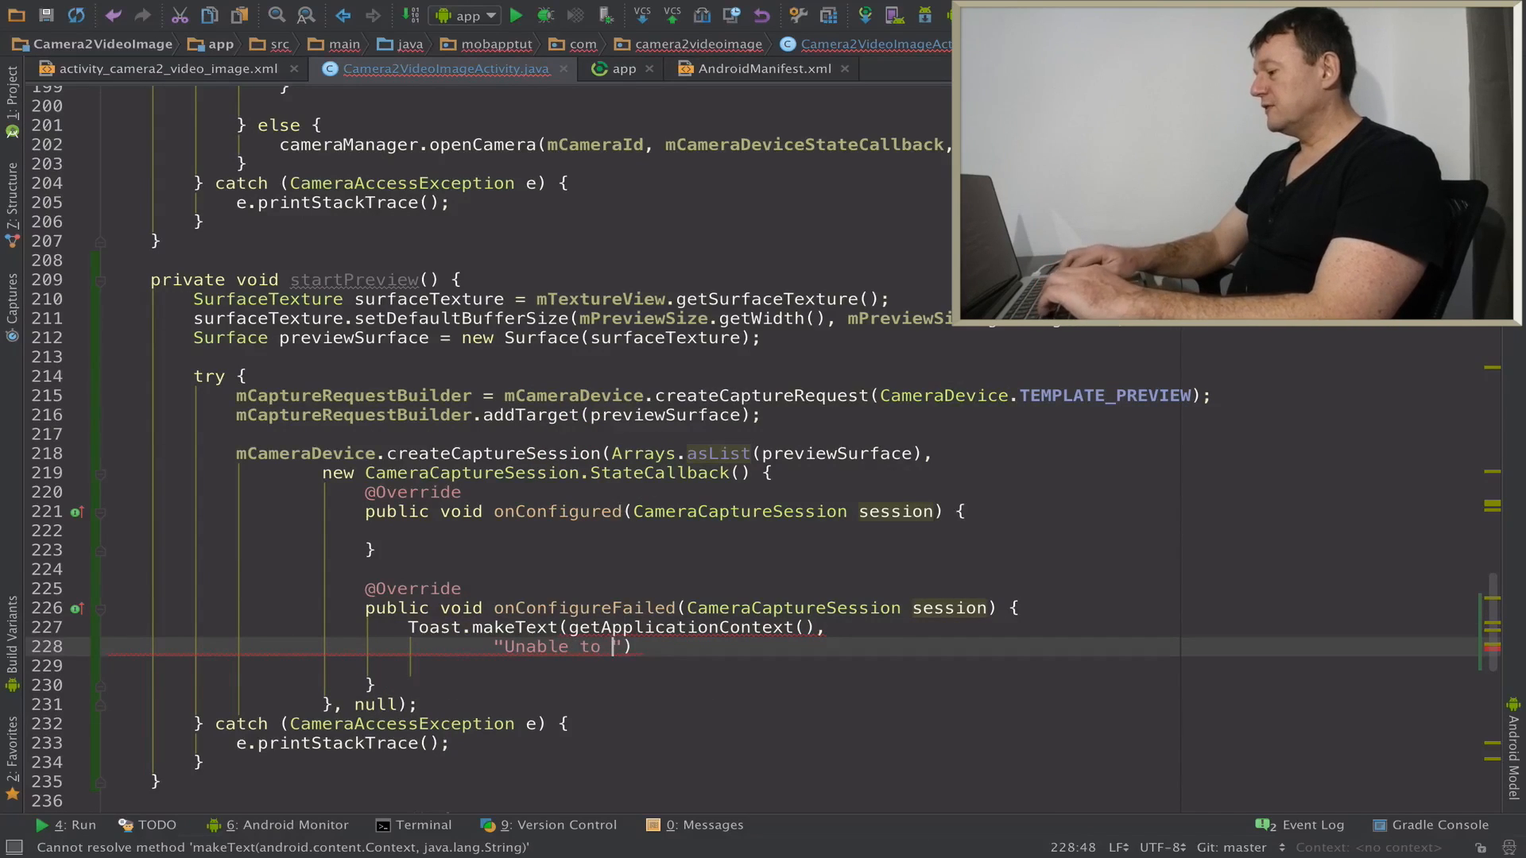
pyautogui.write('setup')
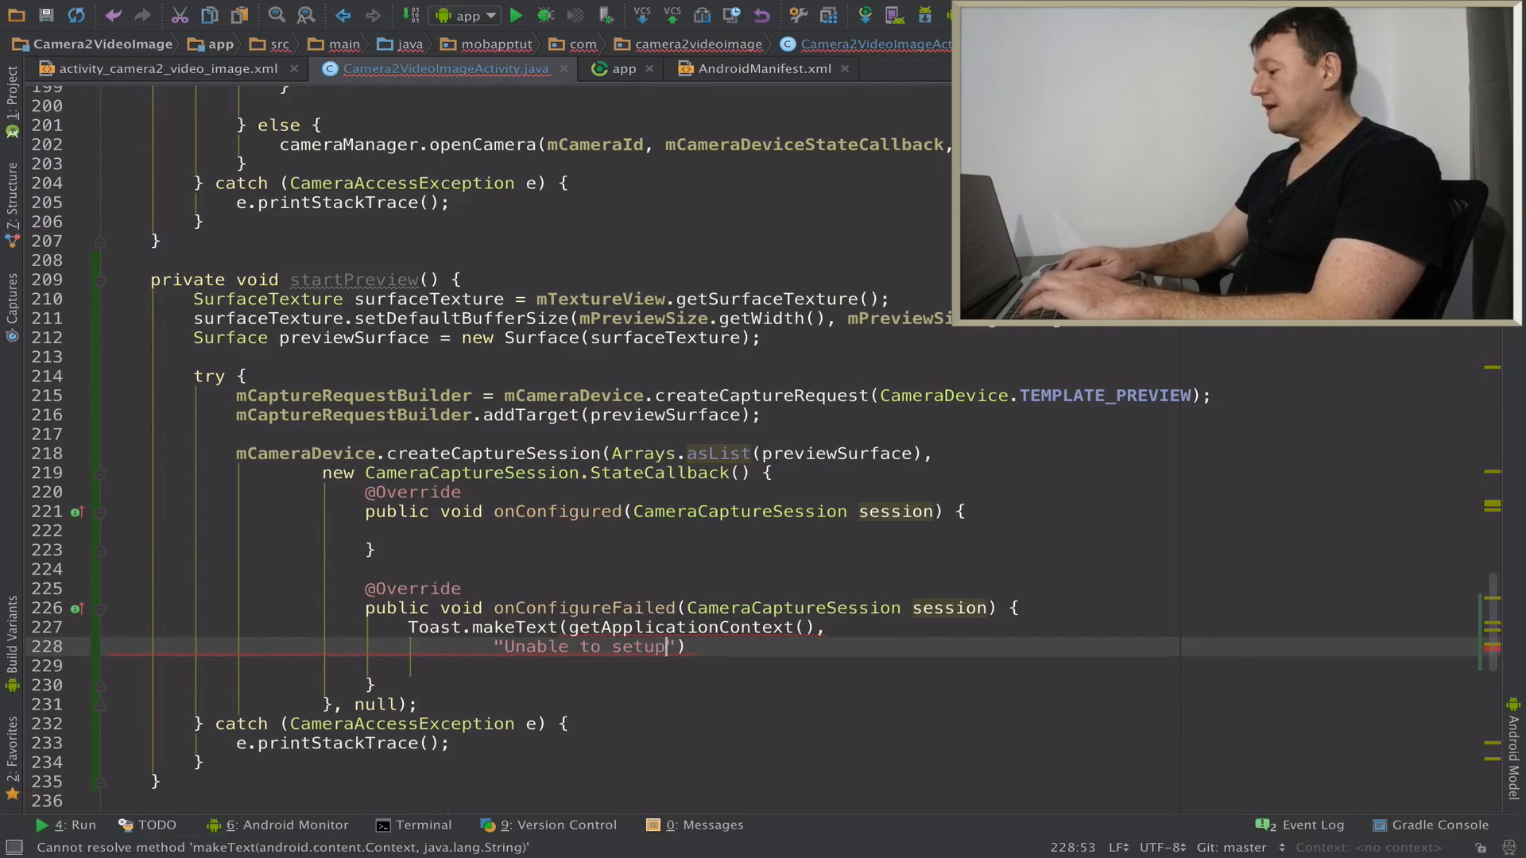
pyautogui.write('camera')
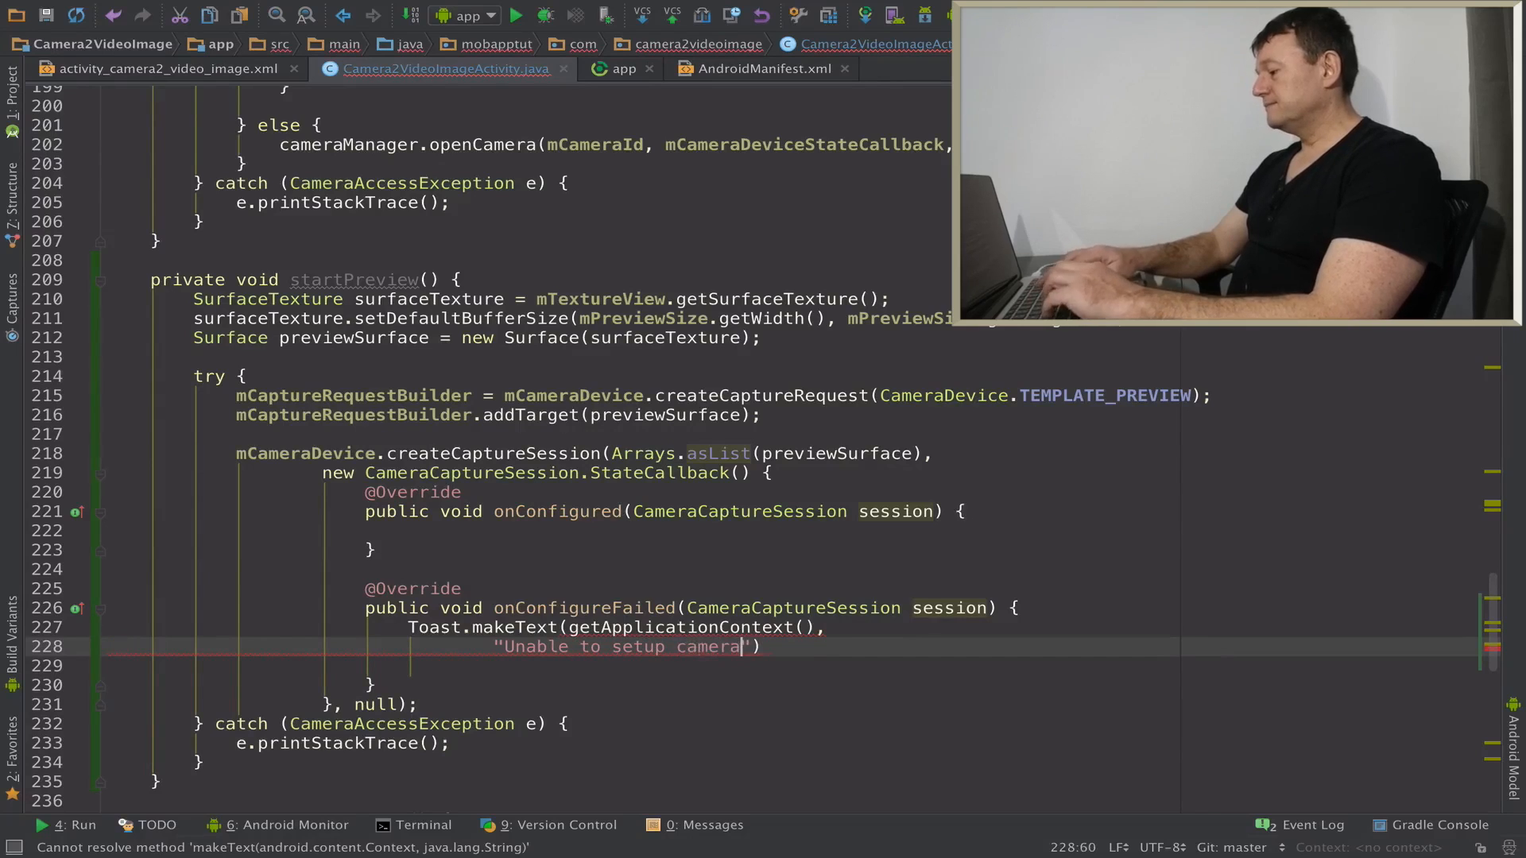
pyautogui.write('preview')
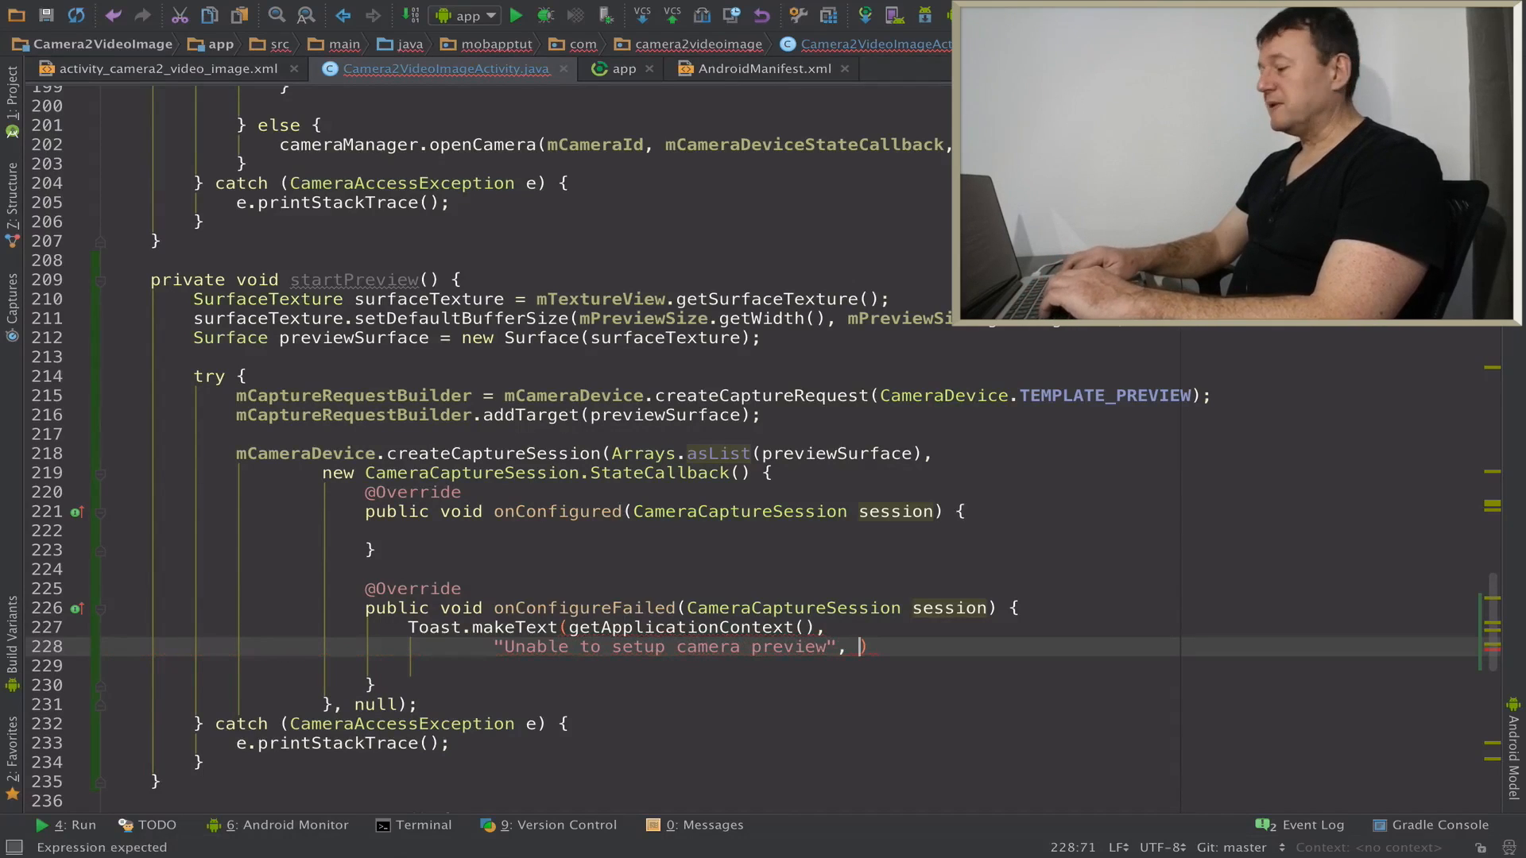
pyautogui.write('Toast.LENGTH_SHORT')
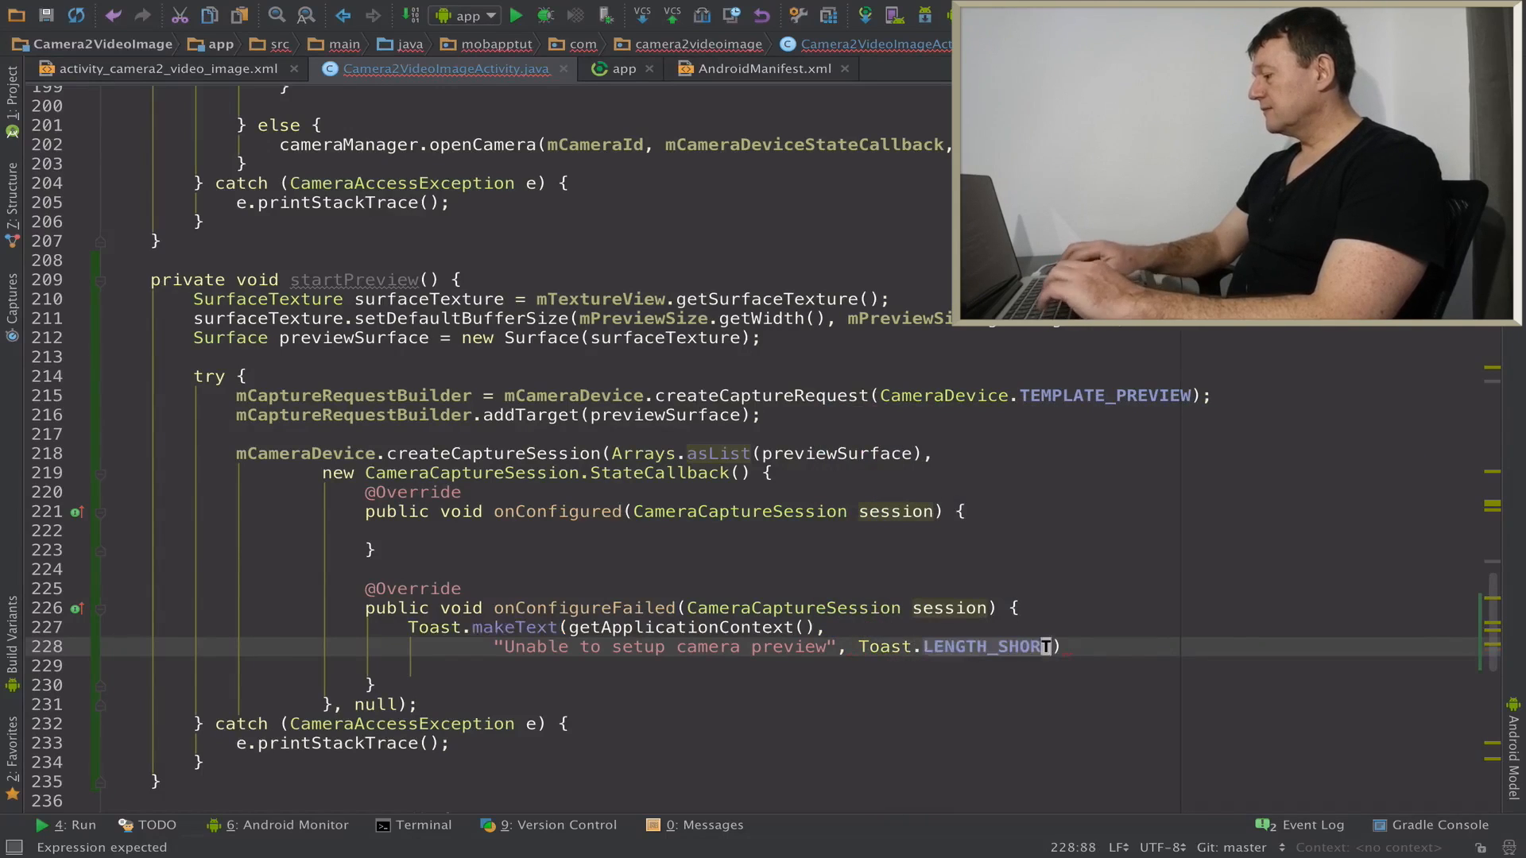
pyautogui.write('.show();')
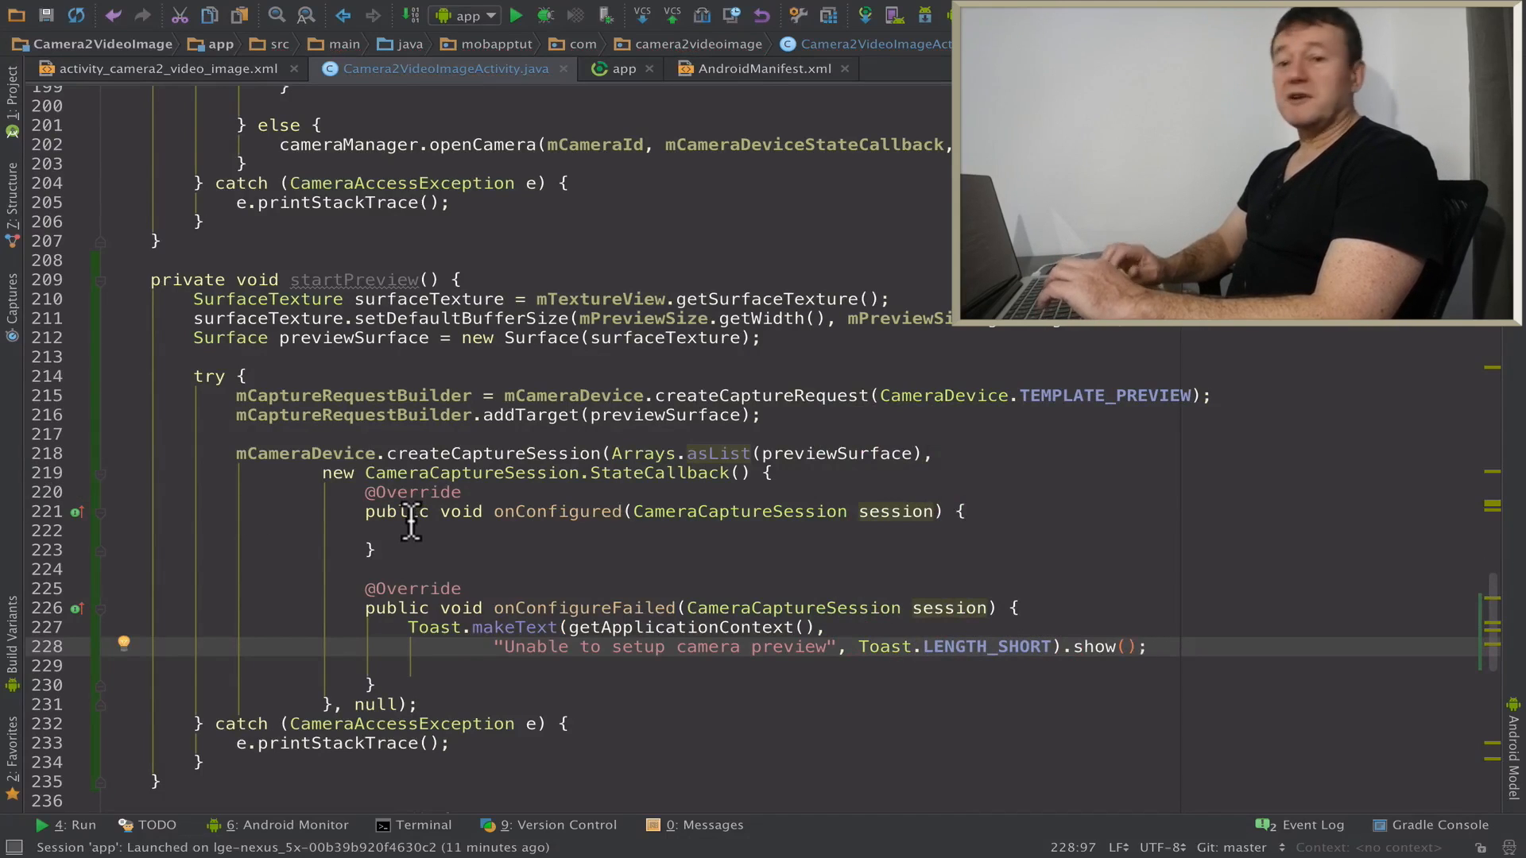
pyautogui.click(380, 528)
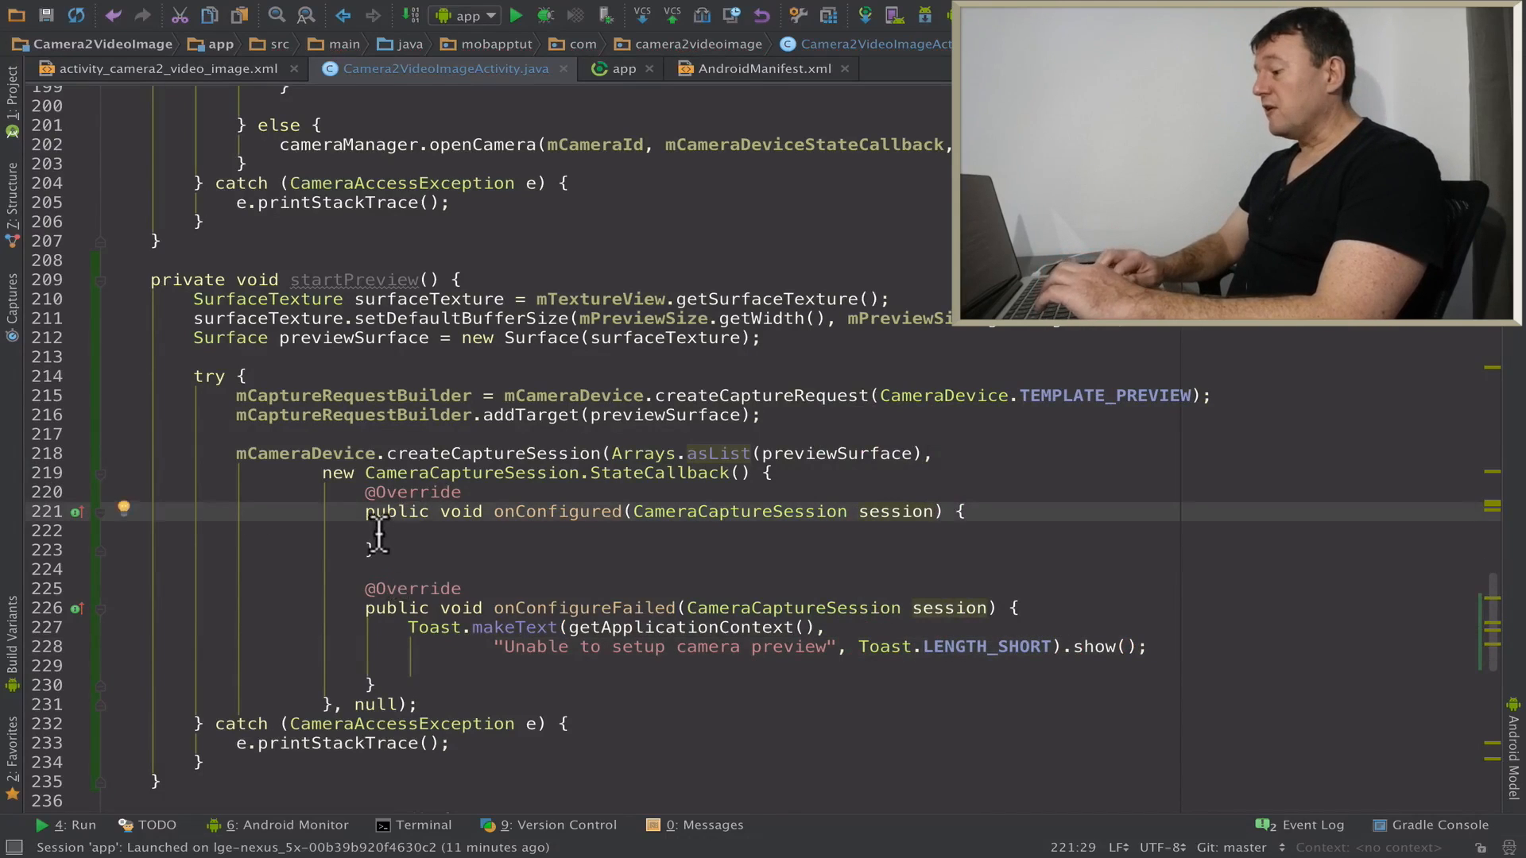
pyautogui.click(280, 531)
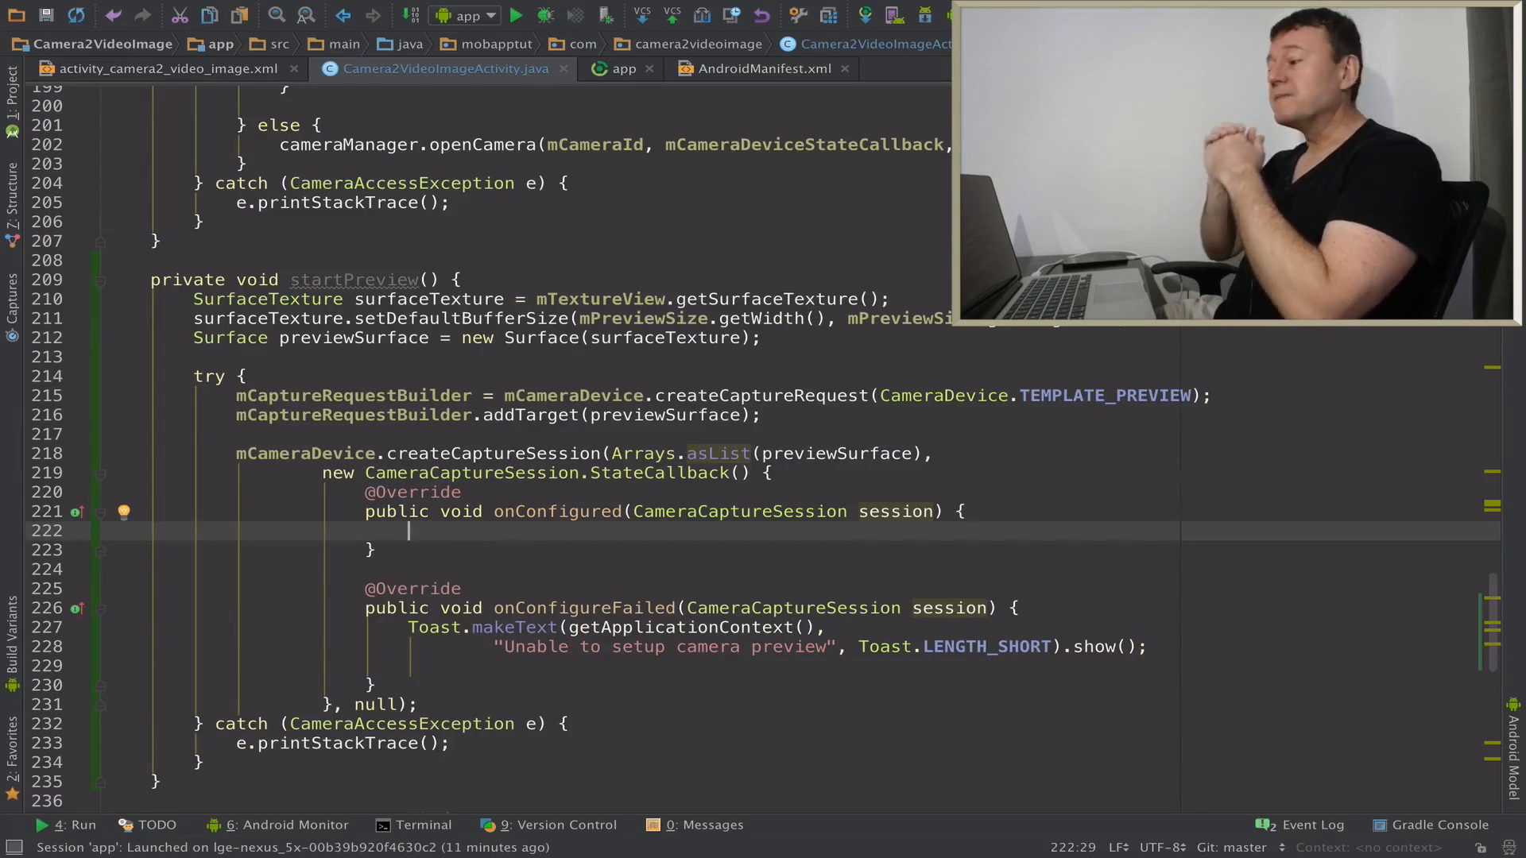
# Call session.setRepeatingRequest(mCaptureRequestBuilder.build(), null, mBackgroundHandler) in onConfigured.
pyautogui.write('session.setRepeatingRequest(')
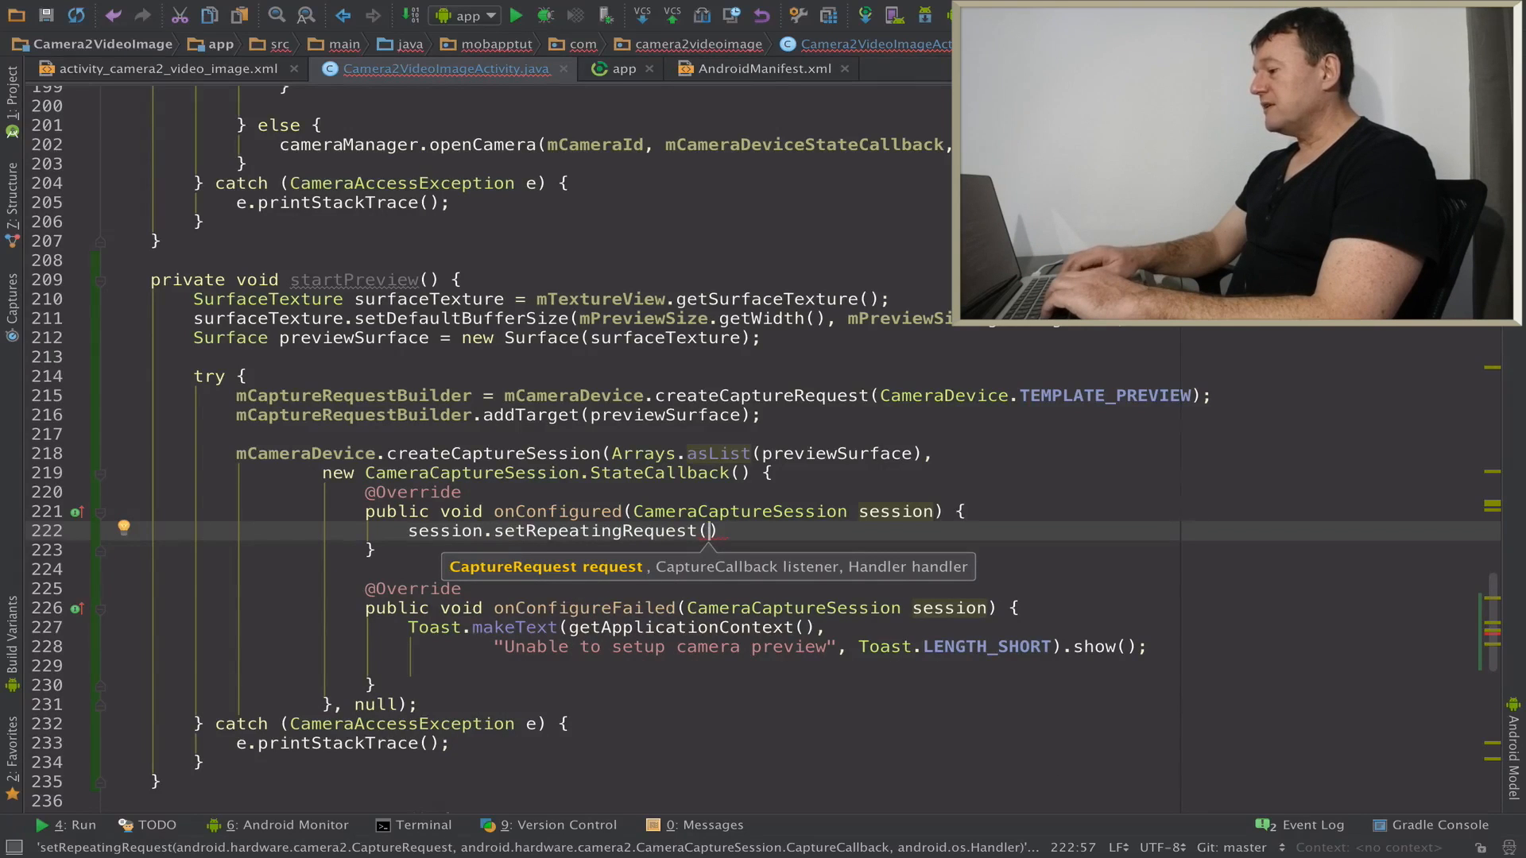
pyautogui.write('mCaptureRequestBuilder.build(')
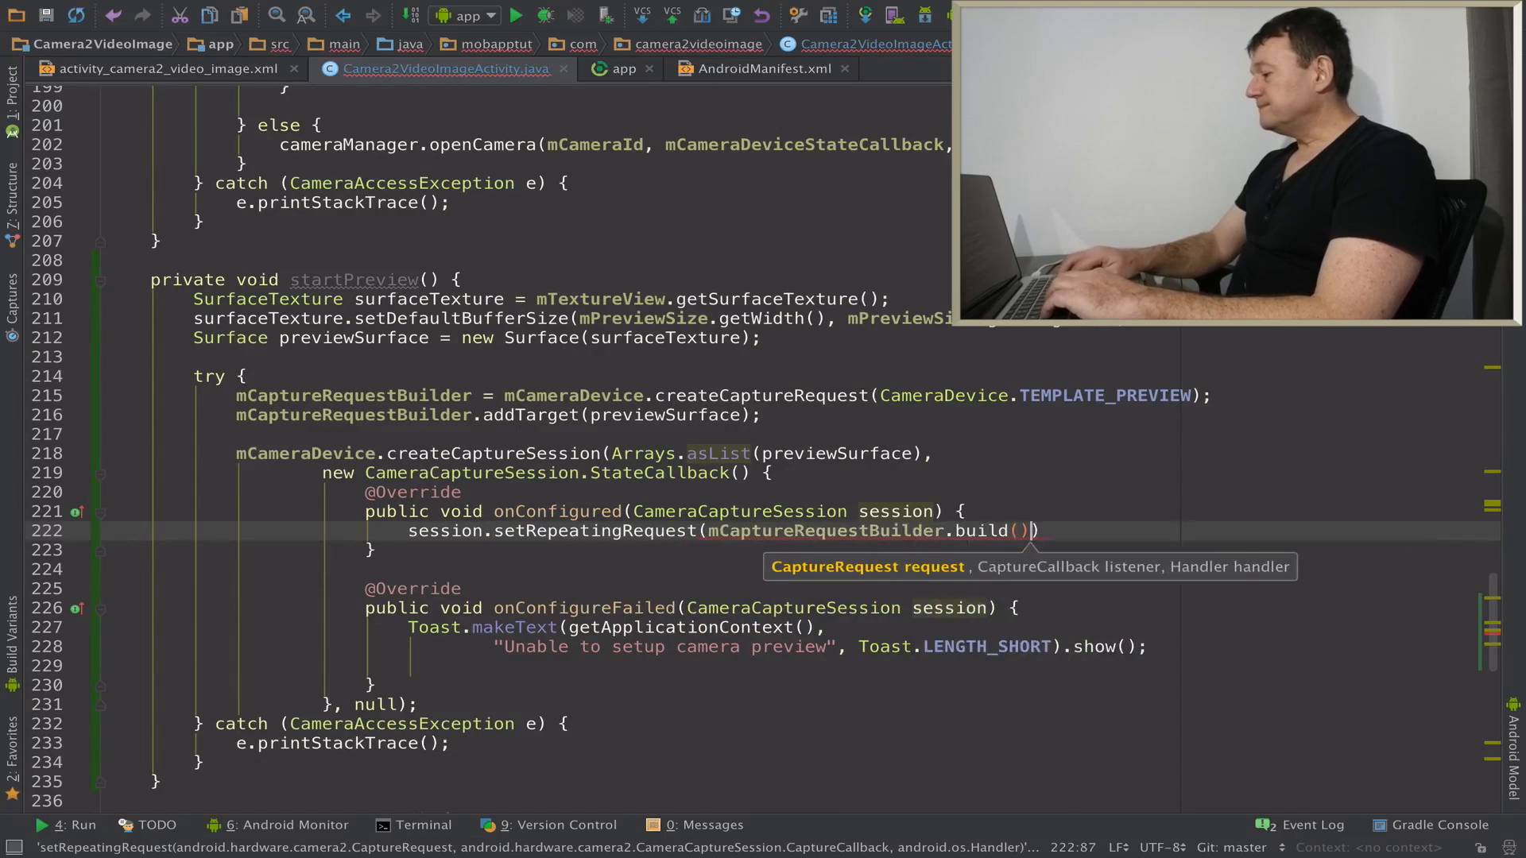
pyautogui.write(',')
pyautogui.write('null, )')
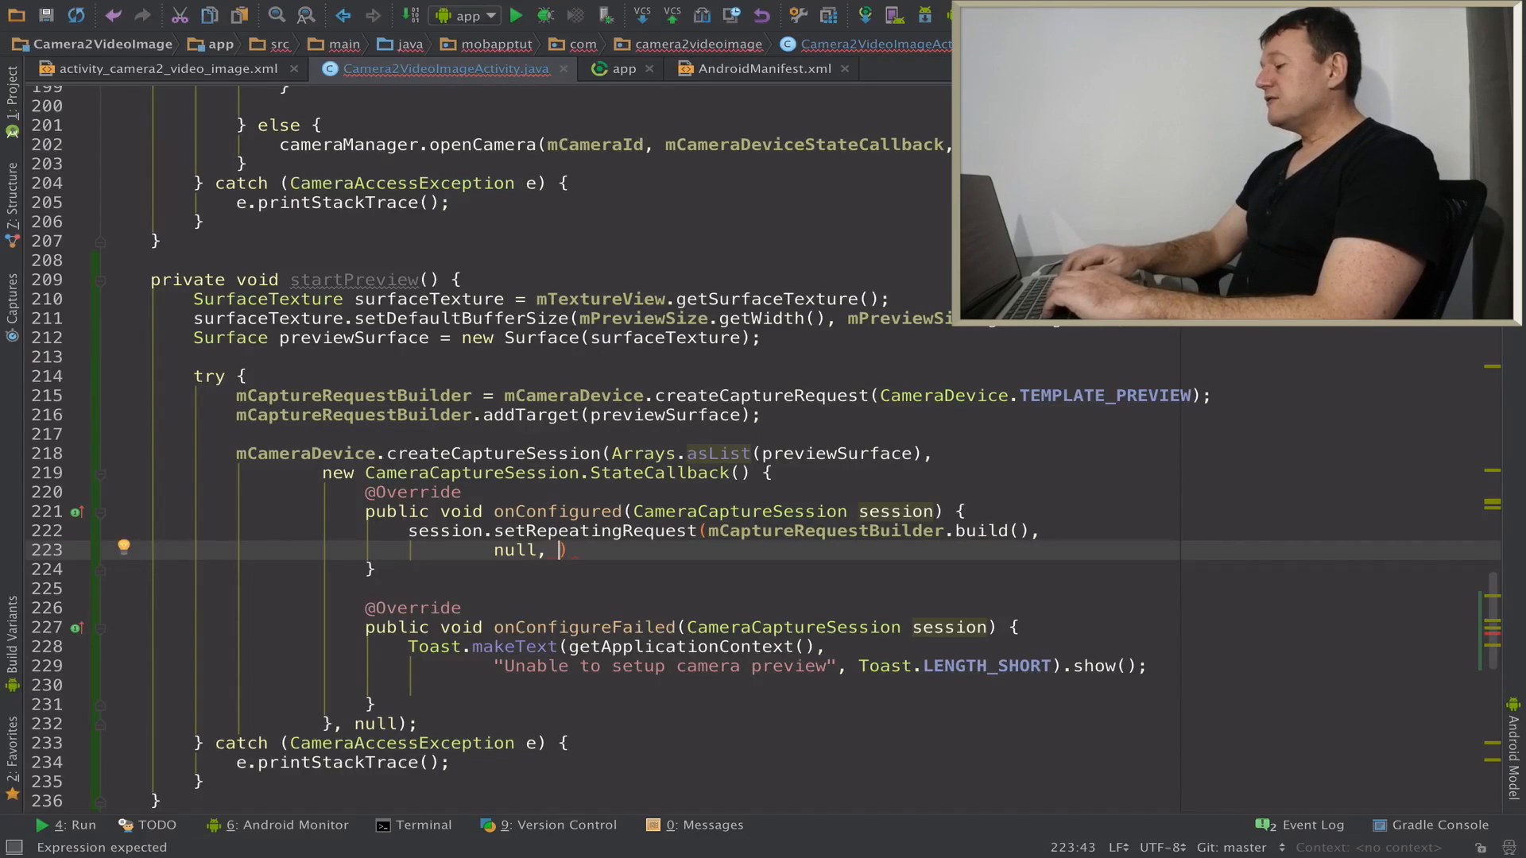
pyautogui.write('mBackgroundHandler')
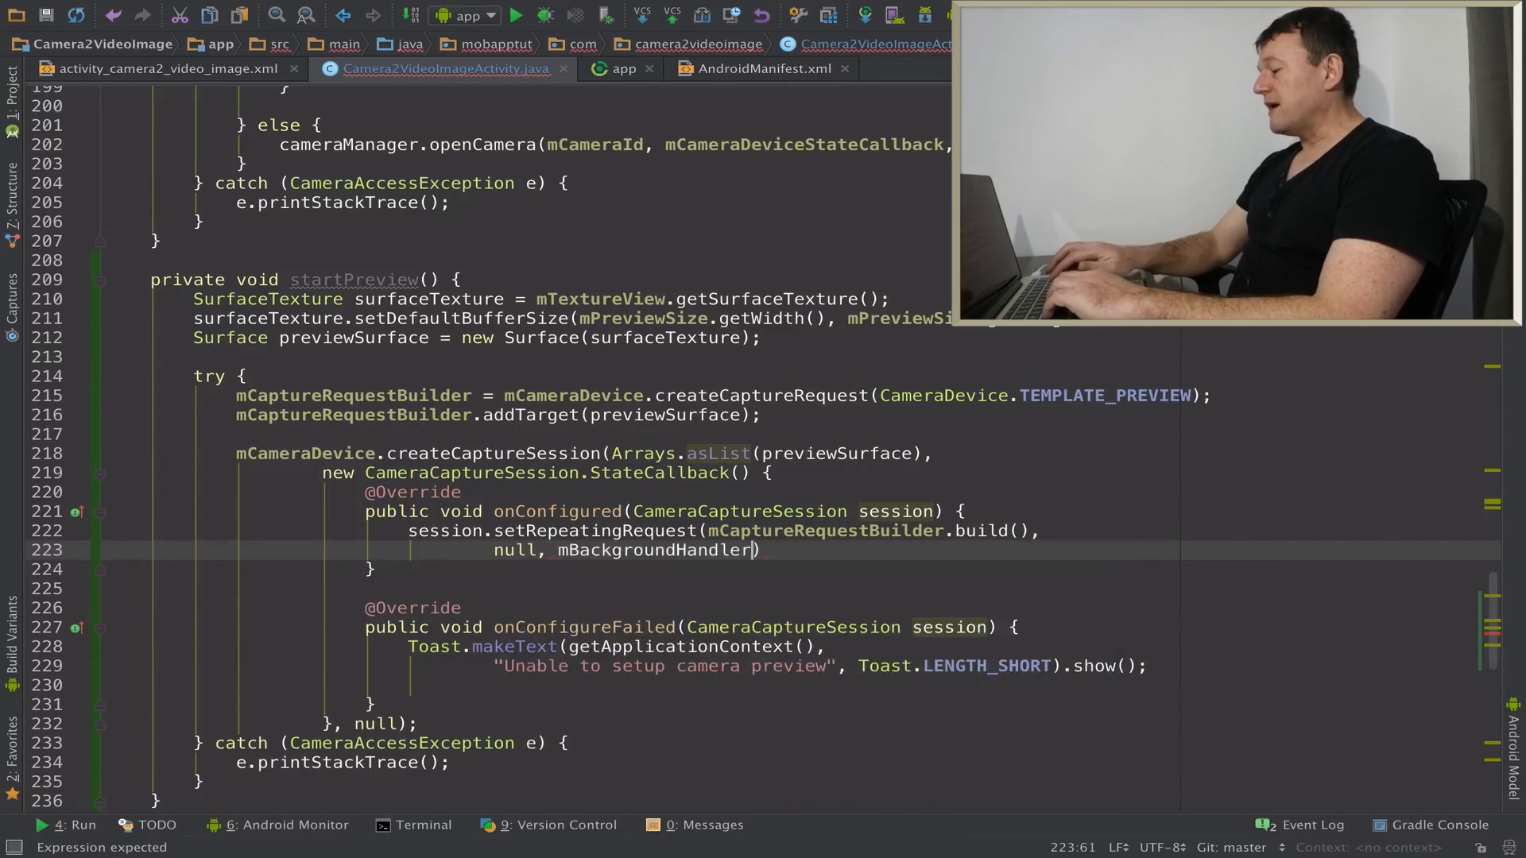
pyautogui.write(';')
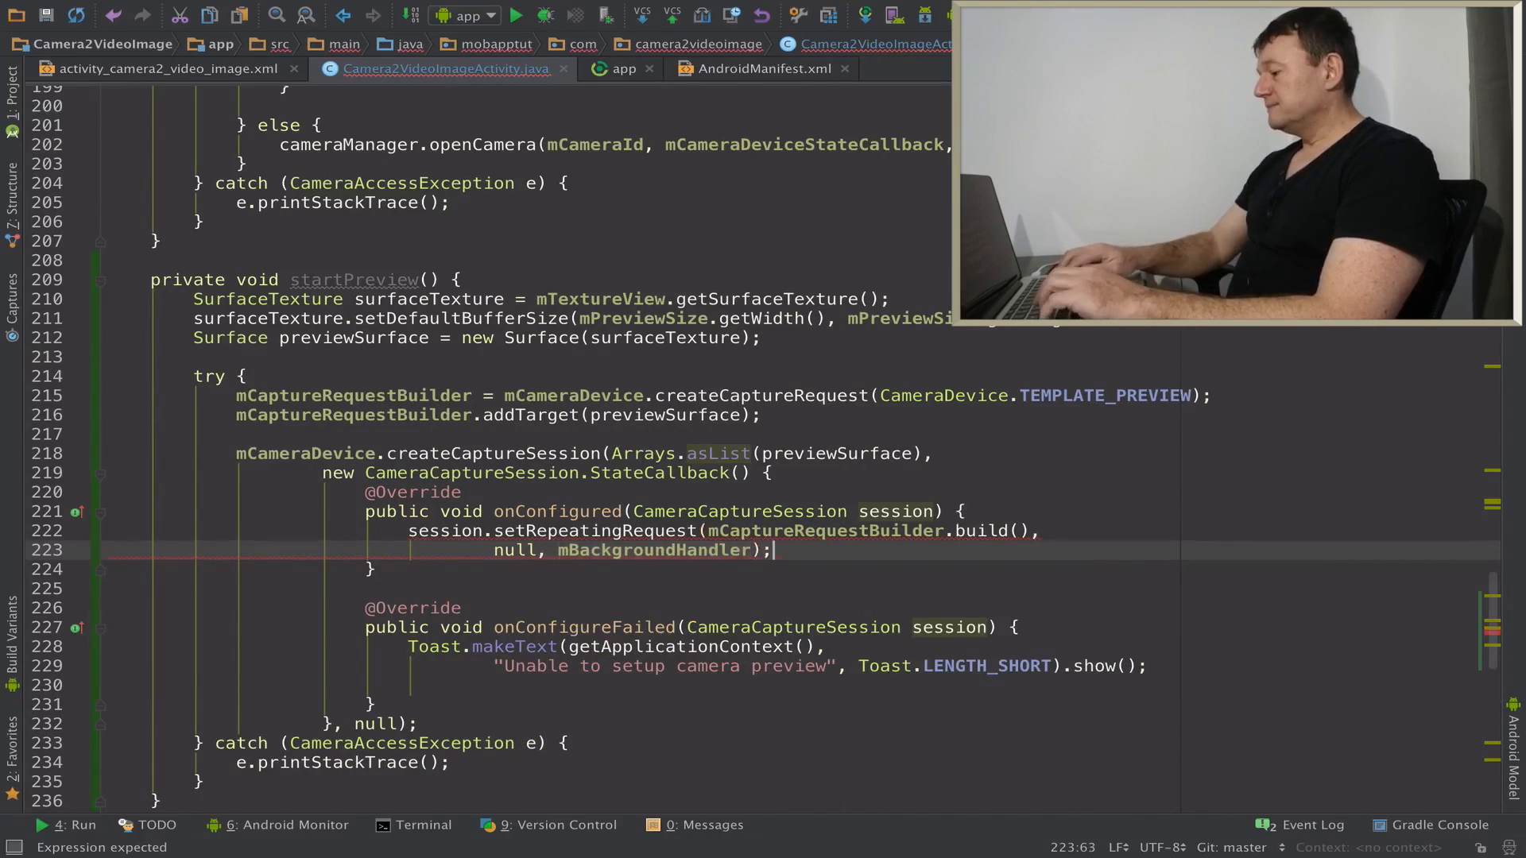
pyautogui.press('Return')
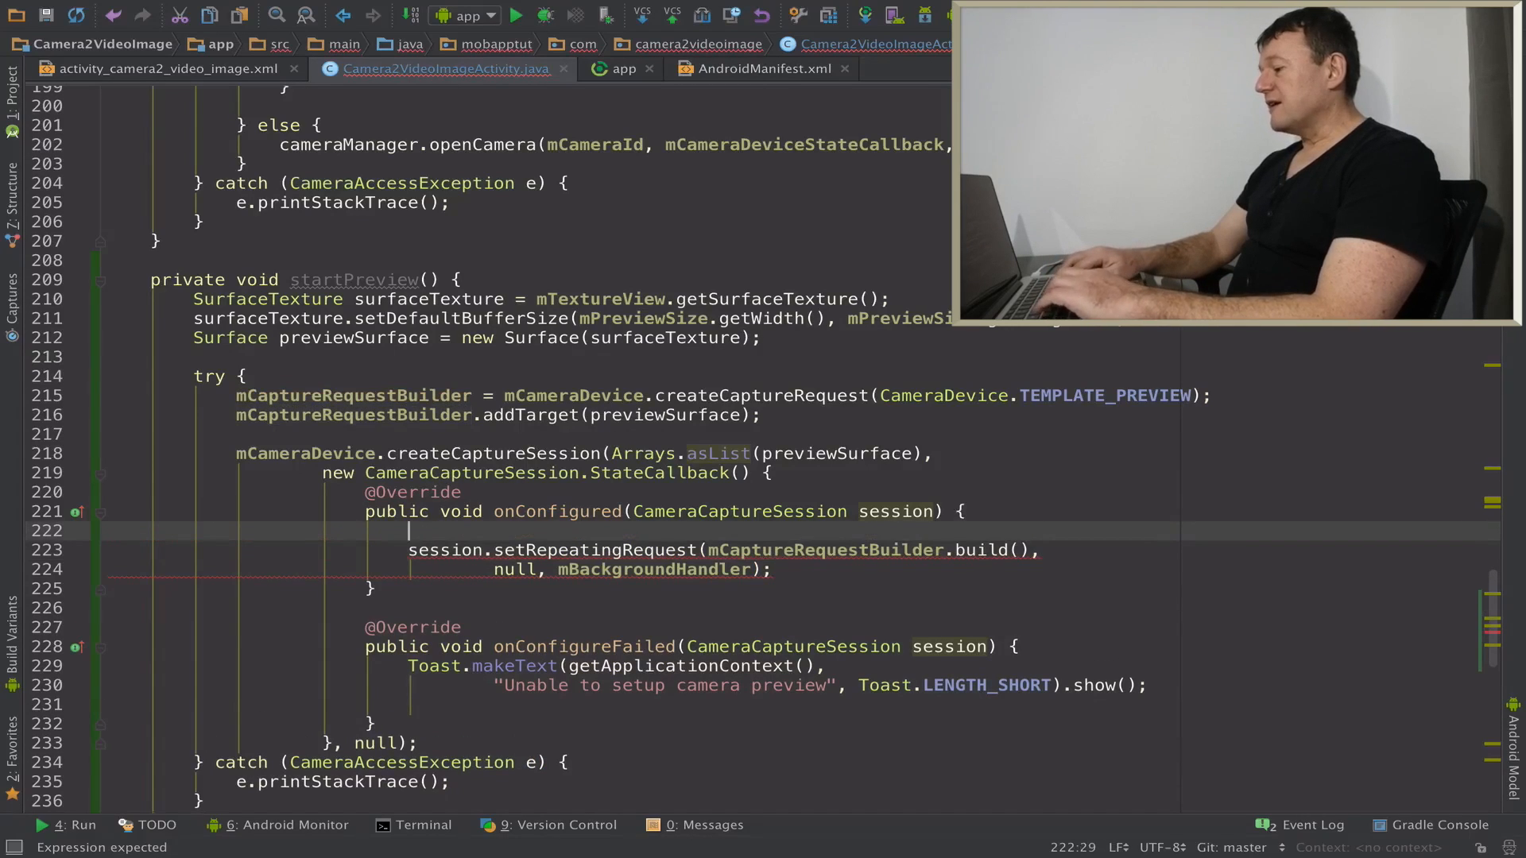
# Surround setRepeatingRequest with try/catch (CameraAccessException e) calling e.printStackTrace().
pyautogui.write('try {')
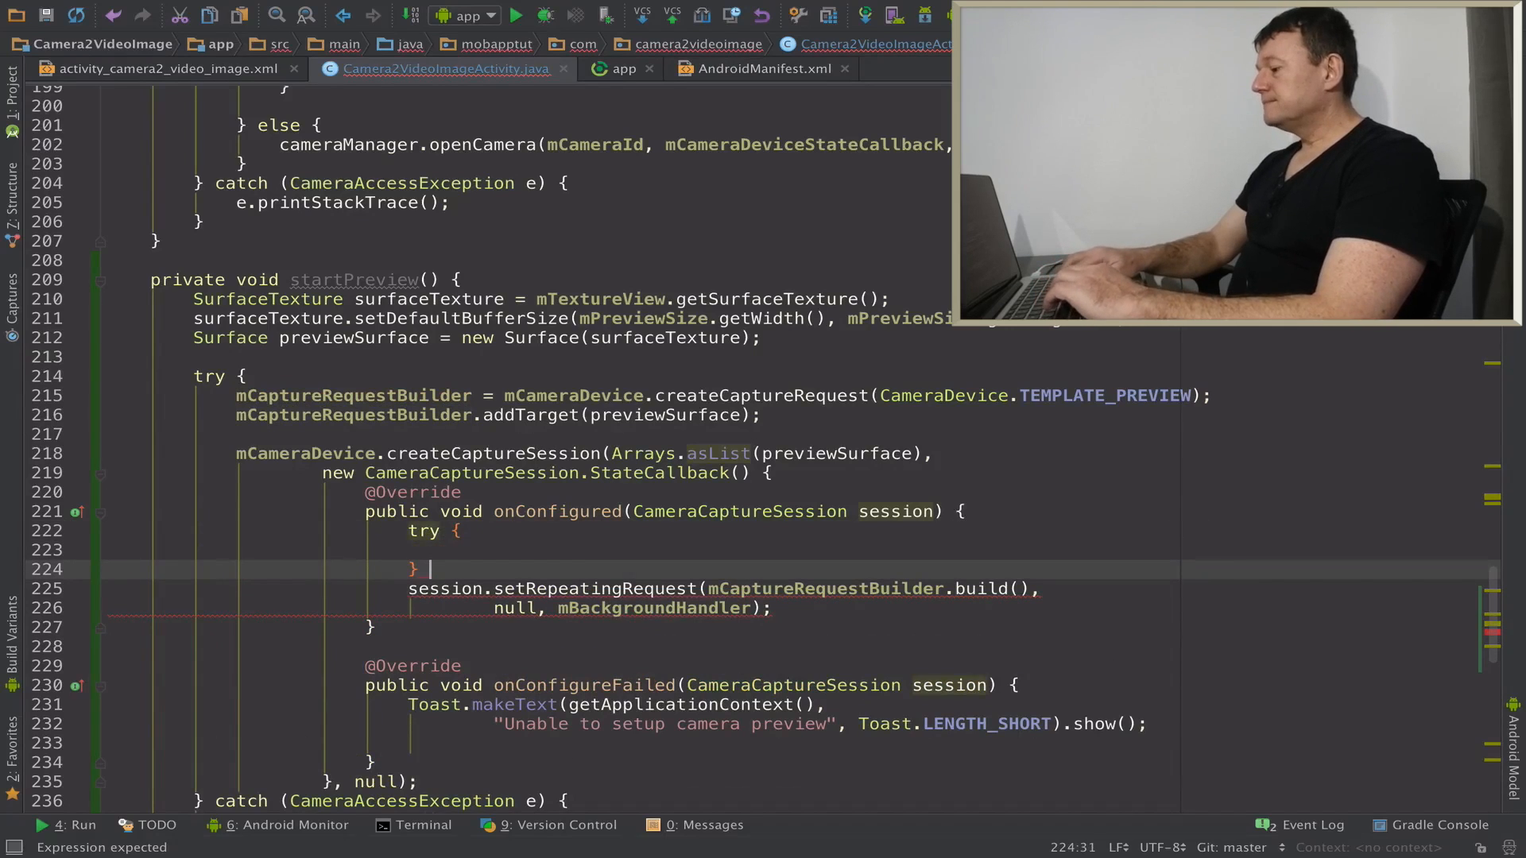
pyautogui.write('catch')
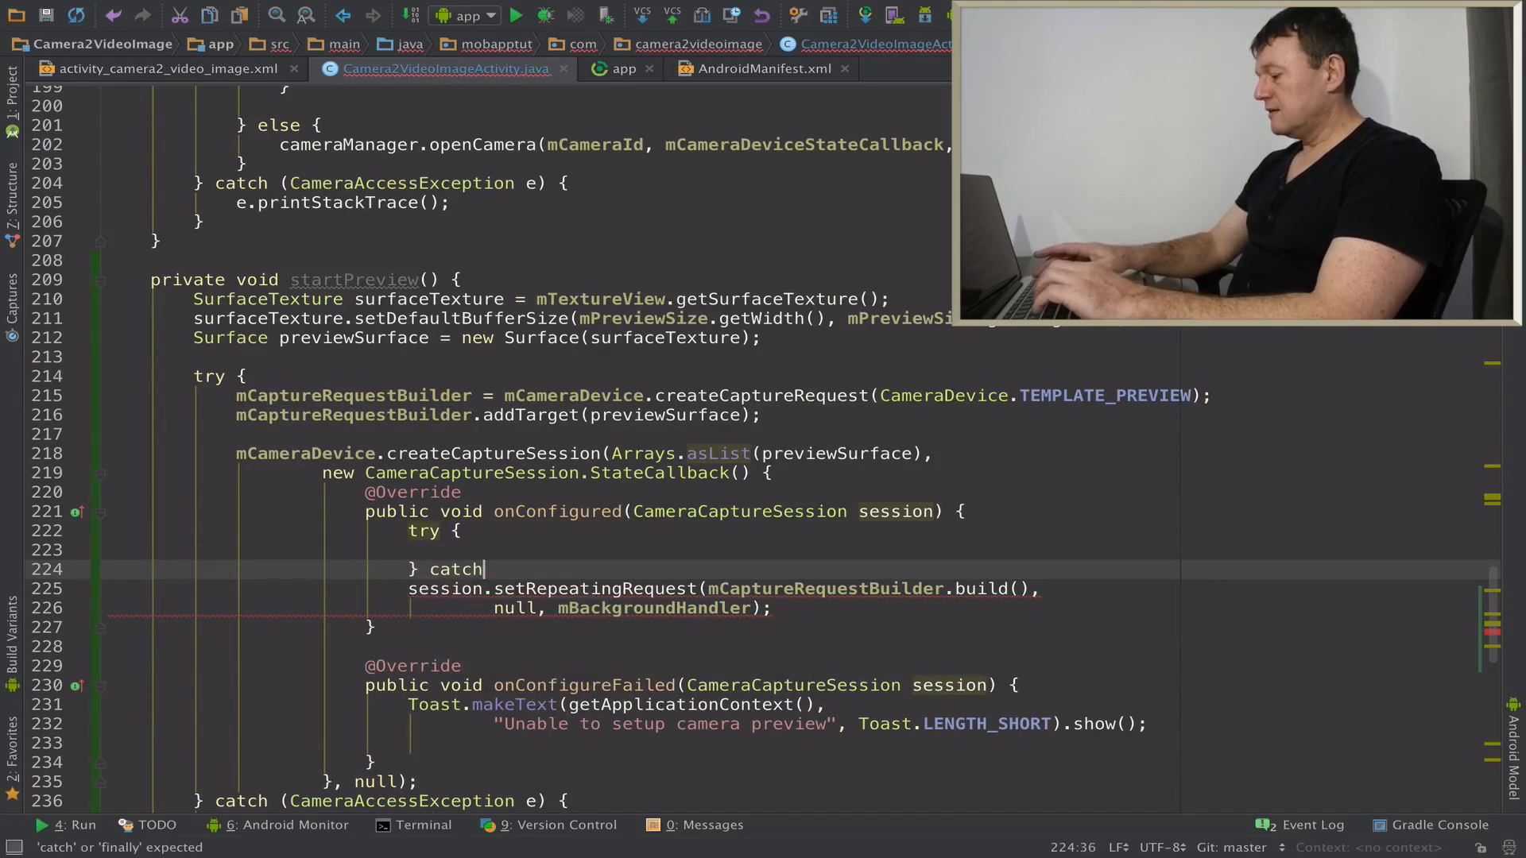
pyautogui.write('(CameraAccessException e')
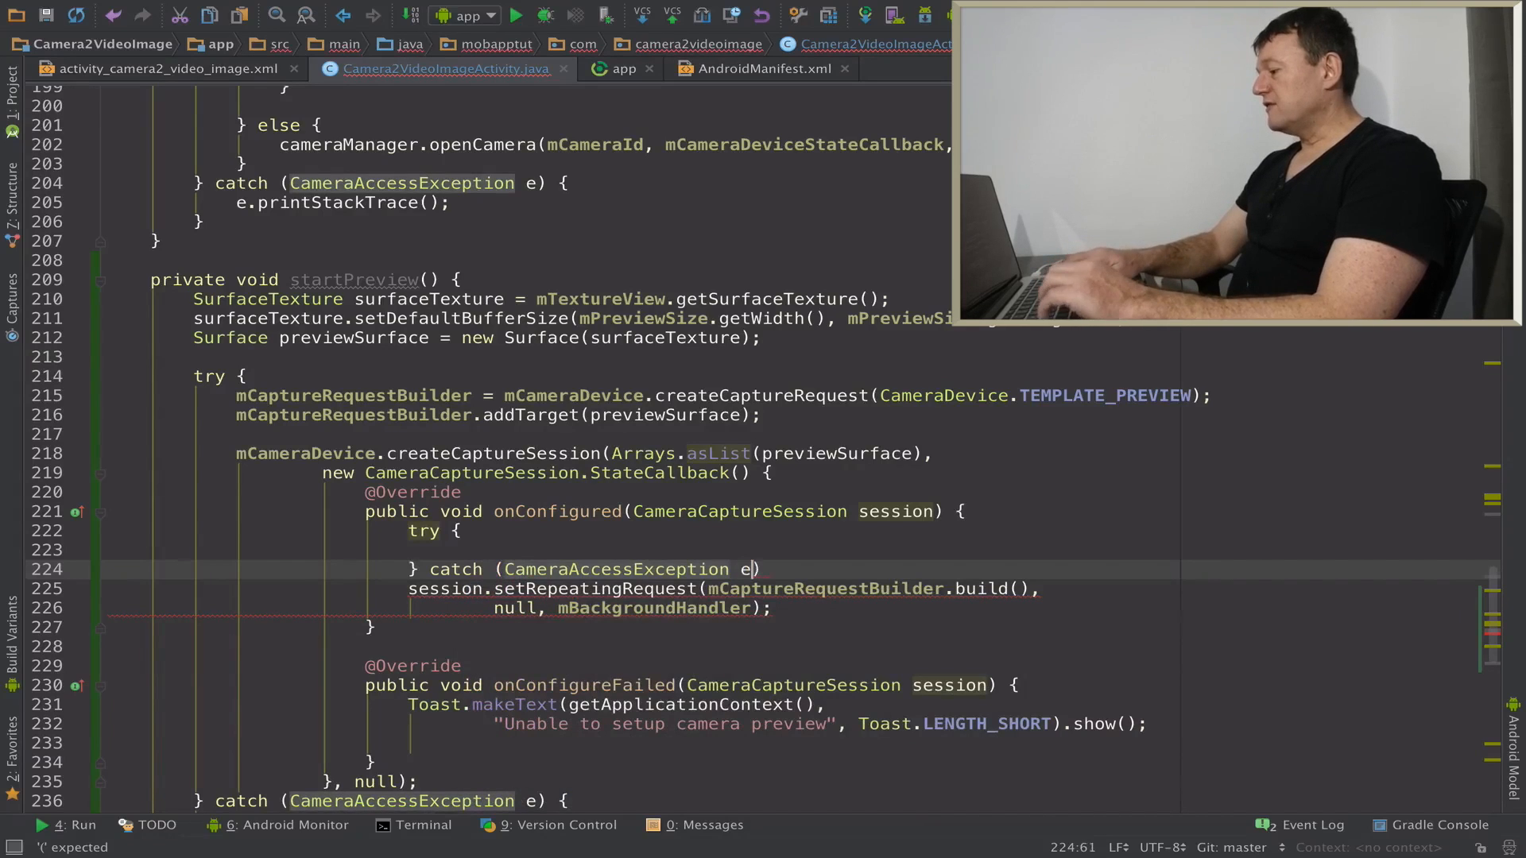
pyautogui.write(')')
pyautogui.write('e.')
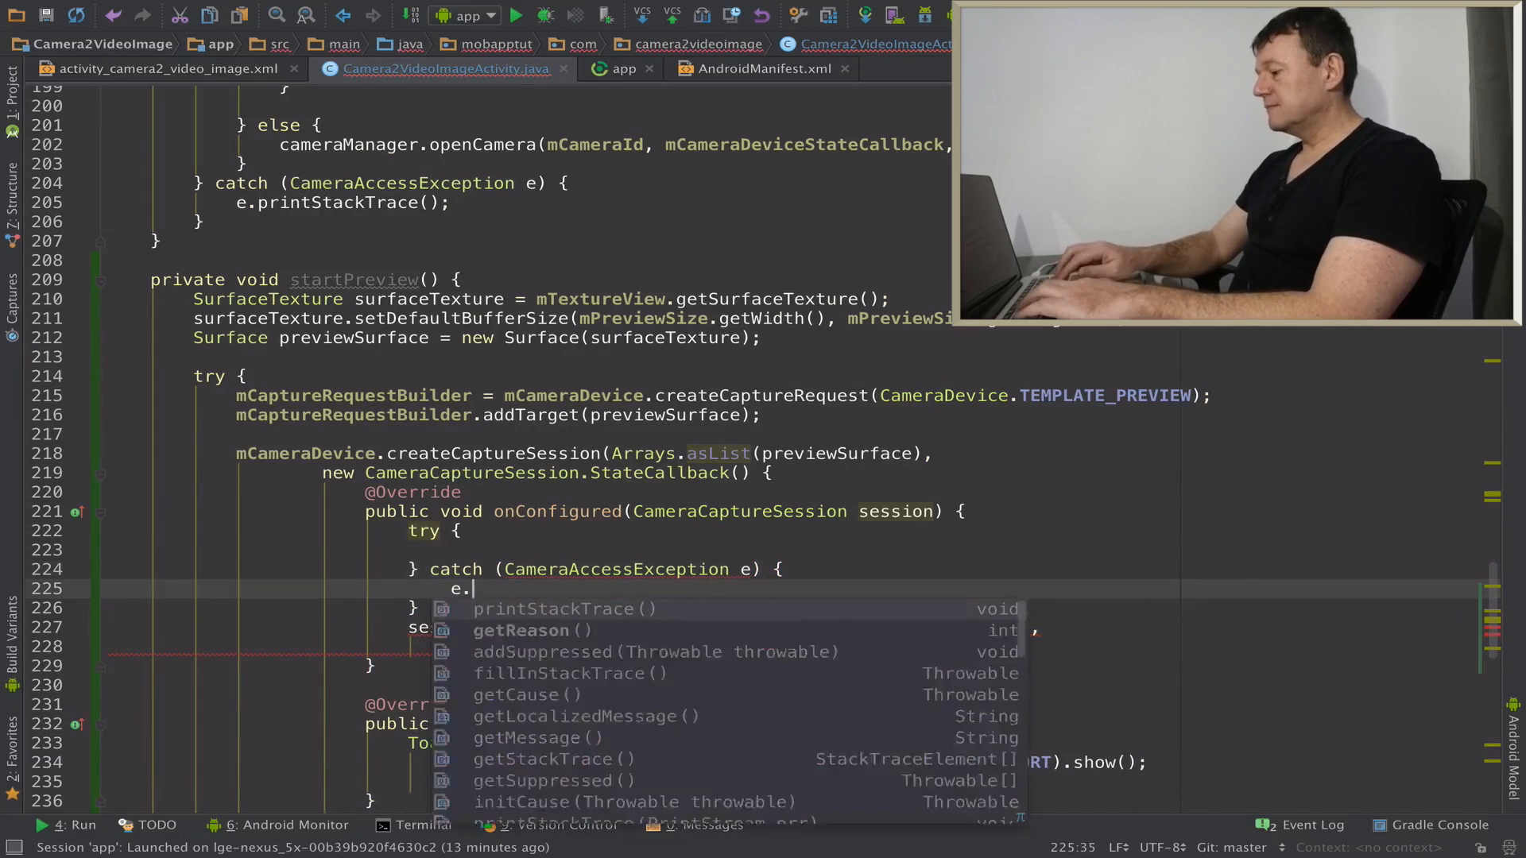
pyautogui.click(552, 609)
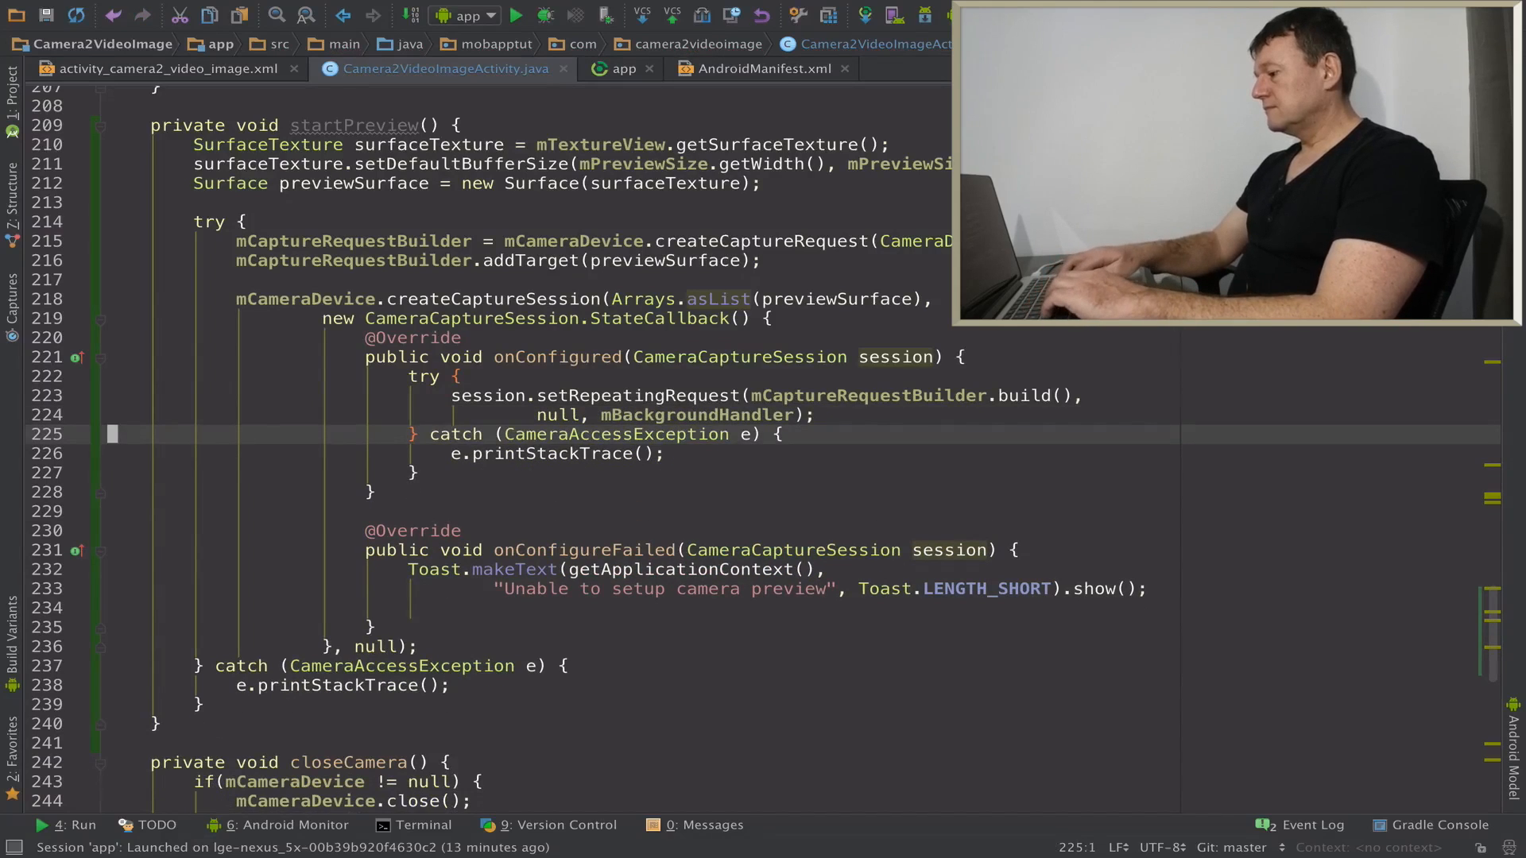
pyautogui.scroll(3)
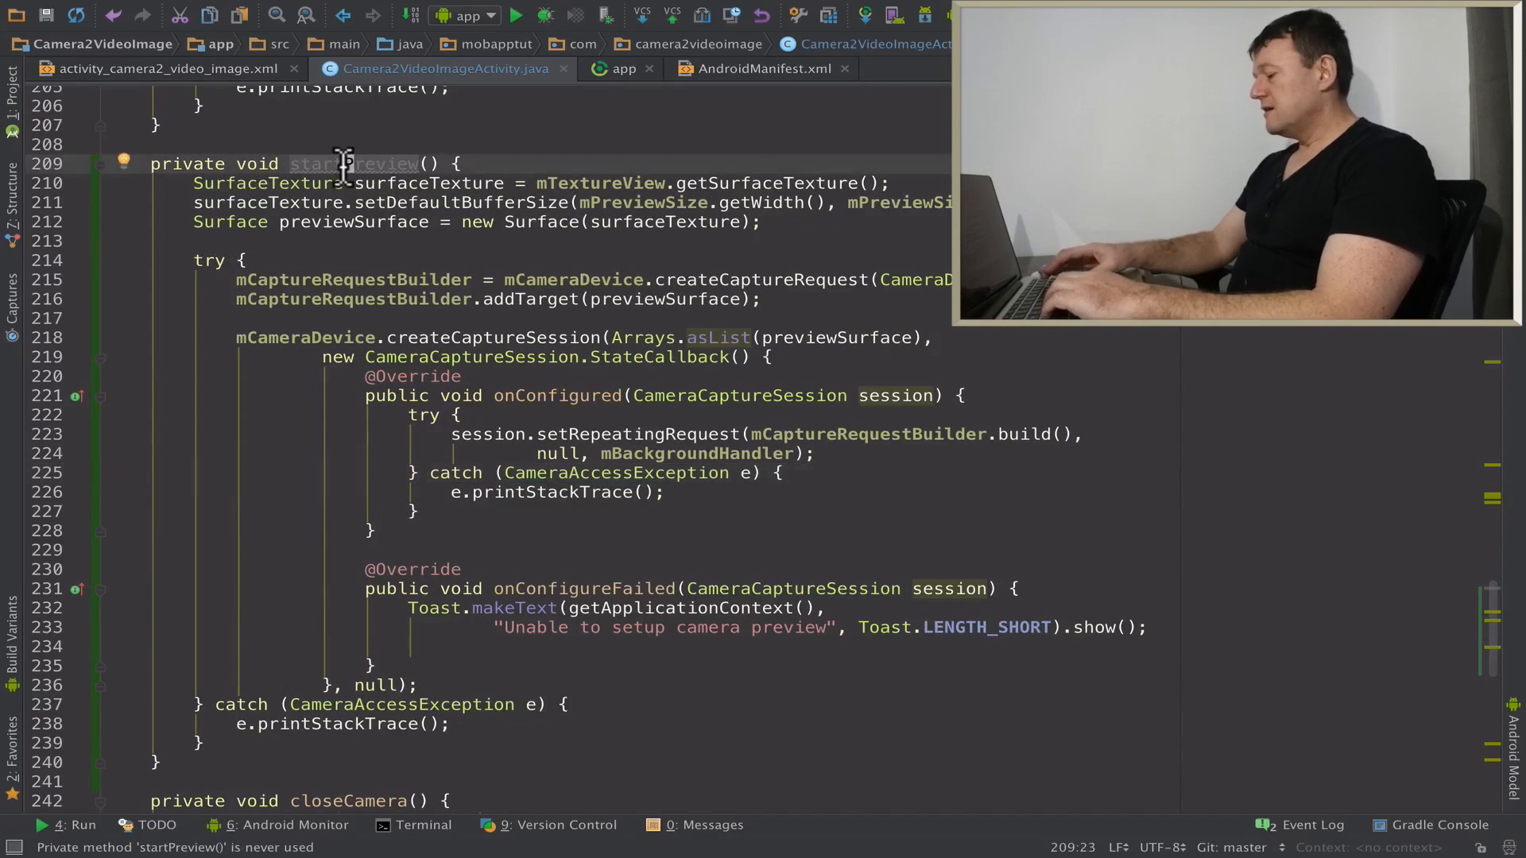
# Via the Structure window jump to onOpened and comment out the "Camera connection made!" Toast.
pyautogui.click(13, 184)
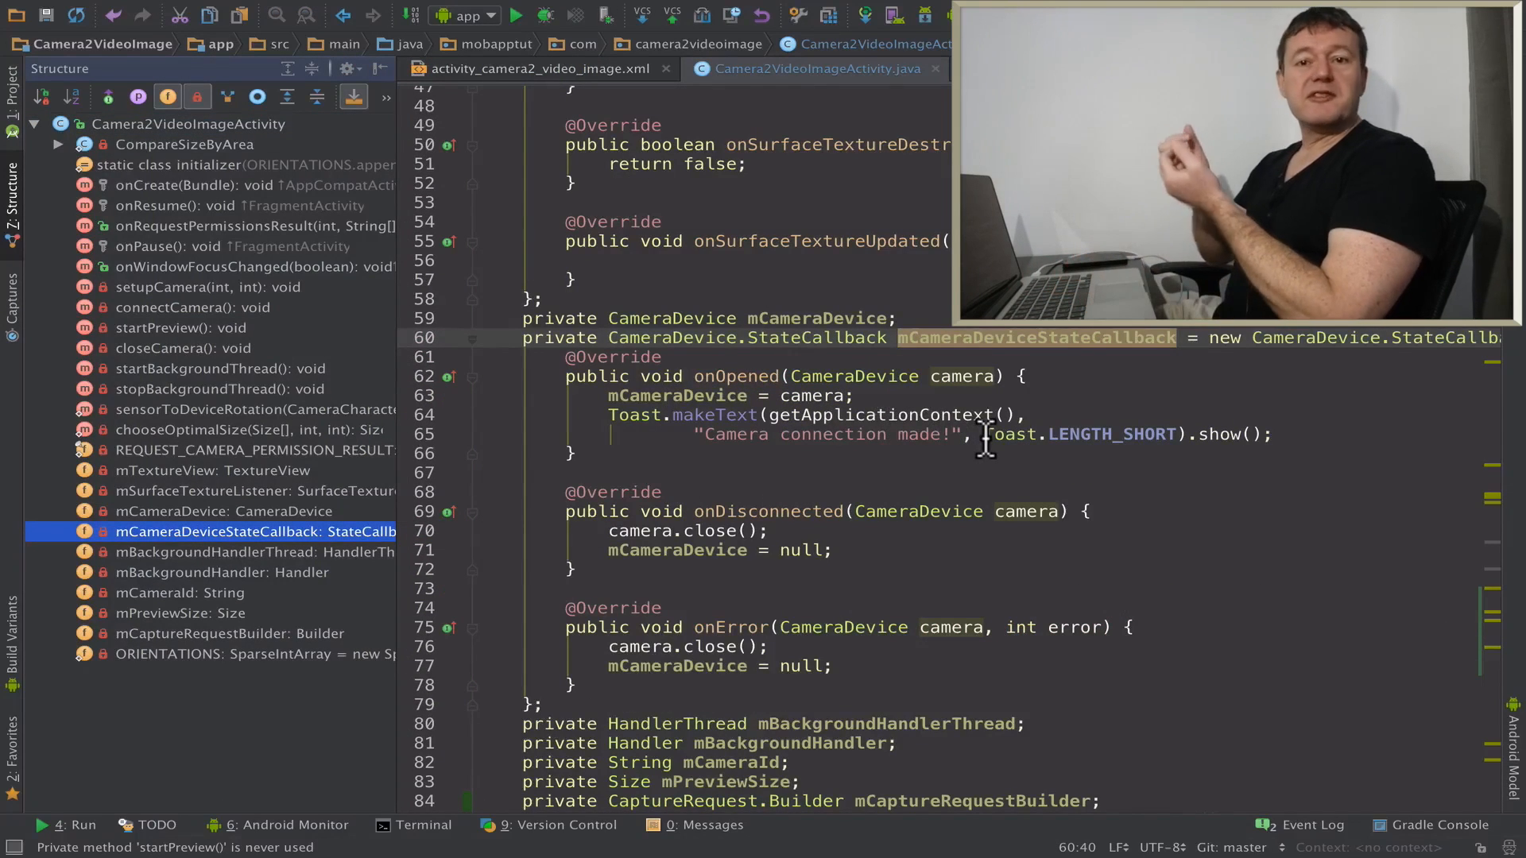
pyautogui.moveTo(765, 434)
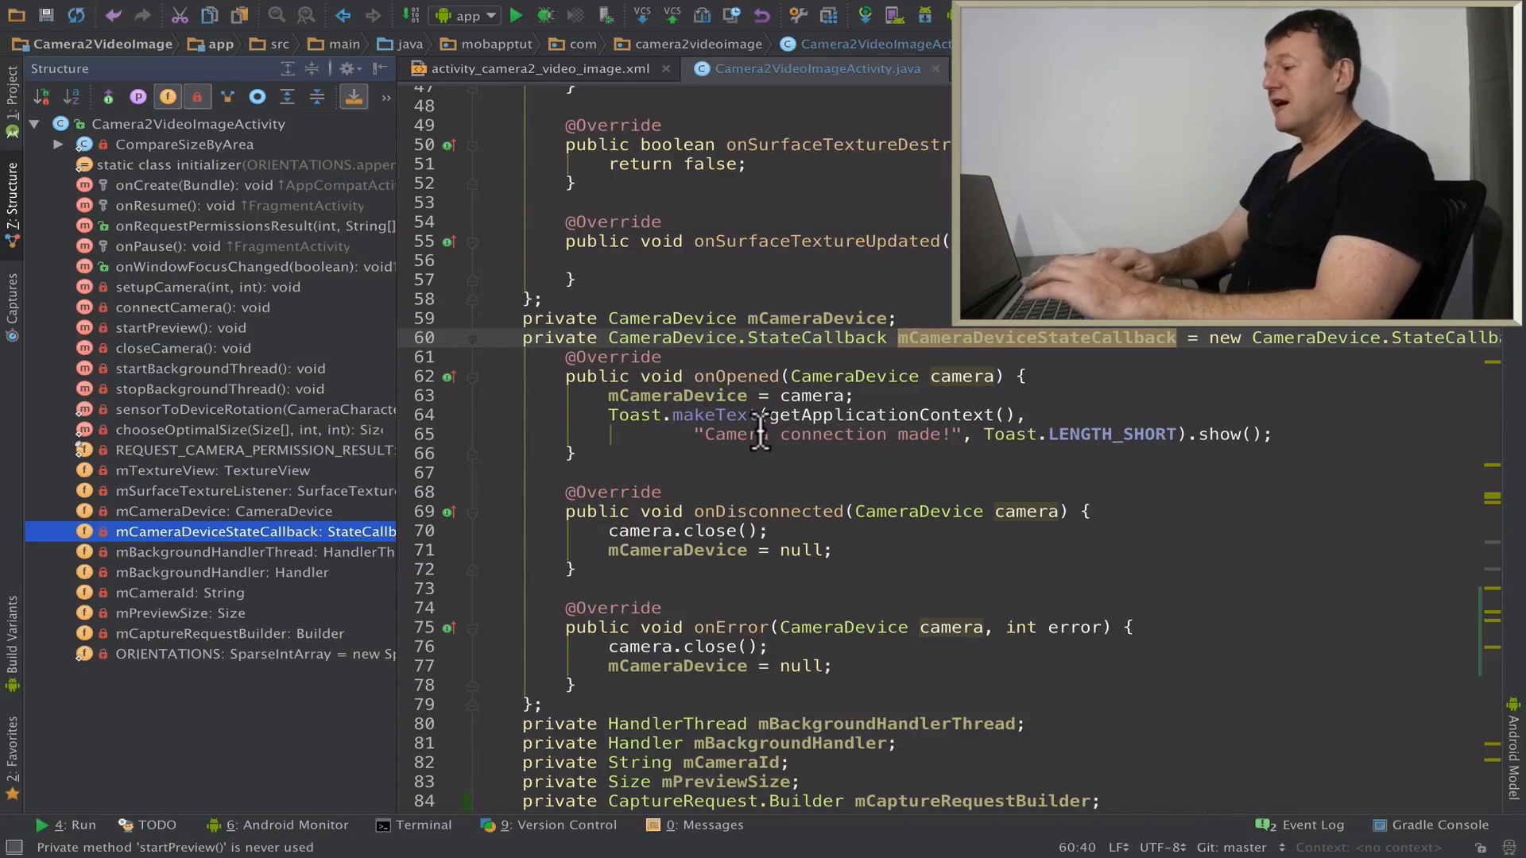
pyautogui.click(611, 414)
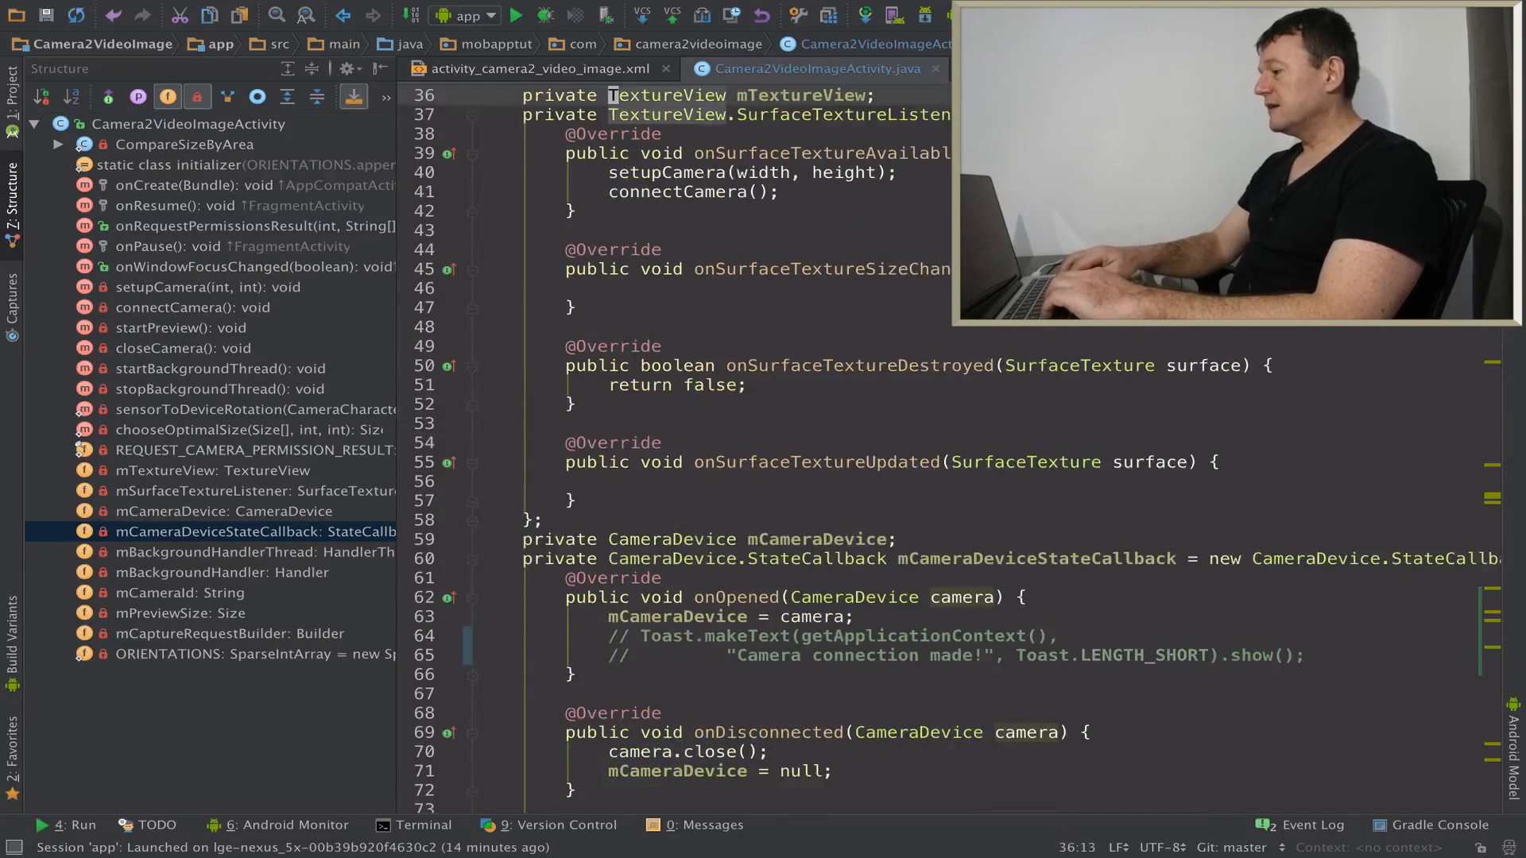
# Add a startPreview(); call right after mCameraDevice = camera; in onOpened.
pyautogui.click(630, 617)
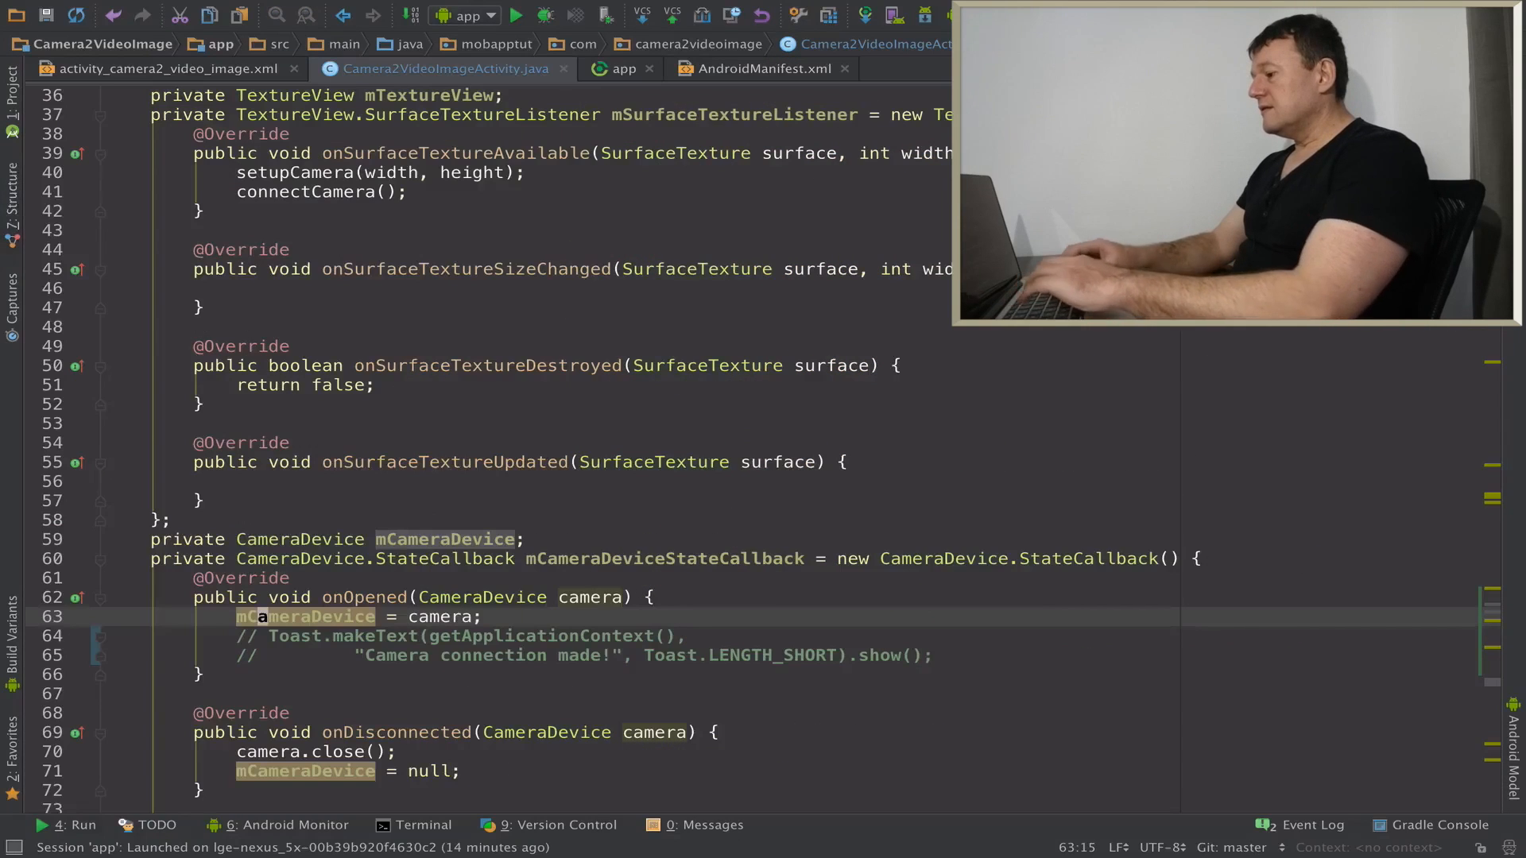
pyautogui.press('Return')
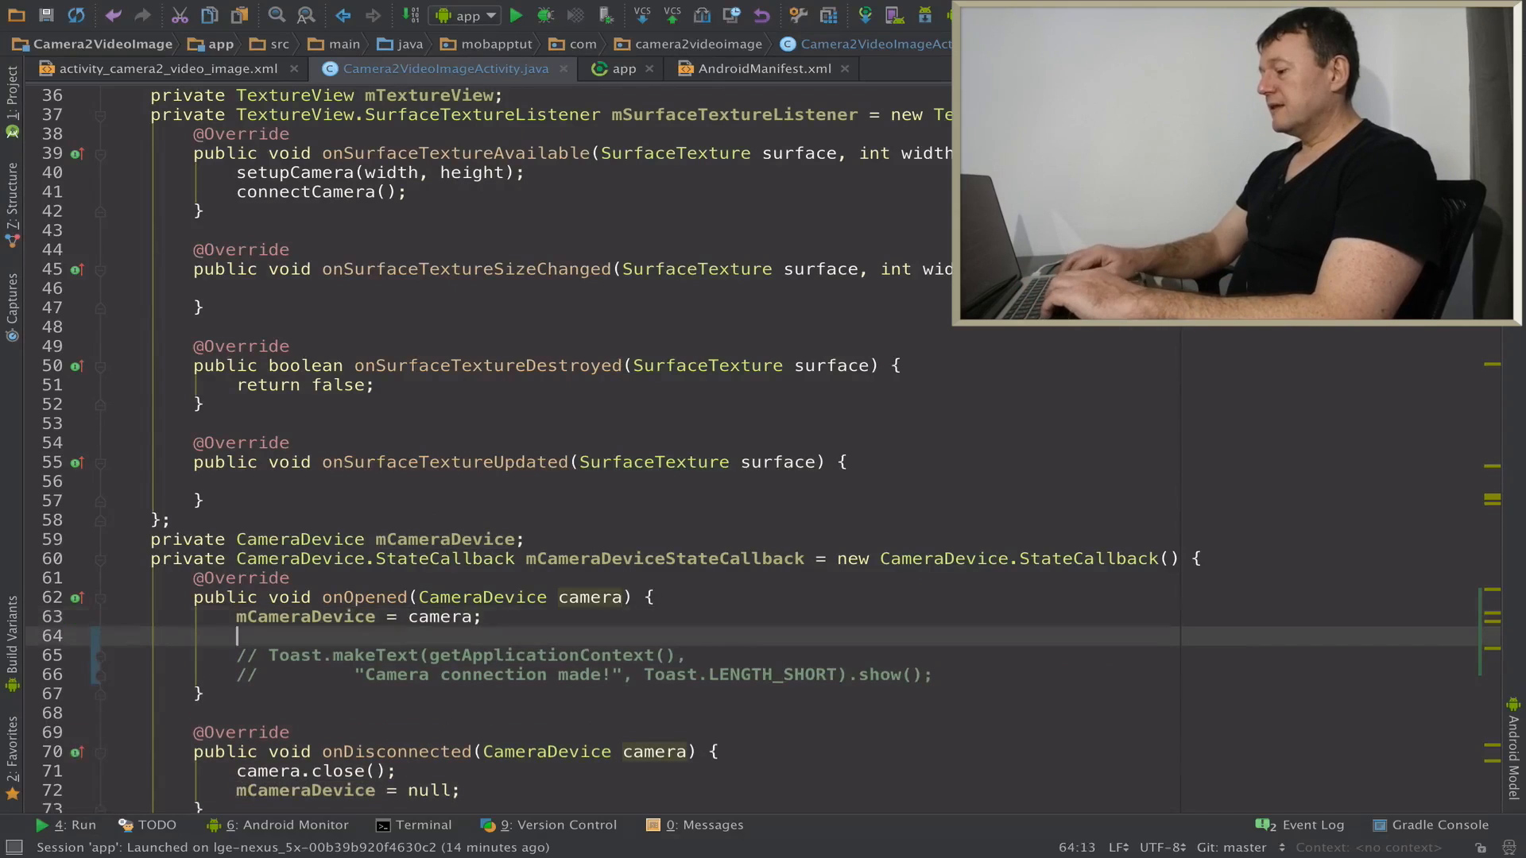
pyautogui.write('startPreview();')
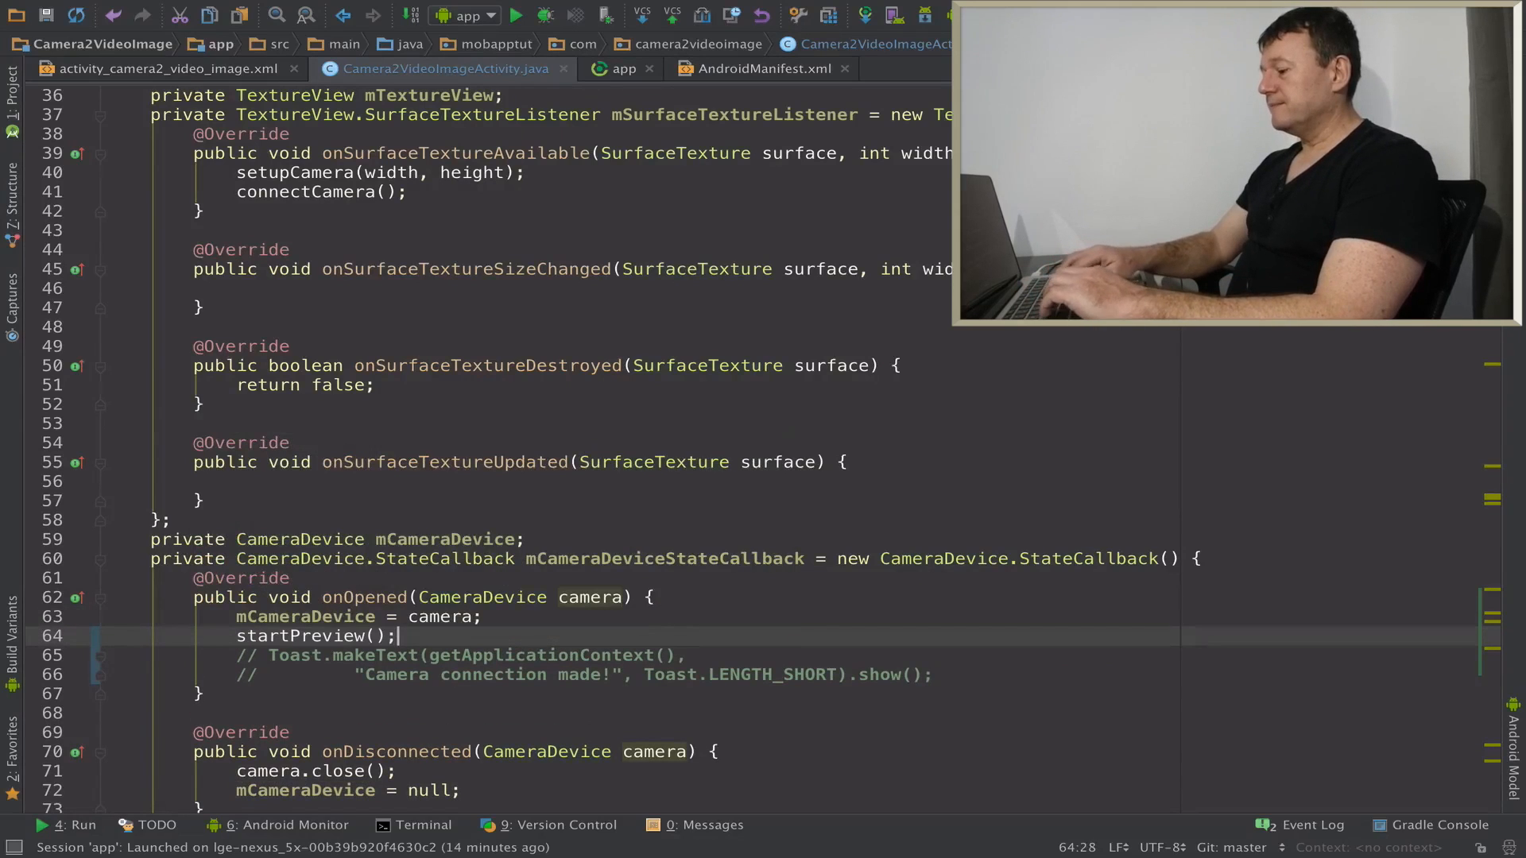
pyautogui.scroll(-3)
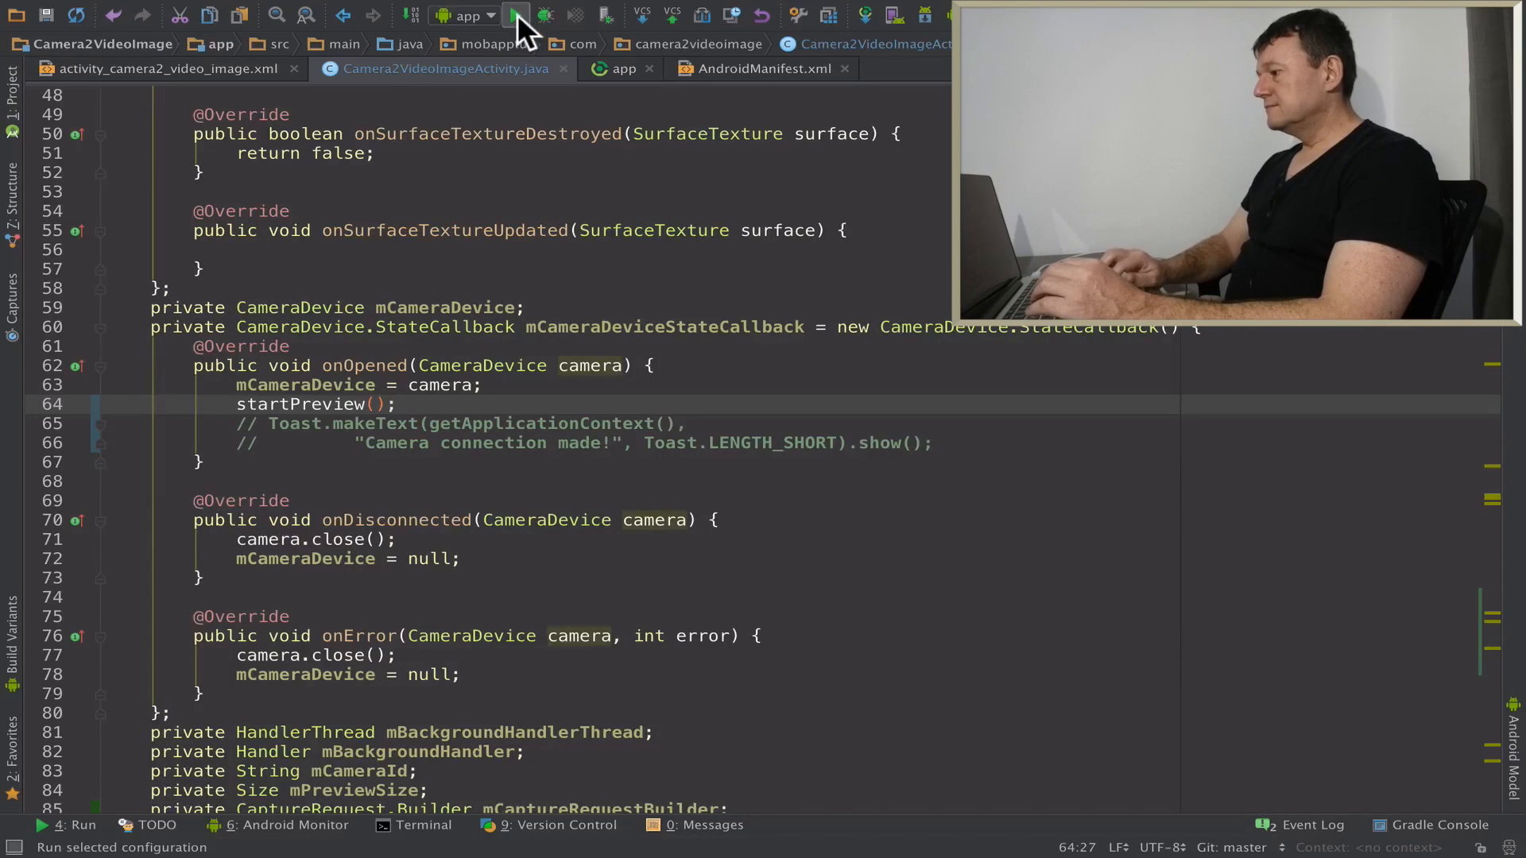
# Run the app on the connected Nexus 5X and view its logcat output in Android Monitor.
pyautogui.click(513, 14)
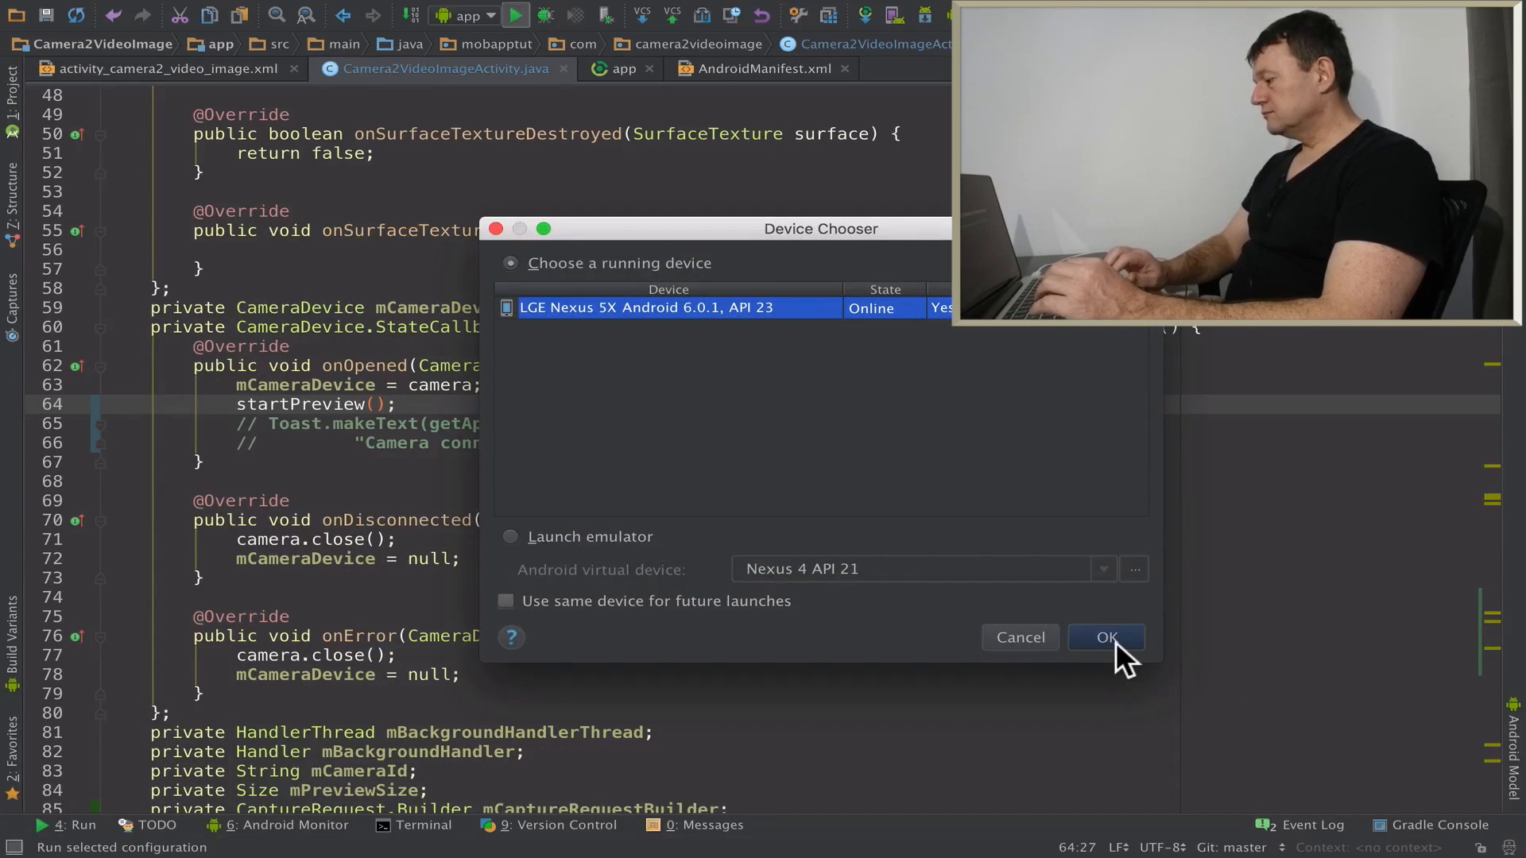
pyautogui.click(1105, 637)
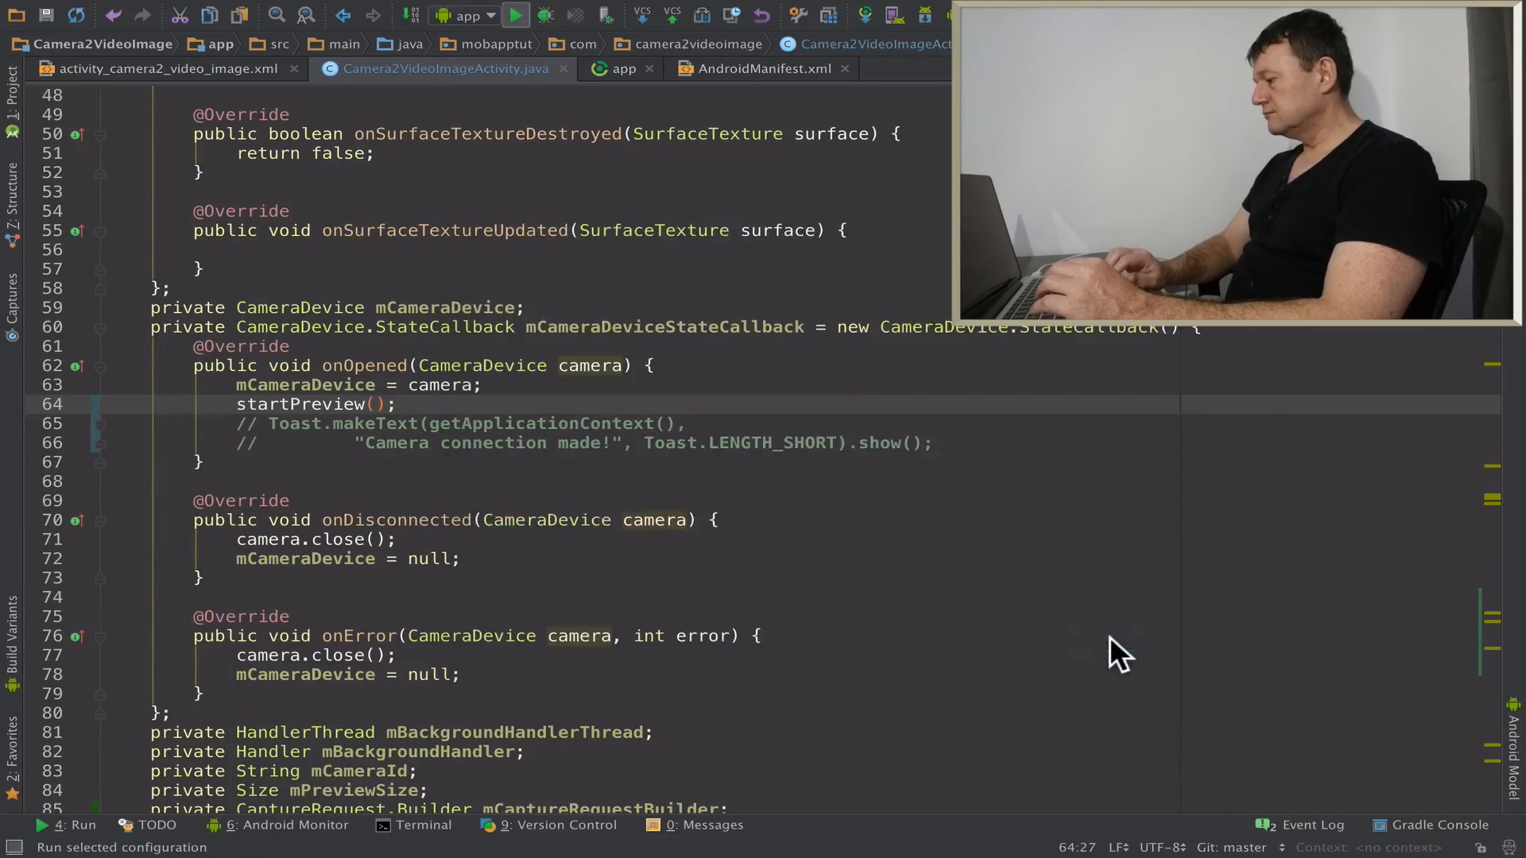
pyautogui.click(288, 825)
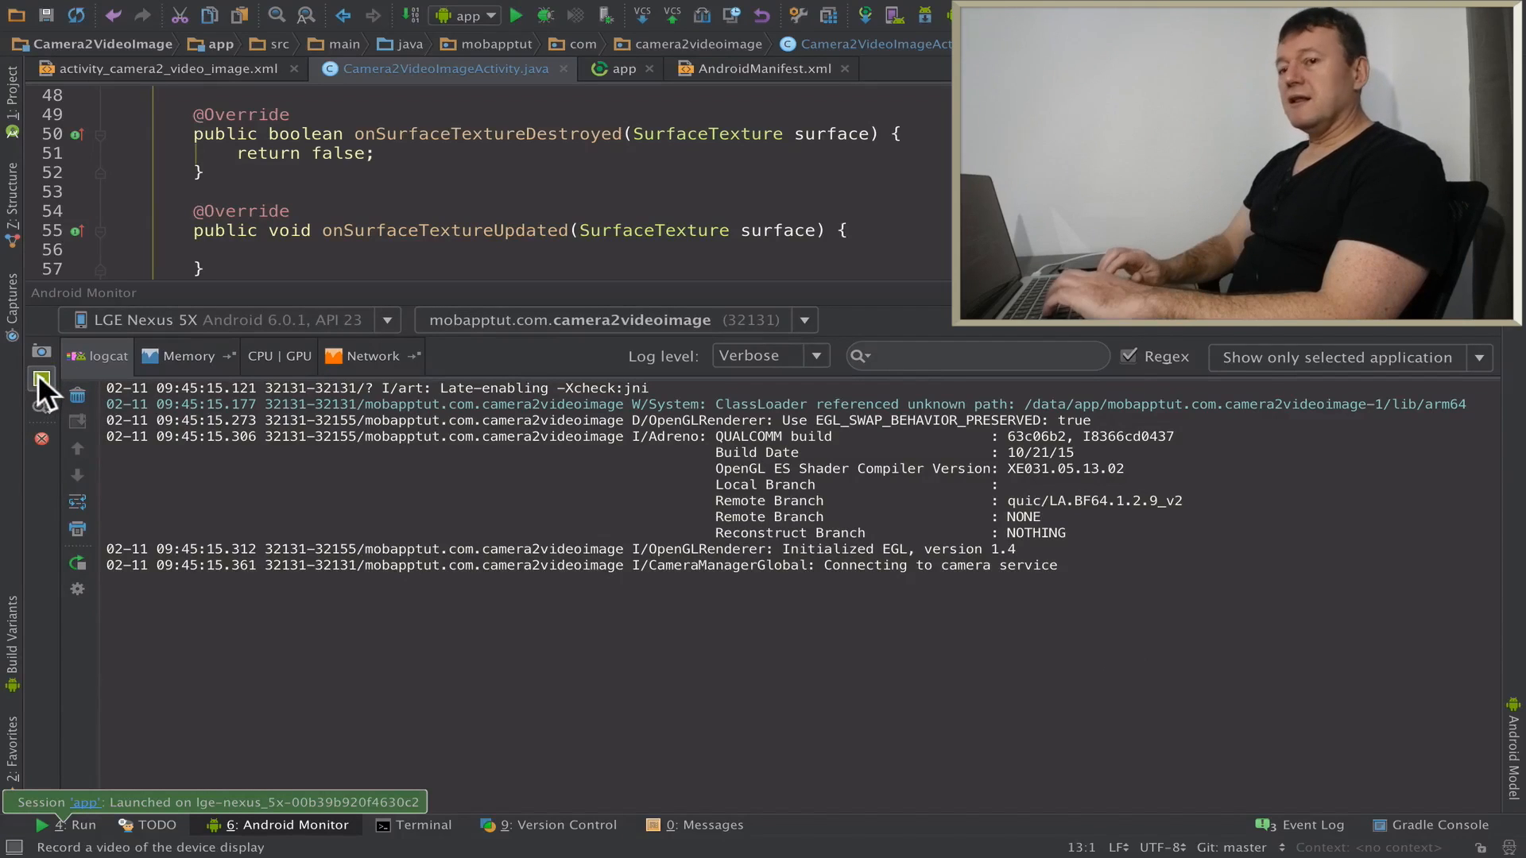
# Screen-record the Nexus 5X display showing the live camera preview, then stop recording.
pyautogui.click(41, 379)
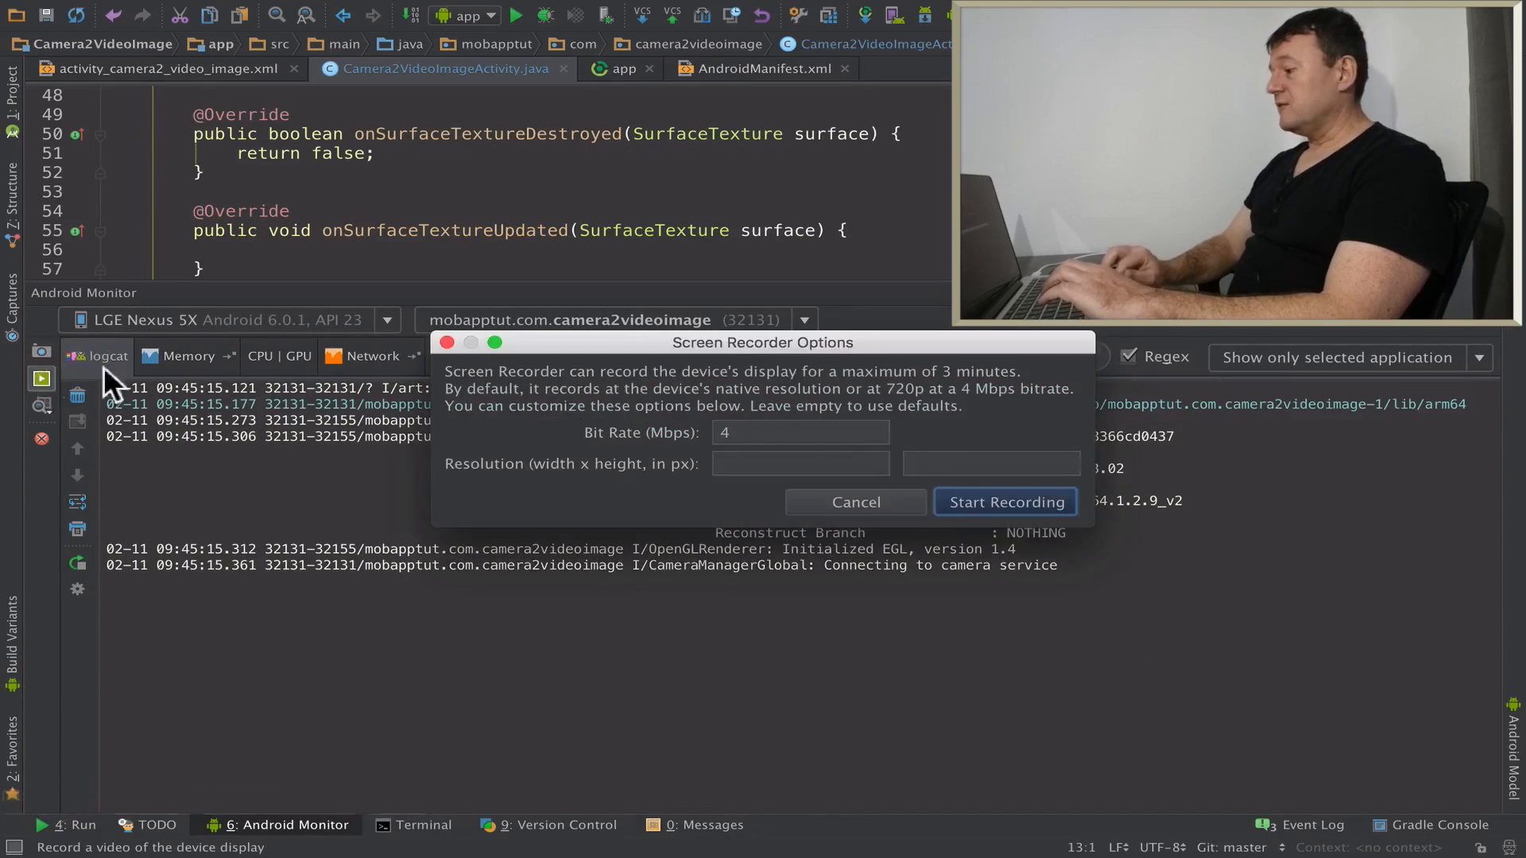
pyautogui.click(1005, 501)
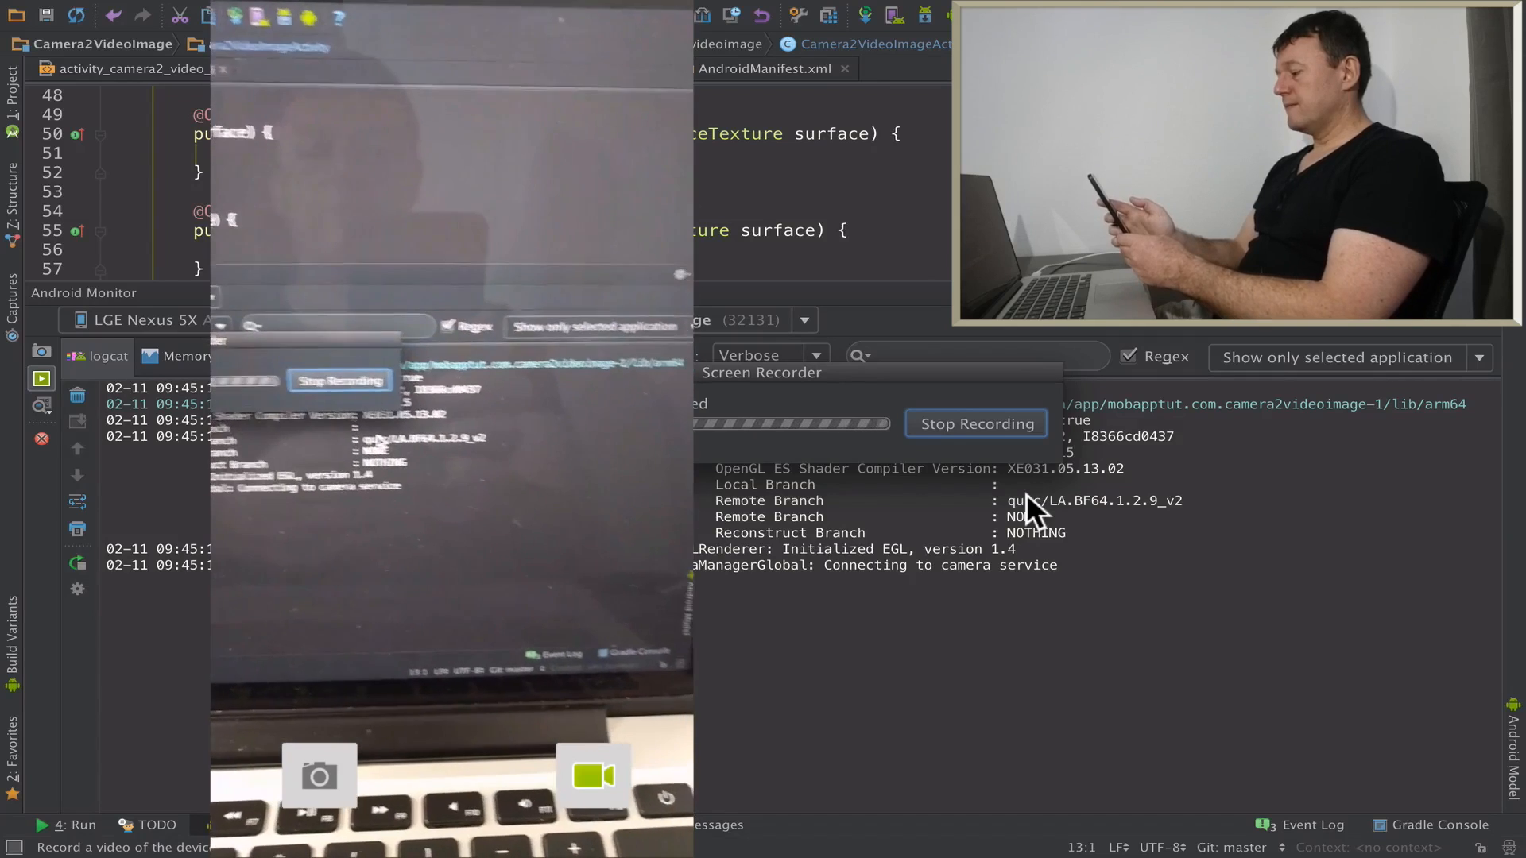
pyautogui.click(975, 422)
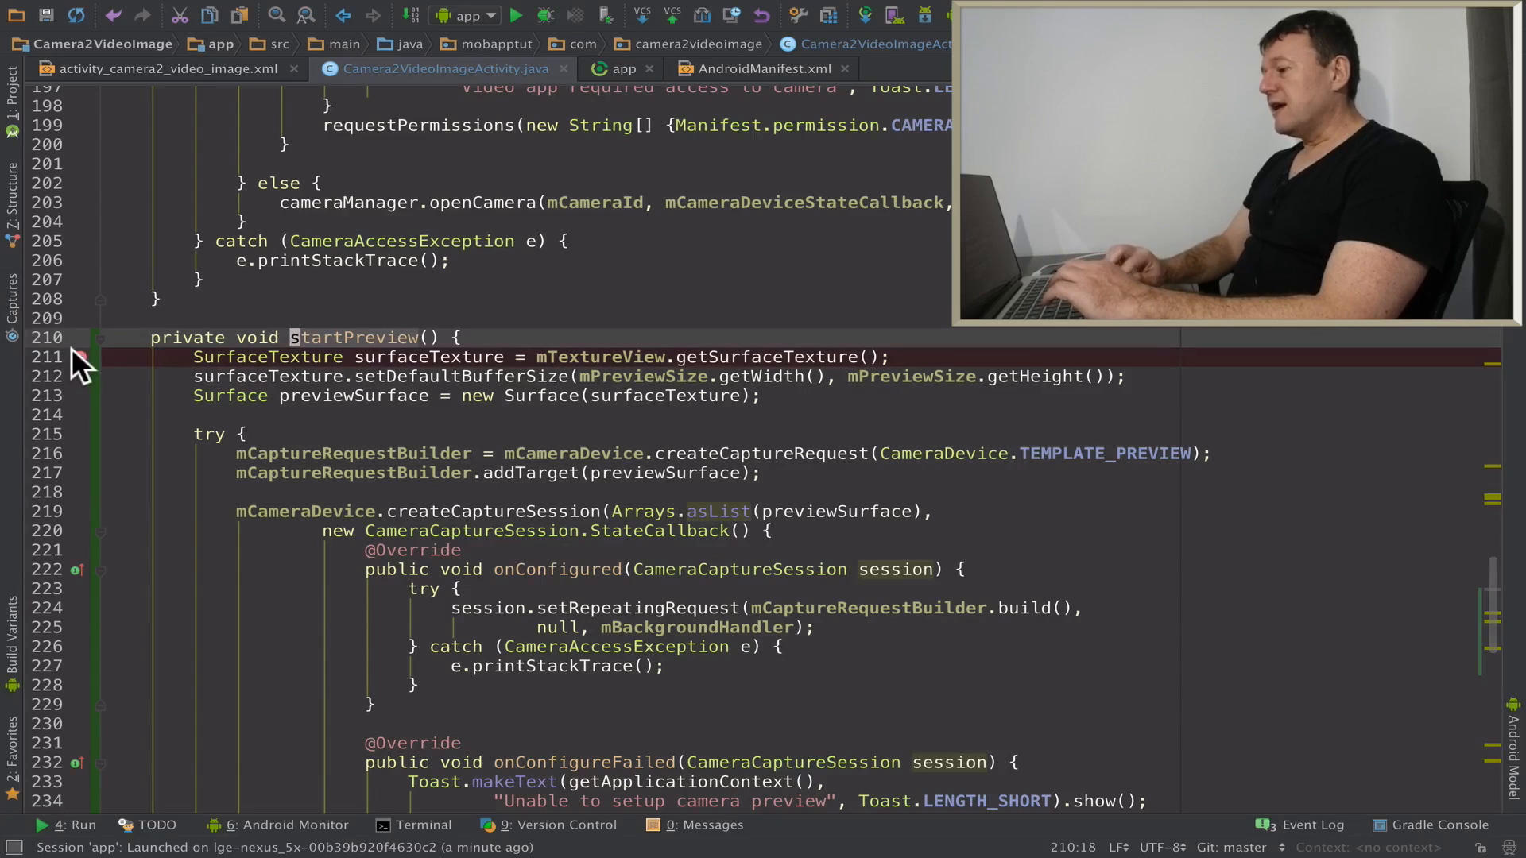
# Debug 'app' so execution pauses at the line 211 breakpoint in startPreview.
pyautogui.click(543, 15)
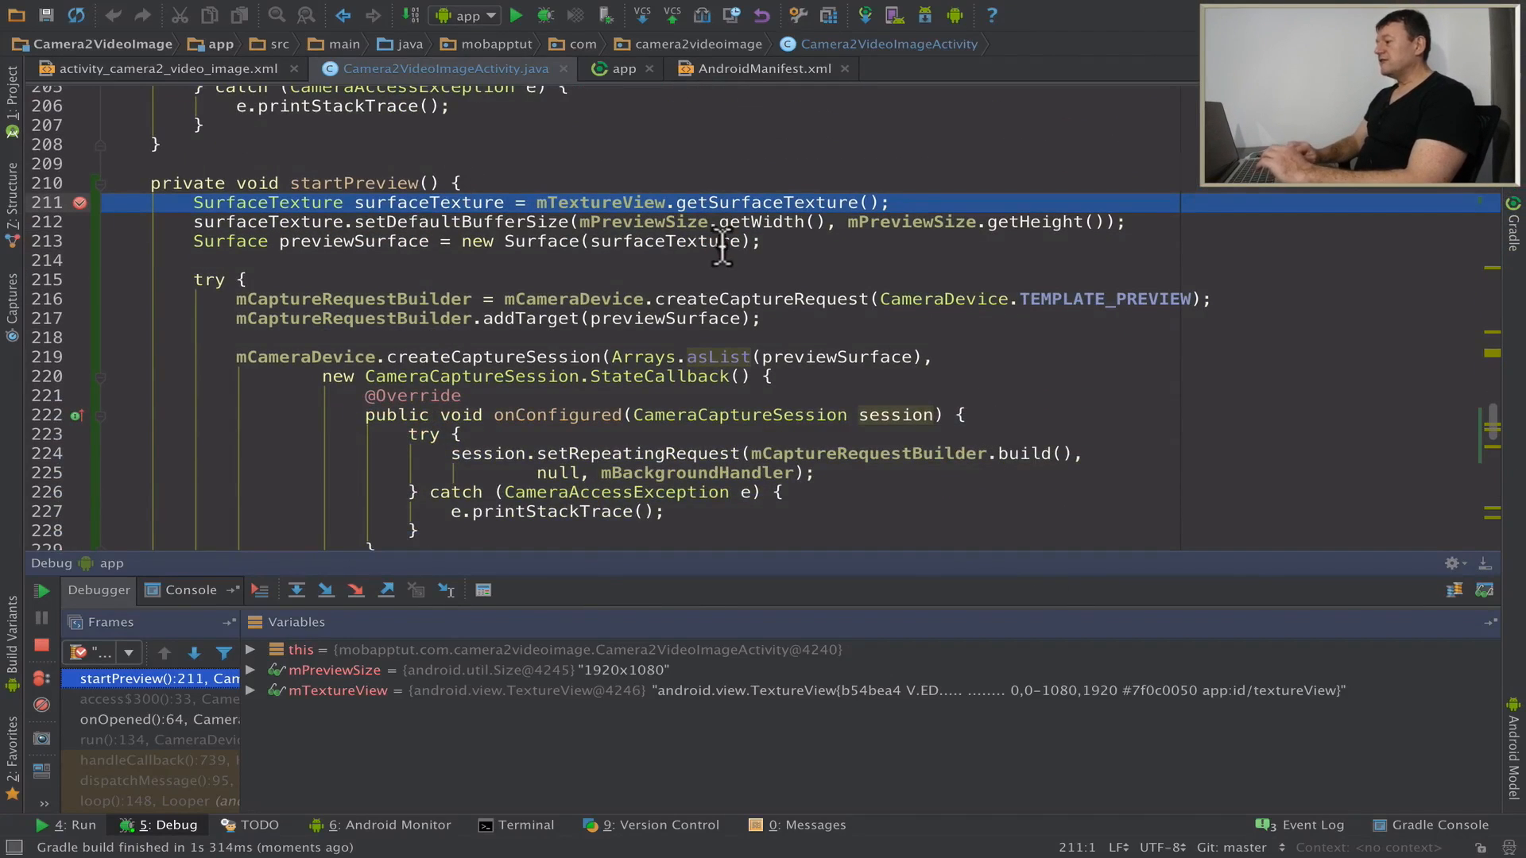
pyautogui.moveTo(852, 223)
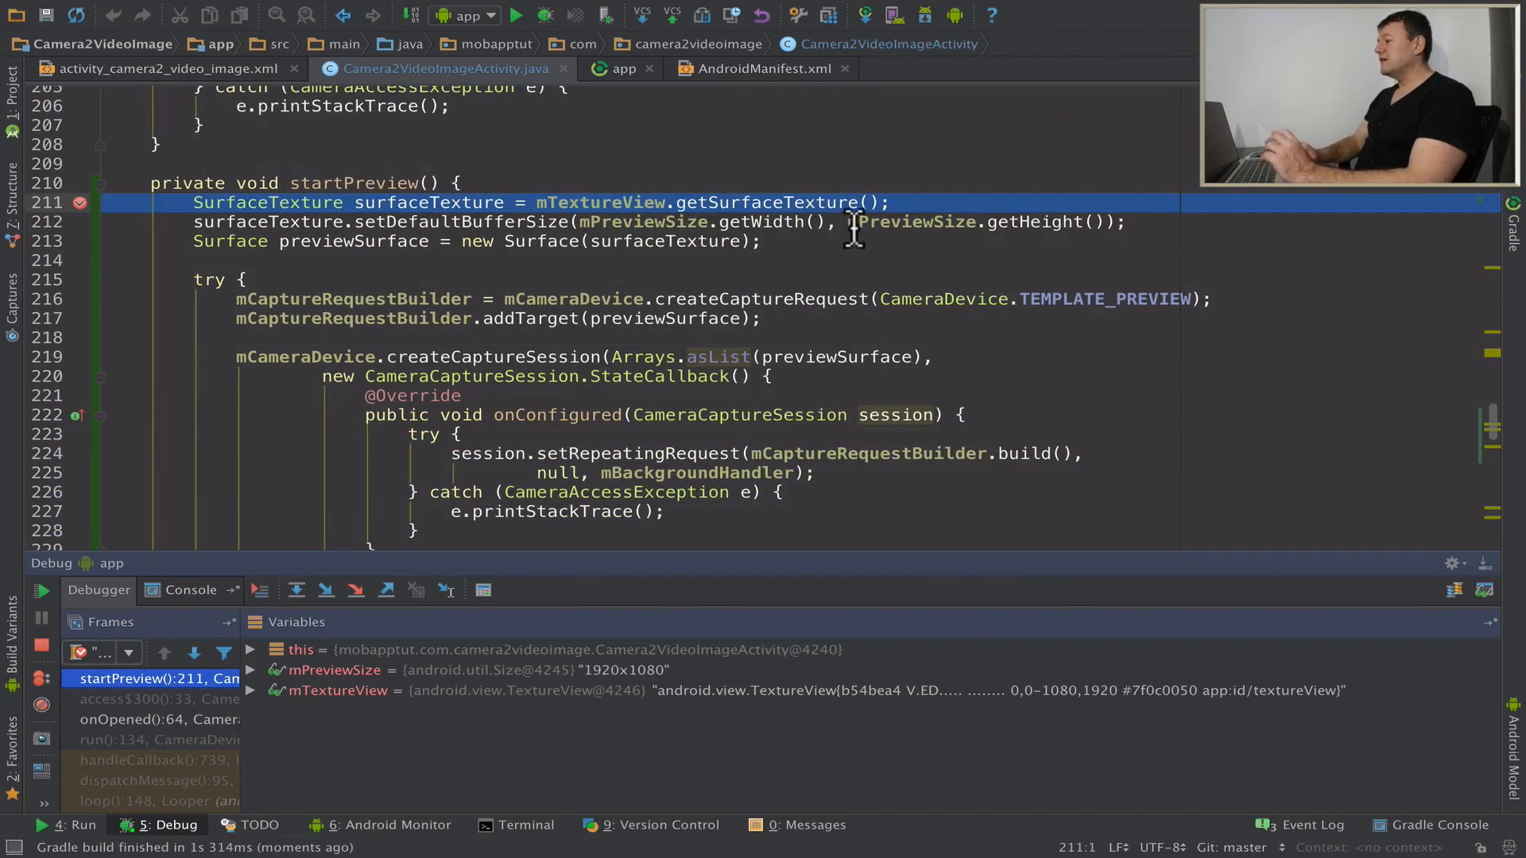
pyautogui.moveTo(428, 202)
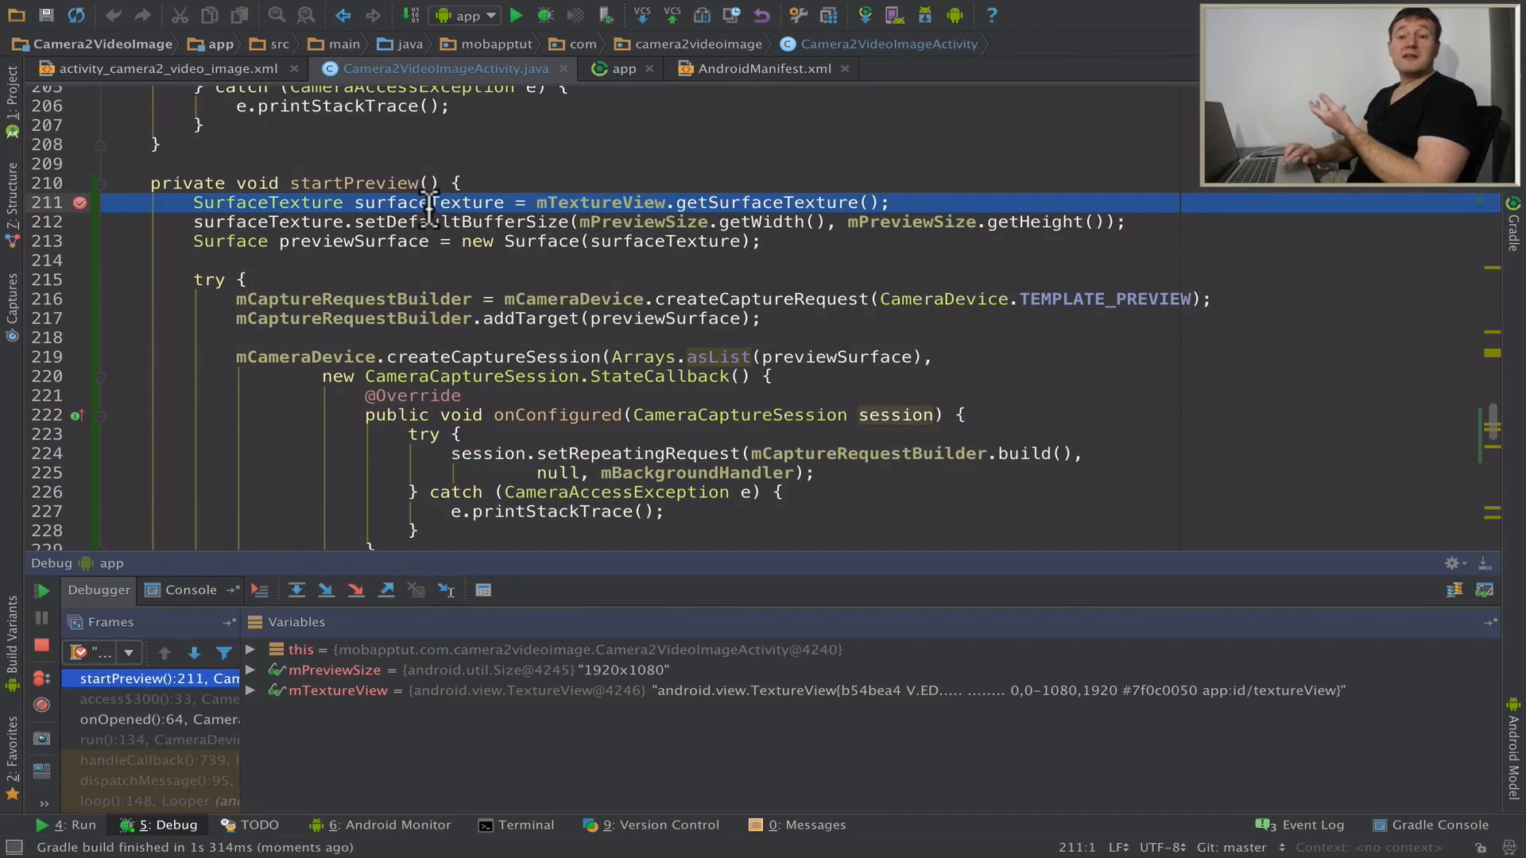
pyautogui.moveTo(428, 201)
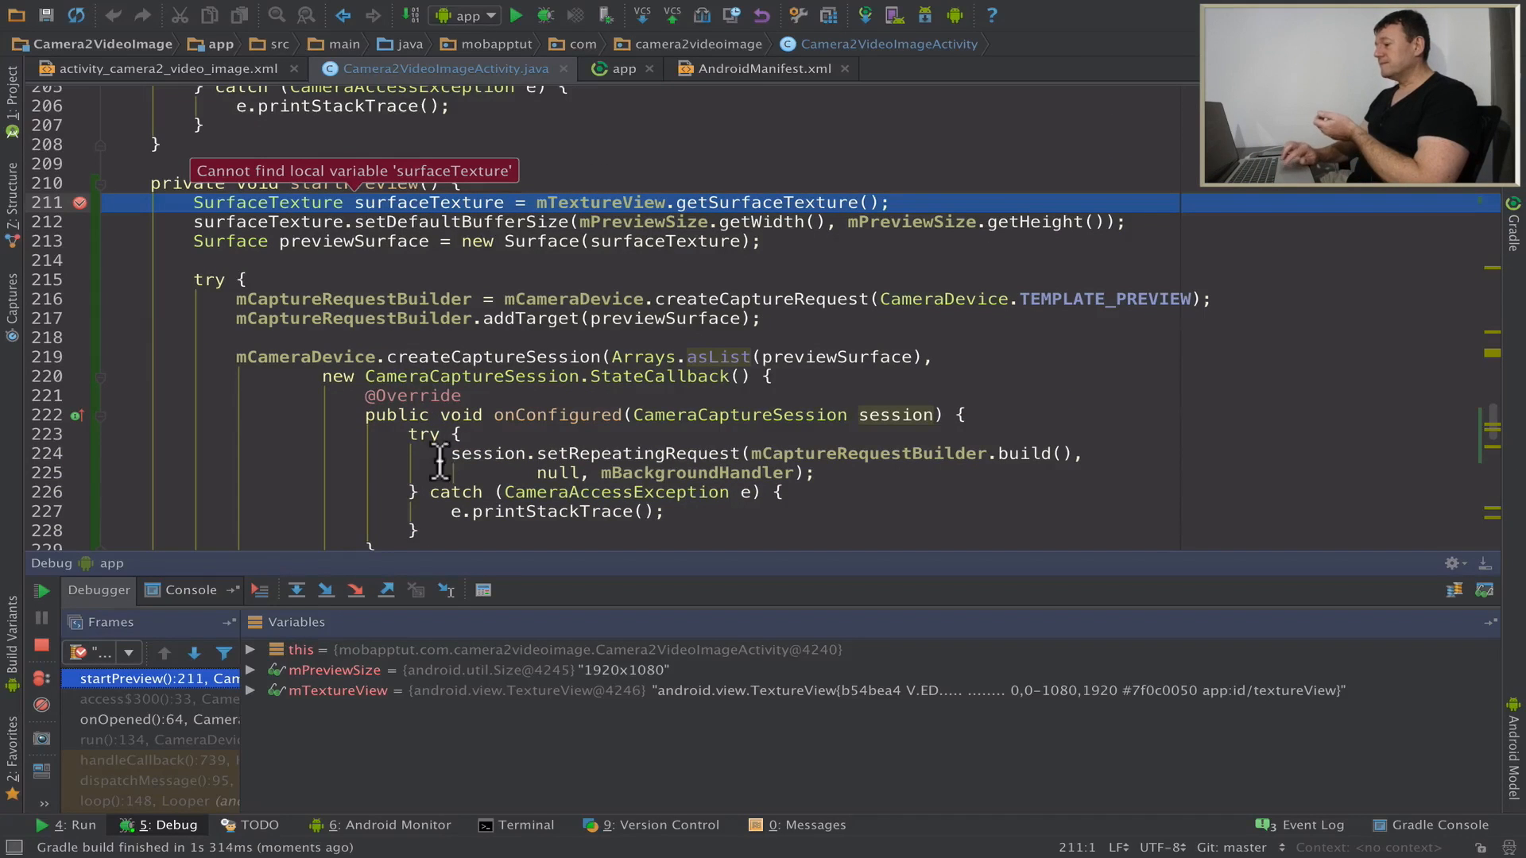
pyautogui.moveTo(296, 591)
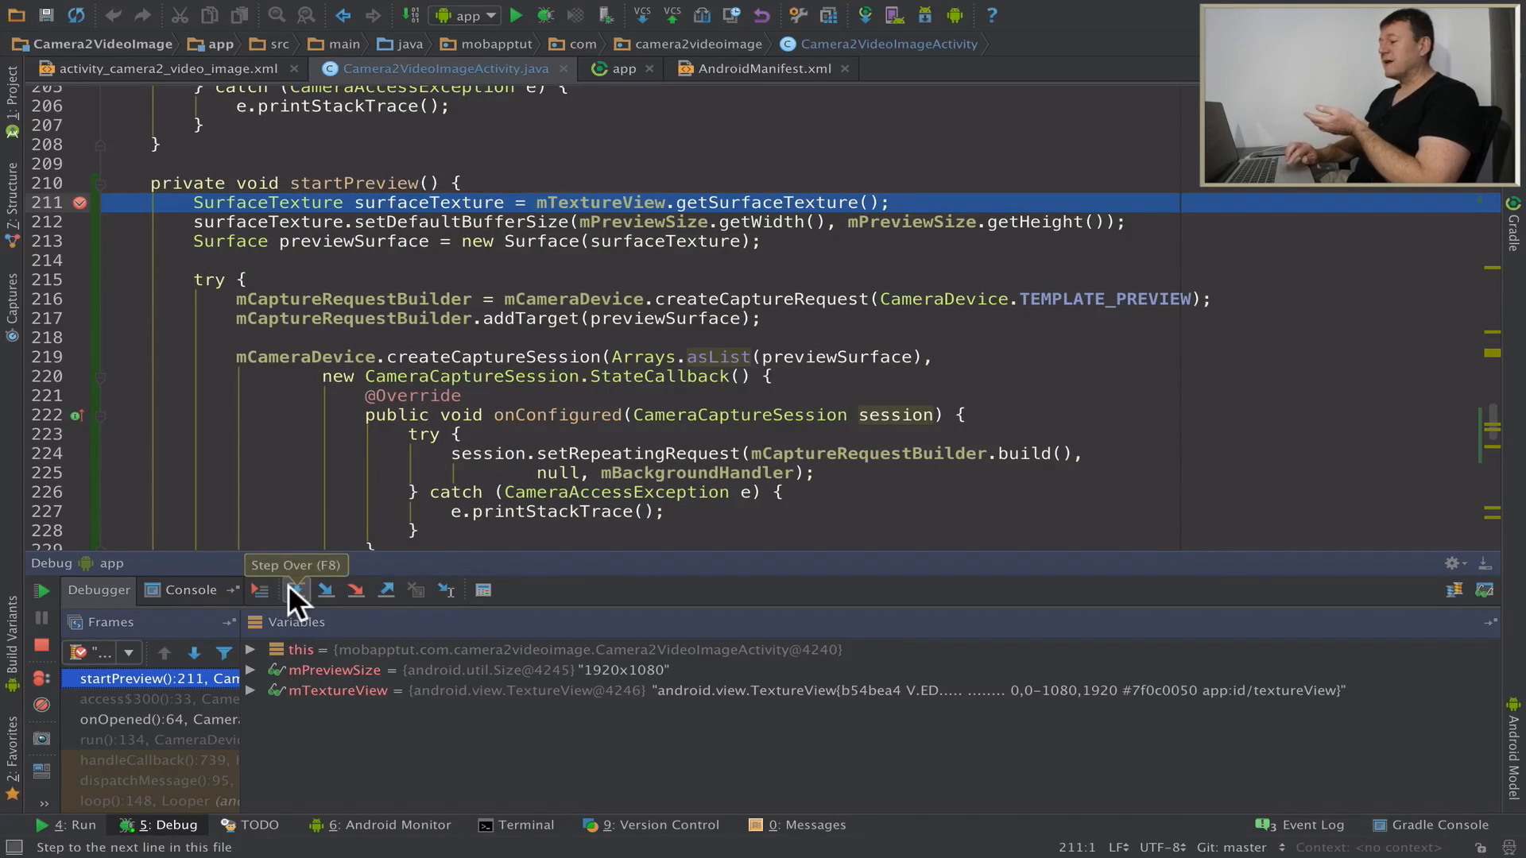
# Step over from line 211 to 241, watching surfaceTexture, previewSurface and mCaptureRequestBuilder get created.
pyautogui.click(259, 592)
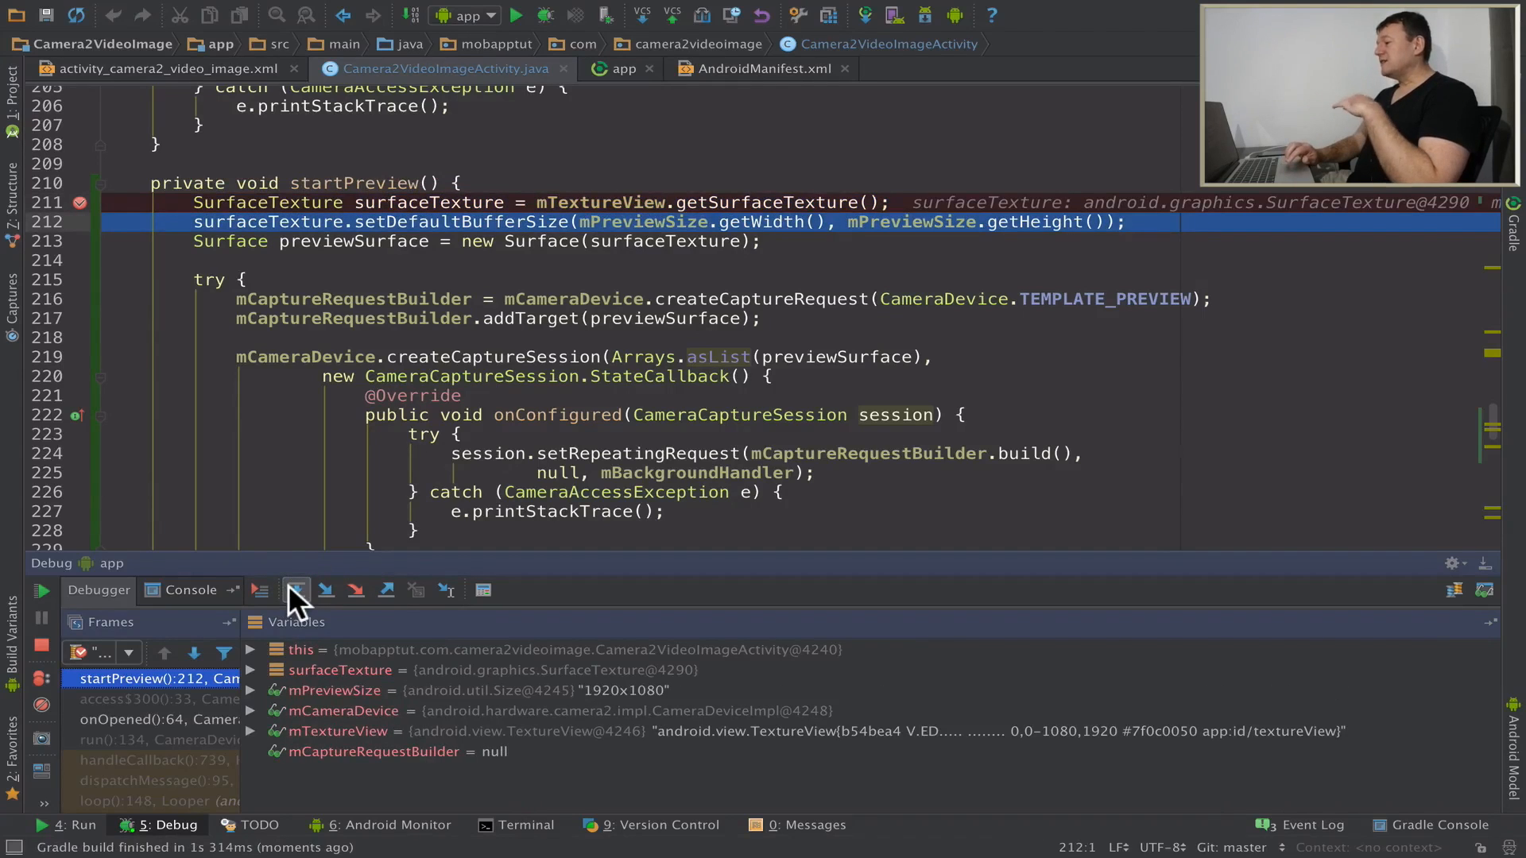
pyautogui.click(326, 591)
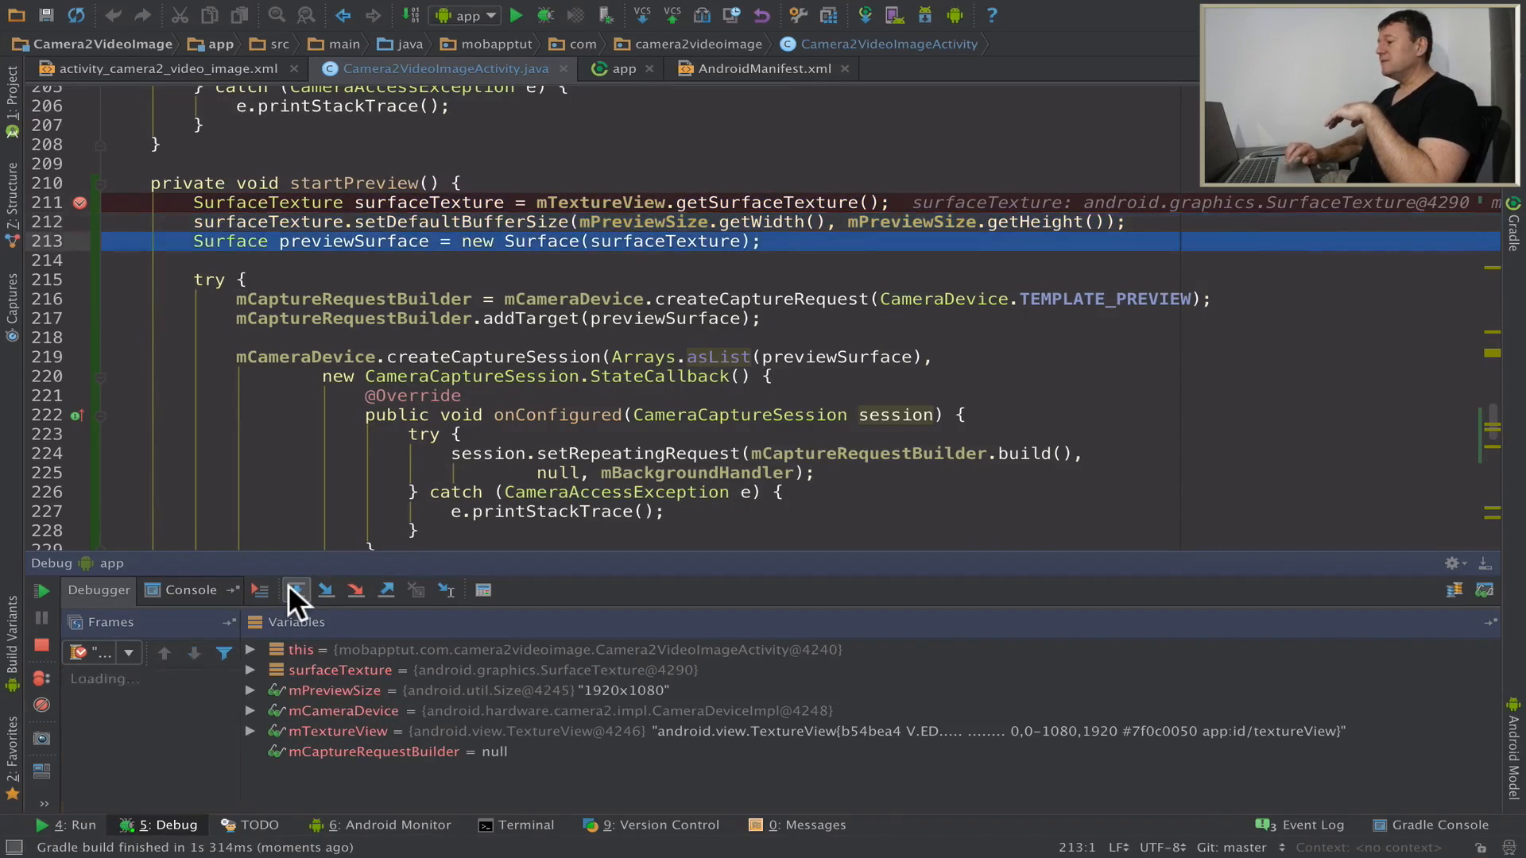
pyautogui.click(298, 592)
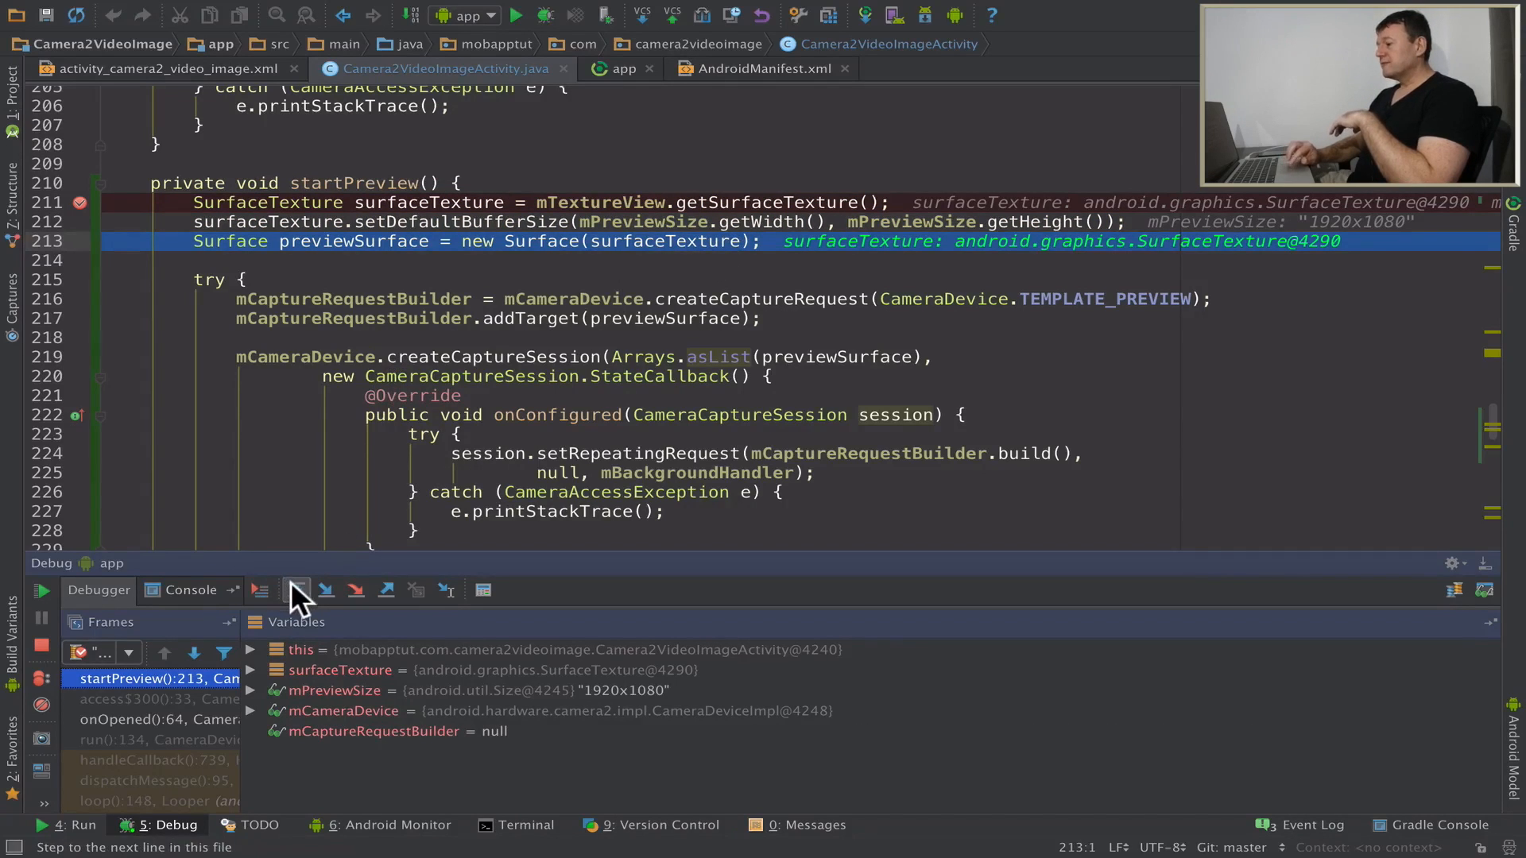
pyautogui.click(296, 591)
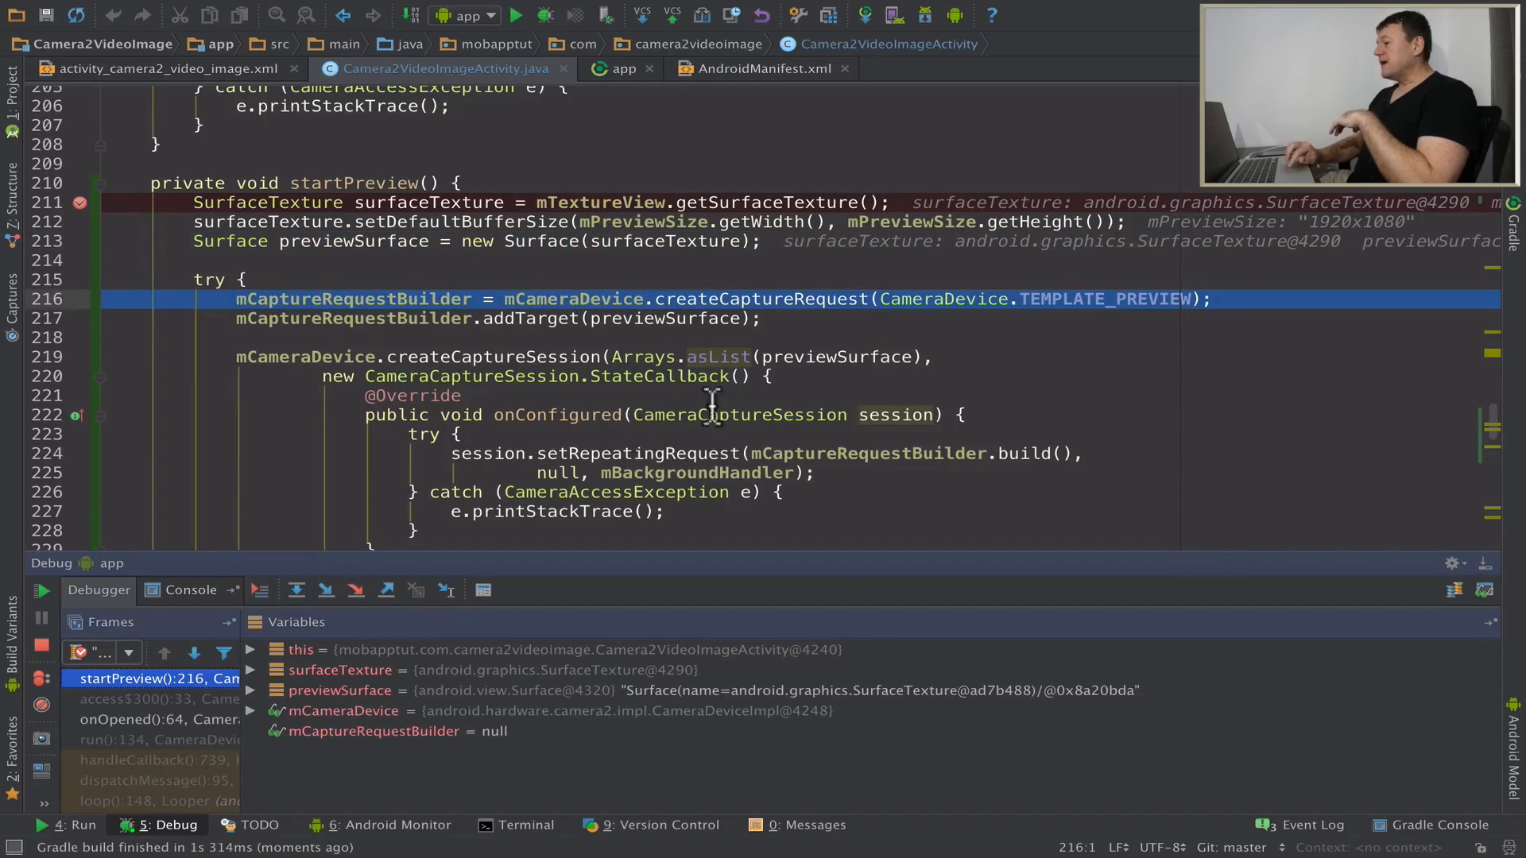
pyautogui.moveTo(876, 386)
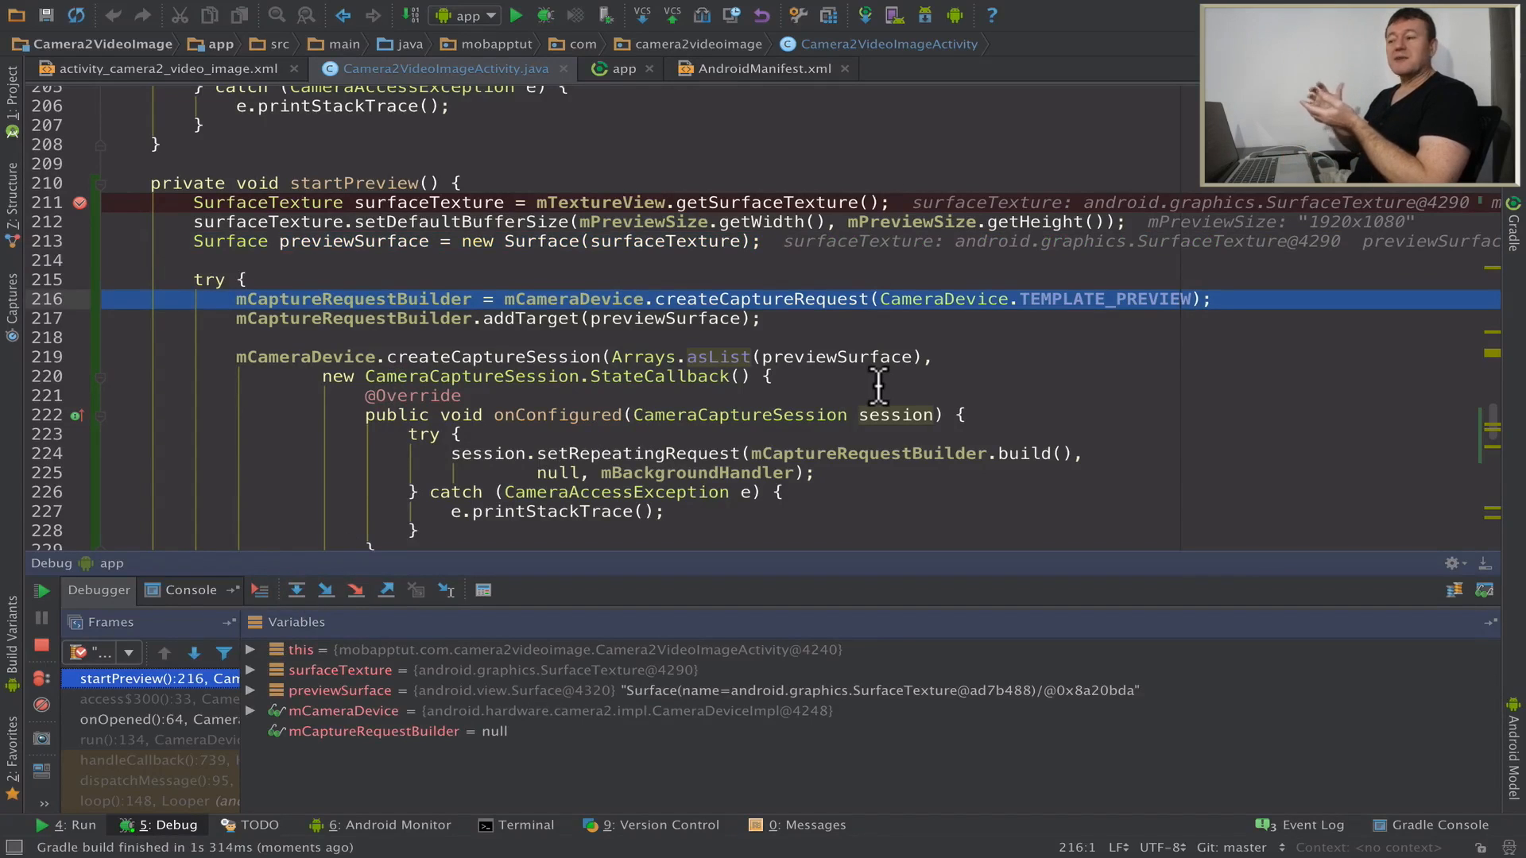
pyautogui.moveTo(1171, 299)
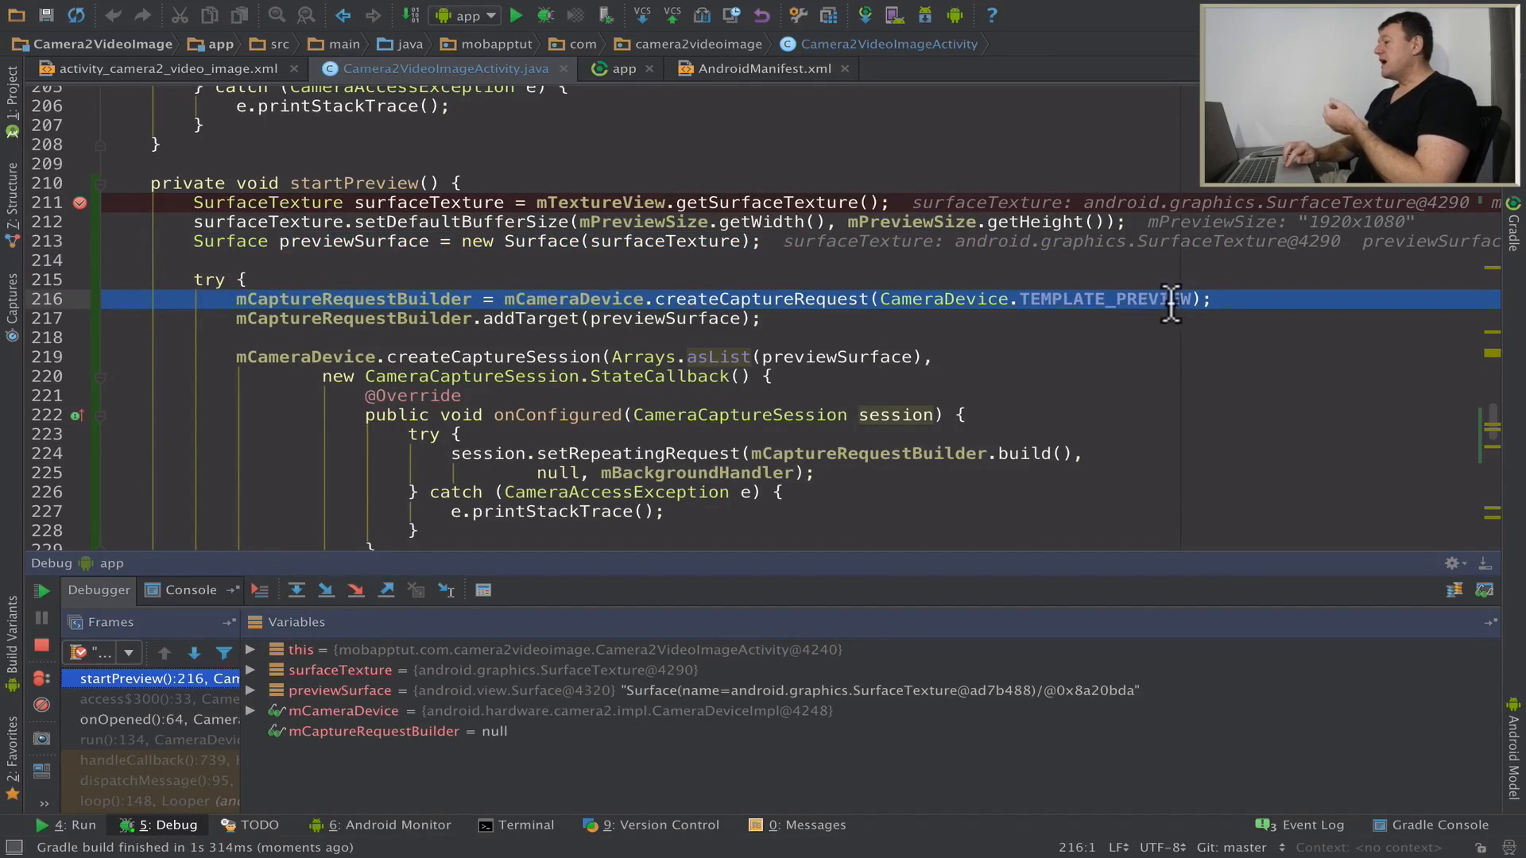
pyautogui.moveTo(1203, 299)
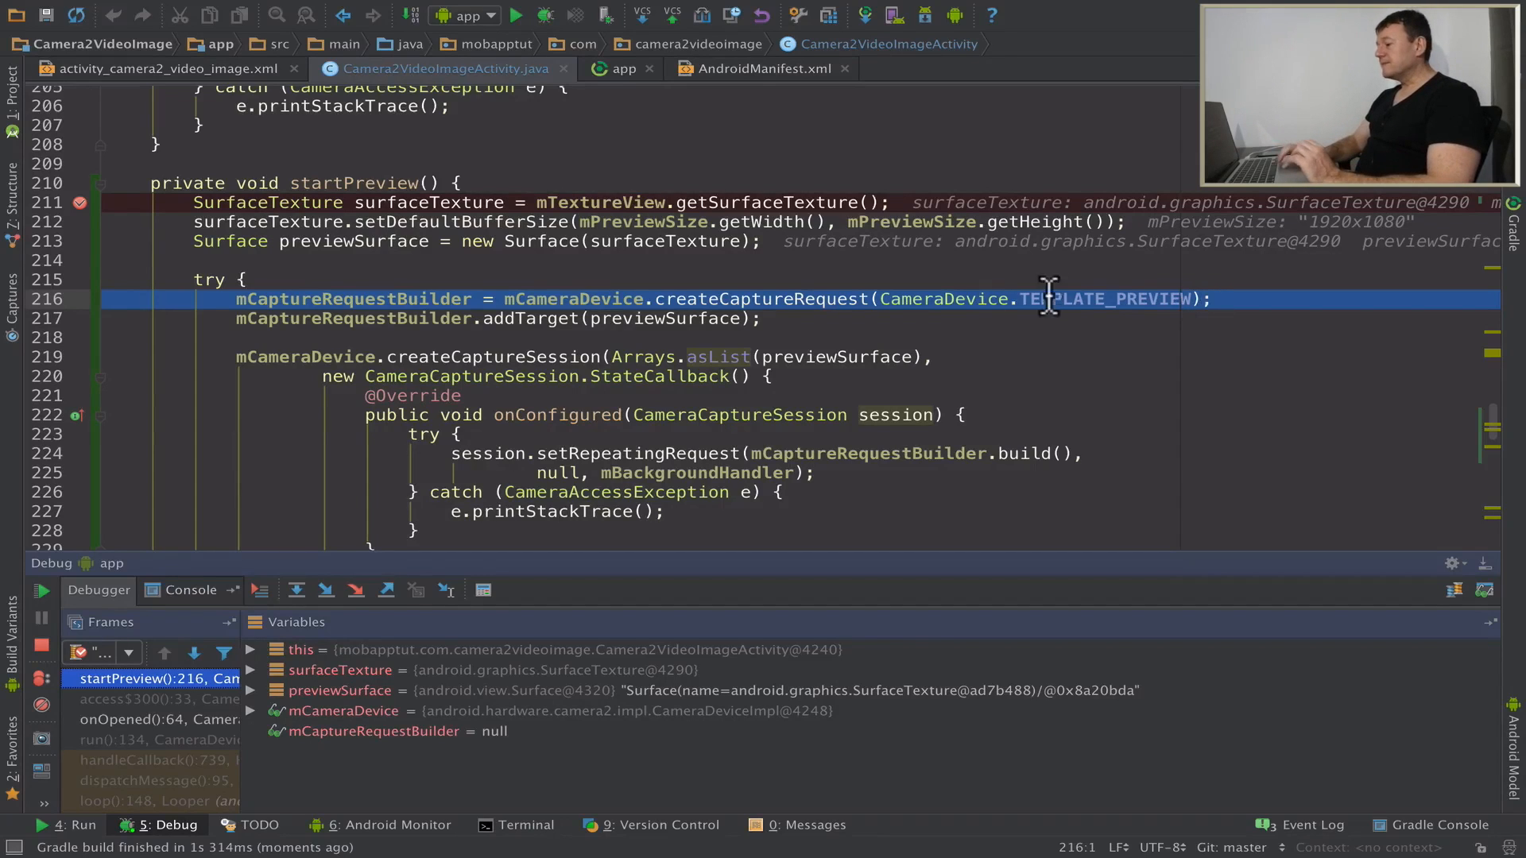
pyautogui.click(296, 591)
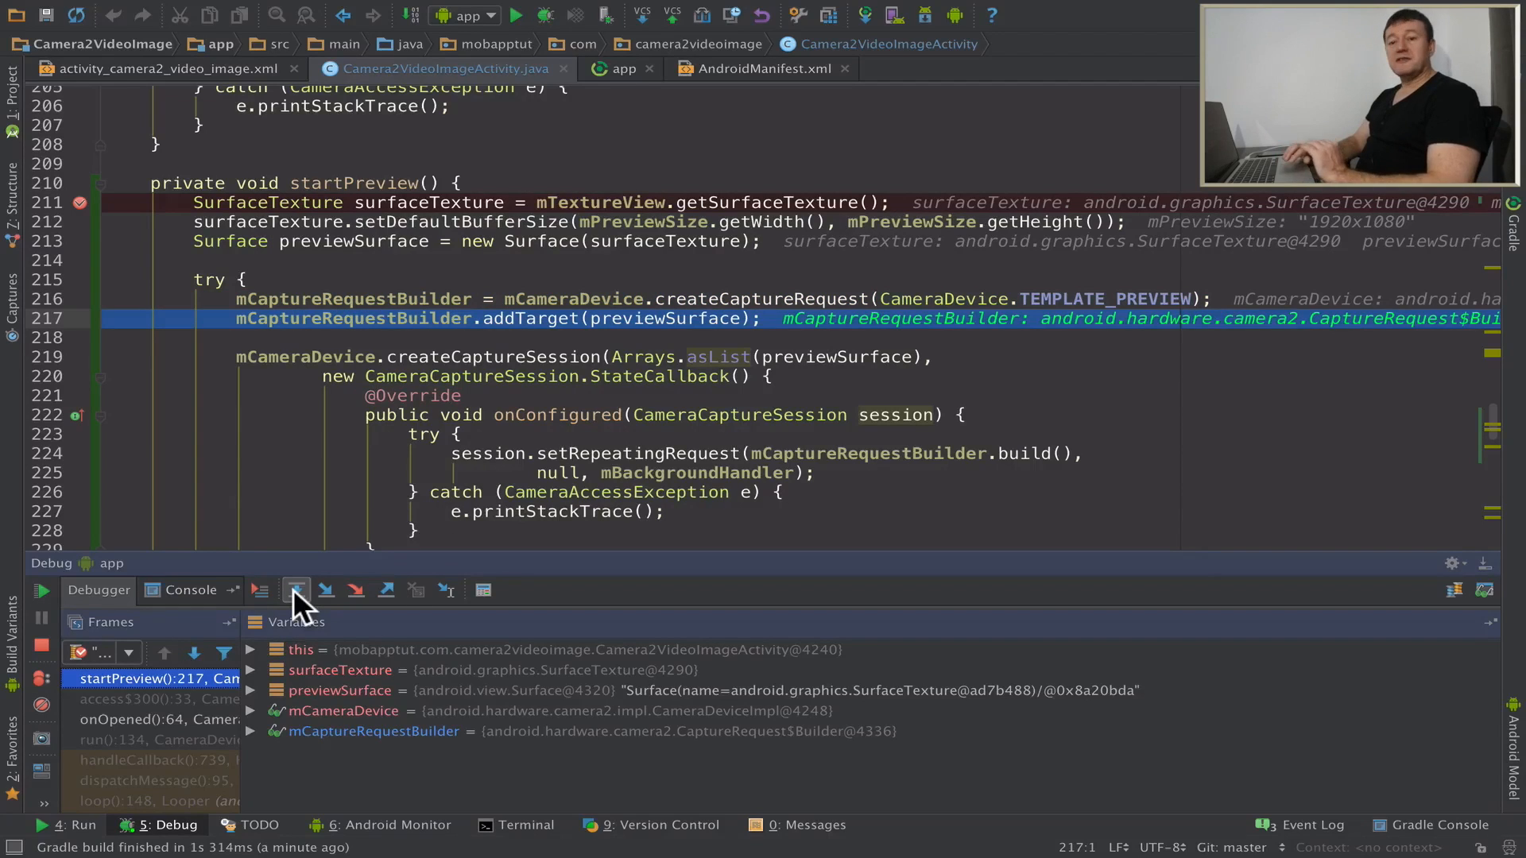
pyautogui.click(325, 592)
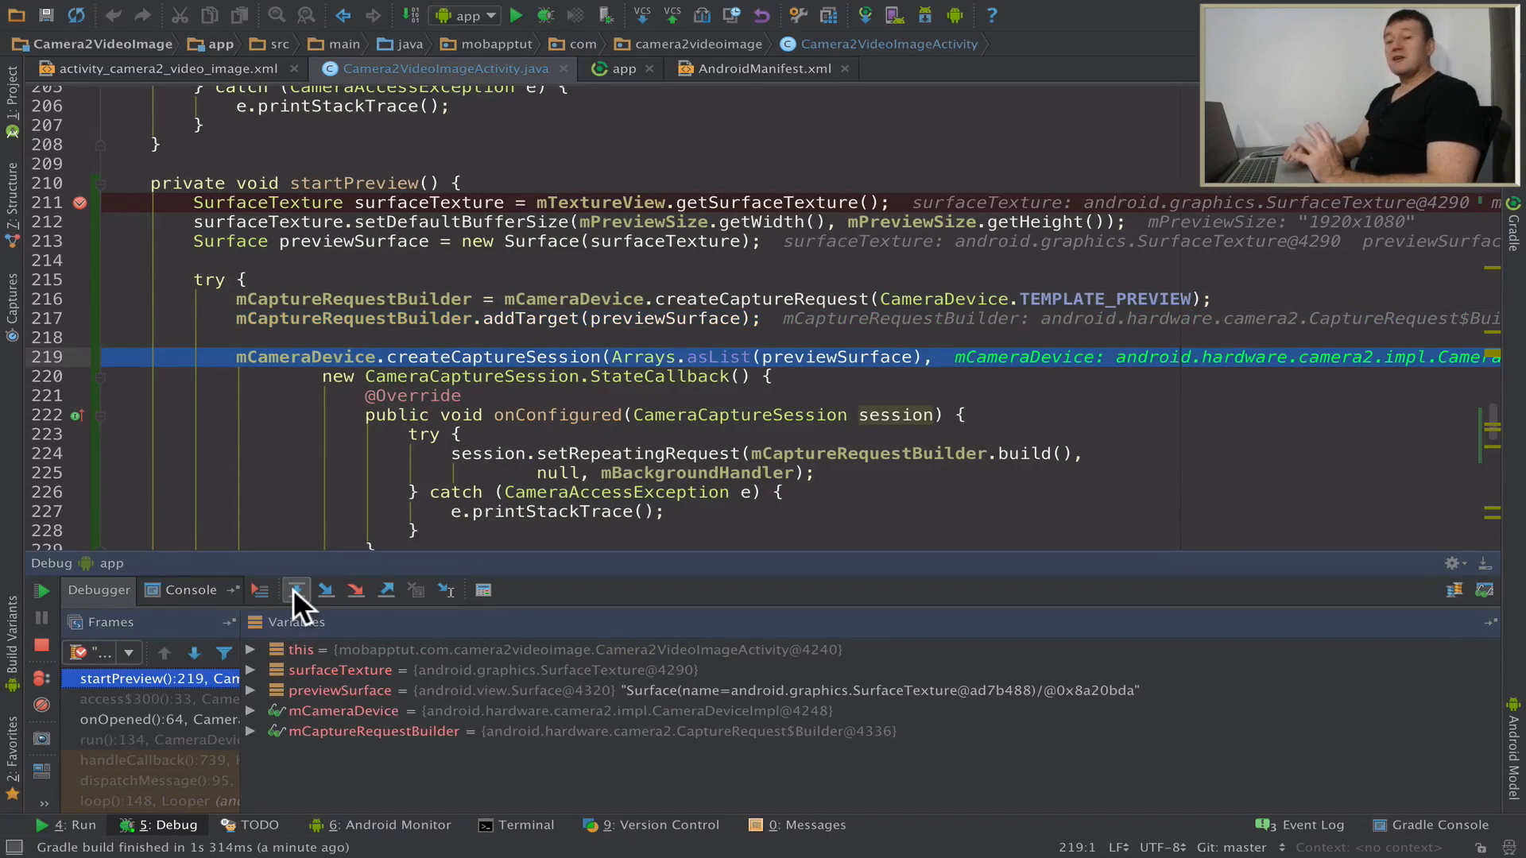
pyautogui.click(298, 591)
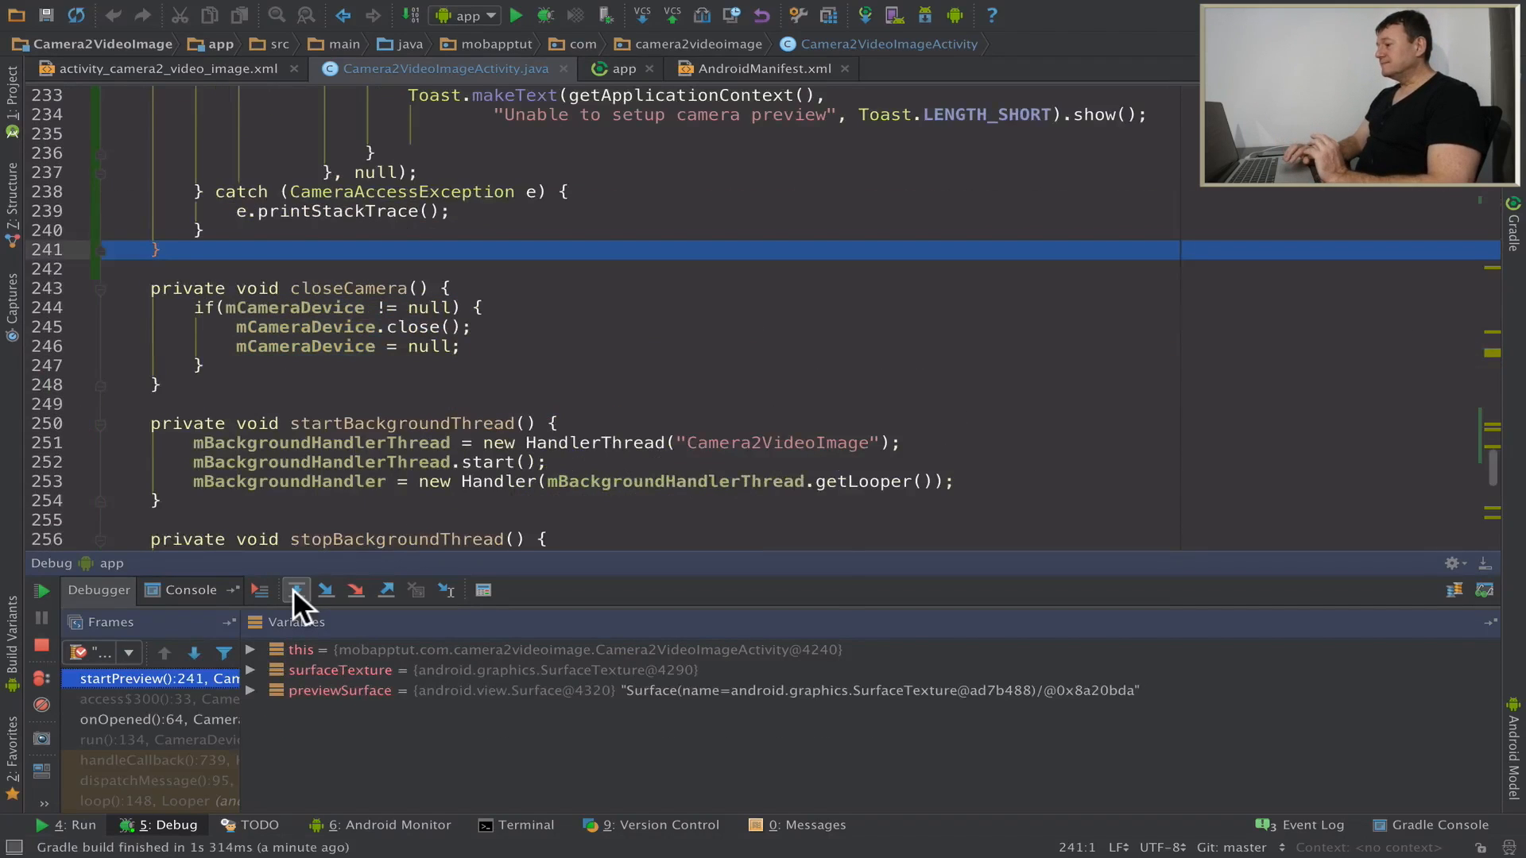
# Set breakpoints on setRepeatingRequest in onConfigured (line 224) and the Toast in onConfigureFailed (line 233).
pyautogui.click(296, 592)
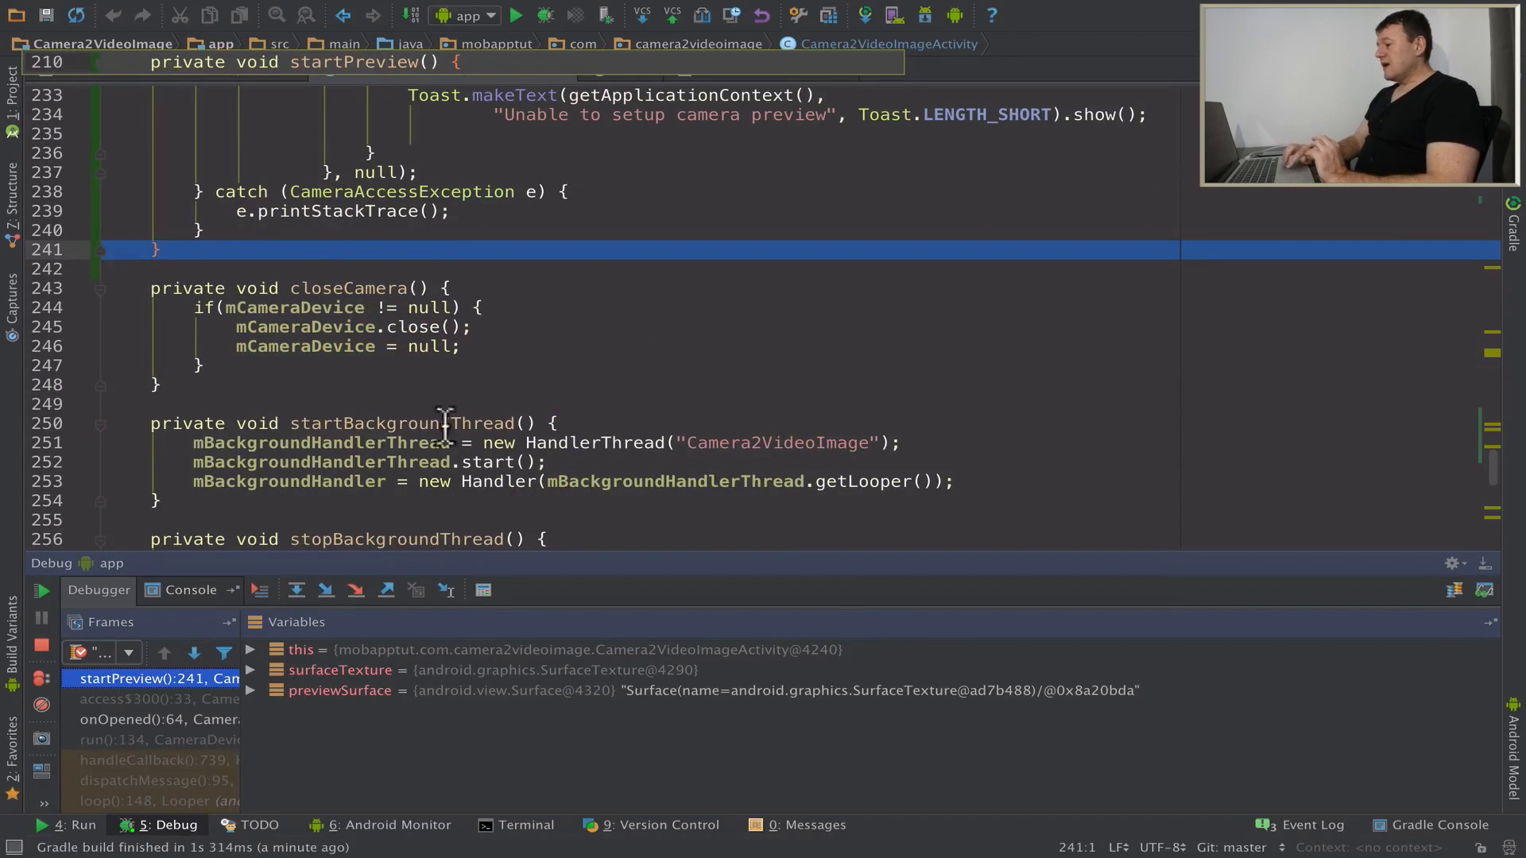
pyautogui.scroll(3)
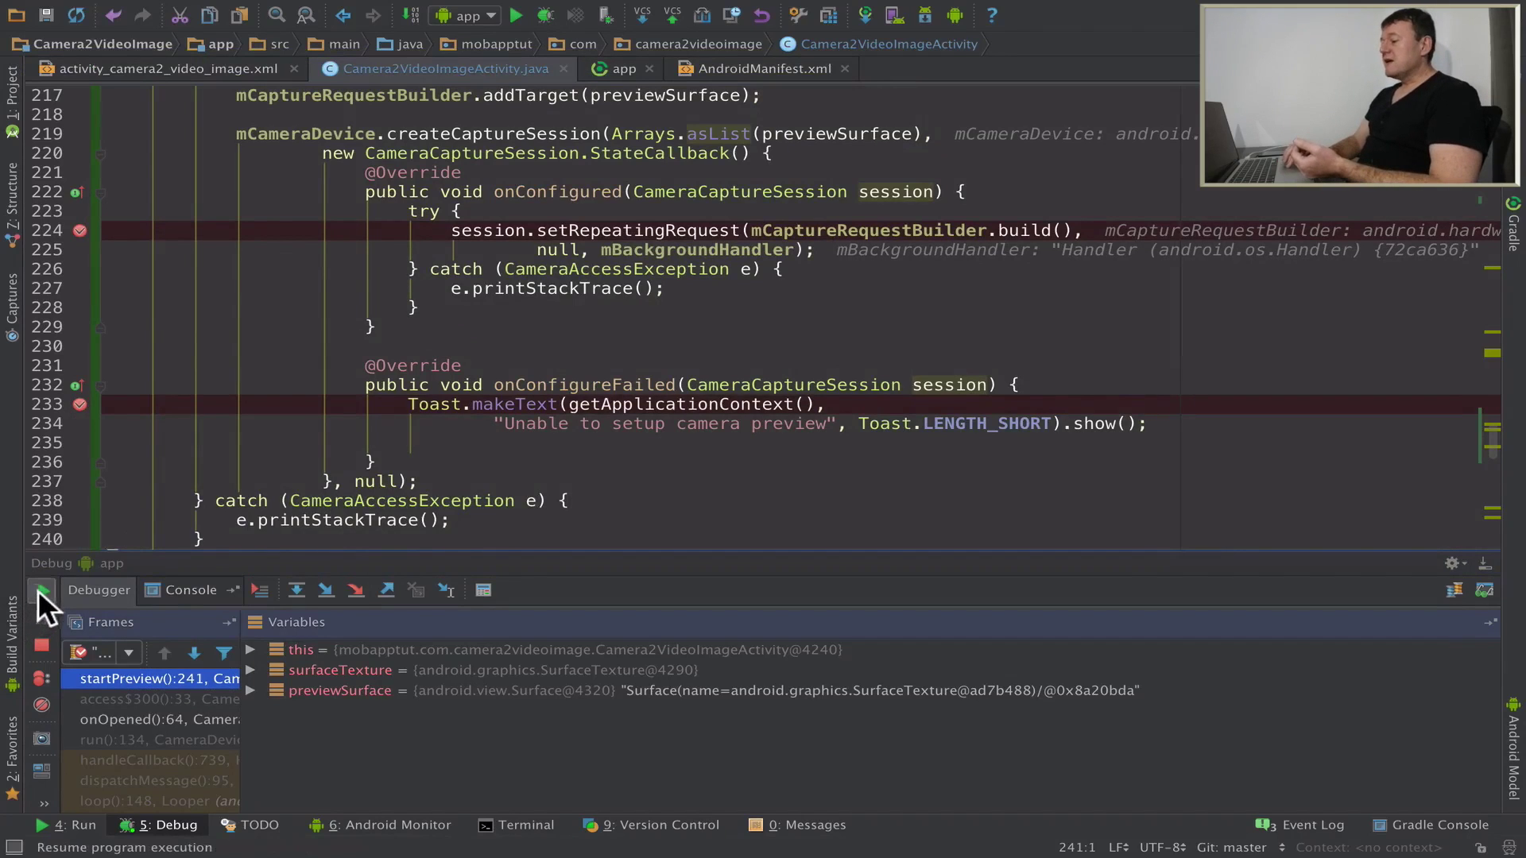
# Resume to the onConfigured breakpoint, inspect the session variables, then resume so the app runs freely.
pyautogui.click(42, 592)
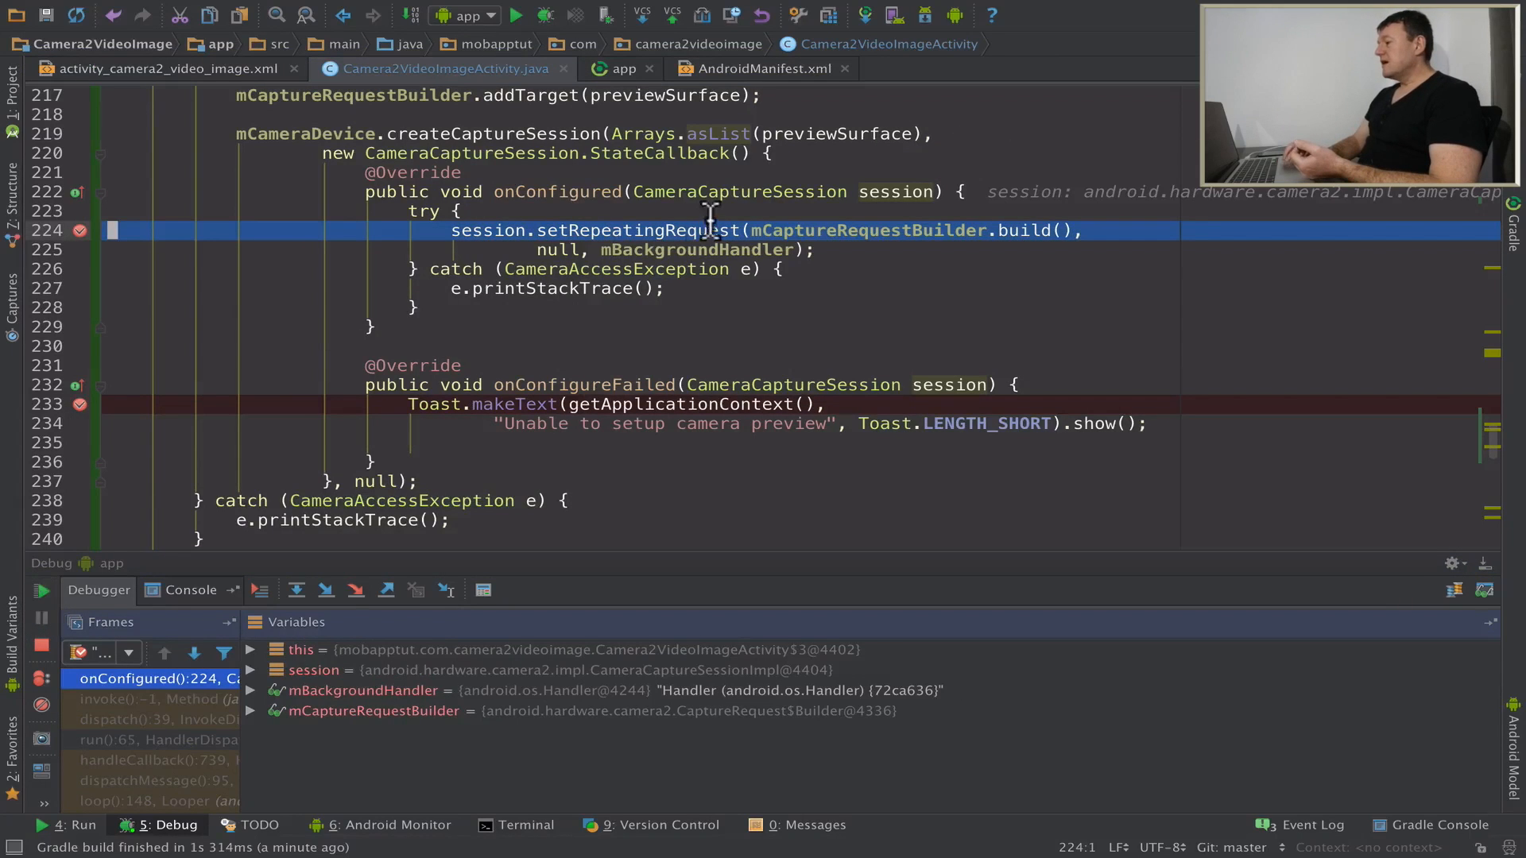
pyautogui.moveTo(986, 205)
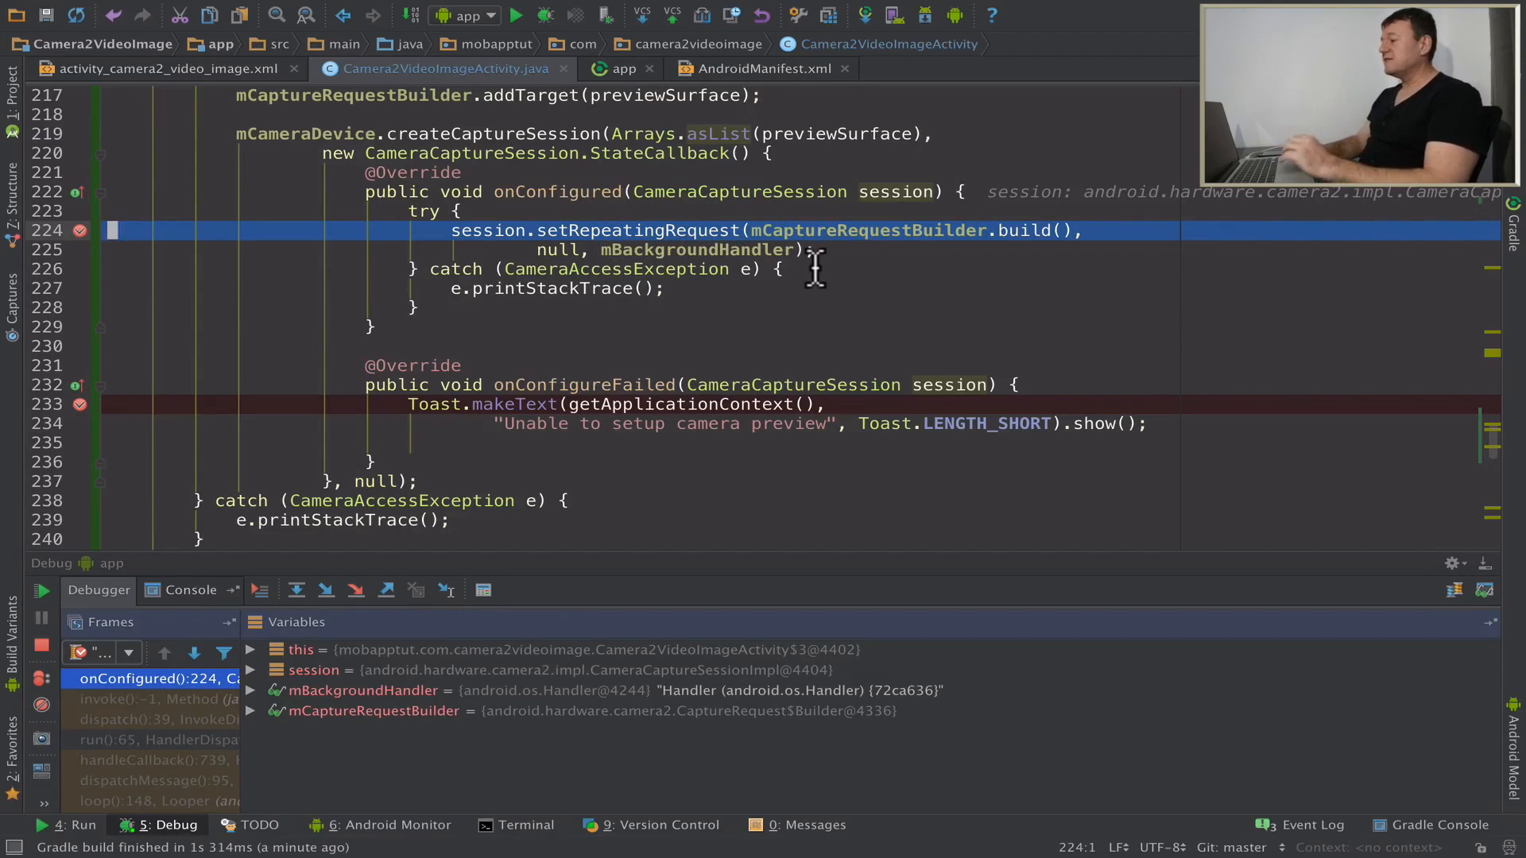
pyautogui.moveTo(852, 250)
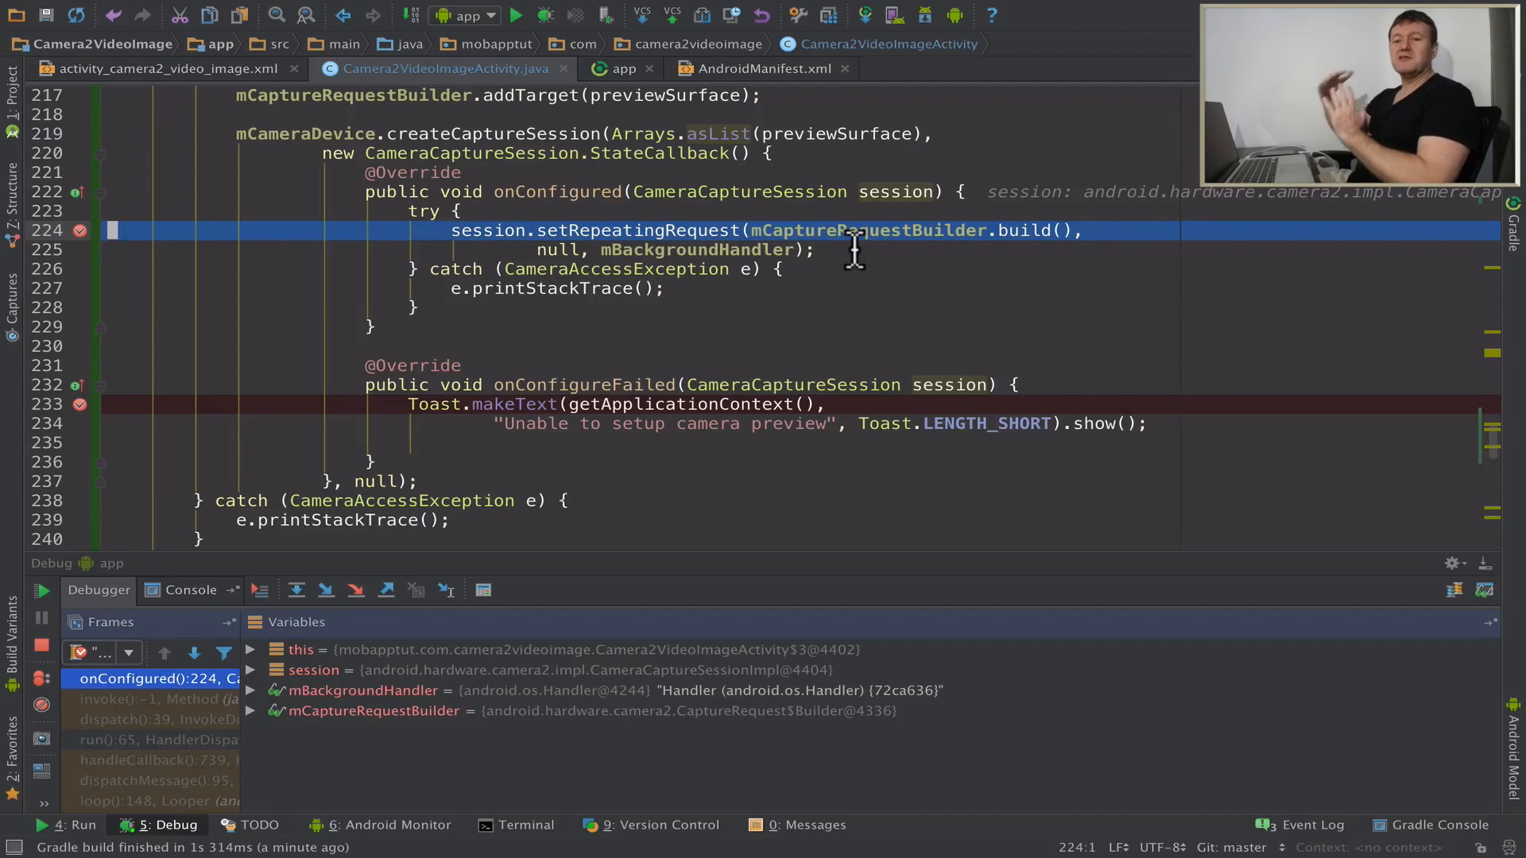
pyautogui.moveTo(941, 240)
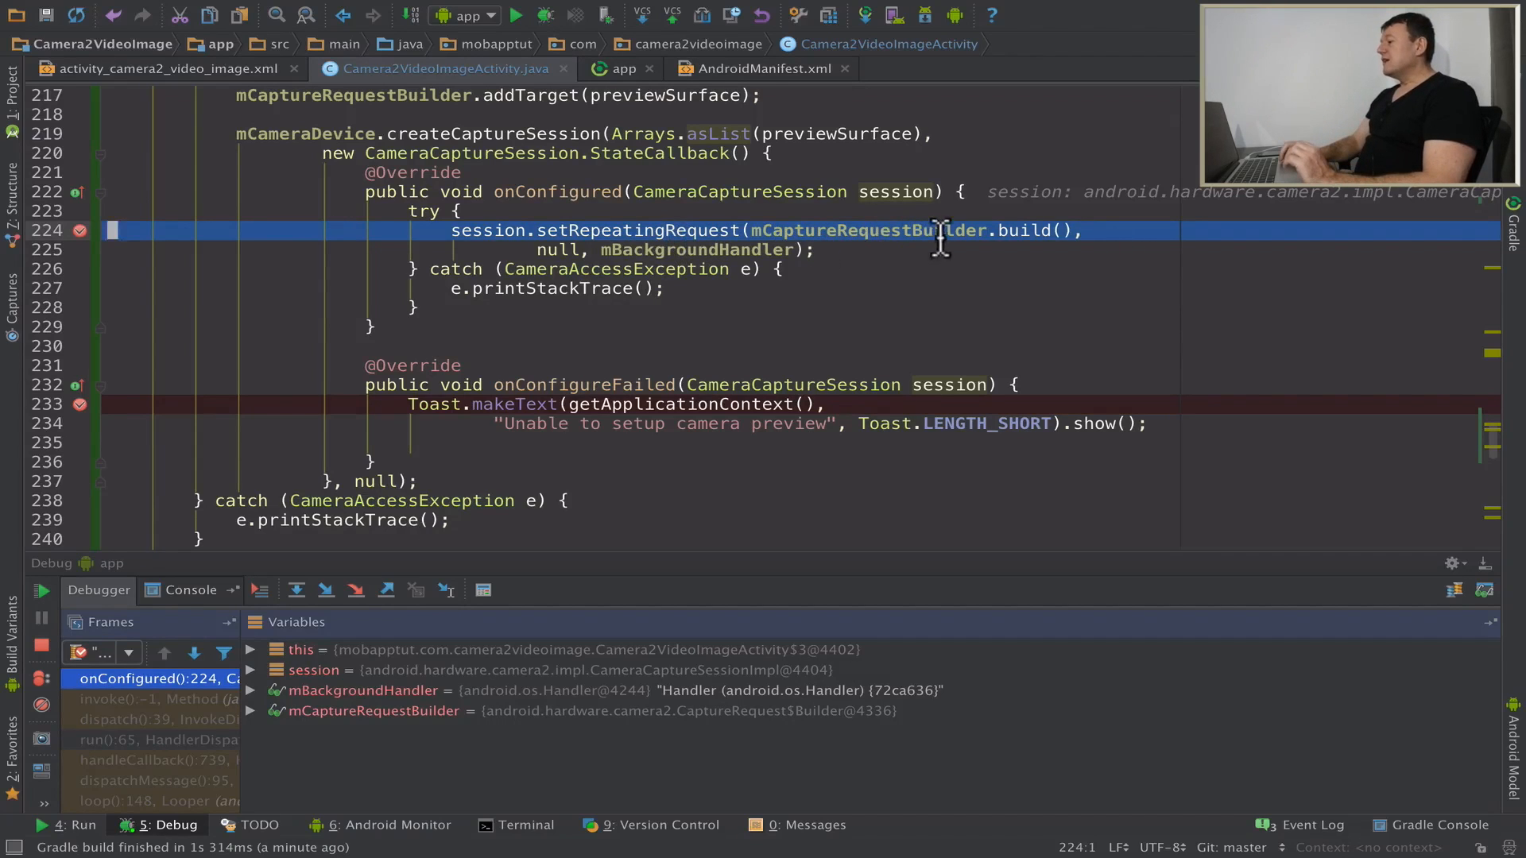
pyautogui.moveTo(1018, 228)
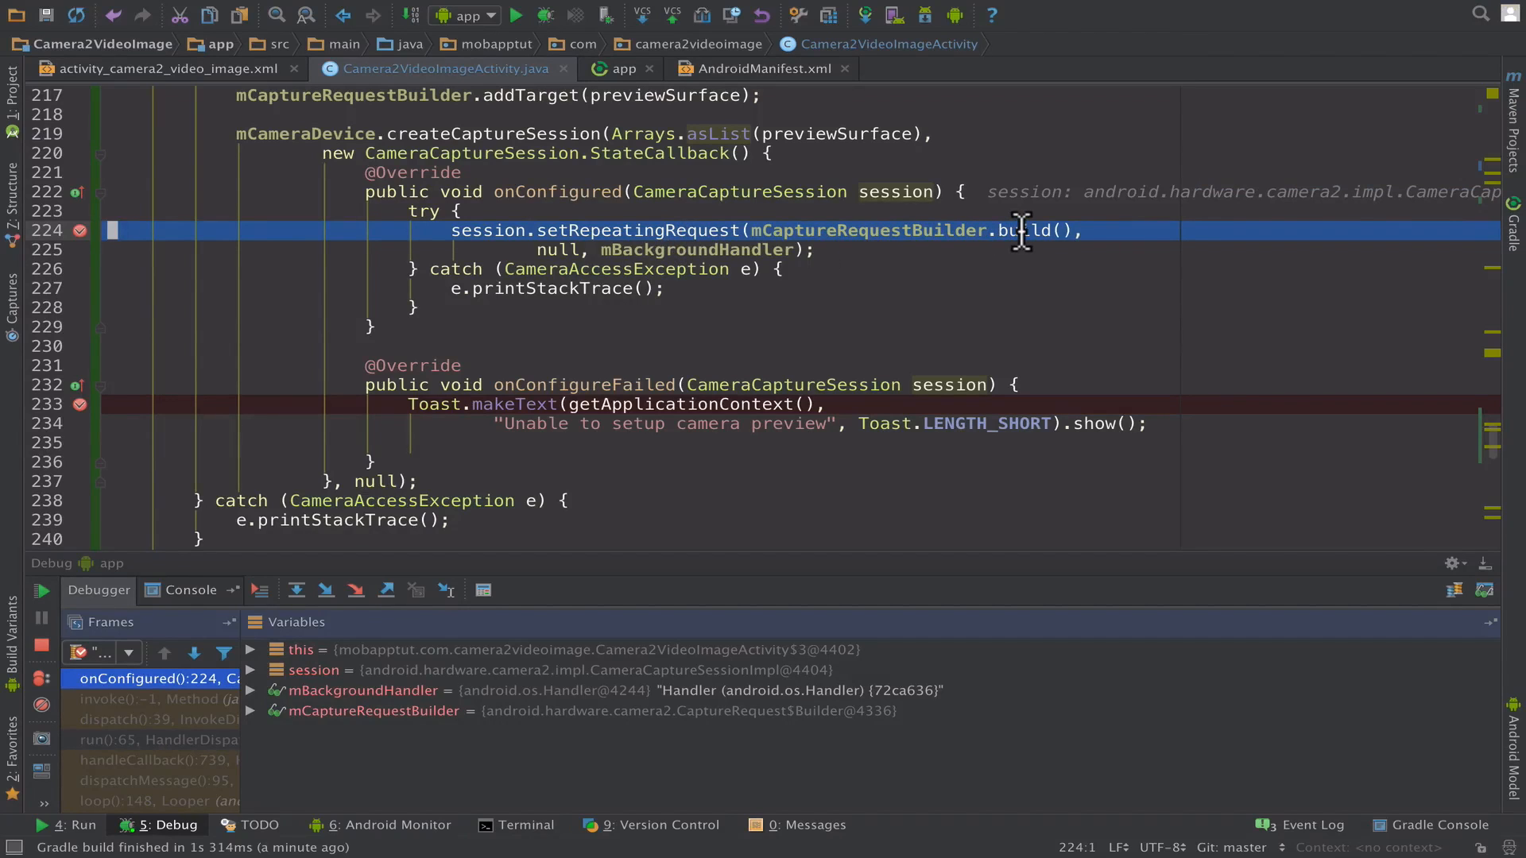
pyautogui.moveTo(588, 270)
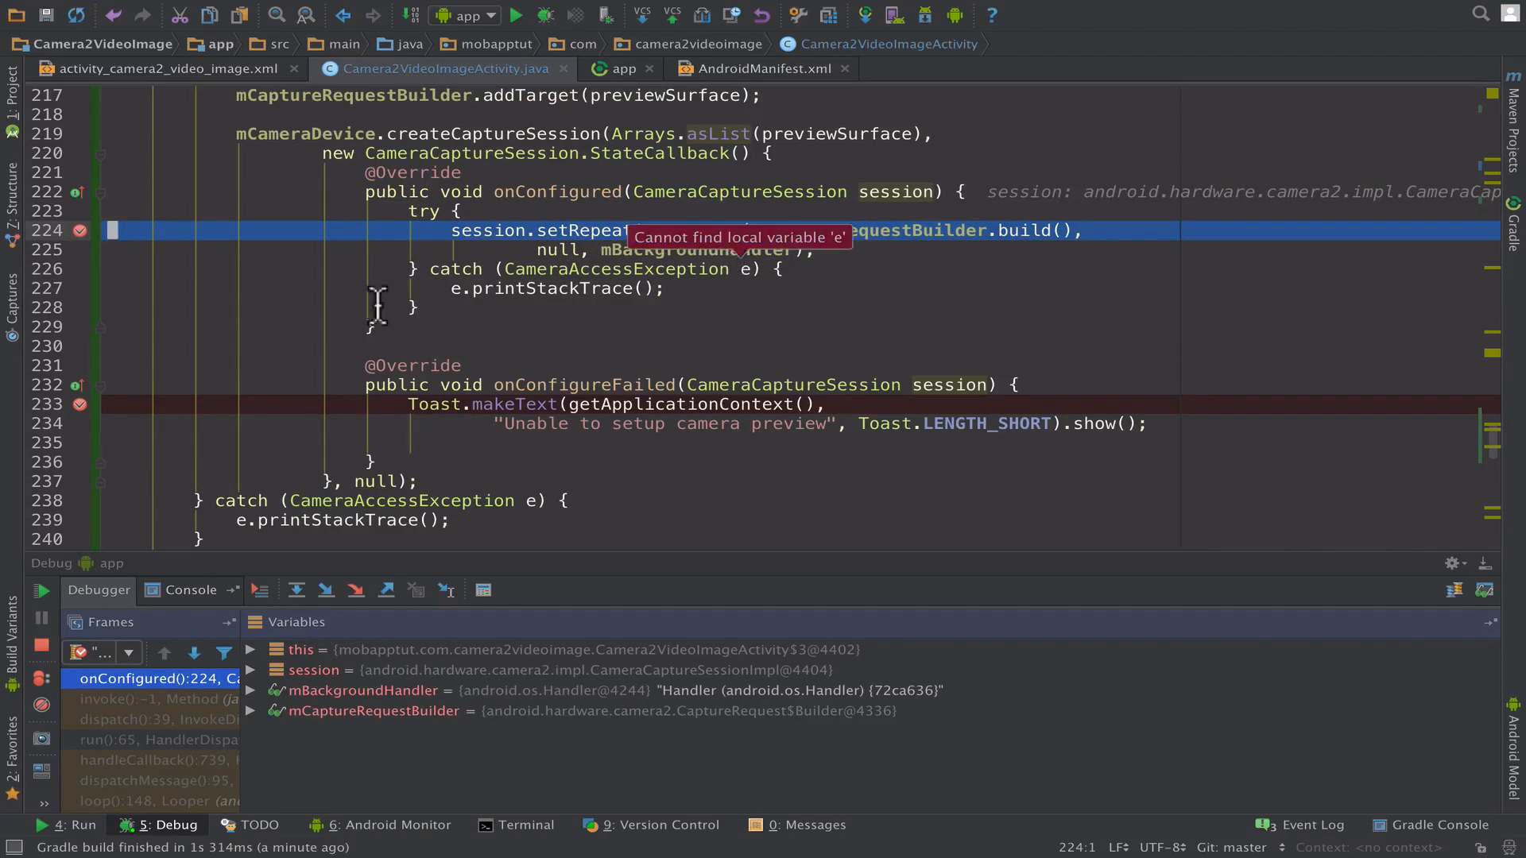
pyautogui.click(42, 594)
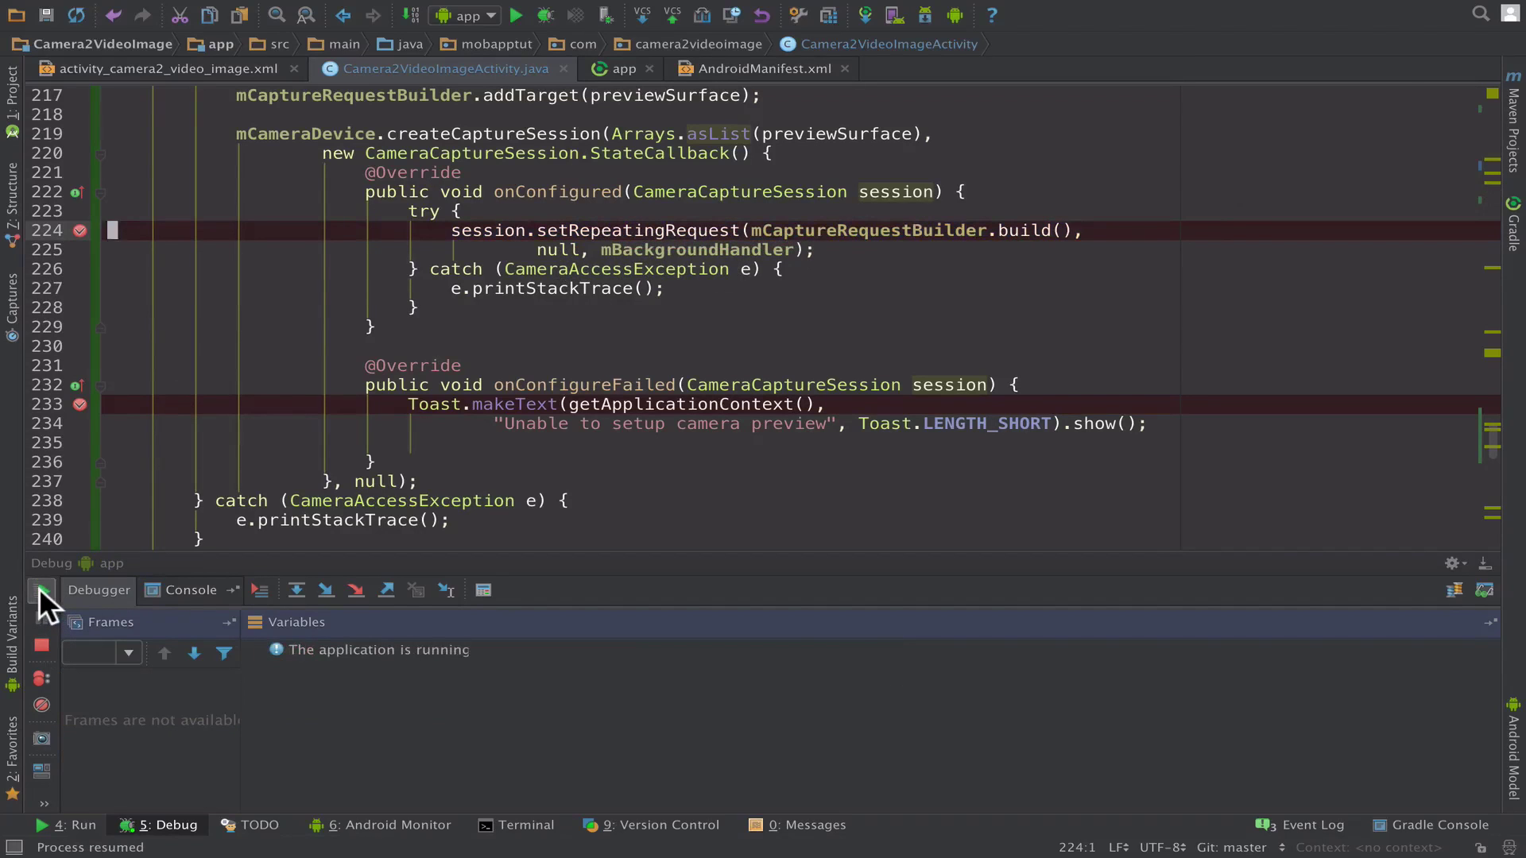